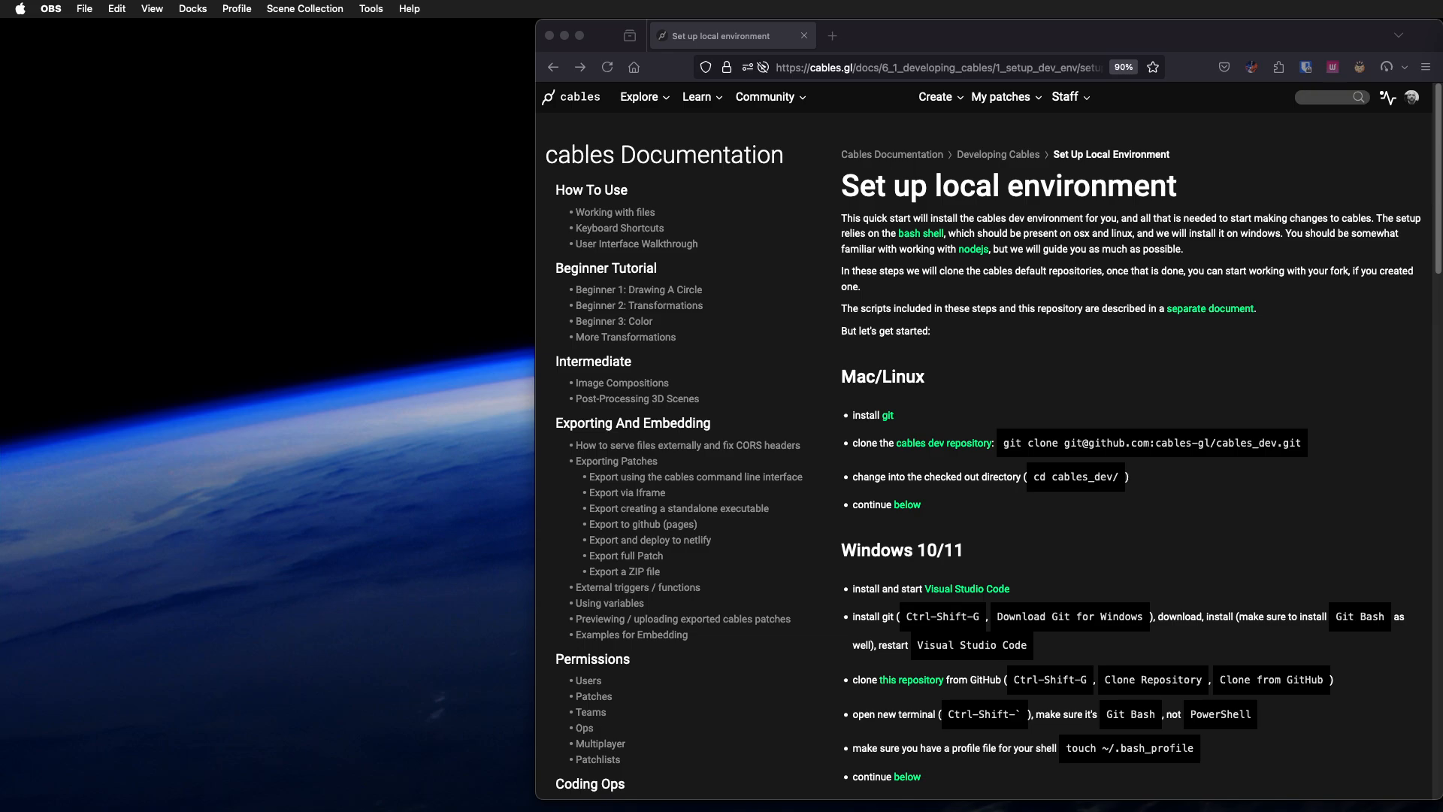
{"action": "mouse_move", "coordinate": [802, 34]}
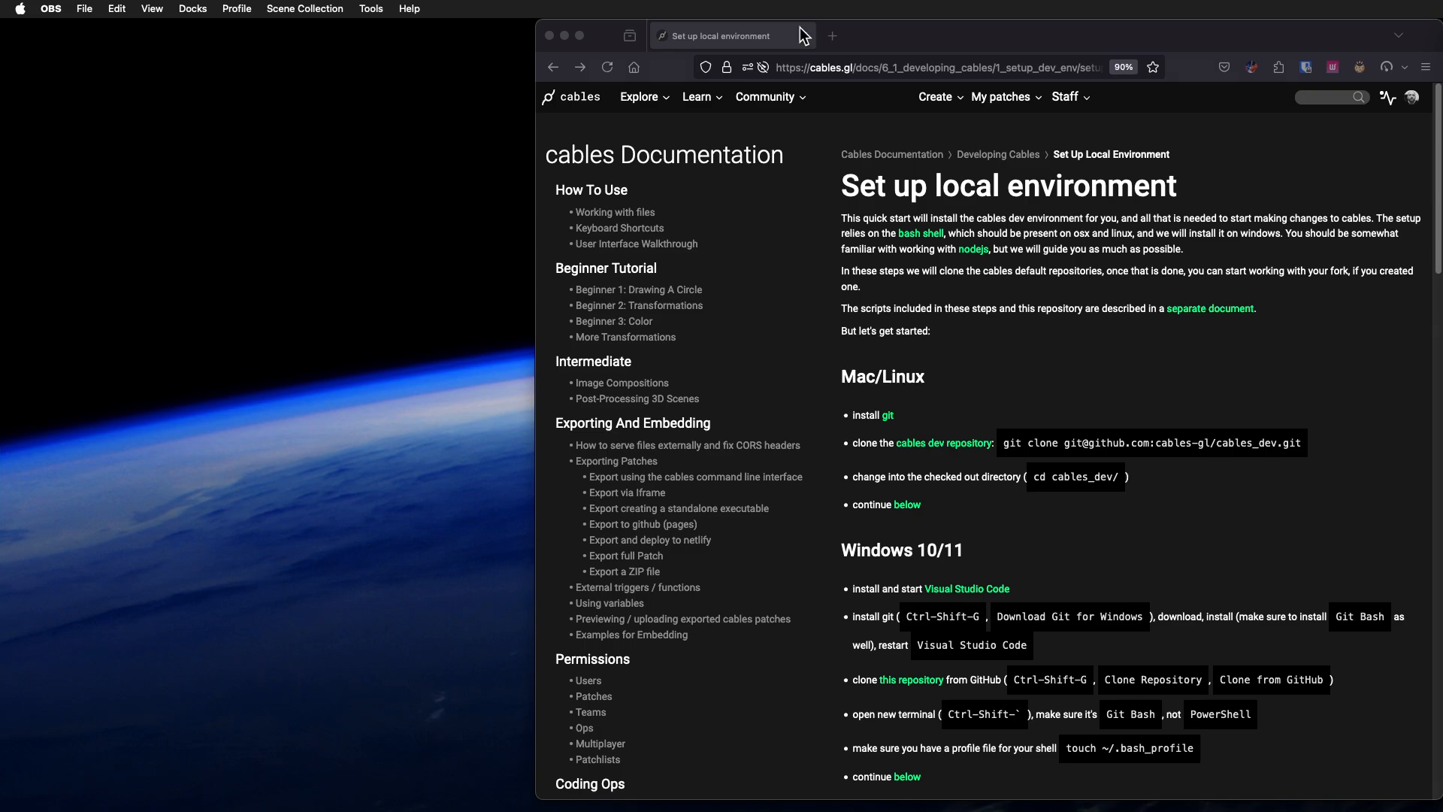
Step: Scroll down the local environment docs to the 'Start Cables Standalone' section
{"action": "scroll", "scroll_direction": "down", "scroll_amount": 3}
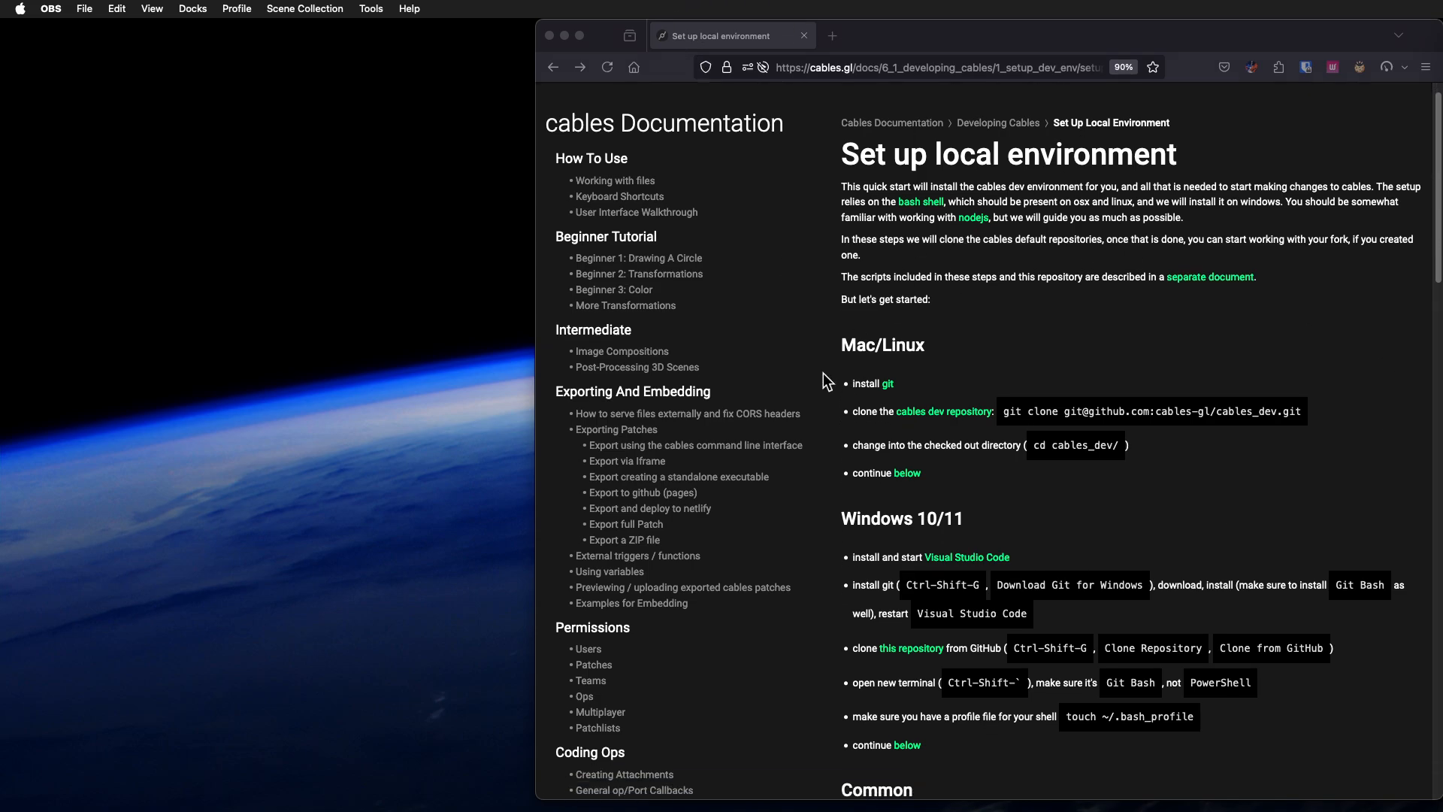
{"action": "scroll", "scroll_direction": "down", "scroll_amount": 3}
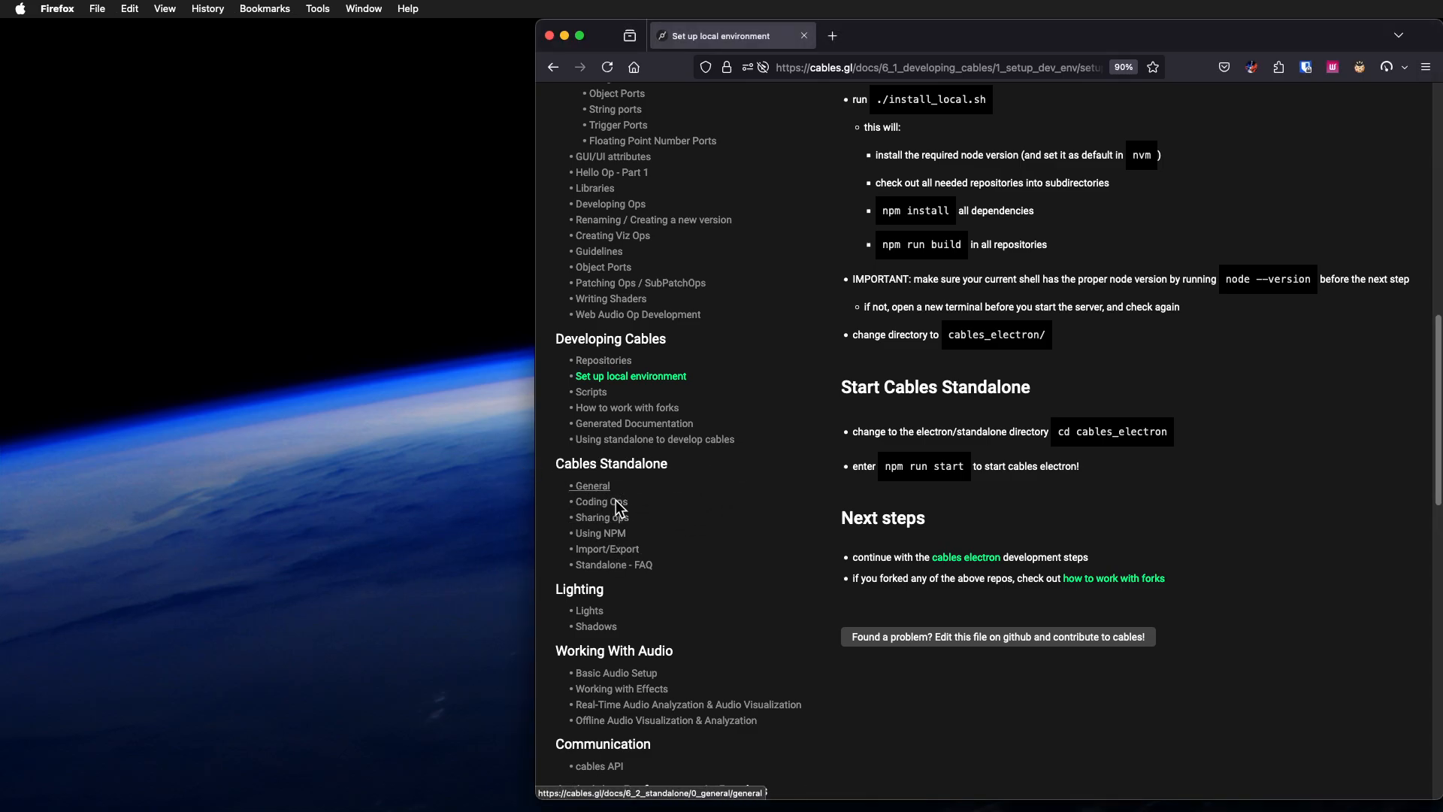
{"action": "mouse_move", "coordinate": [722, 351]}
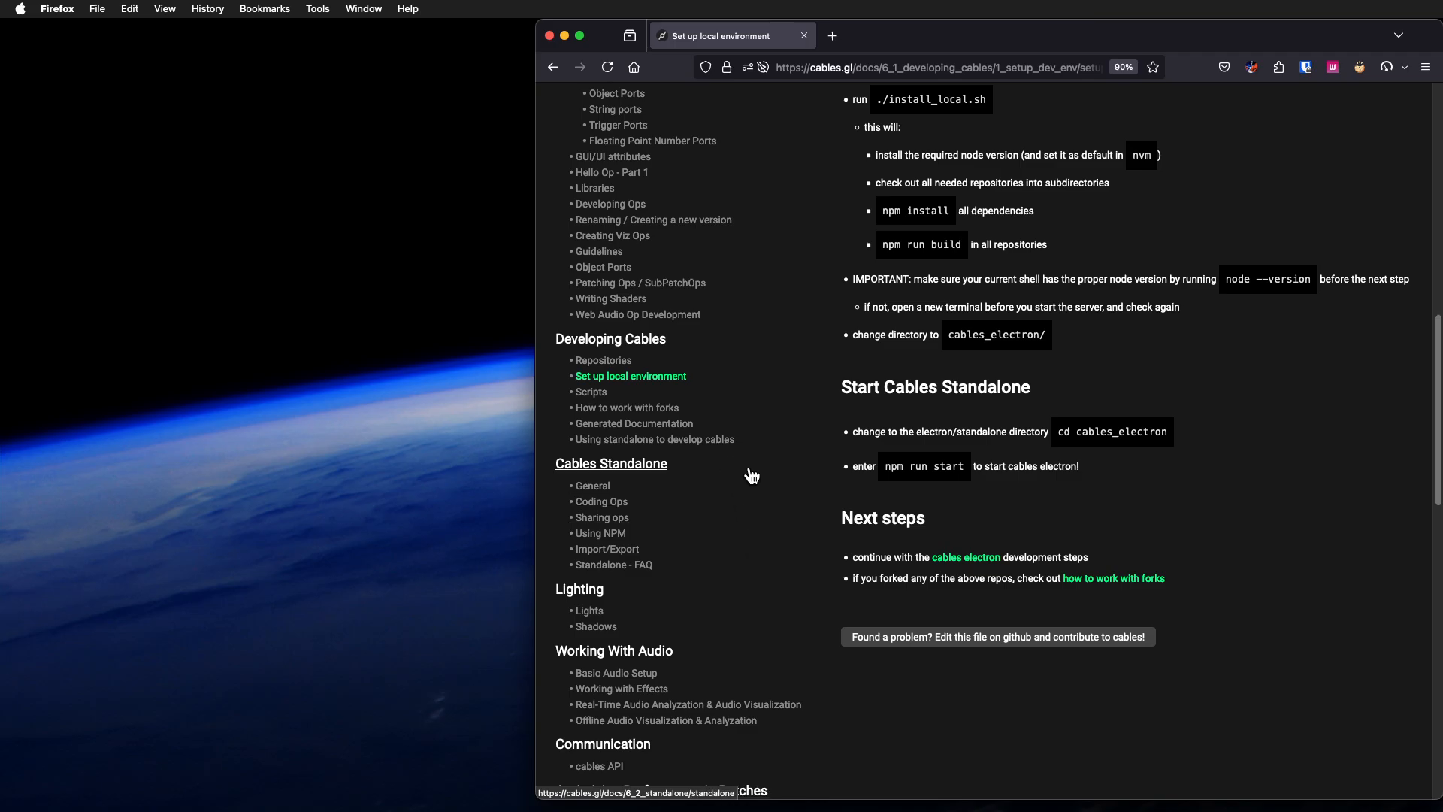
Step: Scroll back up the docs to the Windows 10/11 and Common installation steps
{"action": "scroll", "scroll_direction": "up", "scroll_amount": 3}
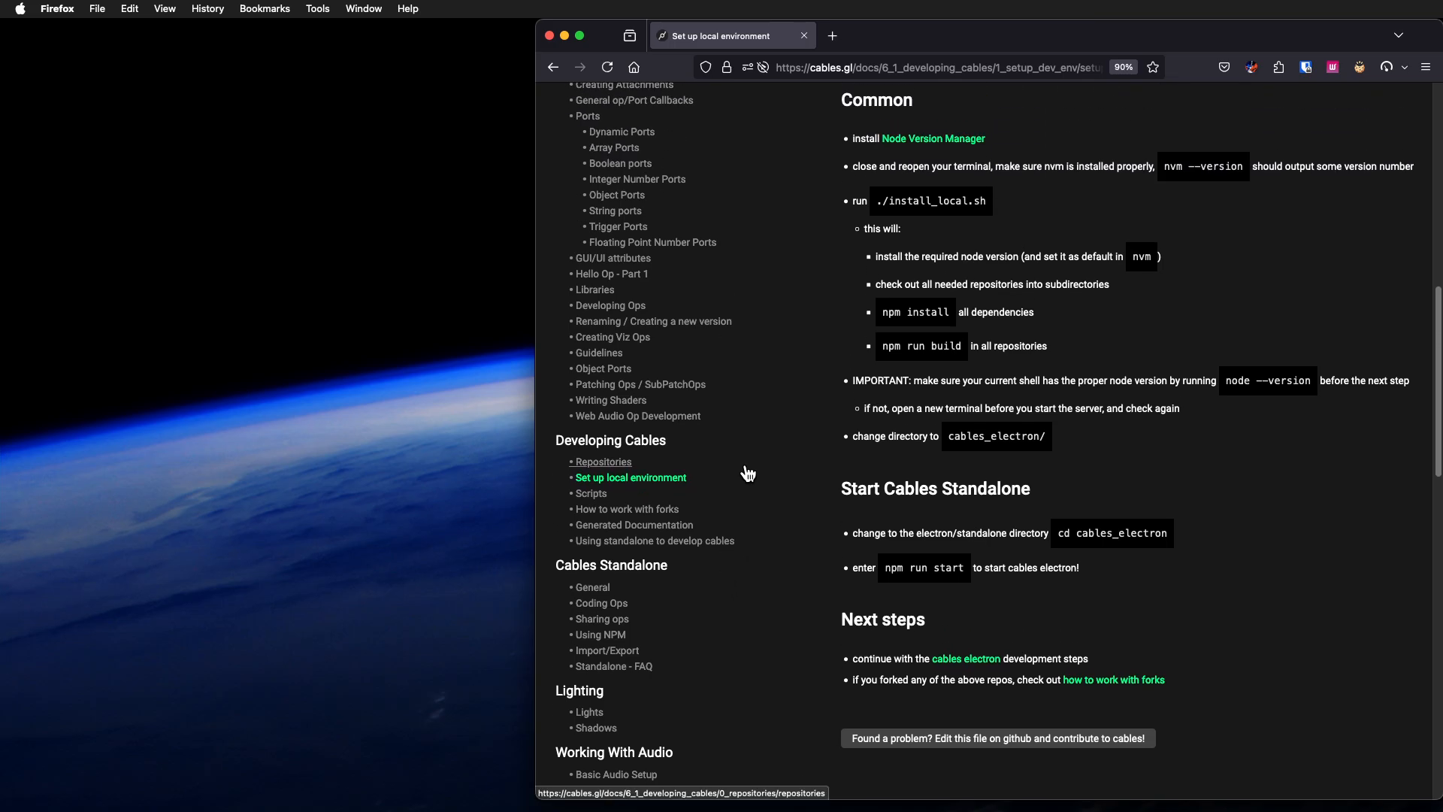
{"action": "mouse_move", "coordinate": [831, 477]}
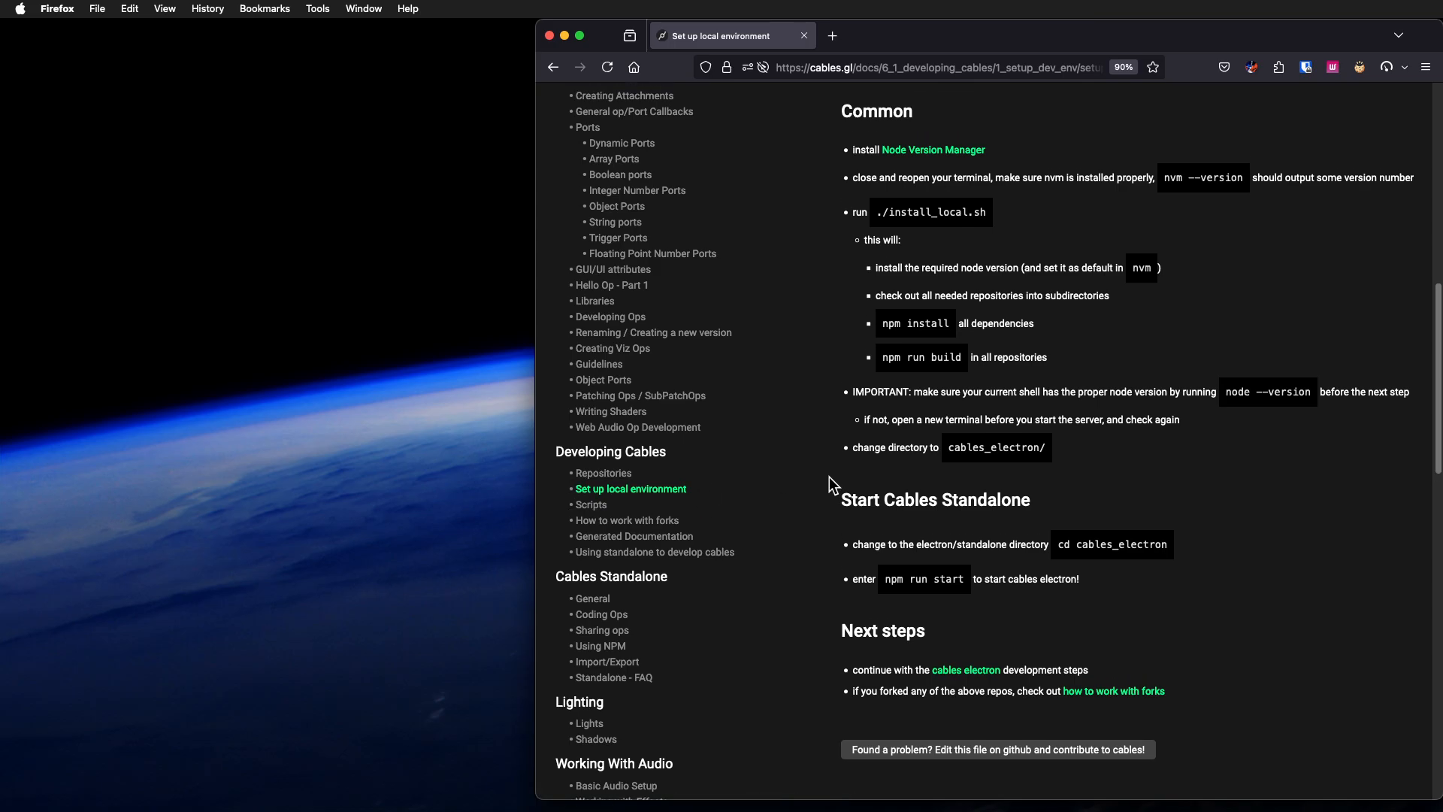
{"action": "mouse_move", "coordinate": [993, 448]}
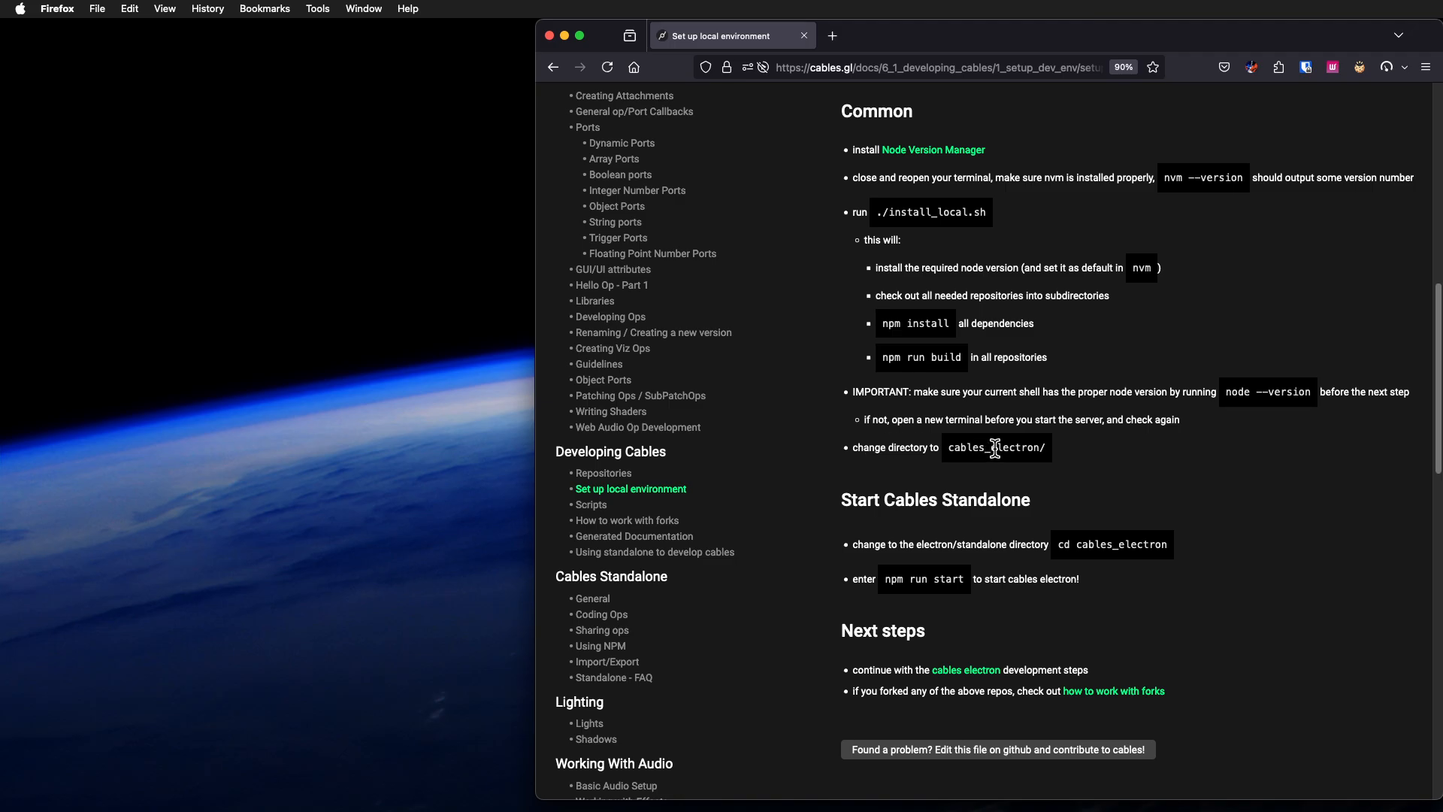
{"action": "mouse_move", "coordinate": [985, 463]}
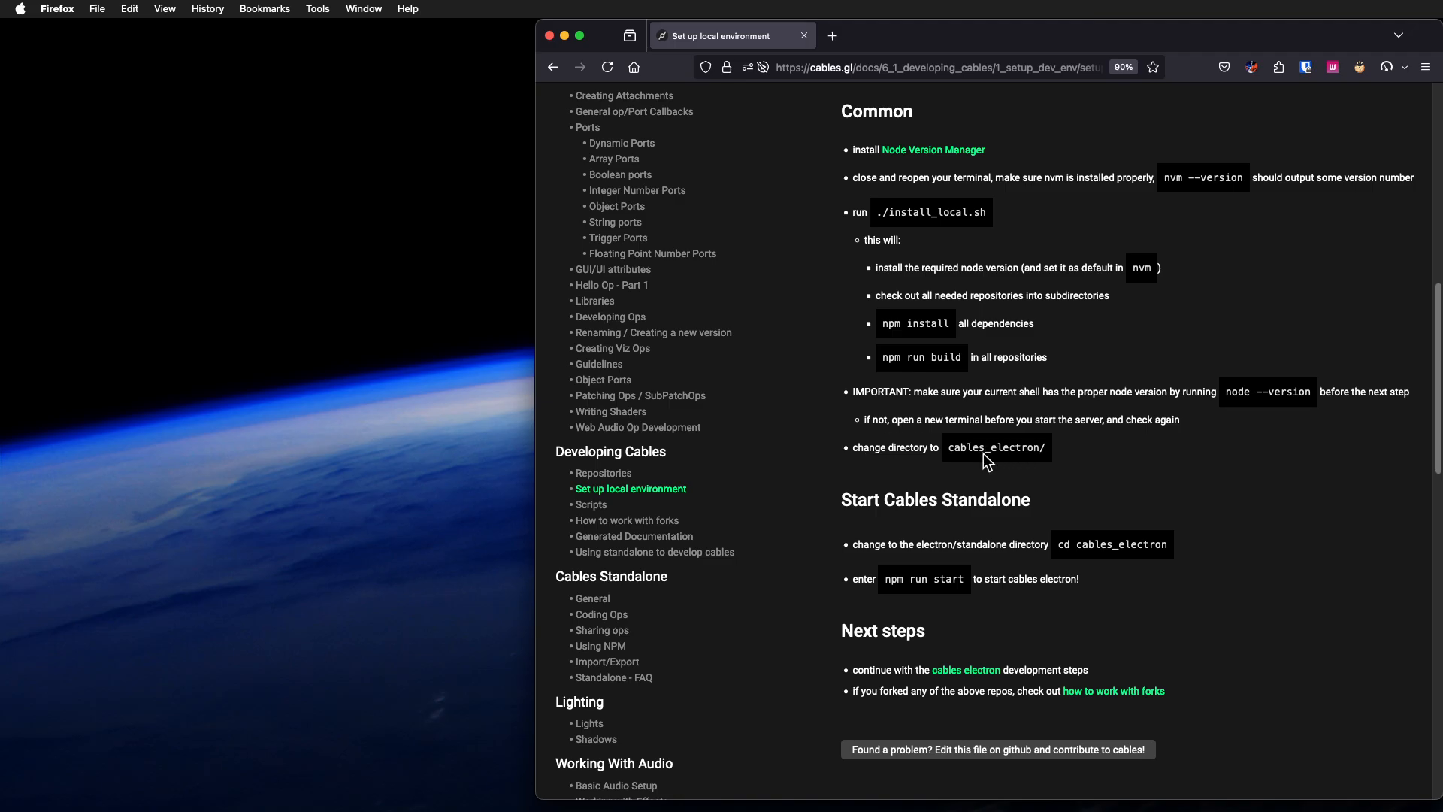
{"action": "mouse_move", "coordinate": [987, 464]}
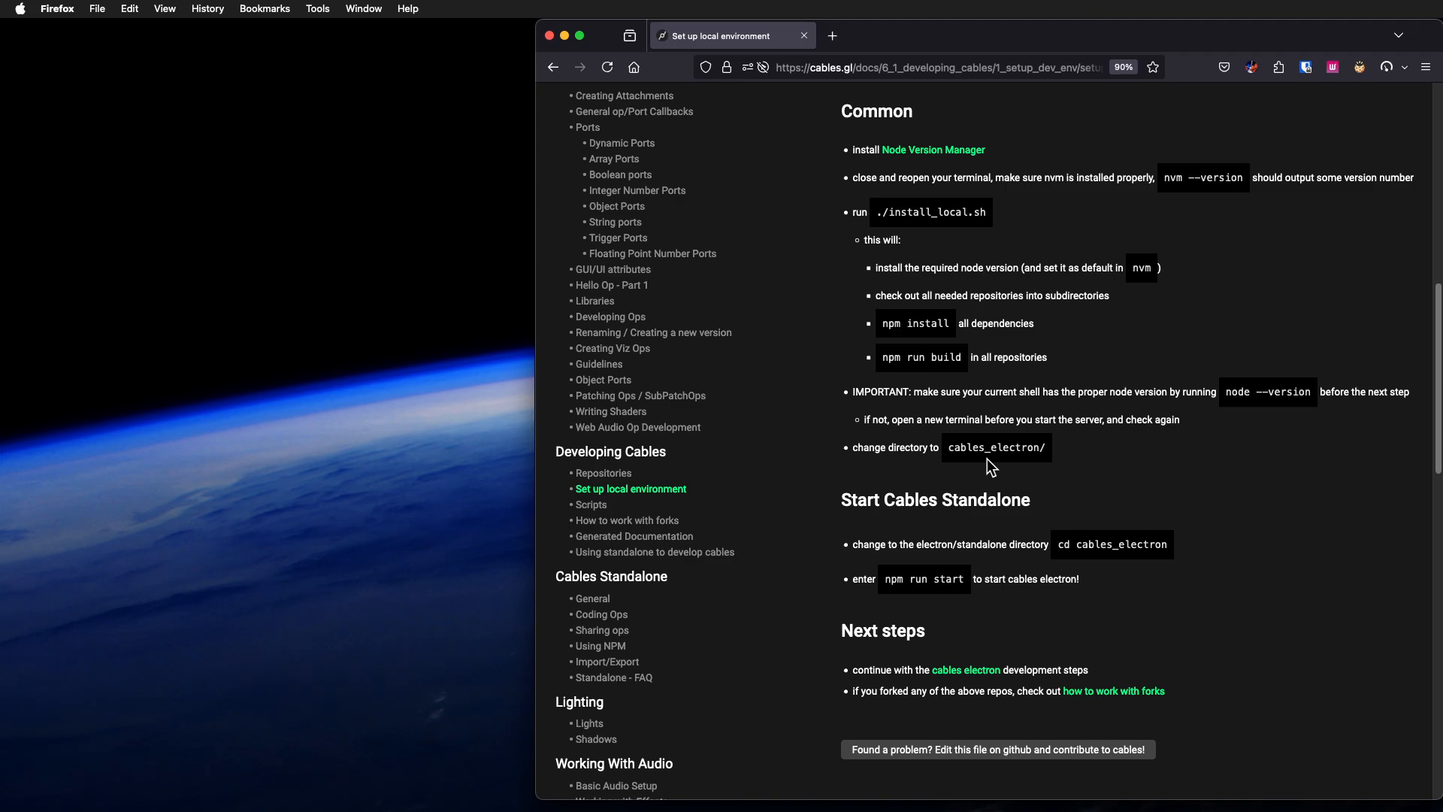
{"action": "mouse_move", "coordinate": [995, 467]}
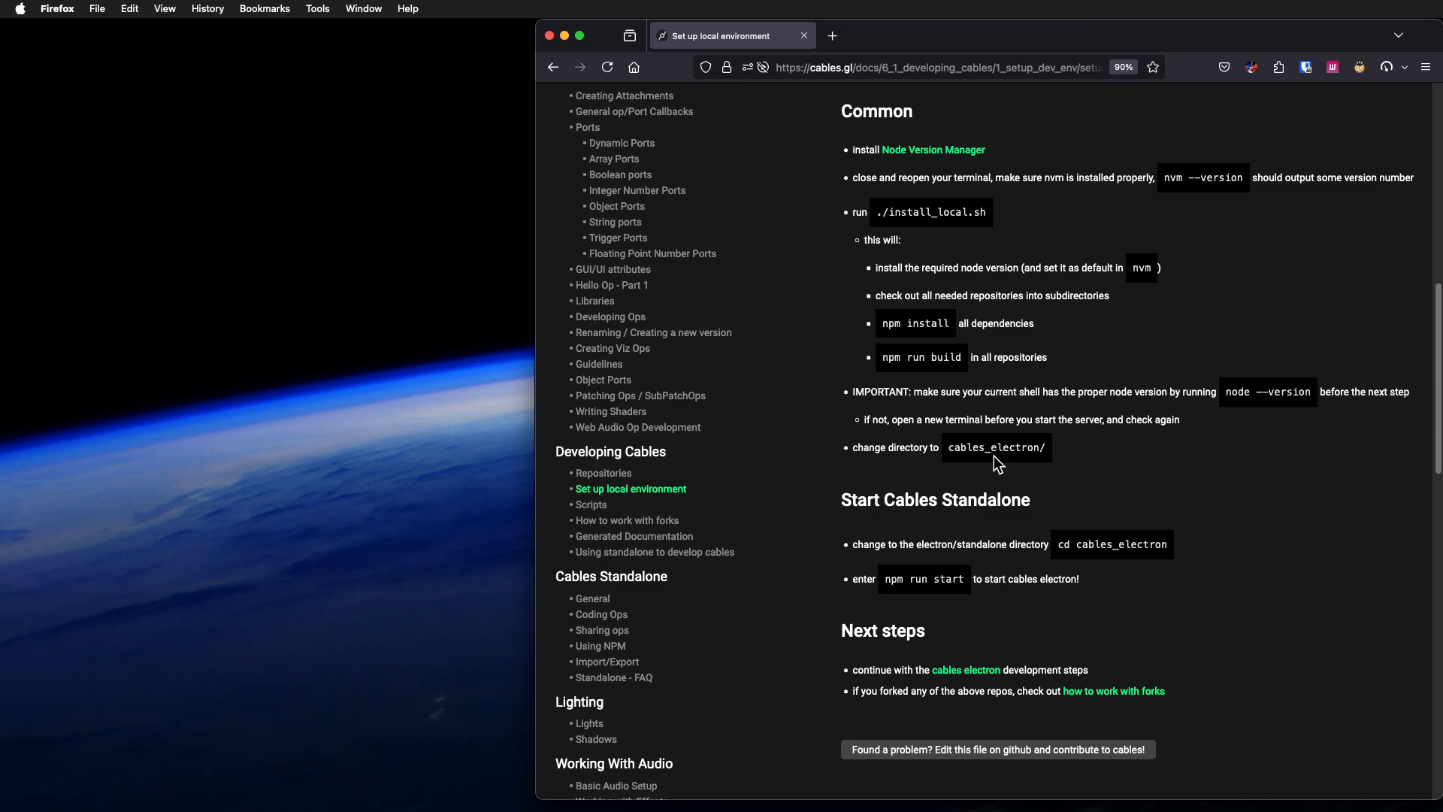
{"action": "mouse_move", "coordinate": [992, 446]}
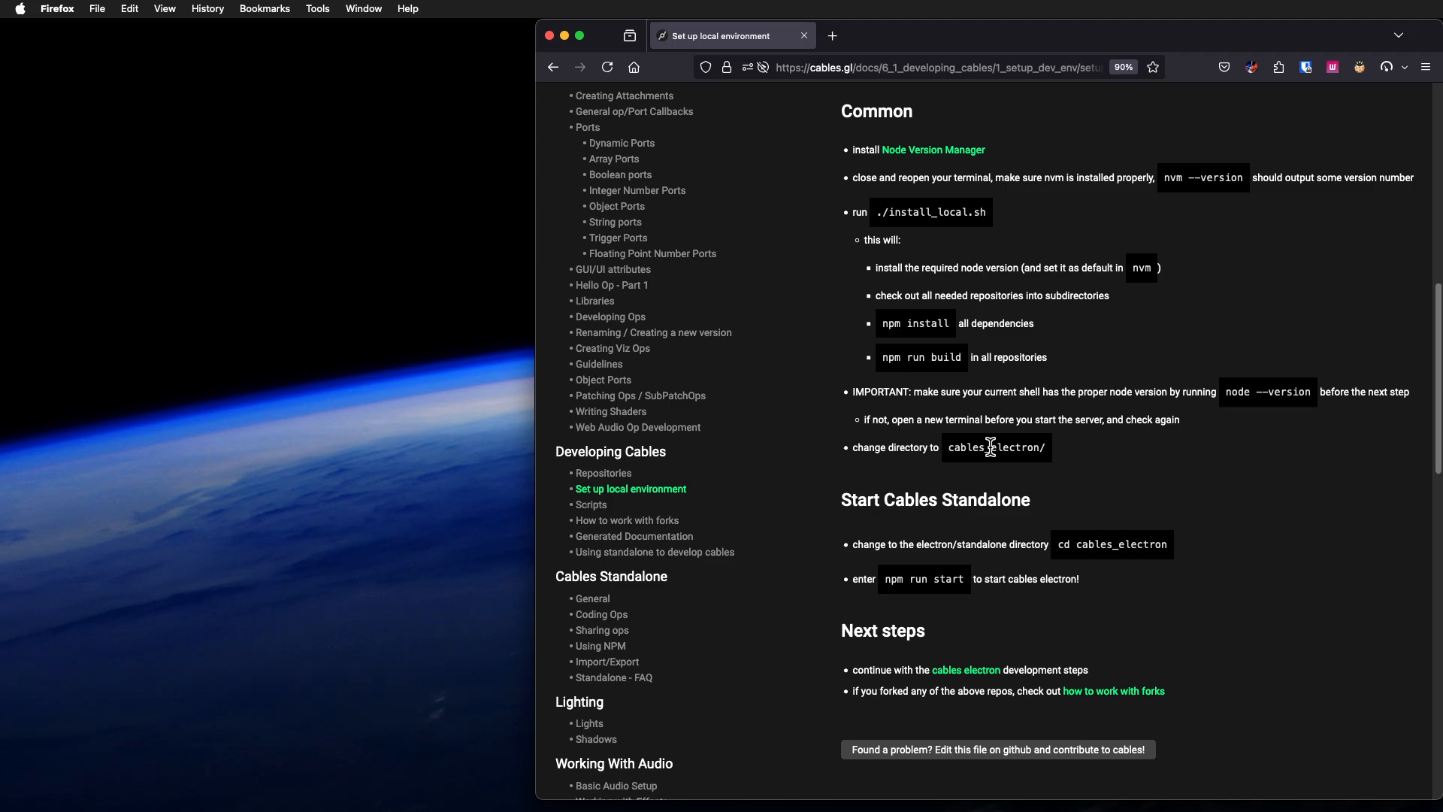
{"action": "mouse_move", "coordinate": [1070, 439]}
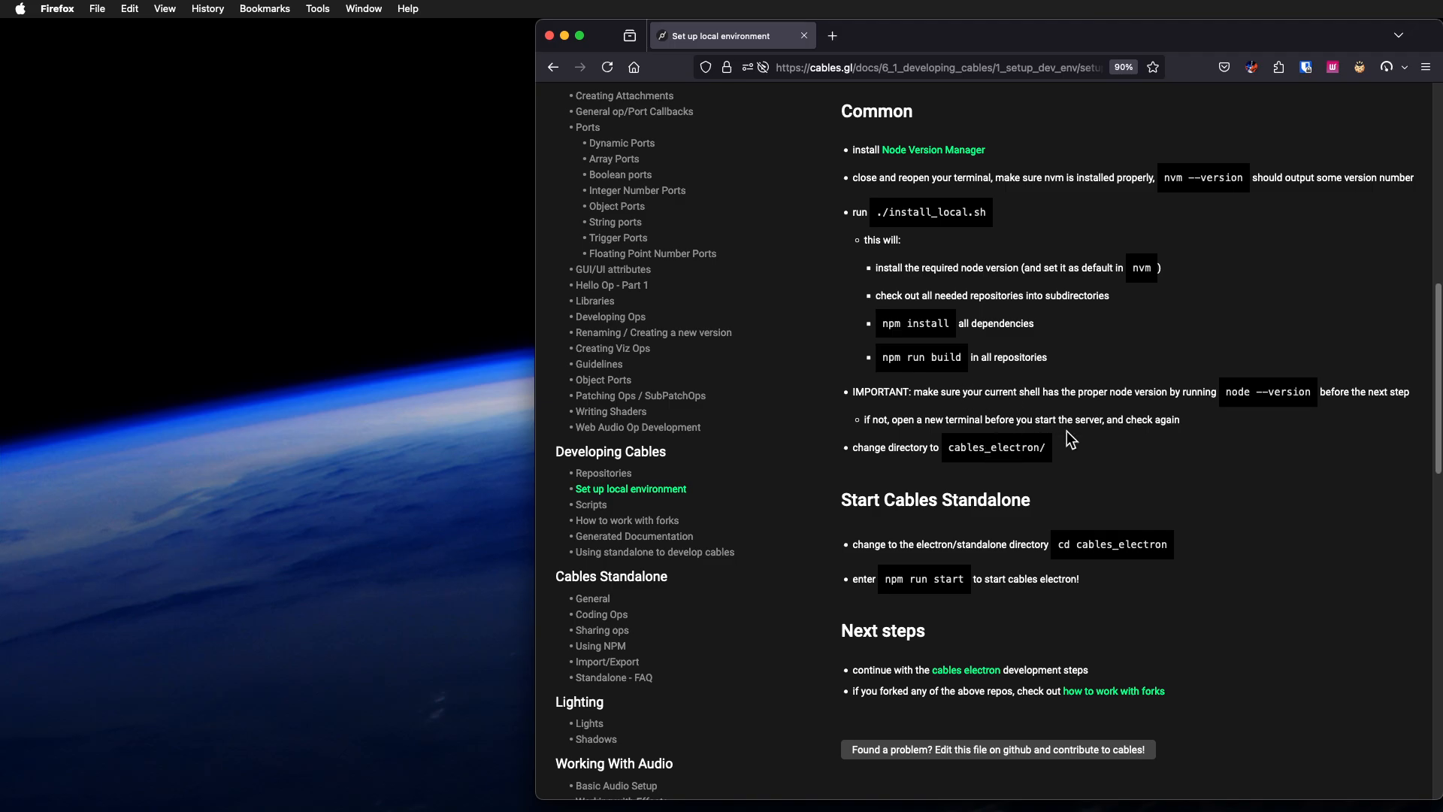
{"action": "mouse_move", "coordinate": [1063, 384]}
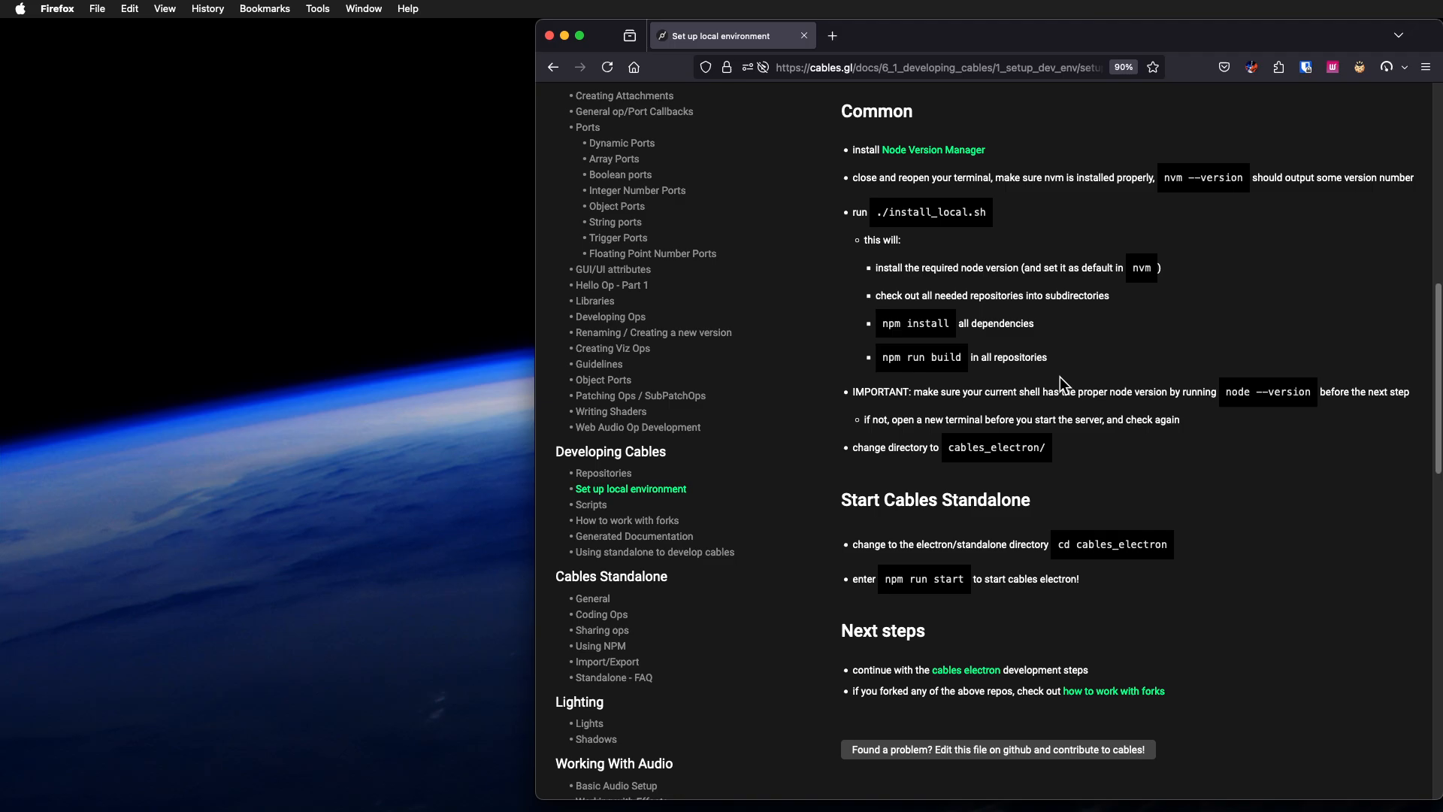
{"action": "mouse_move", "coordinate": [1039, 394]}
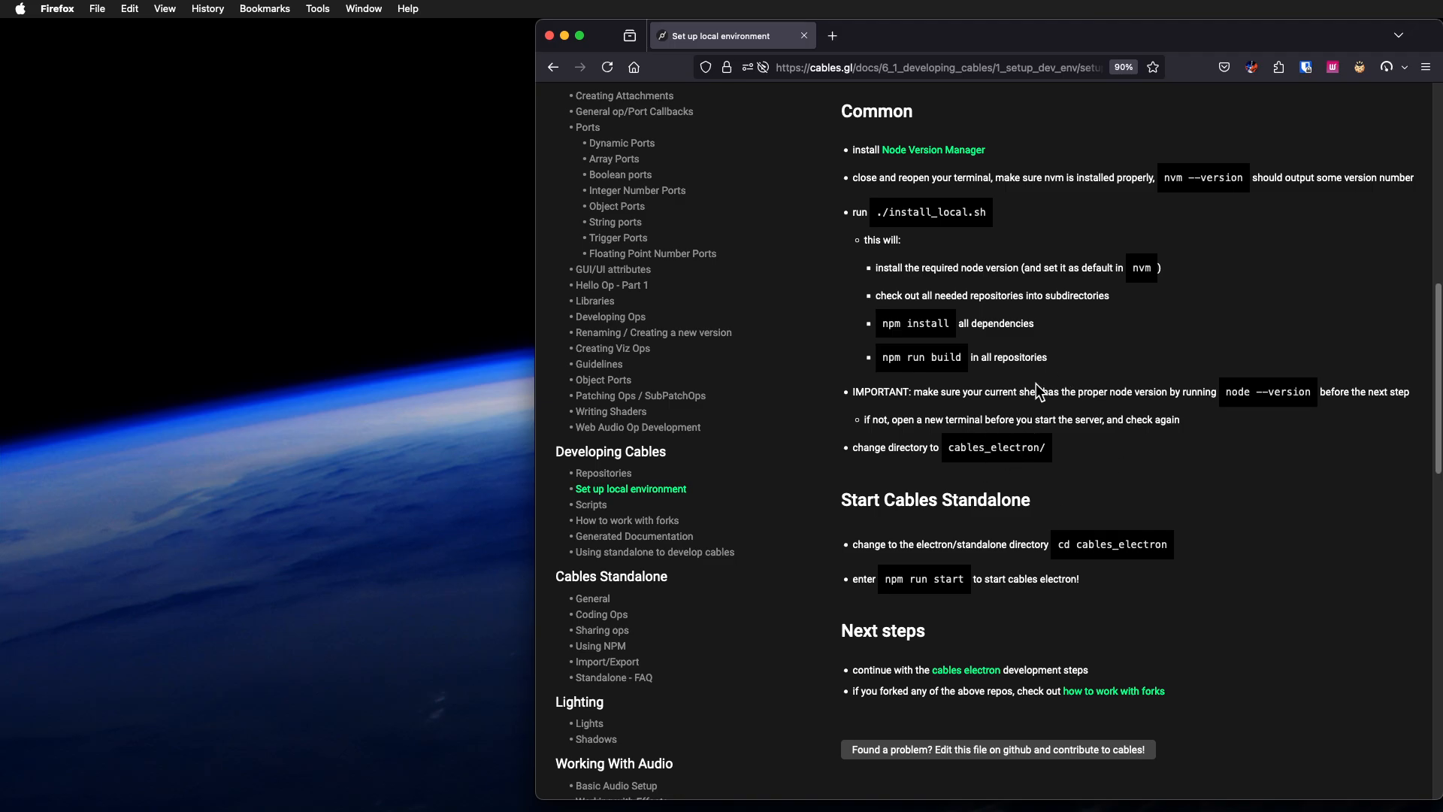
{"action": "mouse_move", "coordinate": [1128, 405]}
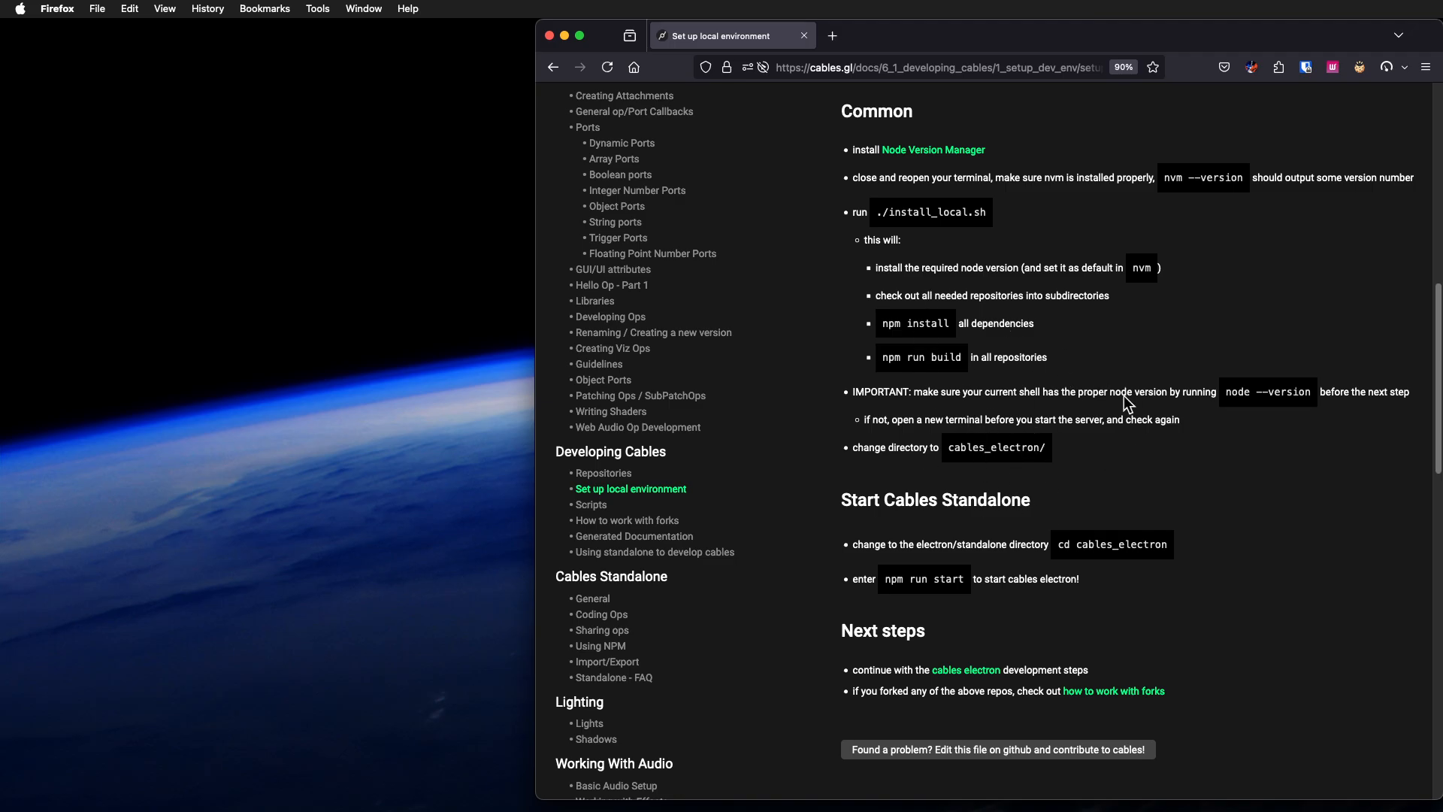
{"action": "mouse_move", "coordinate": [1031, 442]}
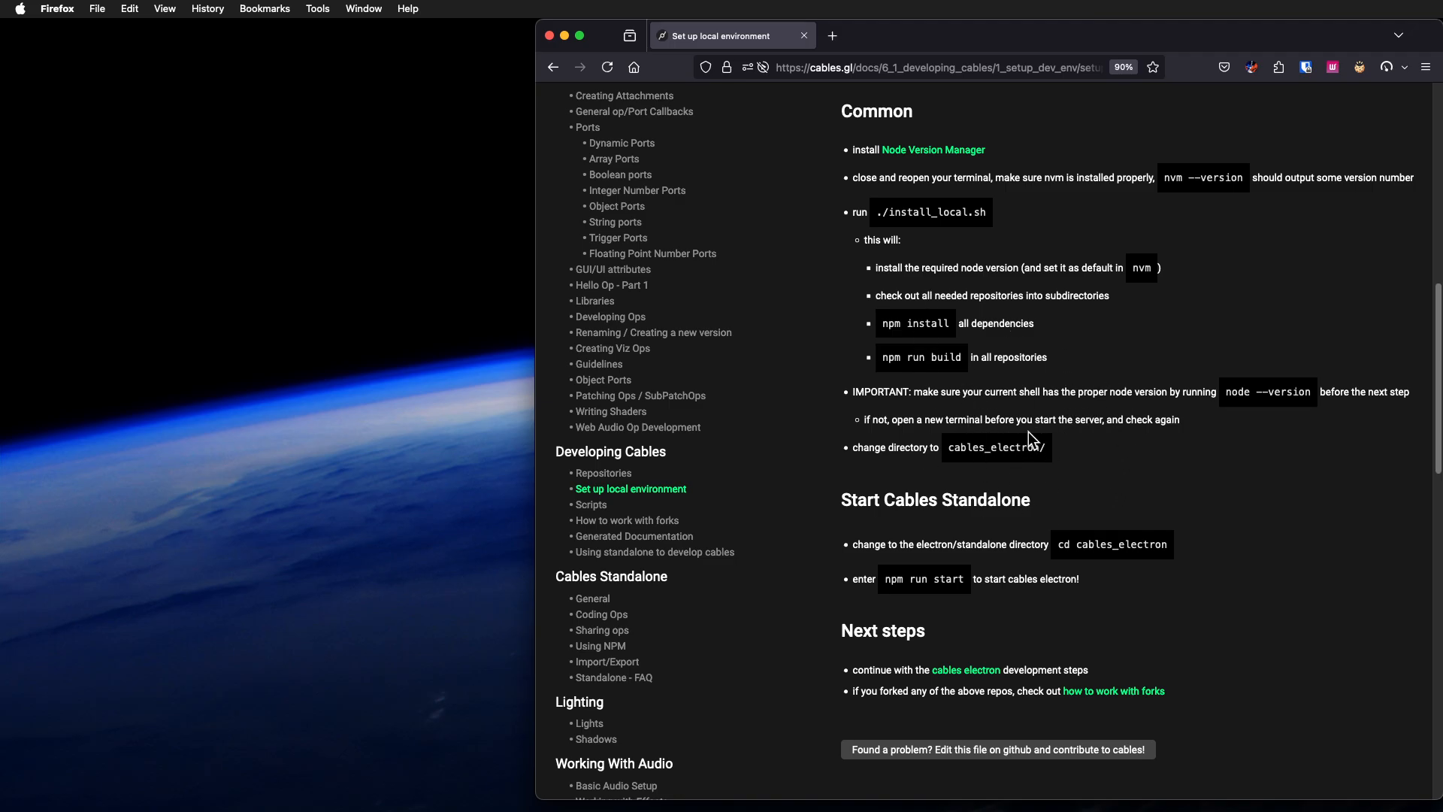
{"action": "scroll", "scroll_direction": "up", "scroll_amount": 3}
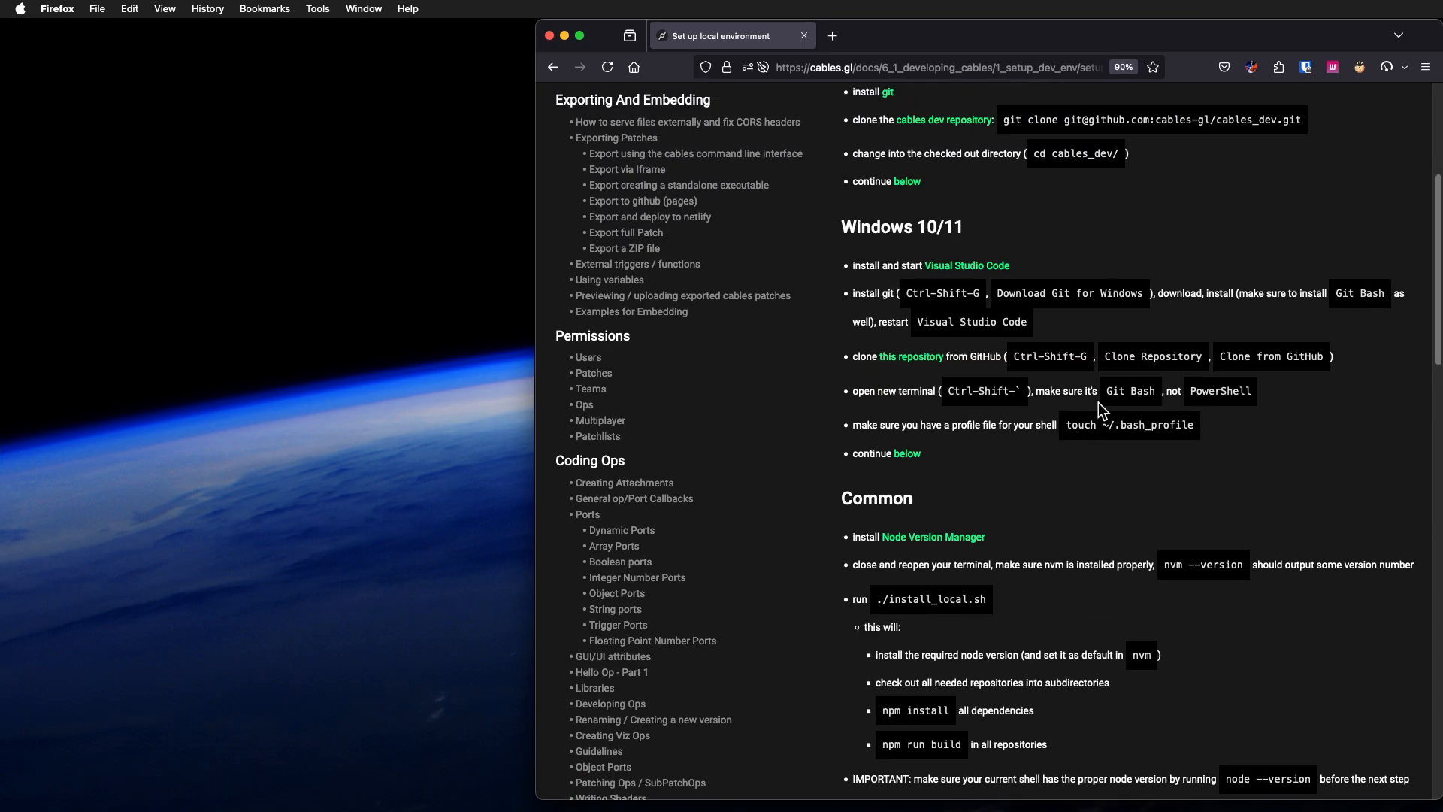
{"action": "scroll", "scroll_direction": "up", "scroll_amount": 3}
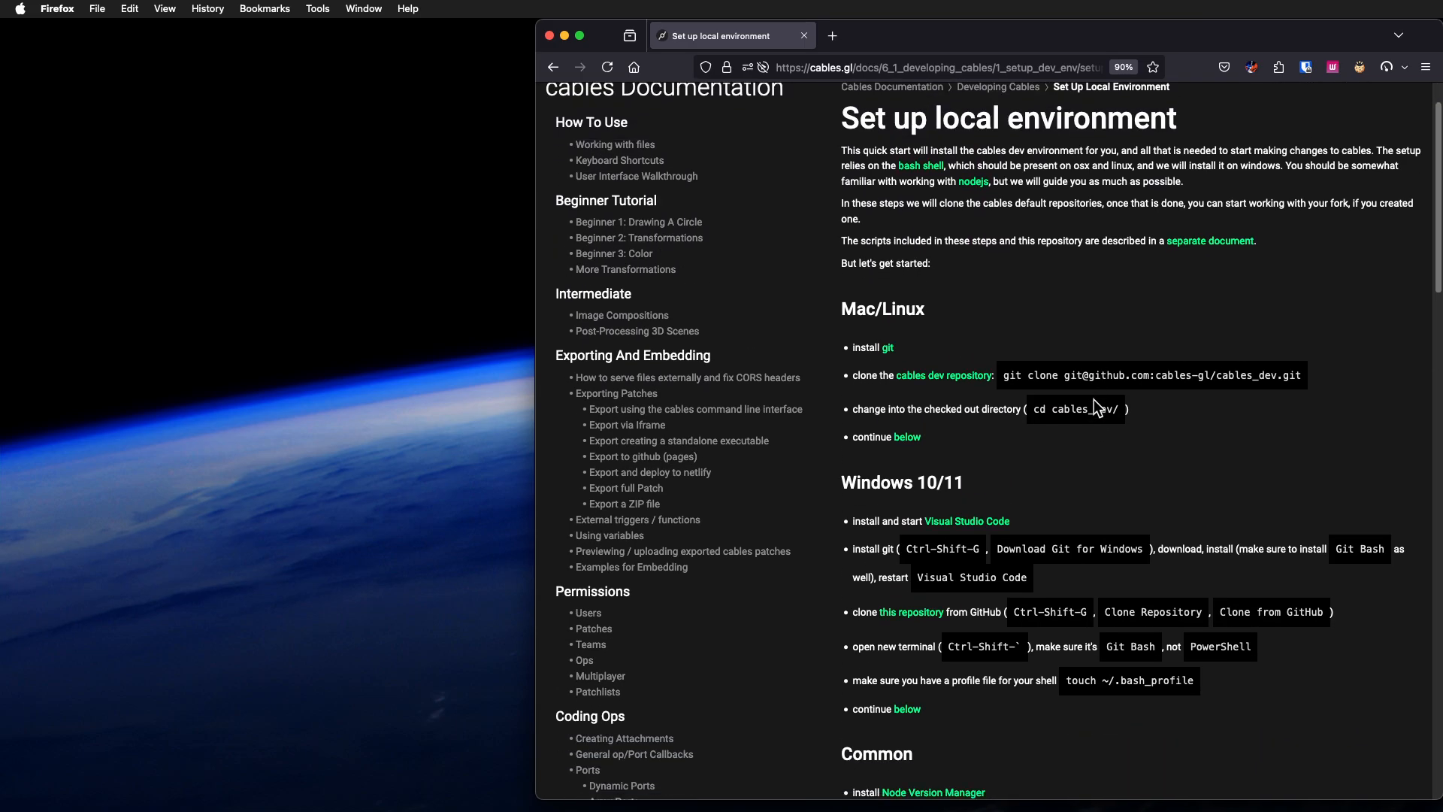
{"action": "scroll", "scroll_direction": "down", "scroll_amount": 3}
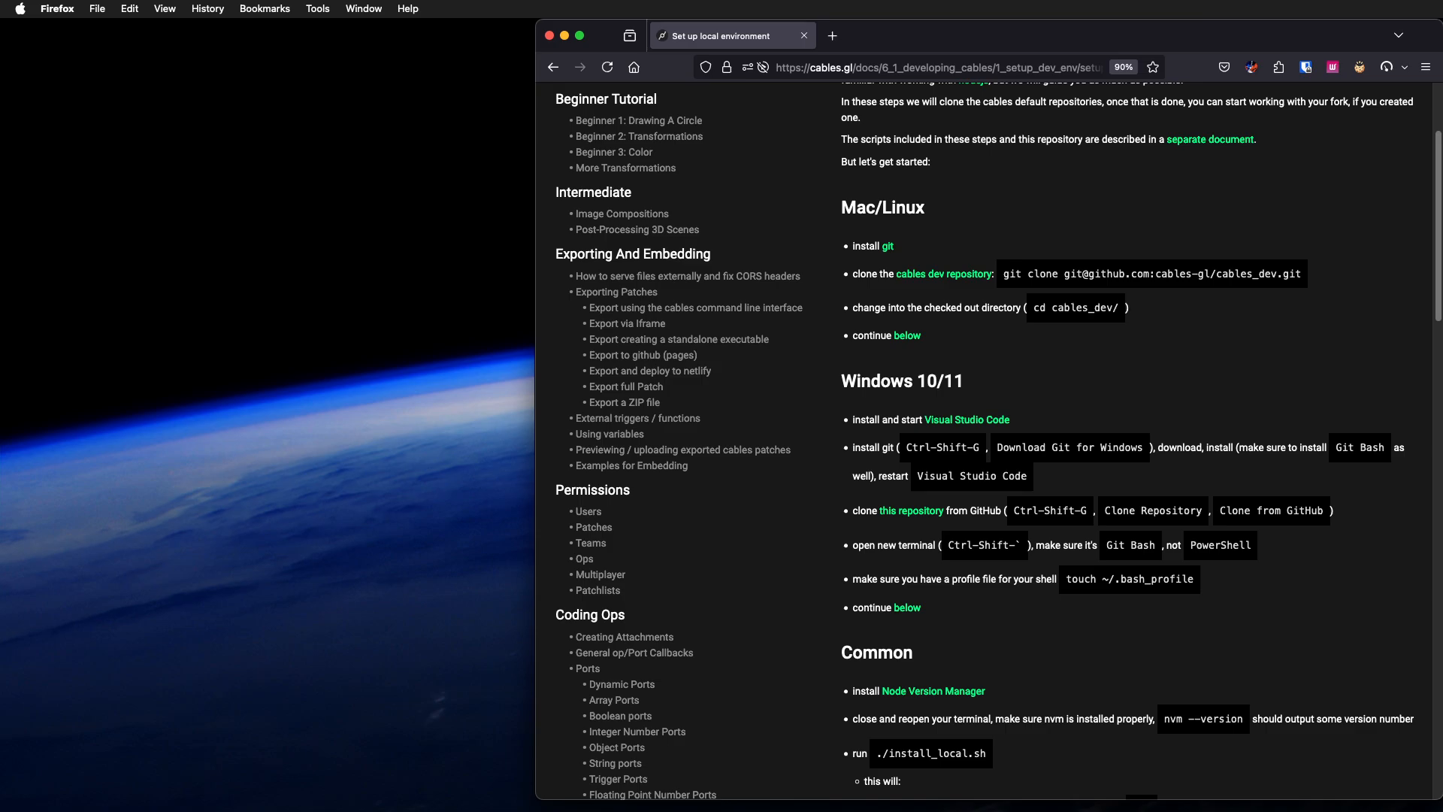
{"action": "mouse_move", "coordinate": [286, 71]}
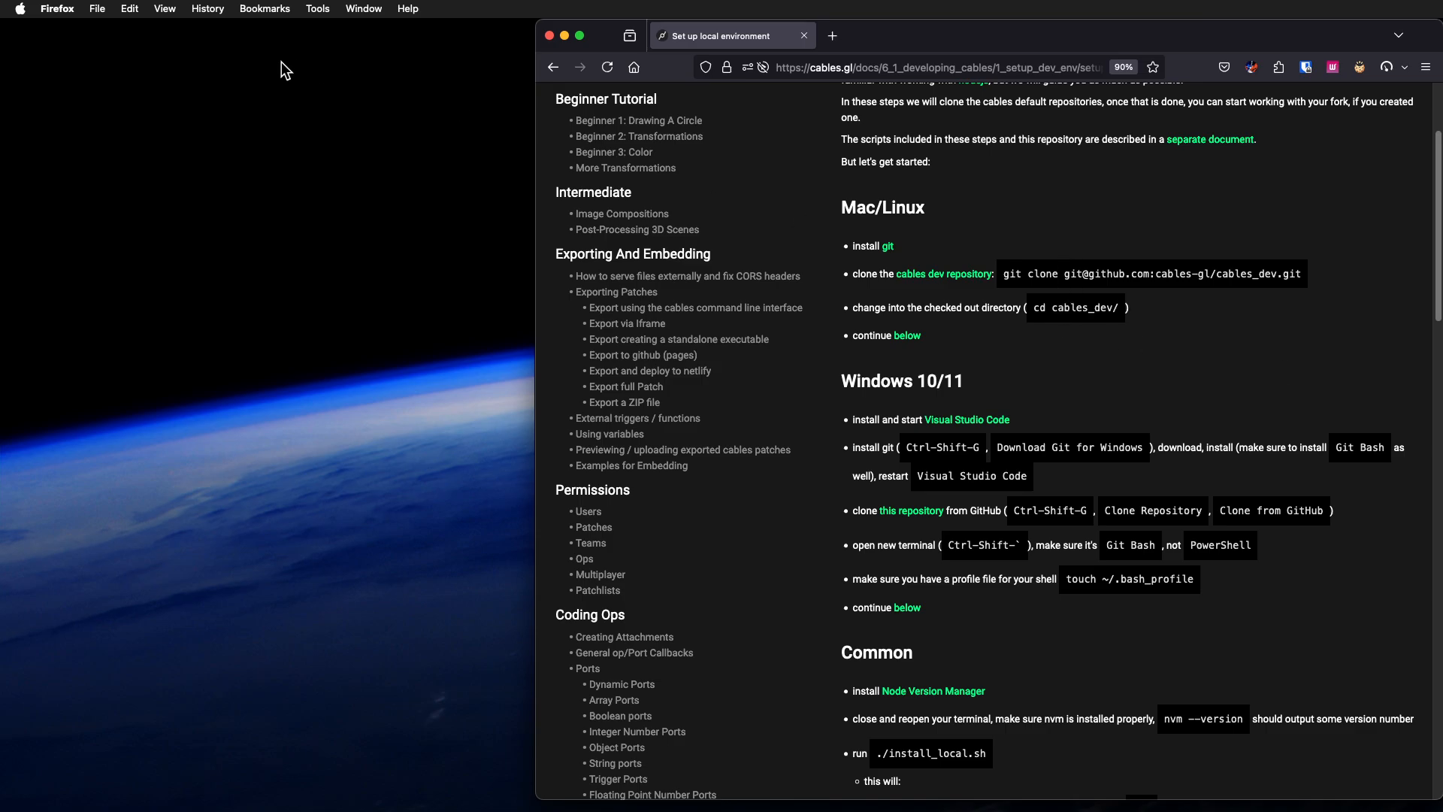
{"action": "mouse_move", "coordinate": [270, 117]}
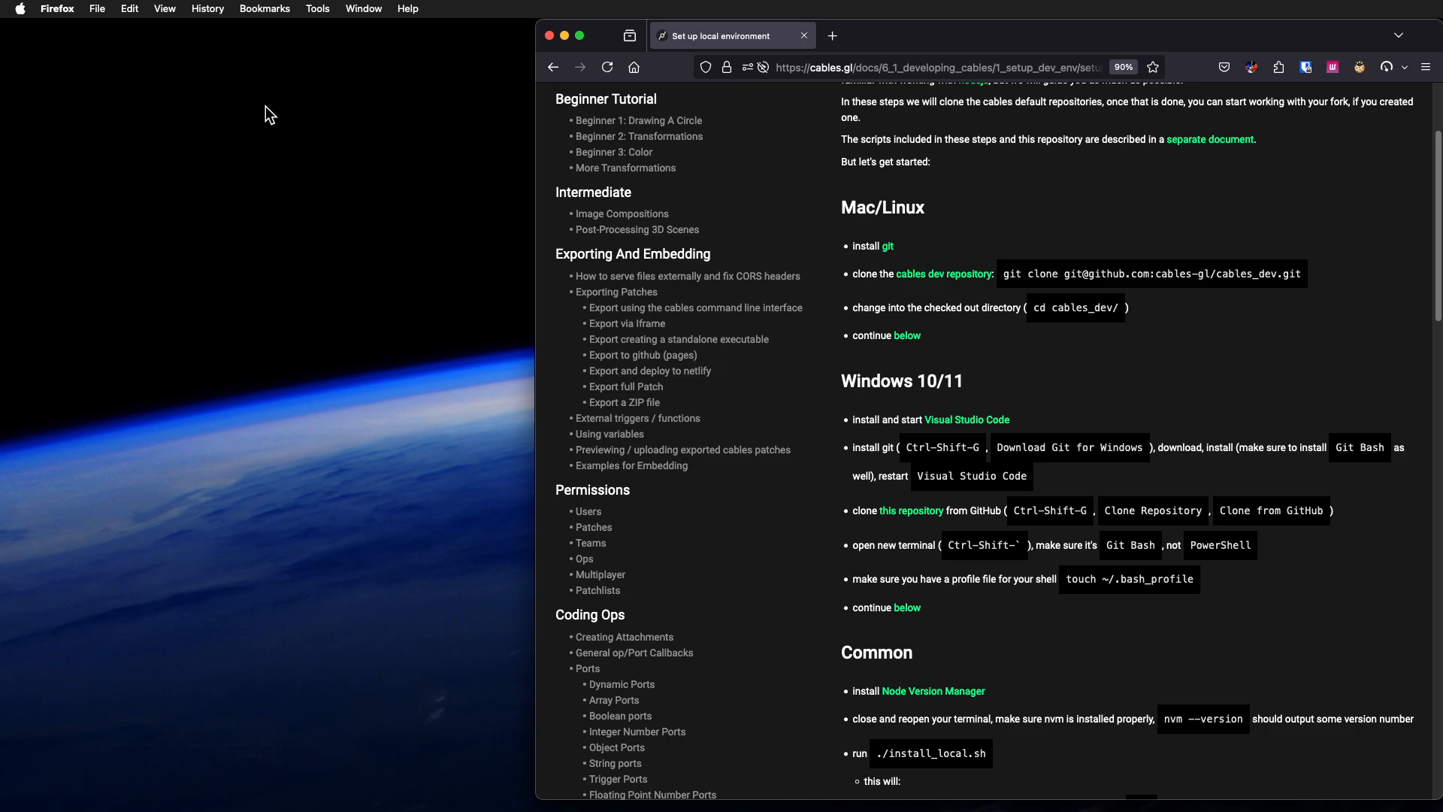
{"action": "mouse_move", "coordinate": [612, 151]}
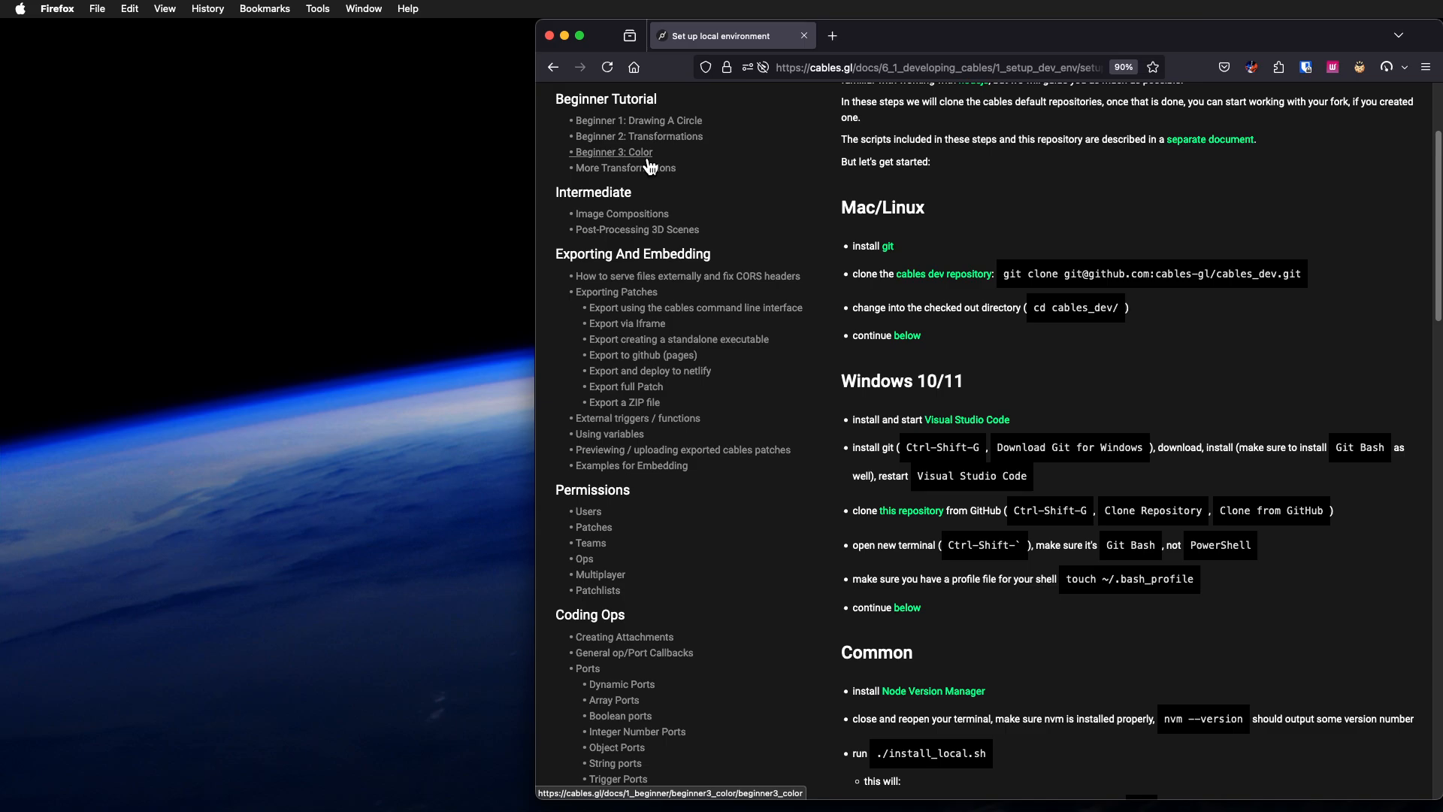
{"action": "mouse_move", "coordinate": [1003, 409]}
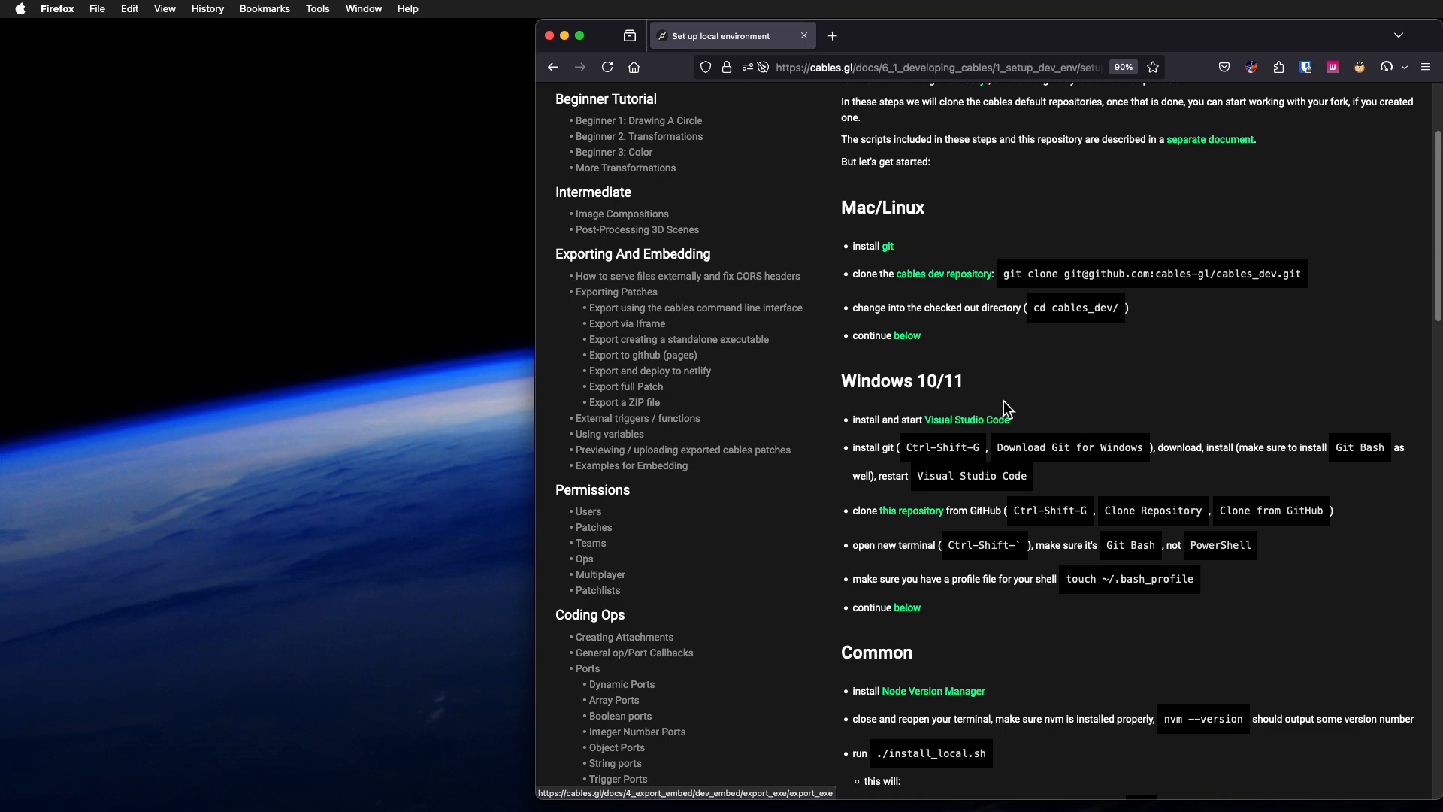
{"action": "mouse_move", "coordinate": [1036, 407]}
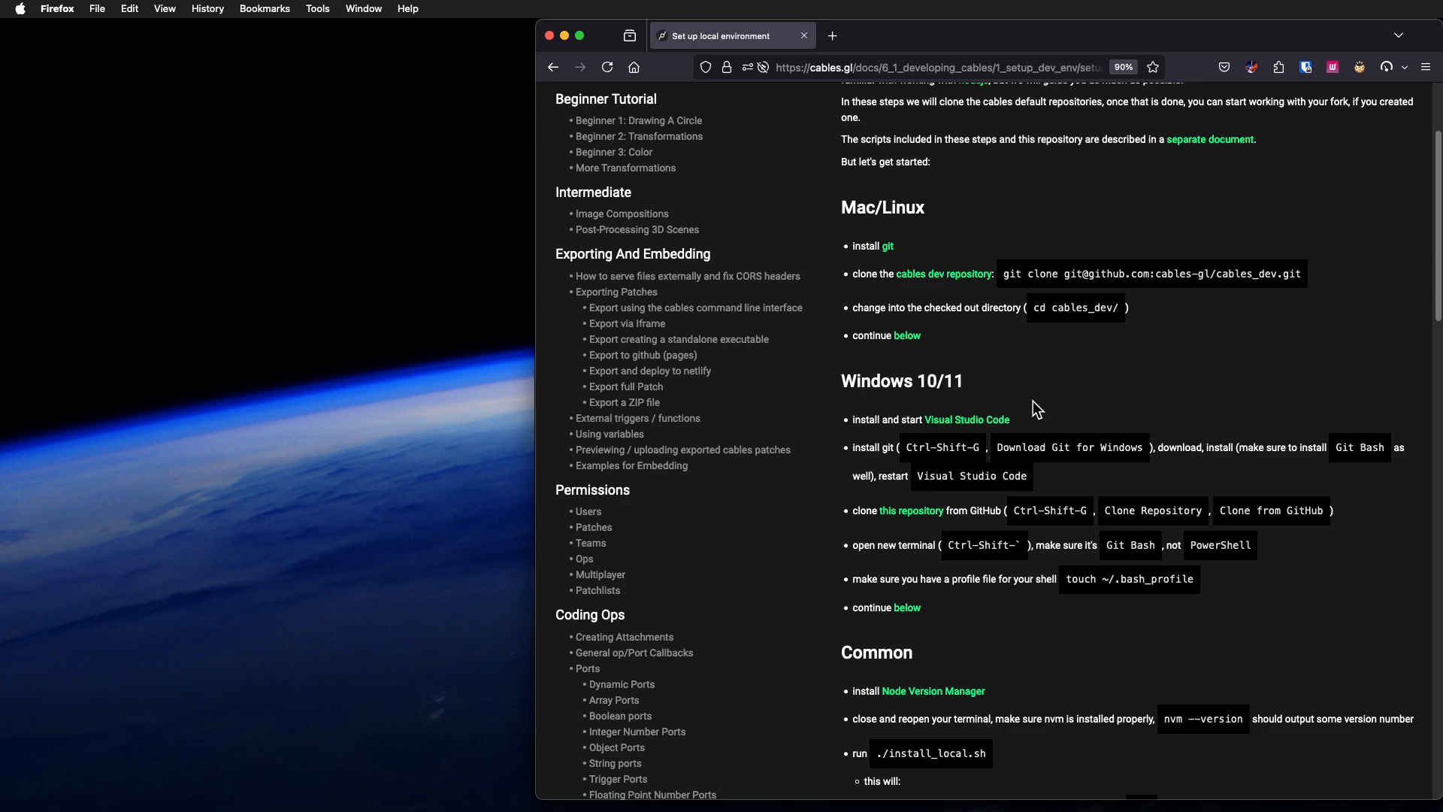
{"action": "mouse_move", "coordinate": [1068, 436]}
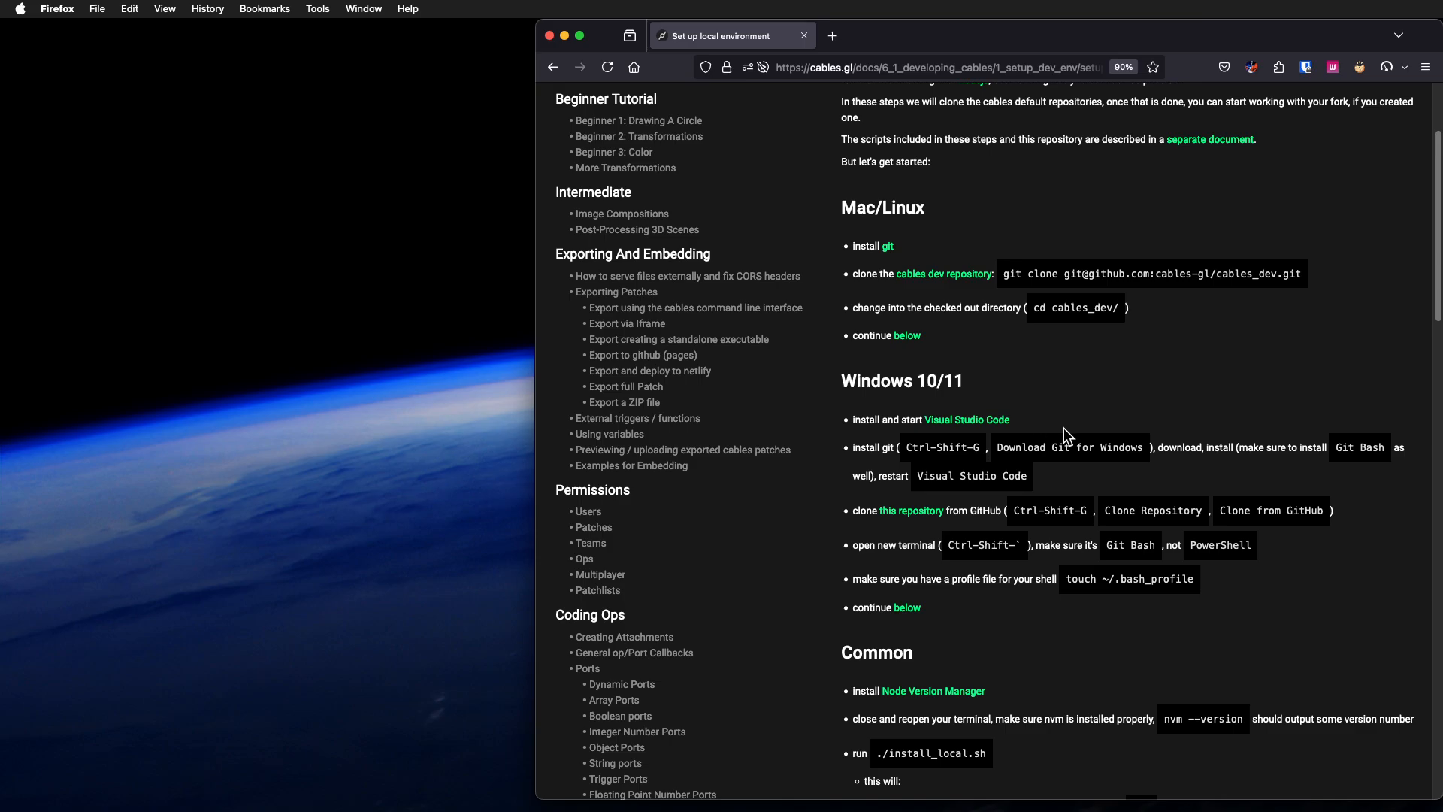
{"action": "mouse_move", "coordinate": [1068, 433]}
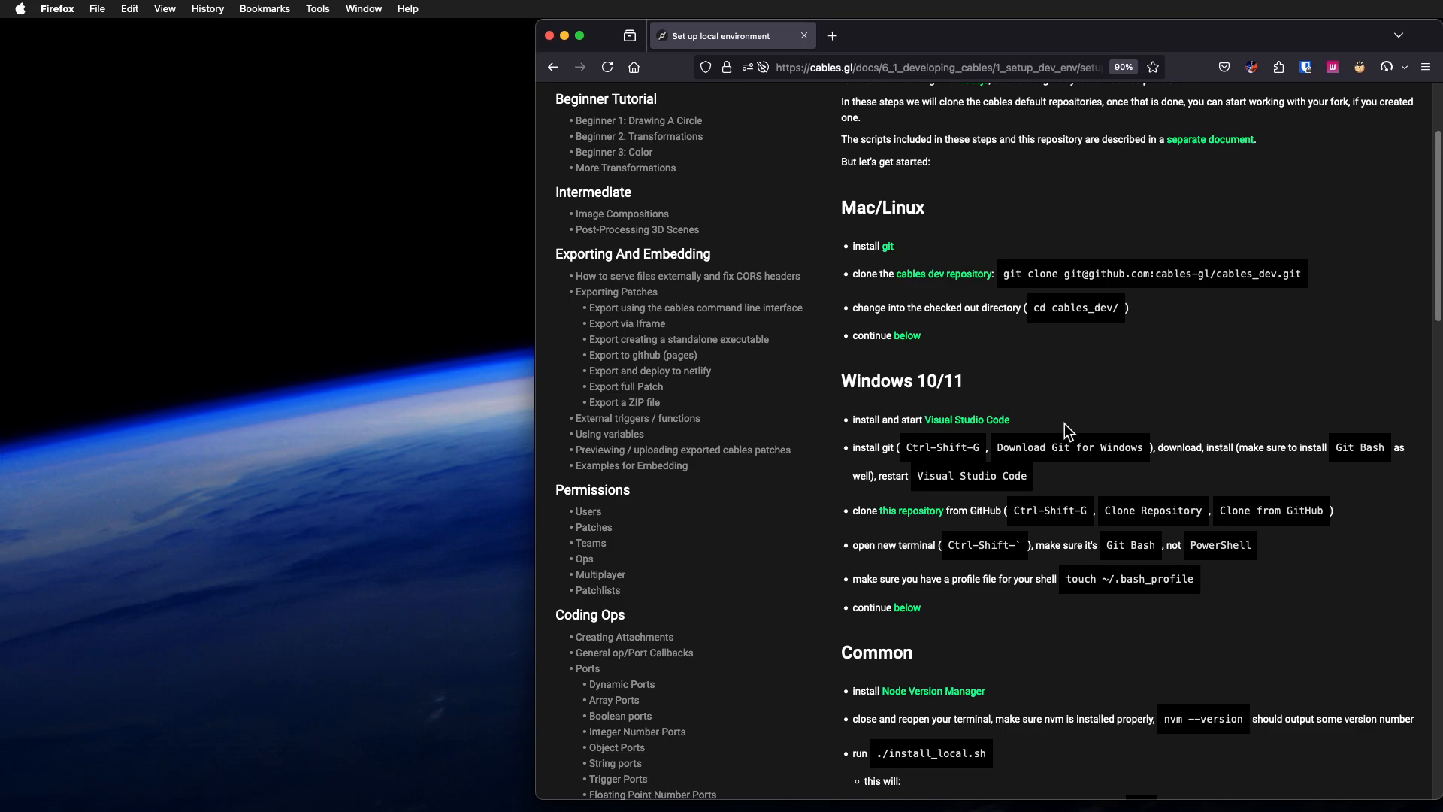
{"action": "mouse_move", "coordinate": [1103, 437]}
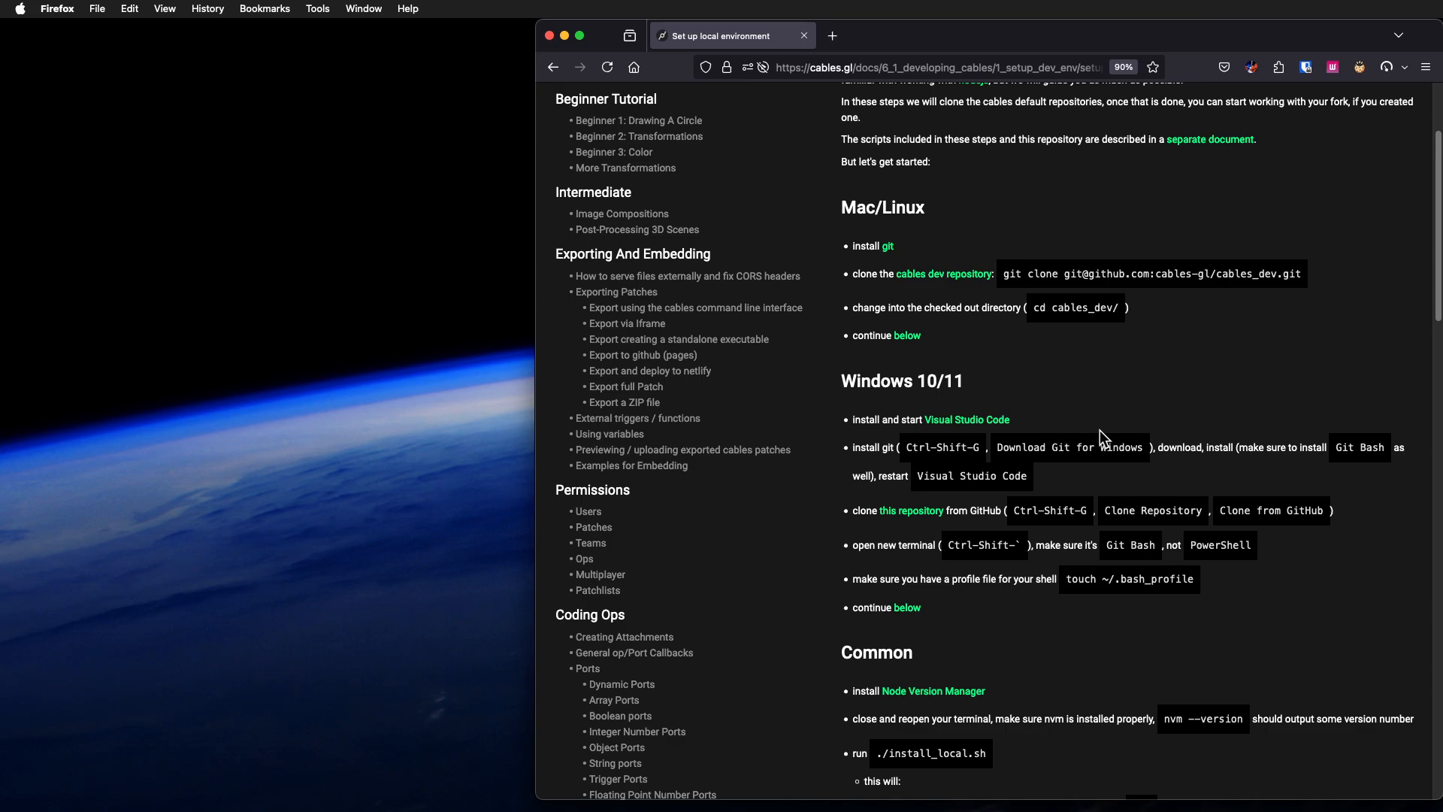
{"action": "mouse_move", "coordinate": [1090, 484]}
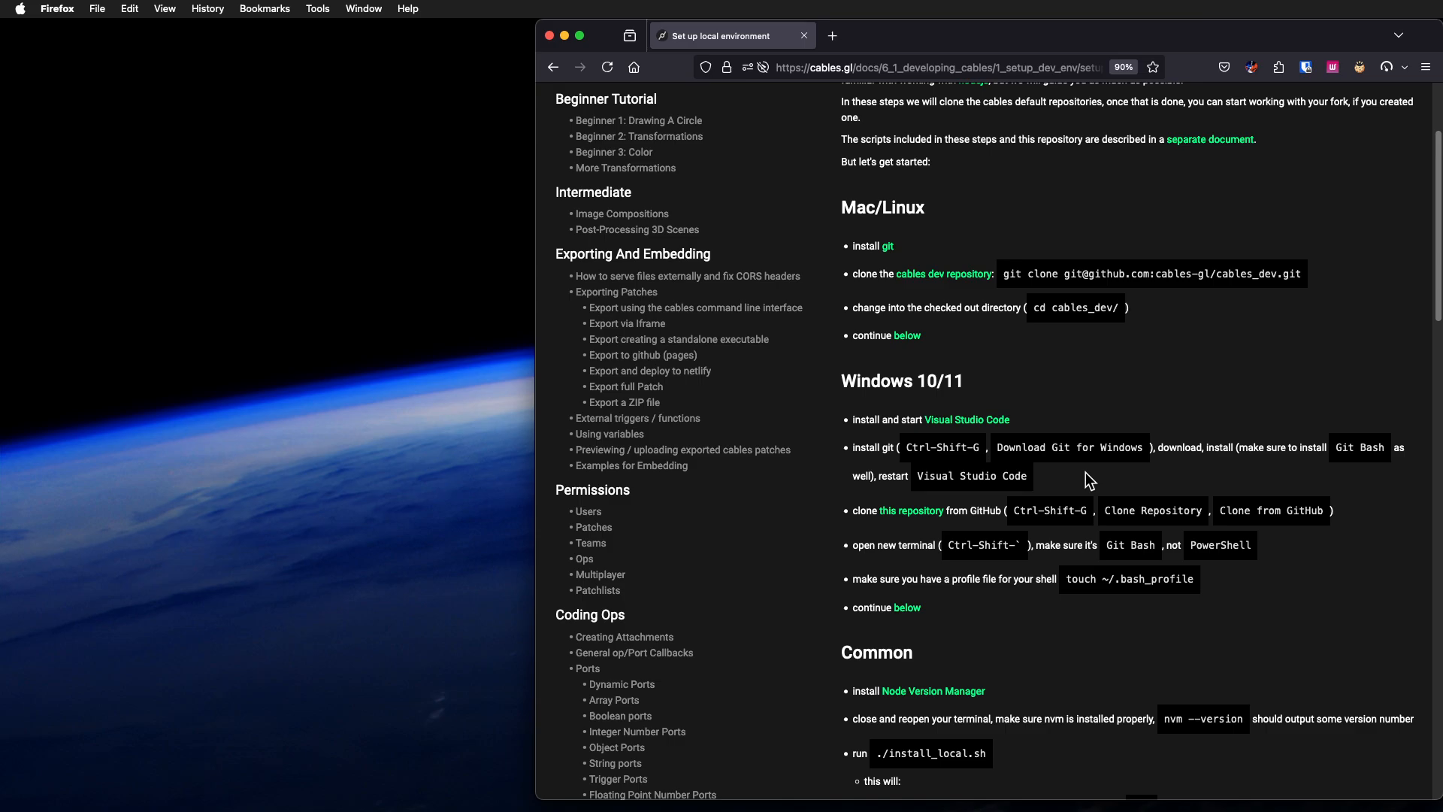
{"action": "mouse_move", "coordinate": [934, 476]}
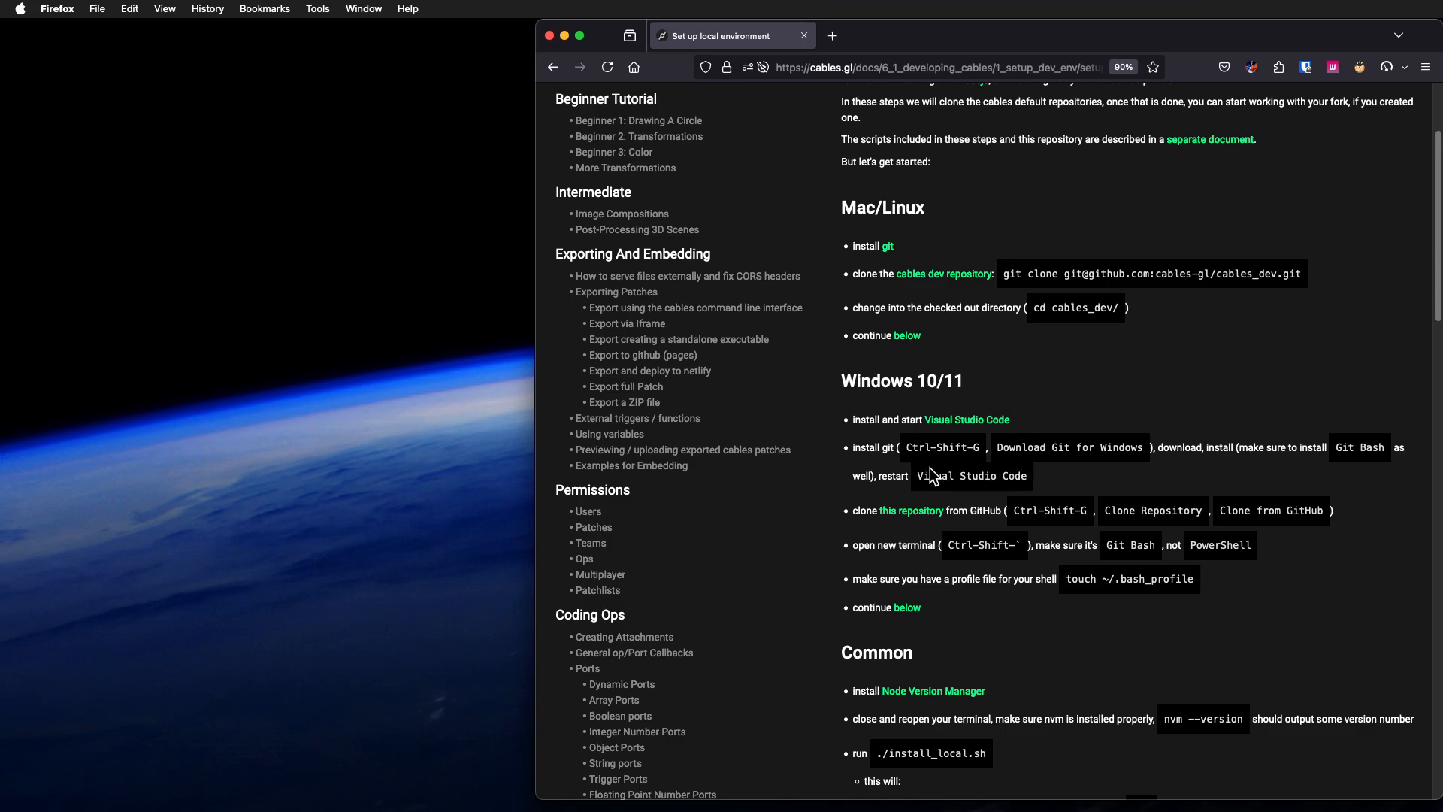
{"action": "mouse_move", "coordinate": [1016, 475]}
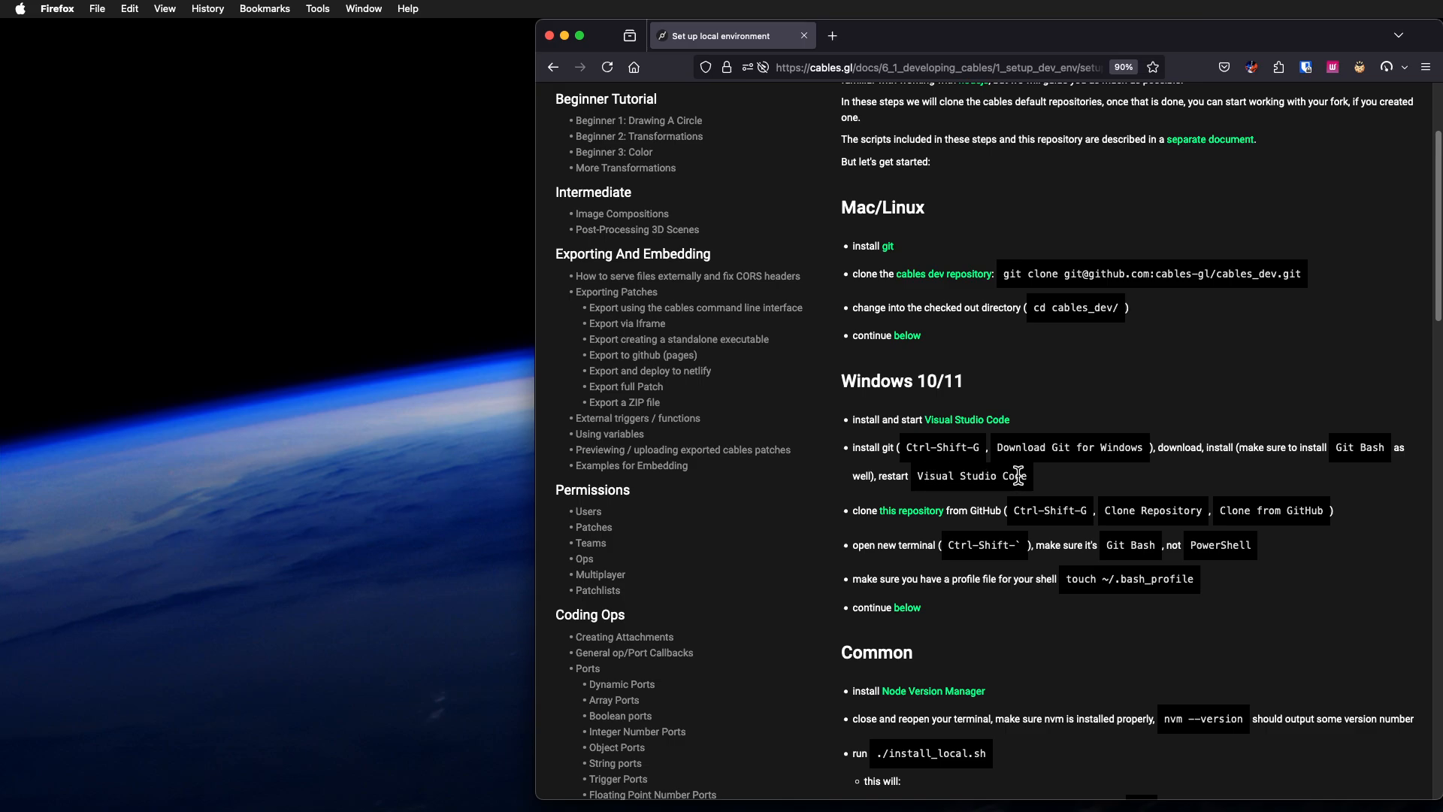
{"action": "mouse_move", "coordinate": [1056, 506]}
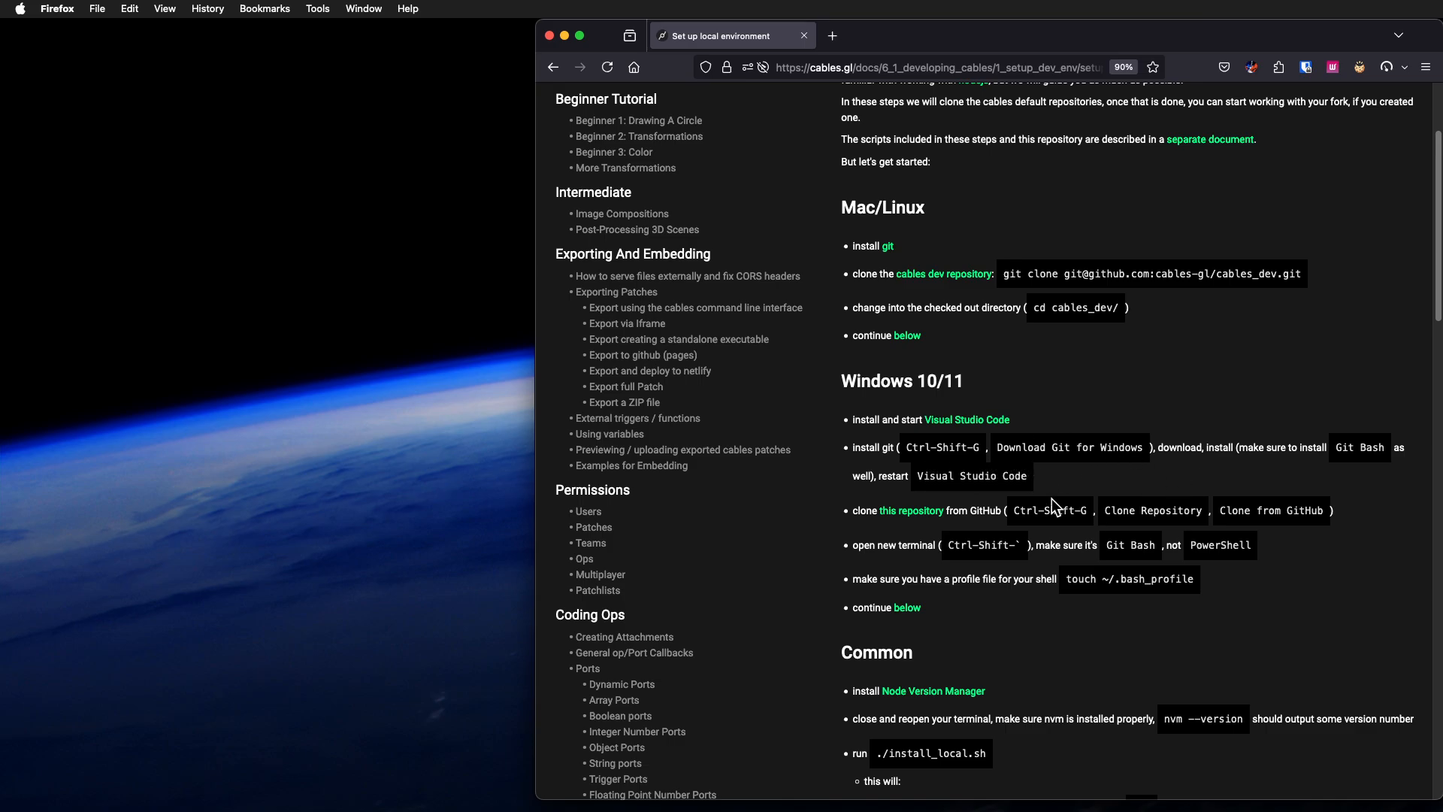
{"action": "mouse_move", "coordinate": [1148, 500]}
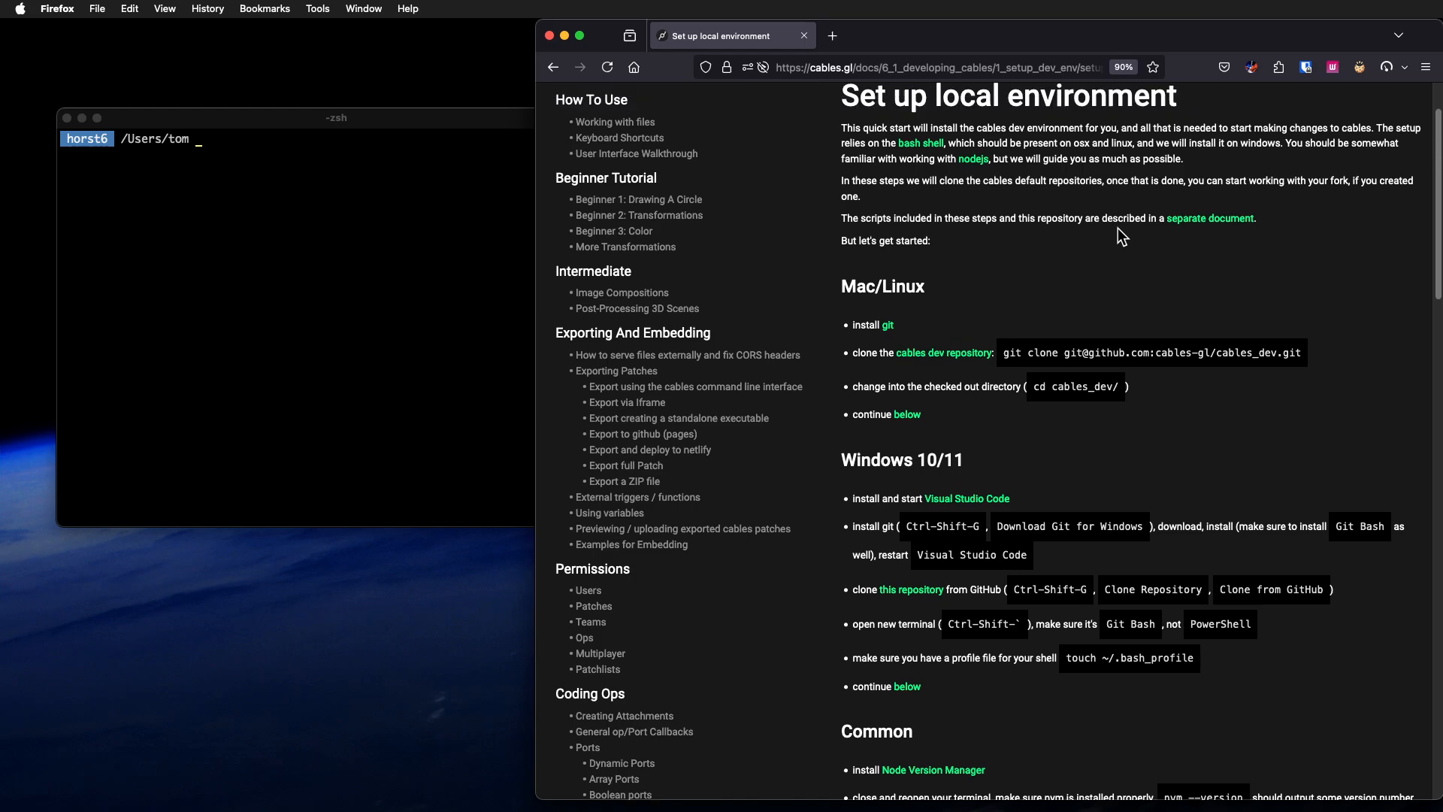
Step: Make a tutorial folder in dev, clone cables_dev into it, then enter and list it
{"action": "scroll", "scroll_direction": "up", "scroll_amount": 3}
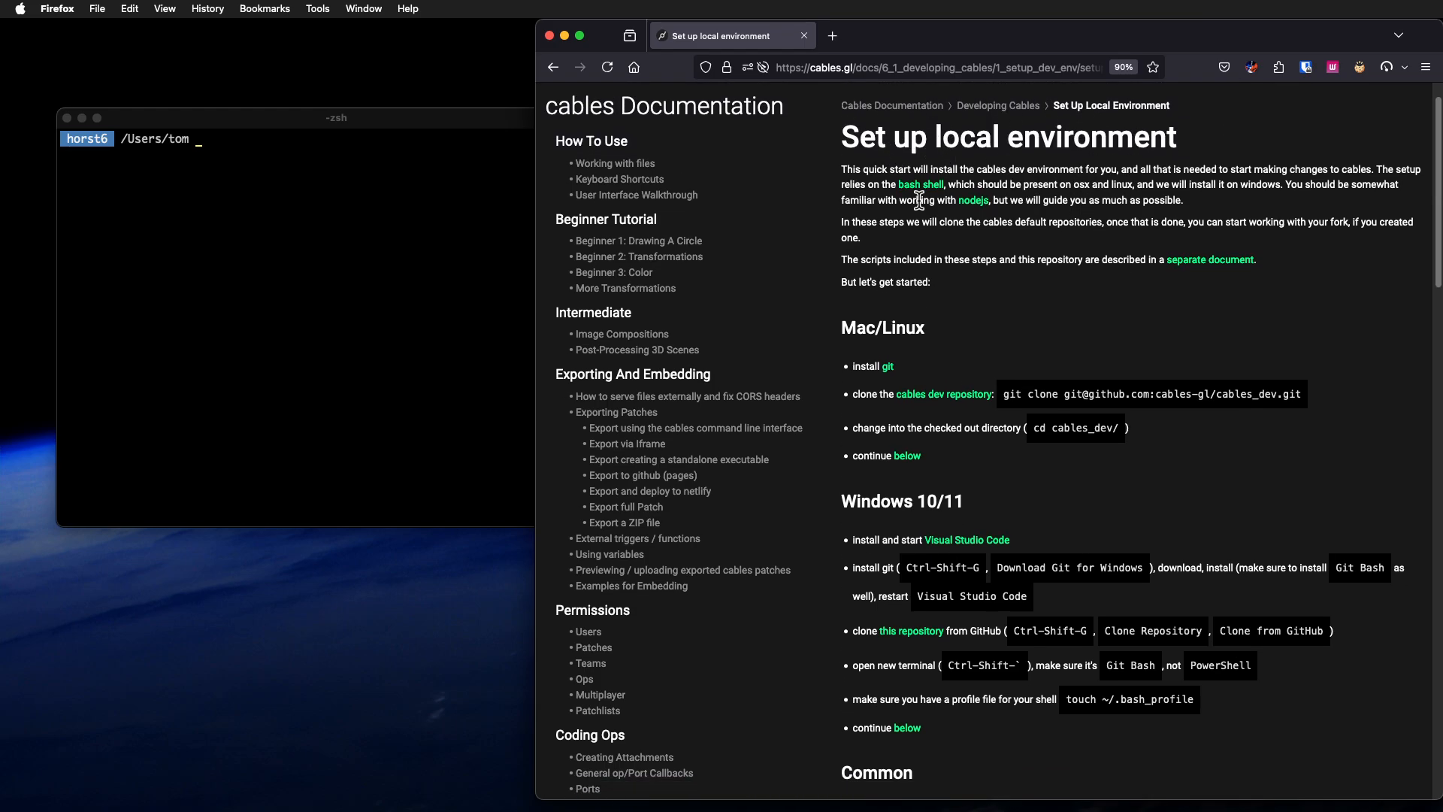
{"action": "scroll", "scroll_direction": "down", "scroll_amount": 3}
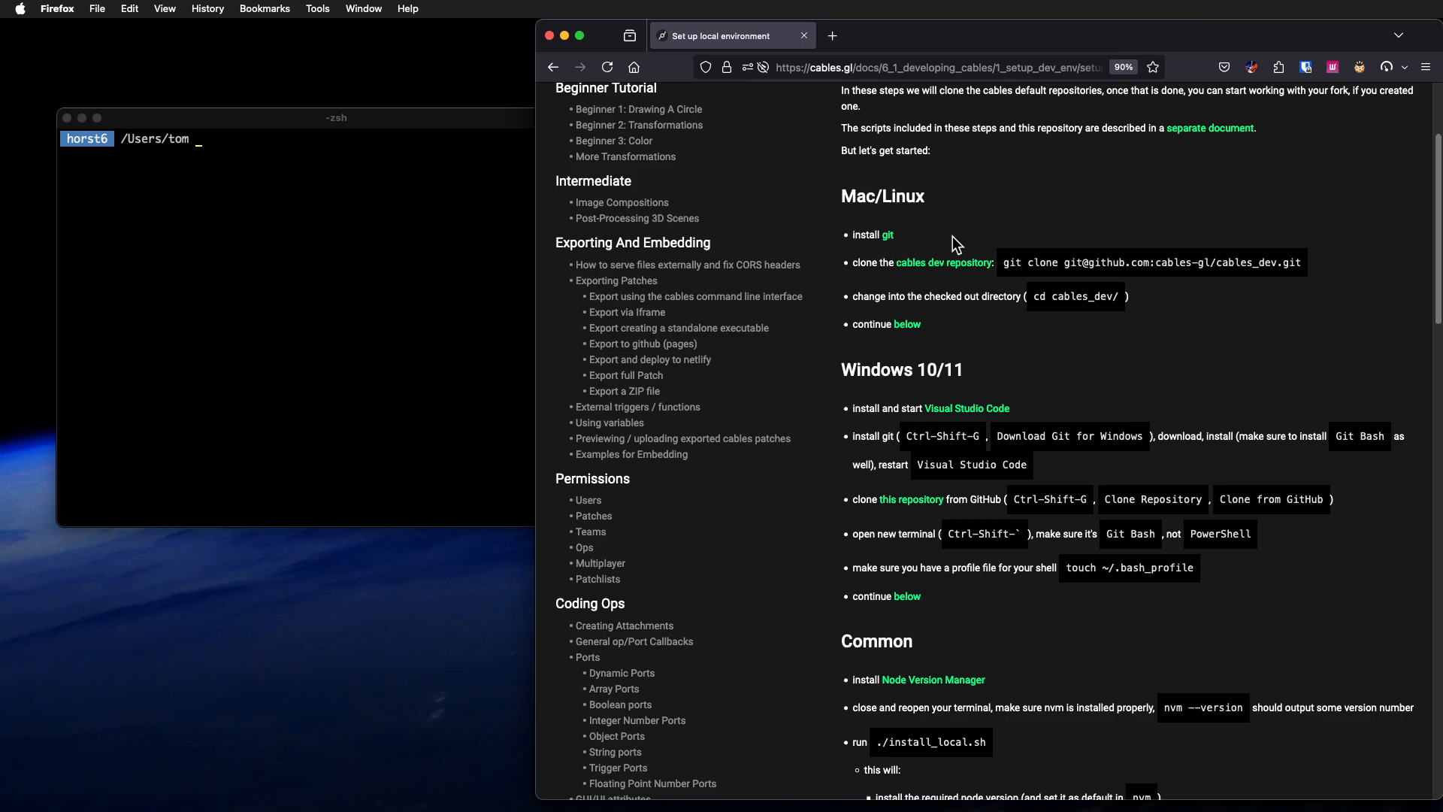
{"action": "left_click", "coordinate": [336, 276]}
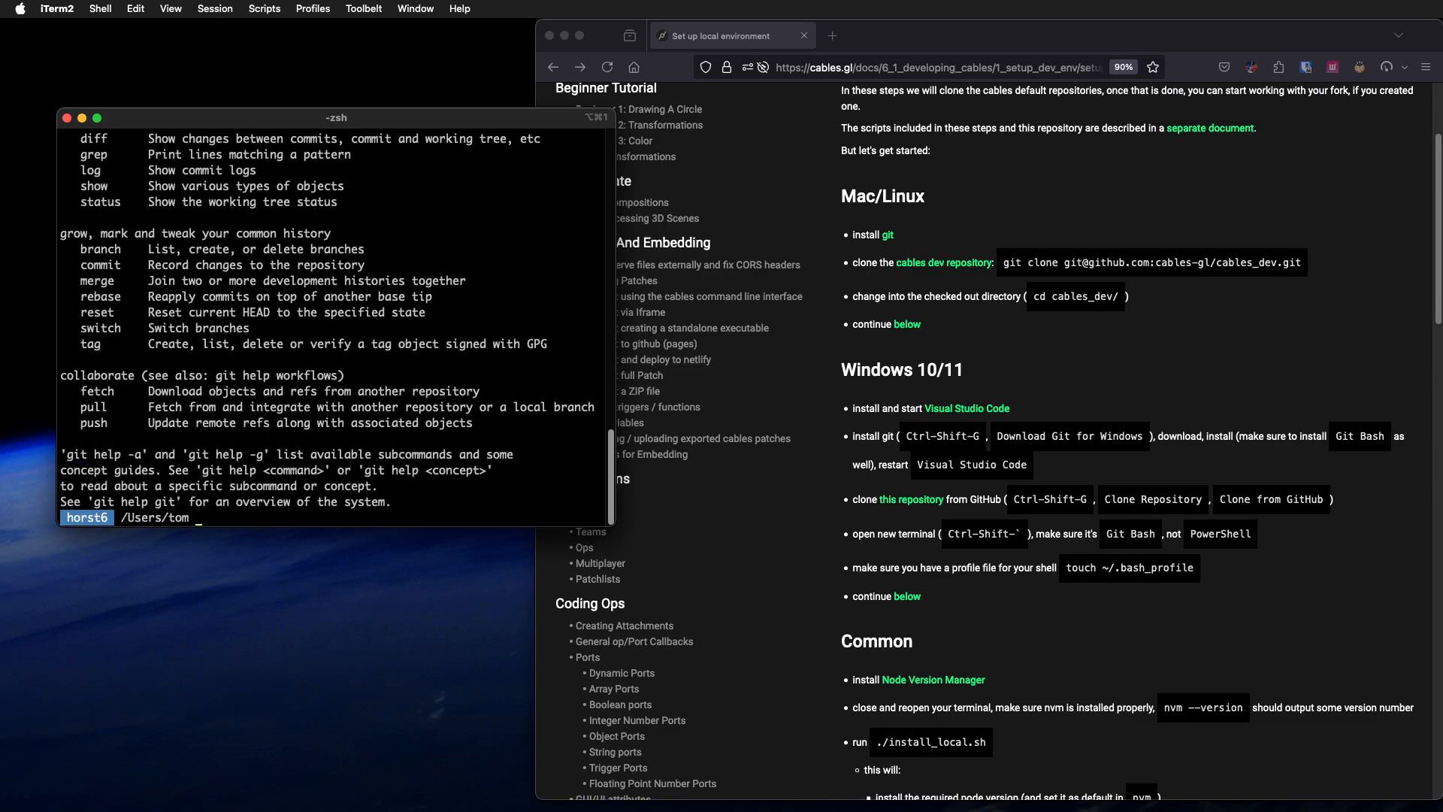
{"action": "key", "text": "Return"}
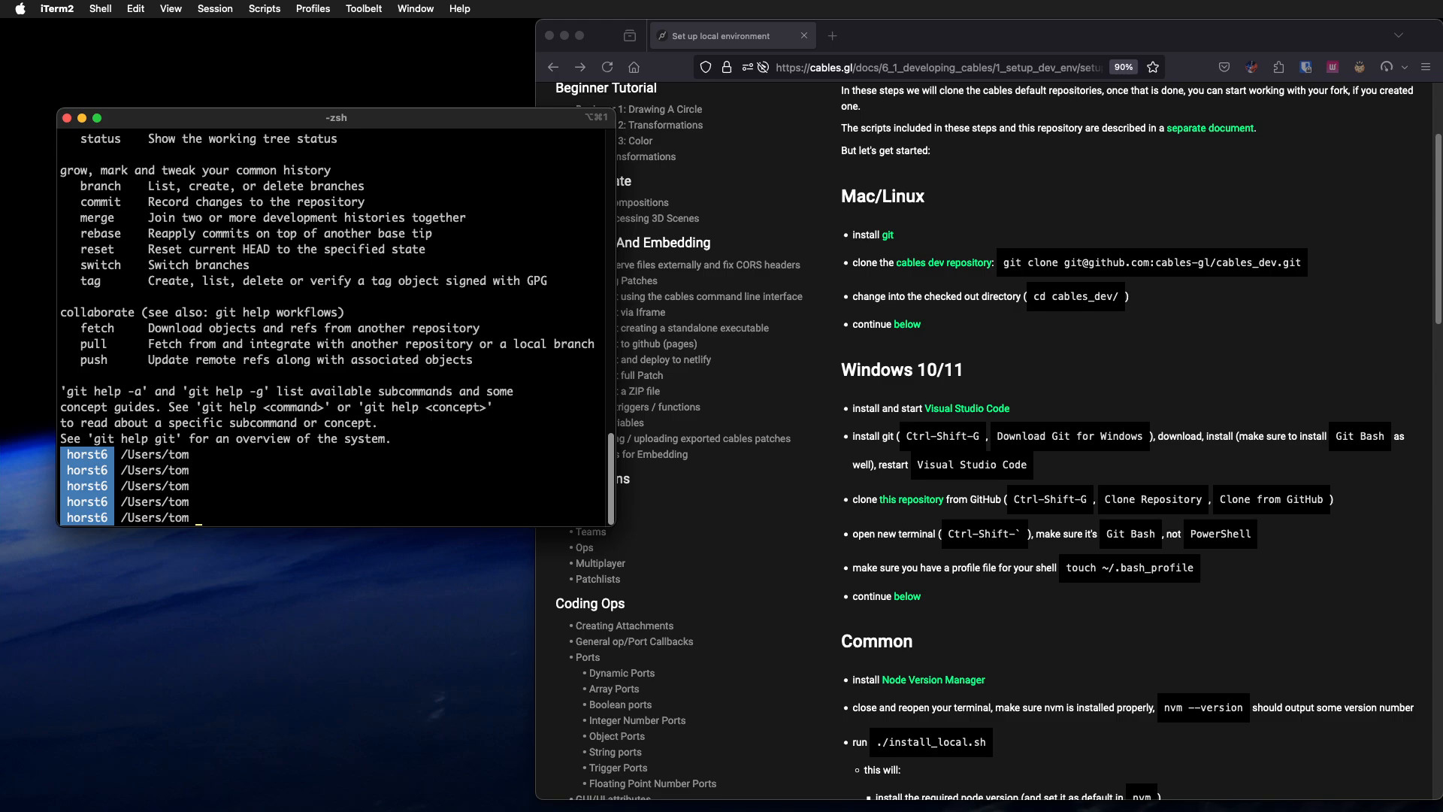
{"action": "mouse_move", "coordinate": [969, 263]}
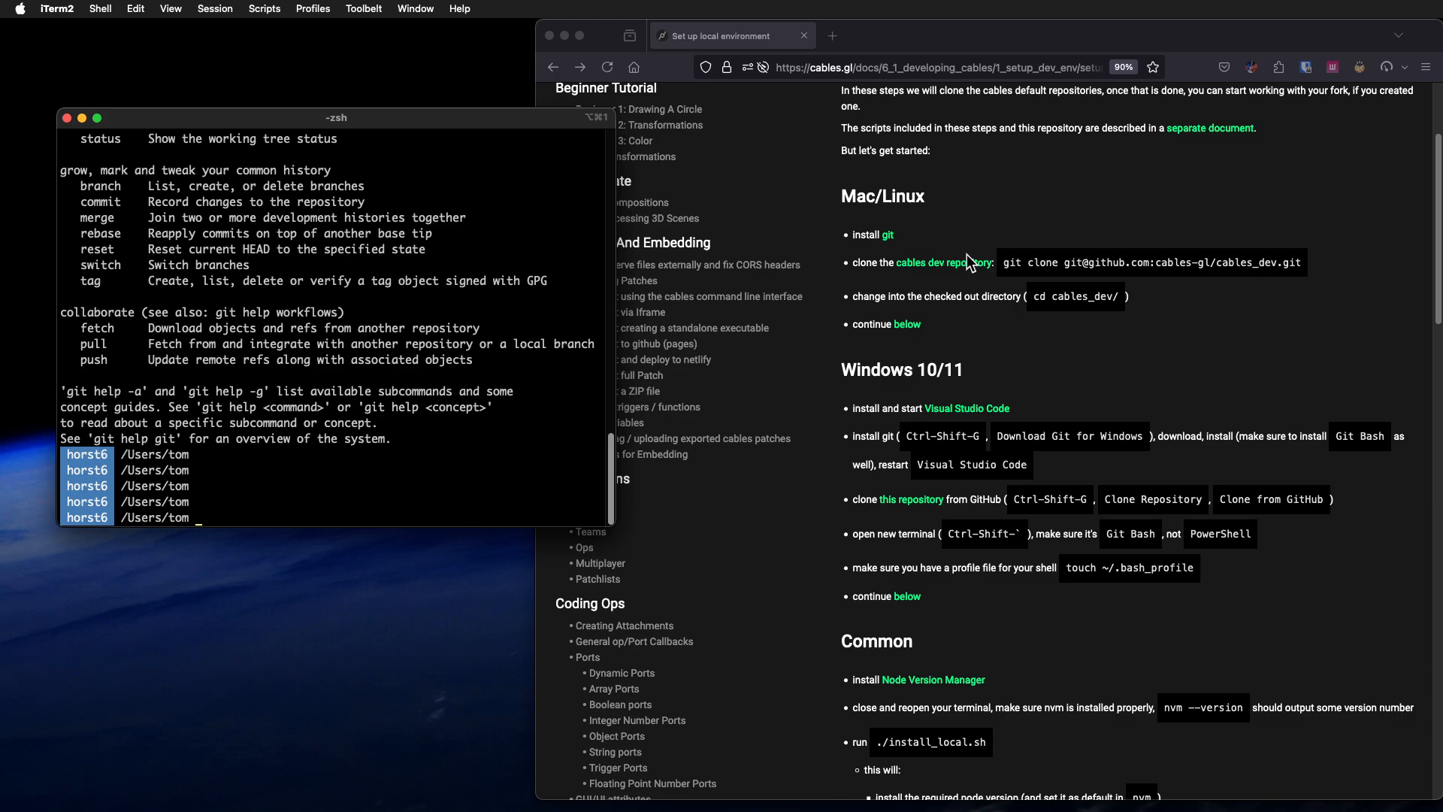
{"action": "mouse_move", "coordinate": [401, 381]}
{"action": "type", "text": "cd dev"}
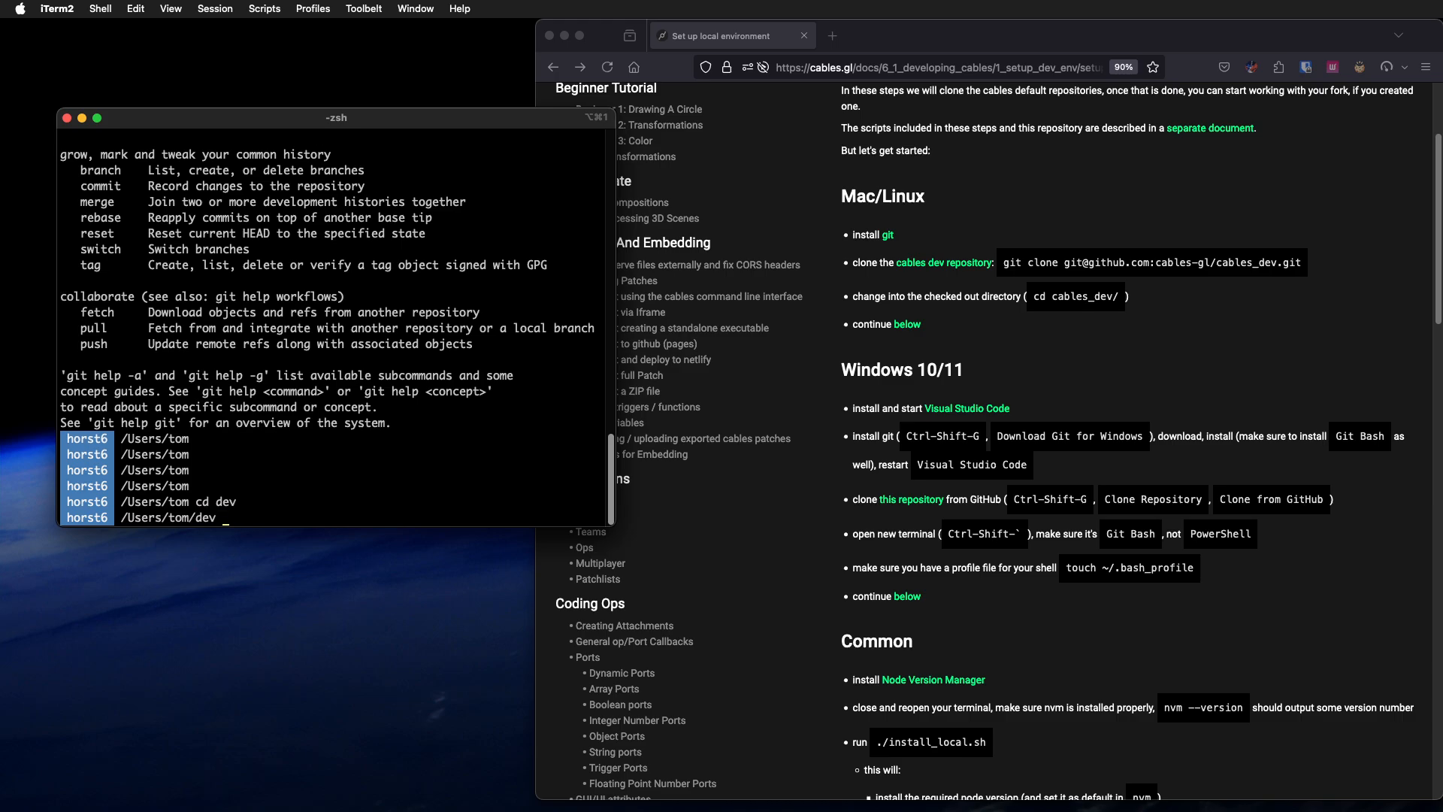
{"action": "type", "text": "mkdir"}
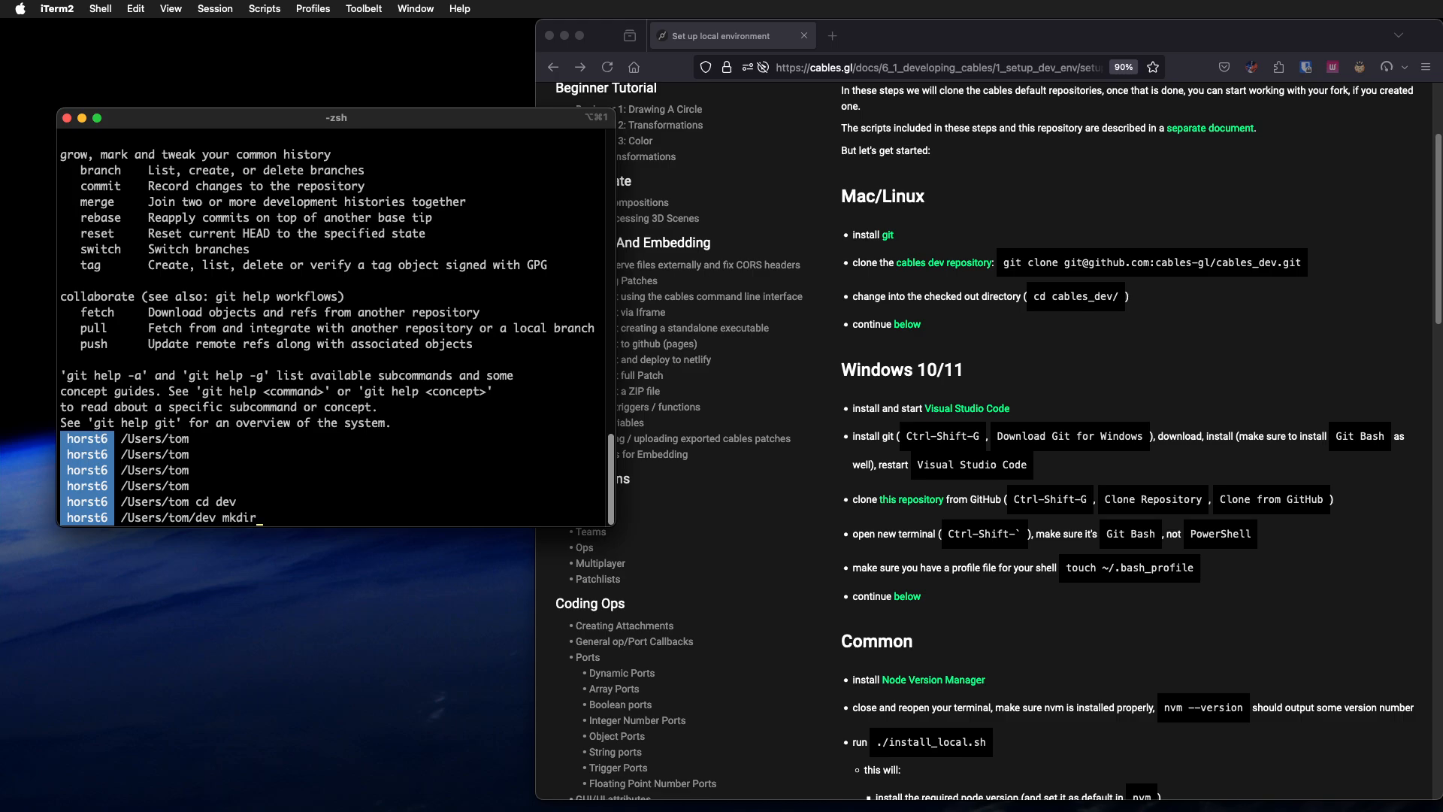
{"action": "type", "text": "c"}
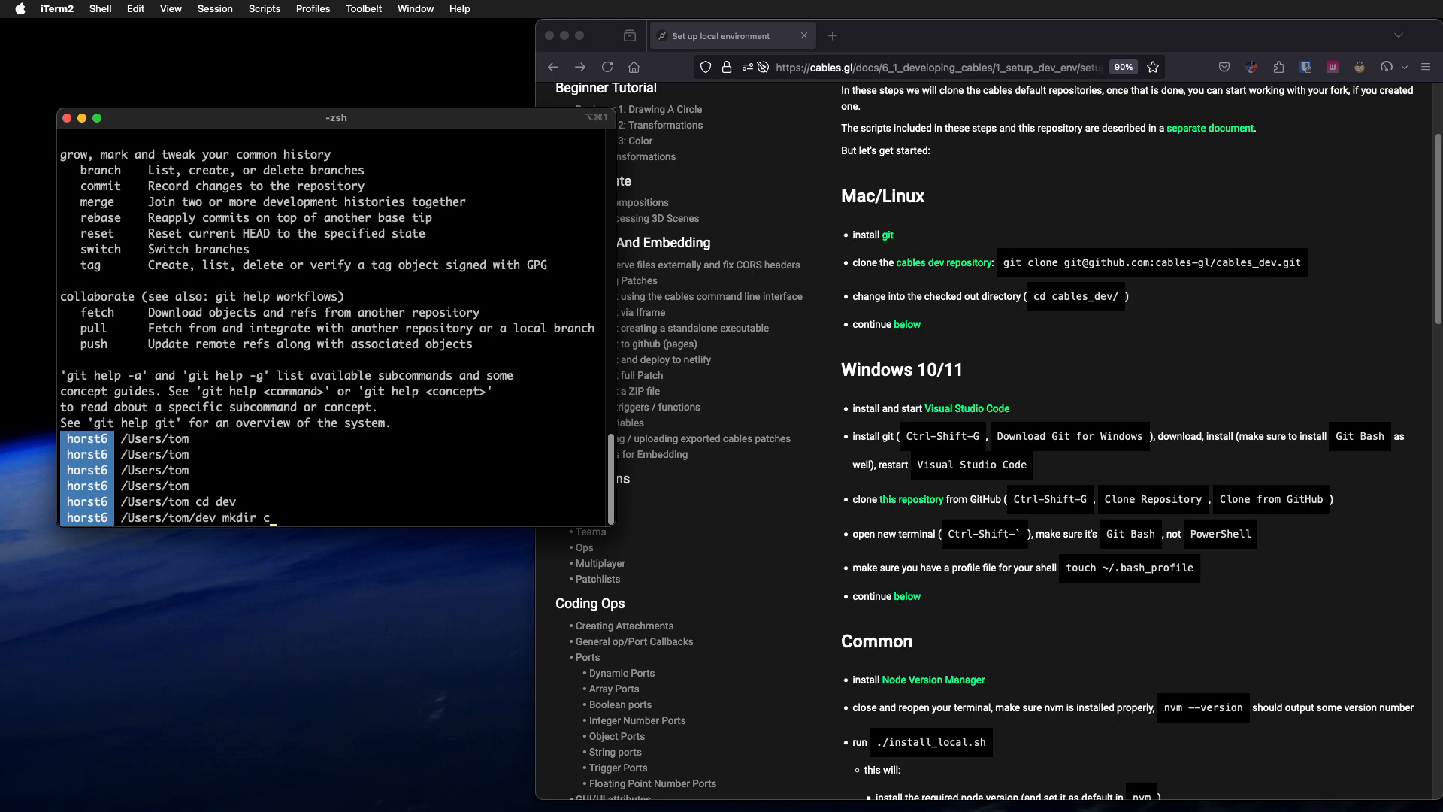
{"action": "type", "text": "utorial"}
{"action": "type", "text": "cd tu"}
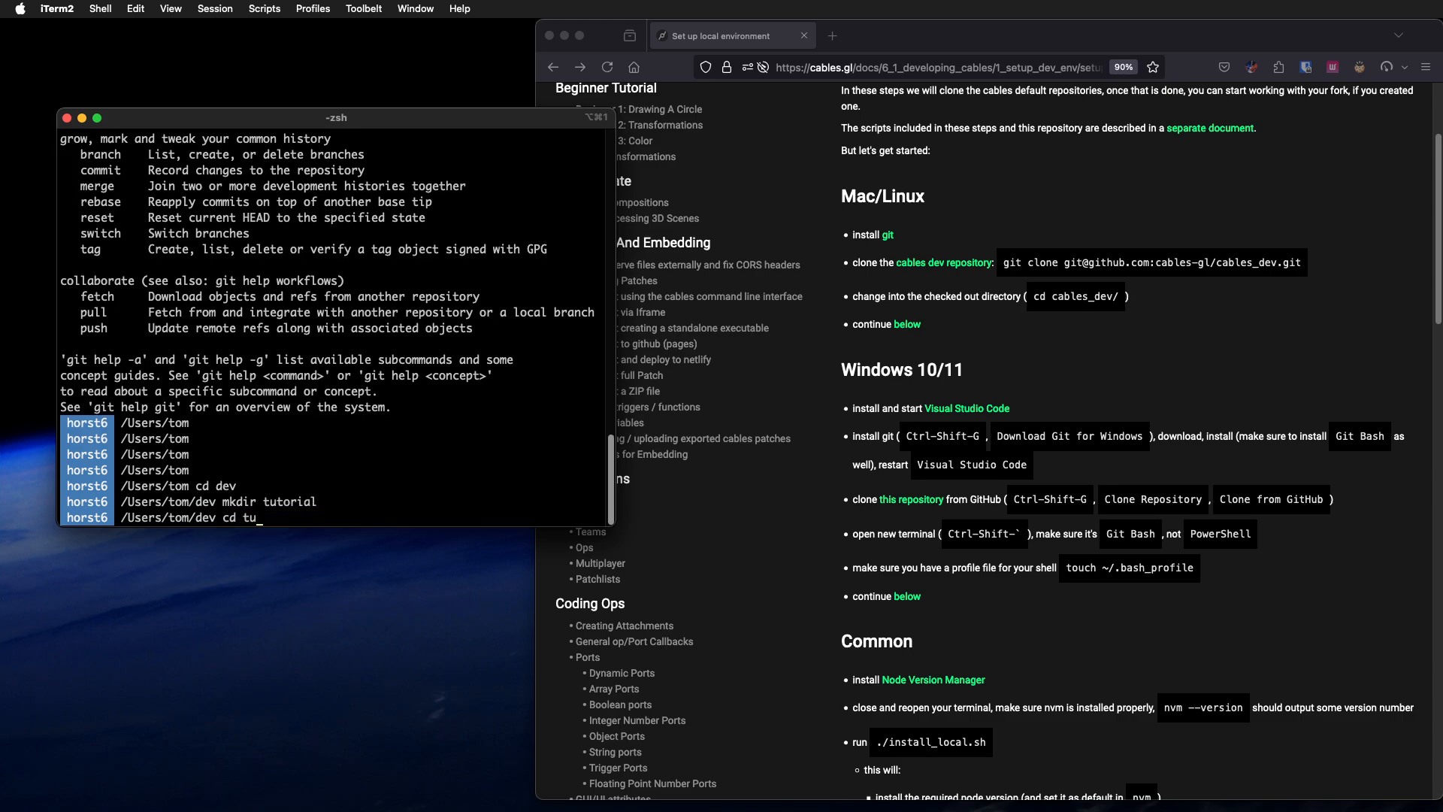
{"action": "key", "text": "Return"}
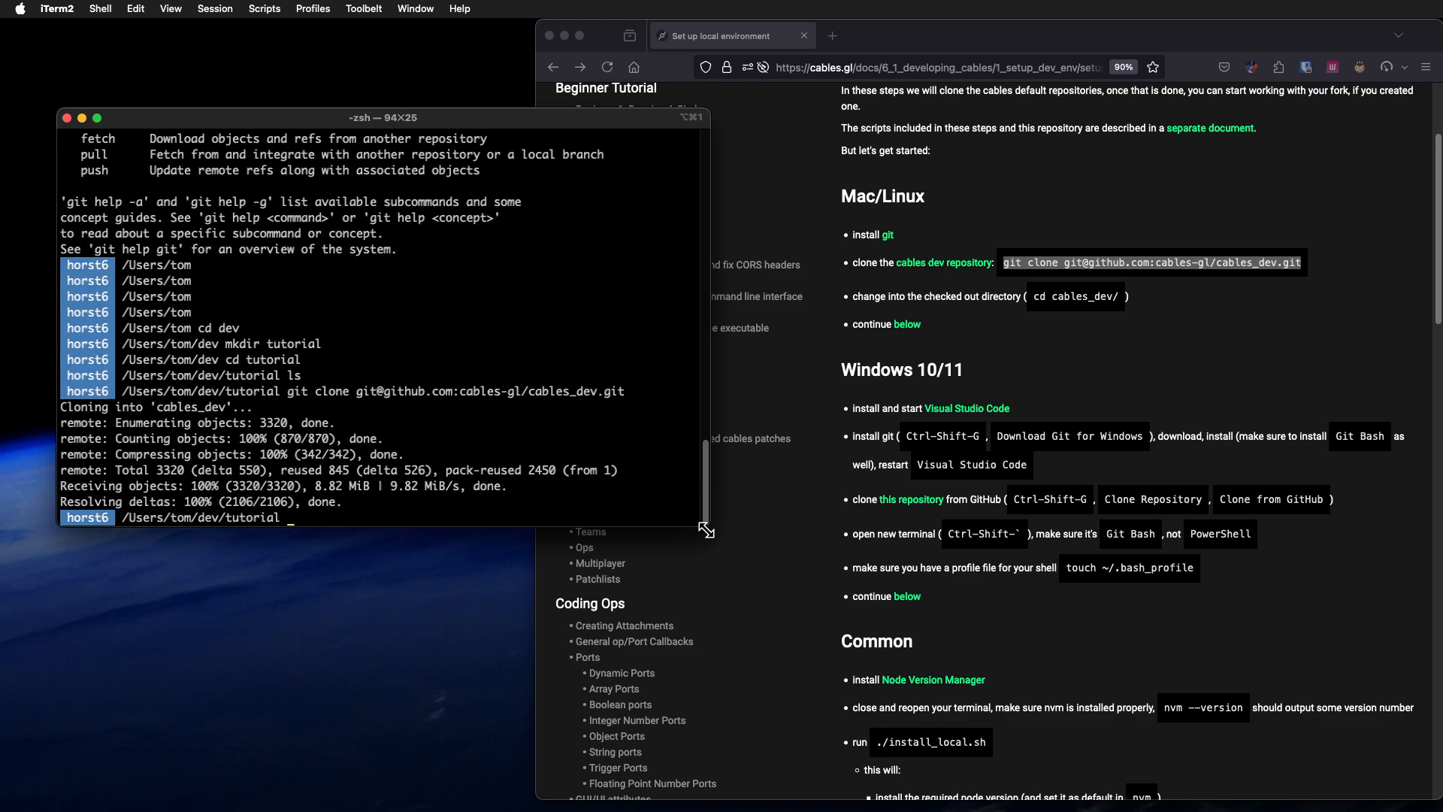
{"action": "key", "text": "Return"}
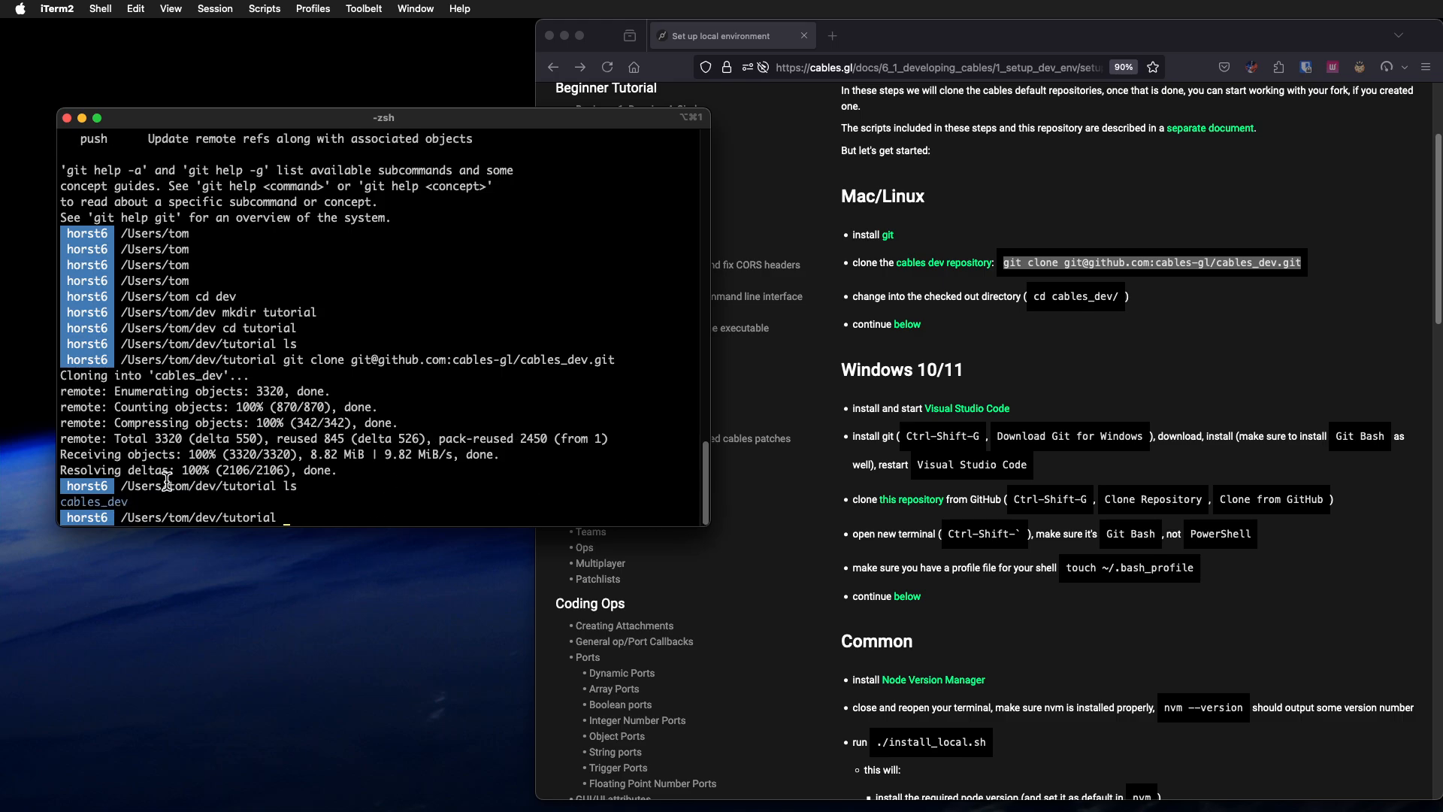
{"action": "mouse_move", "coordinate": [1115, 336]}
{"action": "type", "text": "cd cables_dev/"}
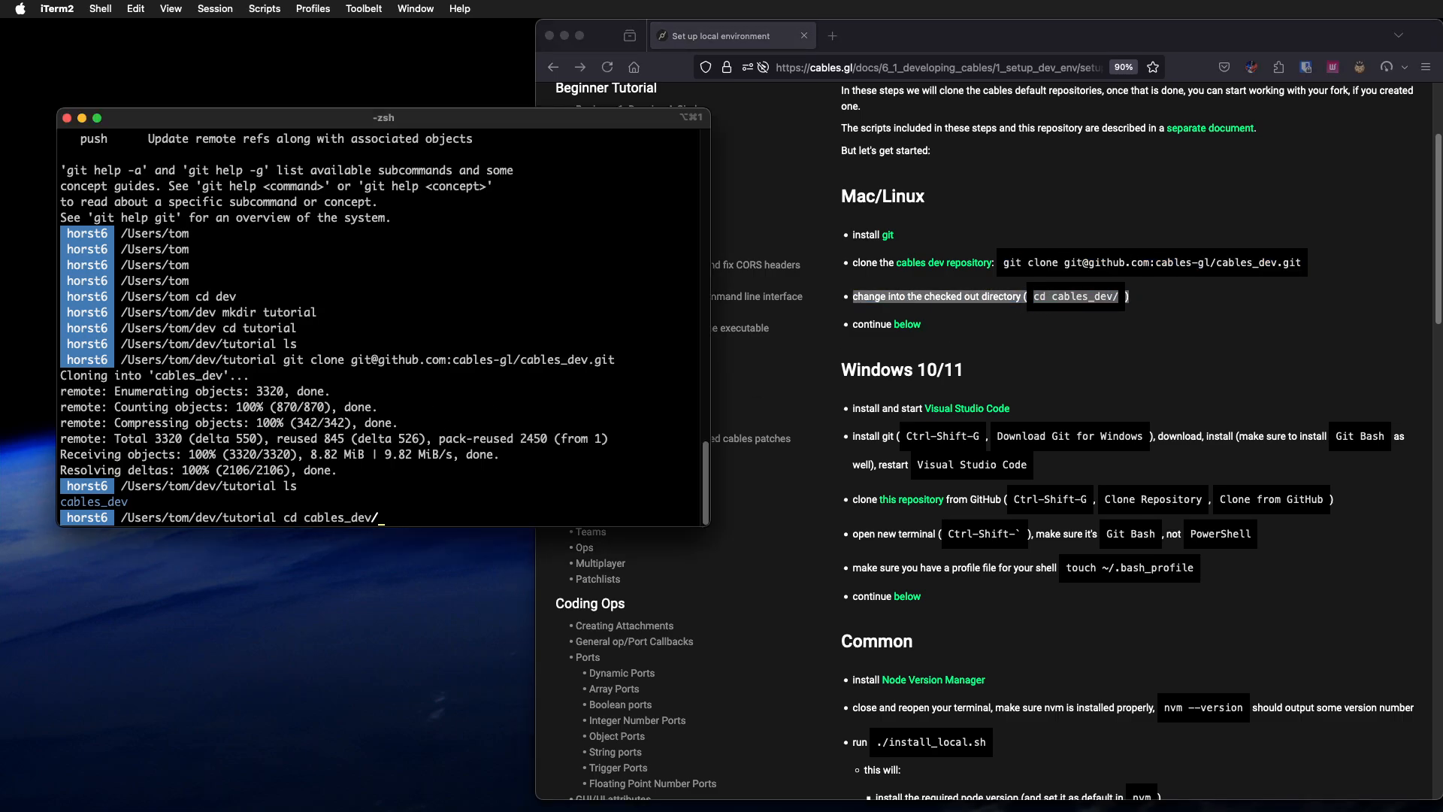
{"action": "key", "text": "Return"}
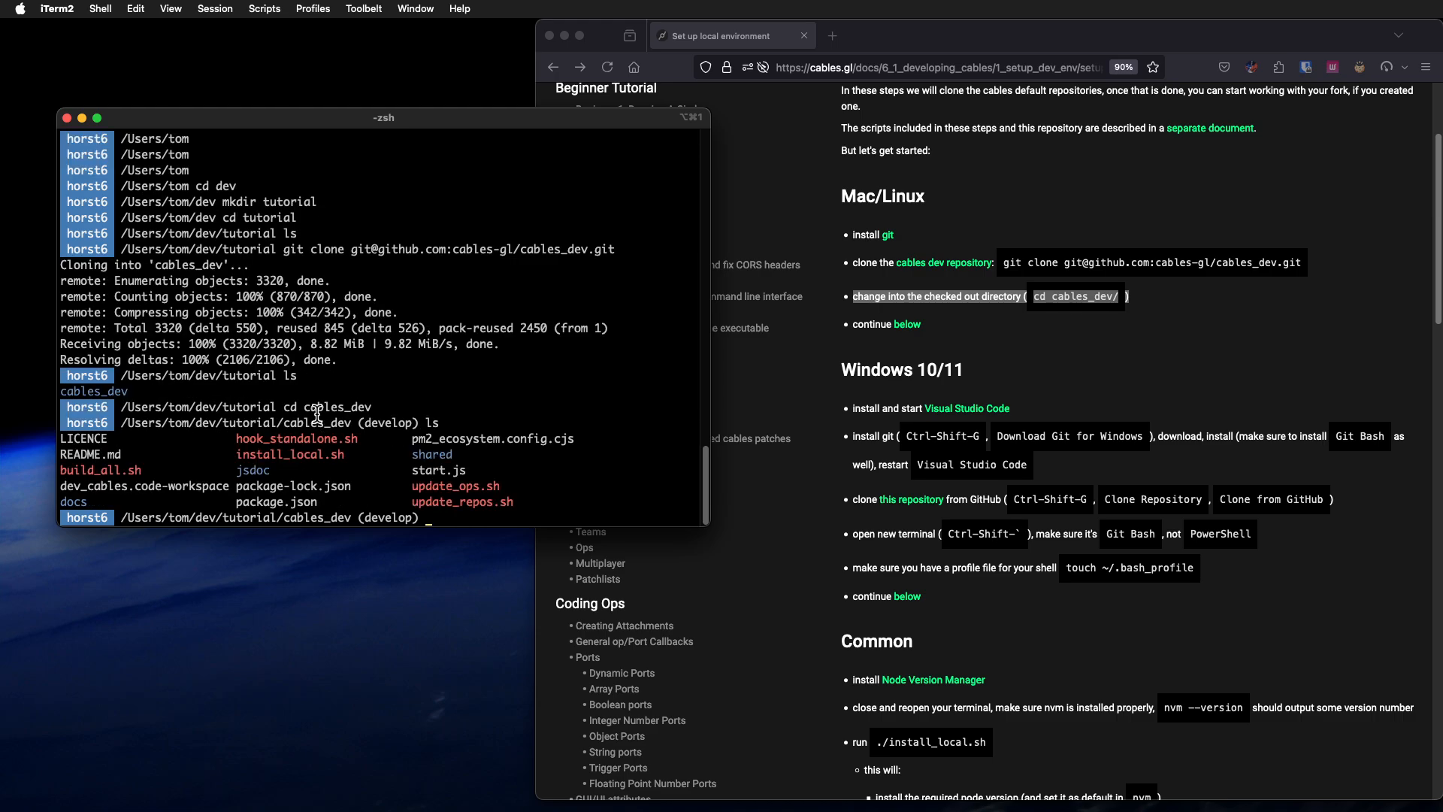
{"action": "mouse_move", "coordinate": [181, 464]}
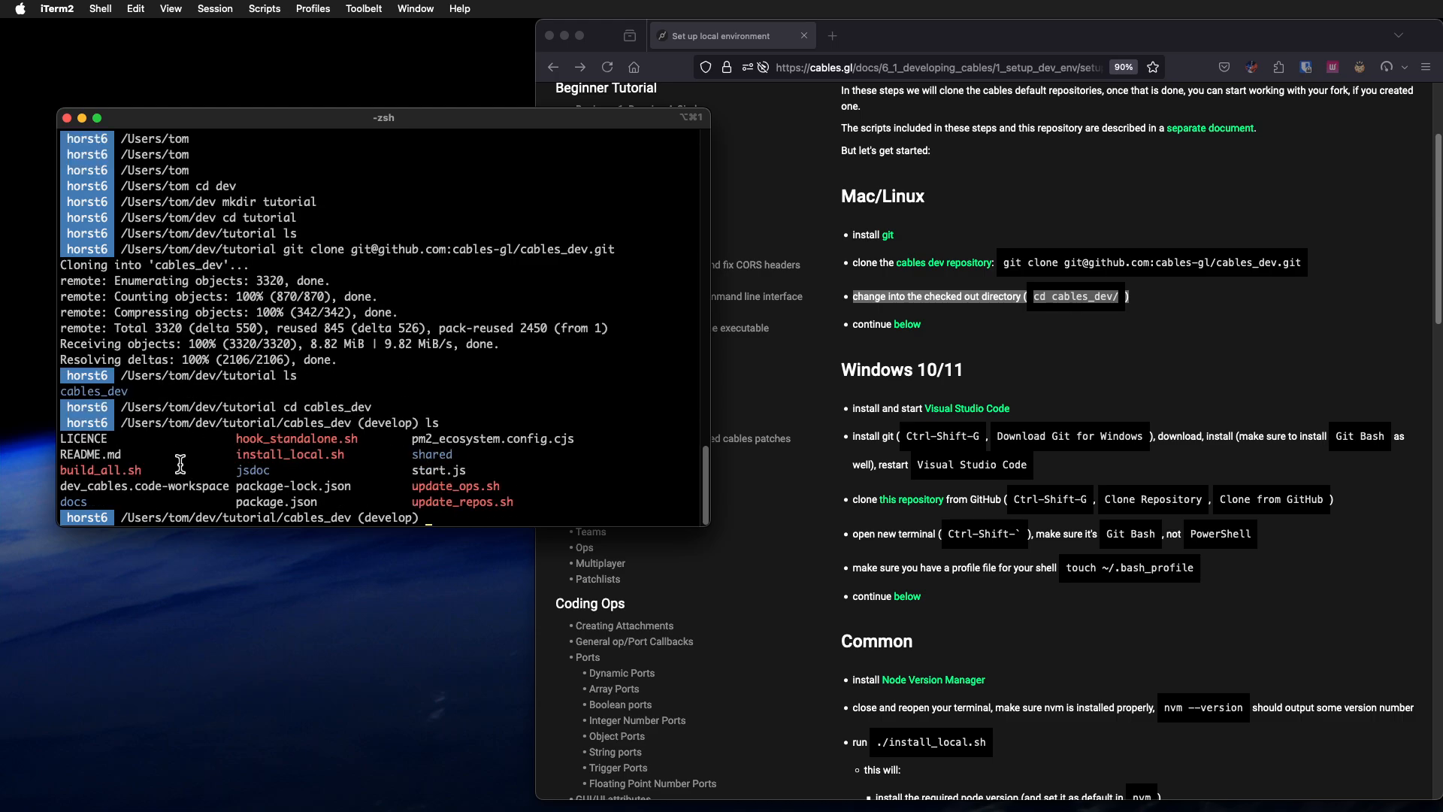
{"action": "mouse_move", "coordinate": [610, 307]}
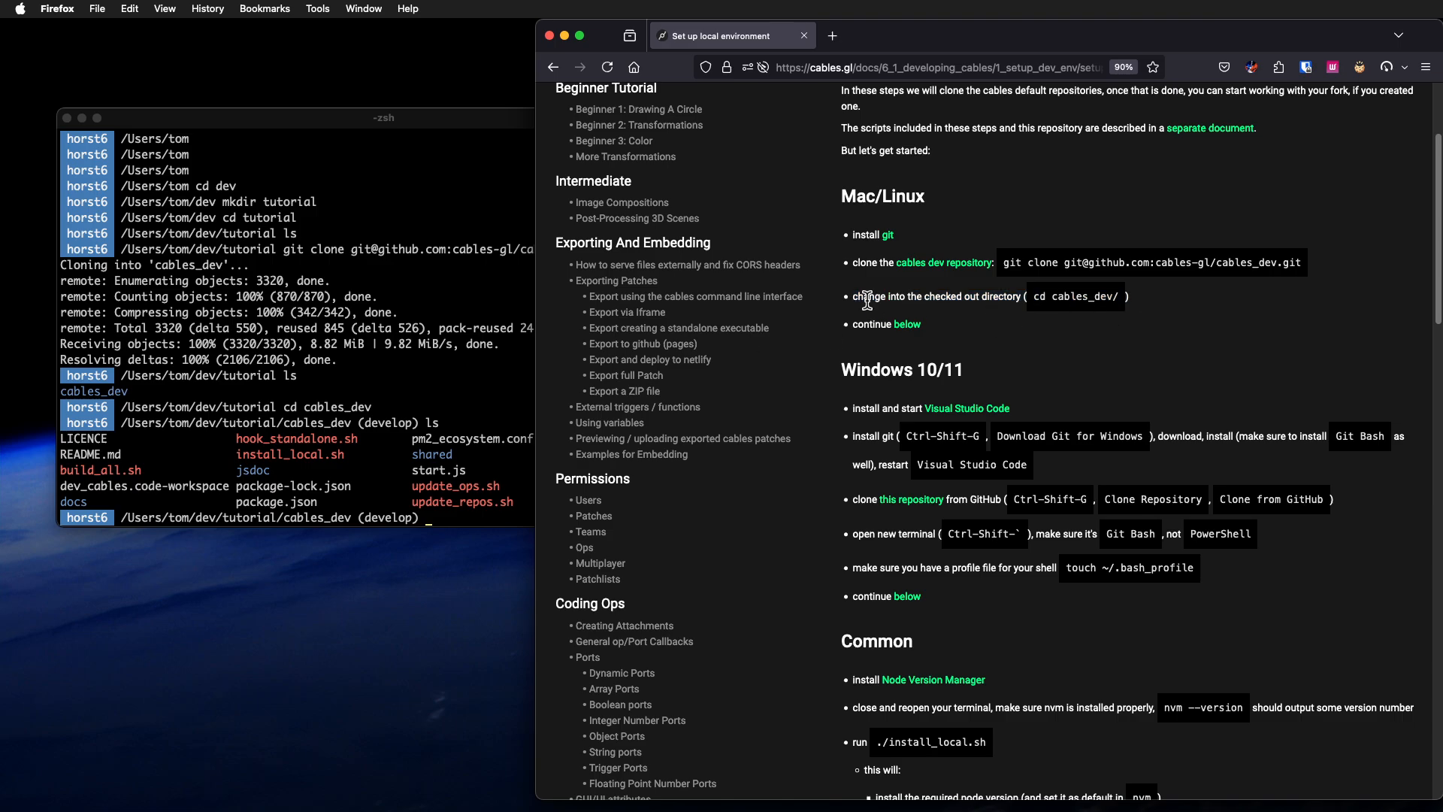
Step: Open the nvm GitHub install instructions in a new tab, then return to the setup docs
{"action": "scroll", "scroll_direction": "down", "scroll_amount": 3}
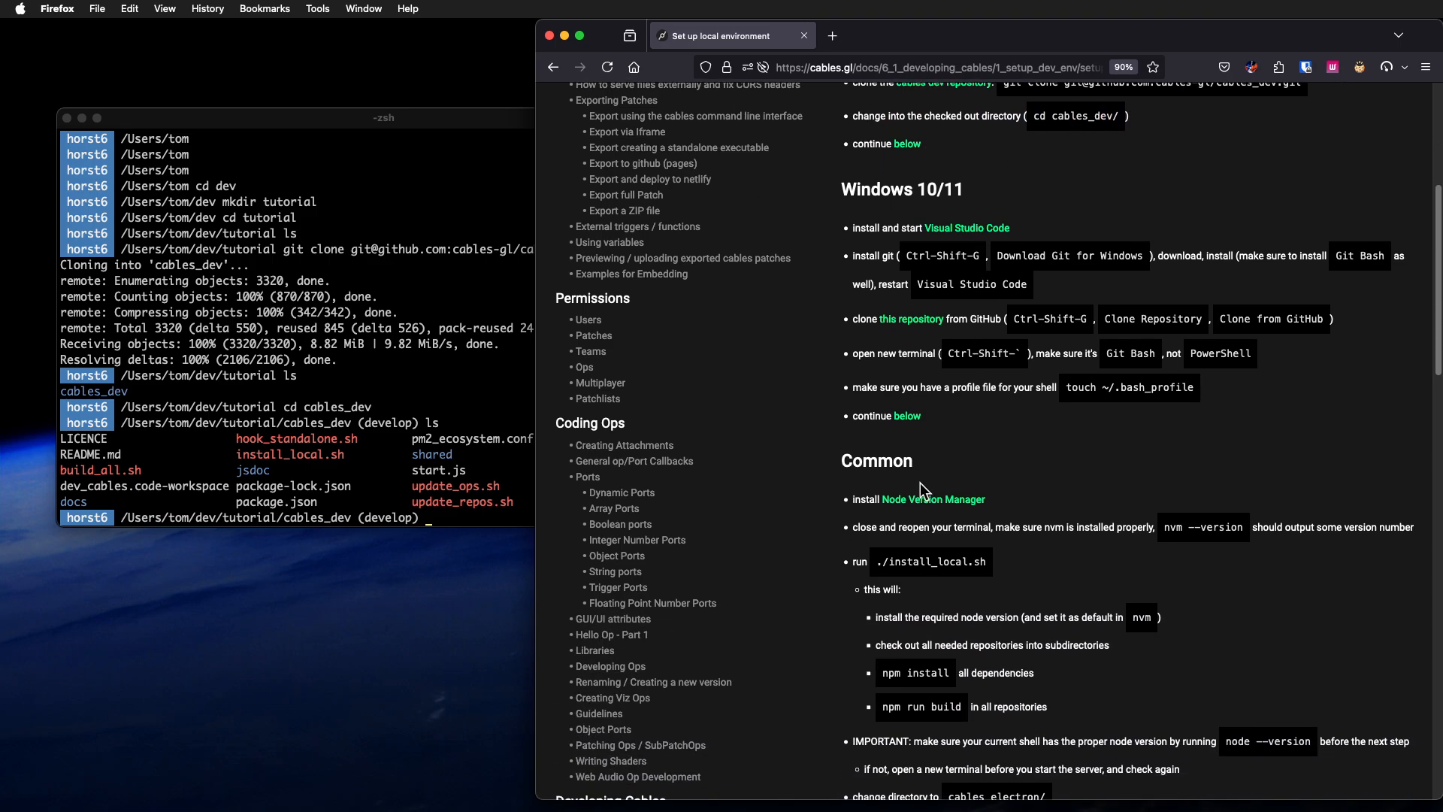
{"action": "scroll", "scroll_direction": "down", "scroll_amount": 3}
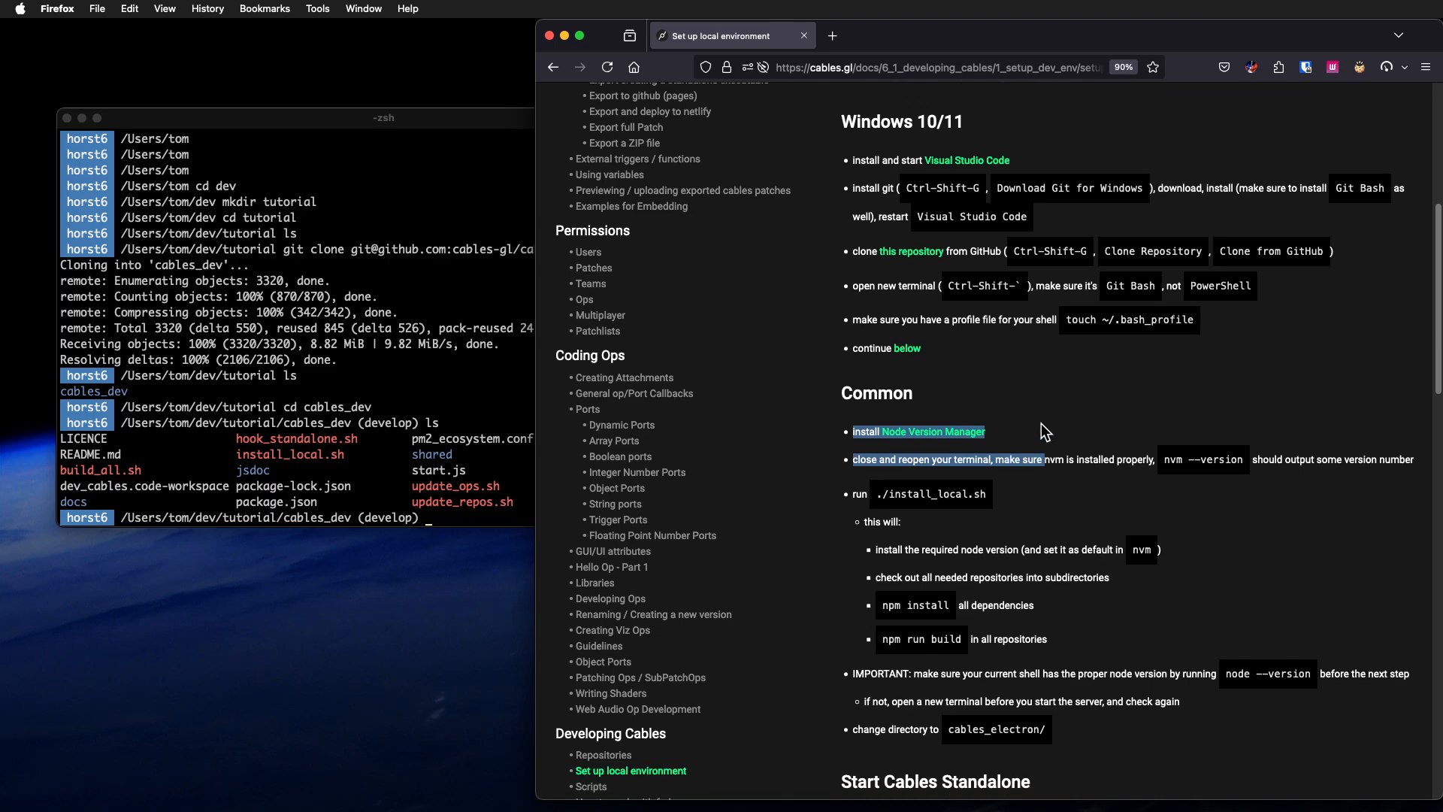
{"action": "left_click", "coordinate": [945, 431]}
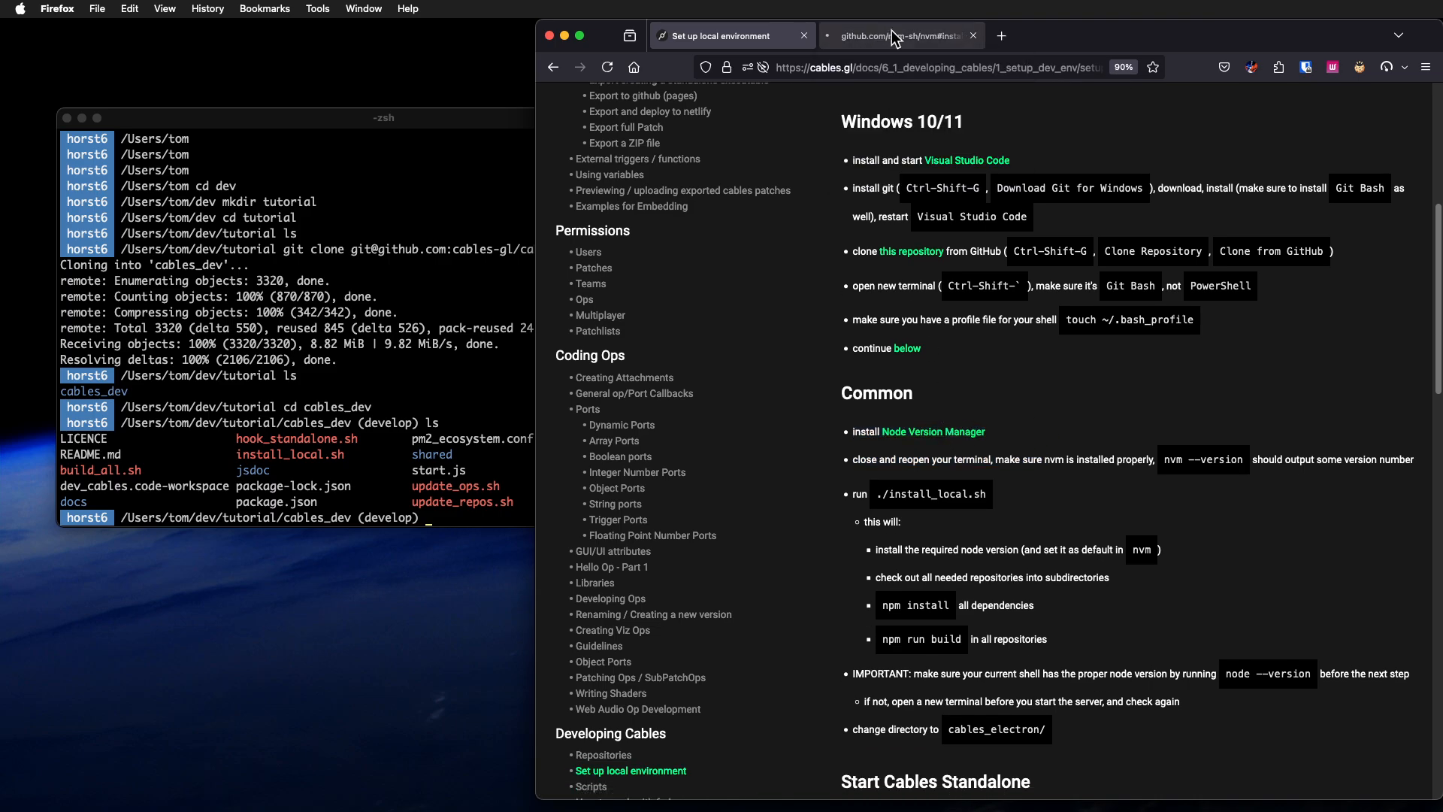
{"action": "left_click", "coordinate": [898, 35]}
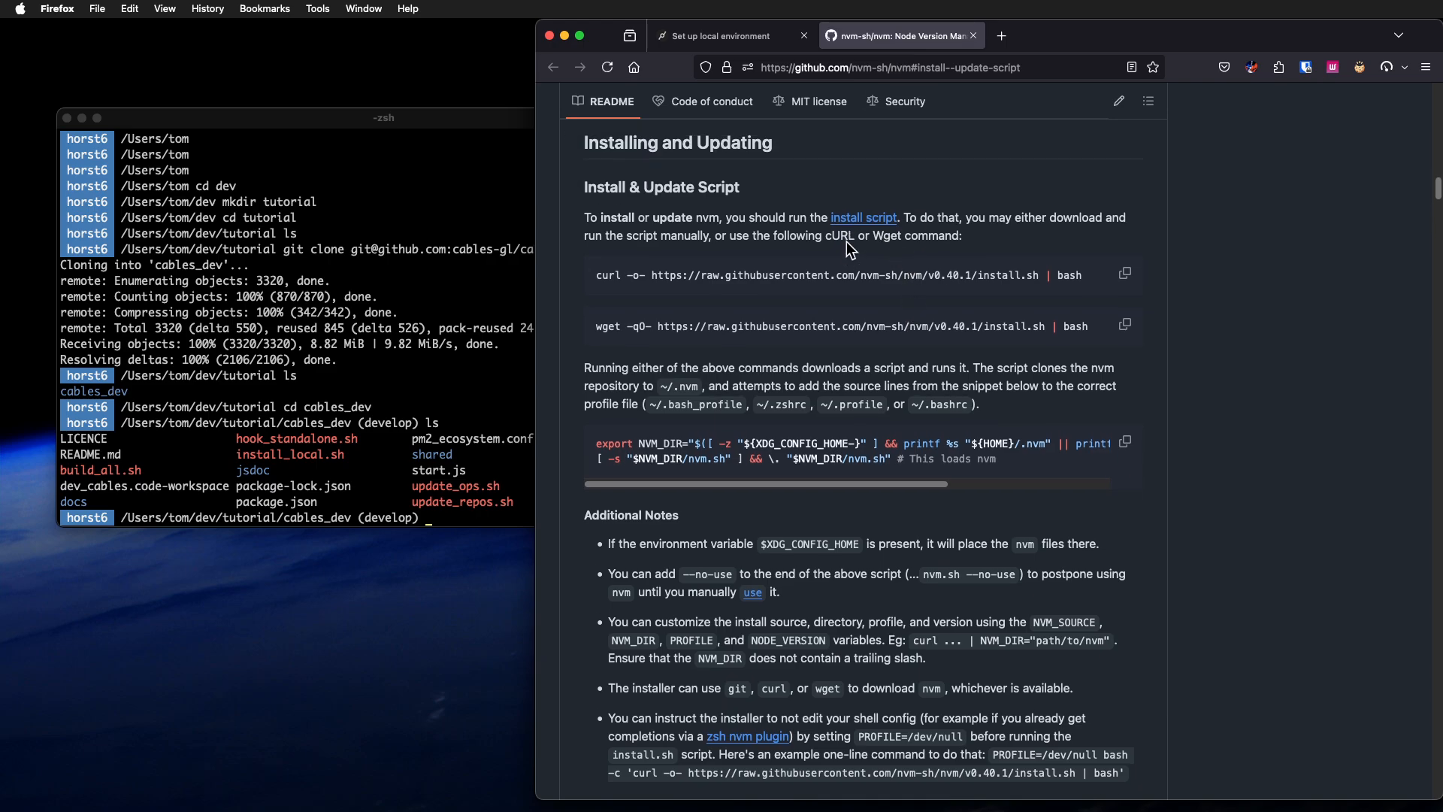
{"action": "scroll", "scroll_direction": "up", "scroll_amount": 3}
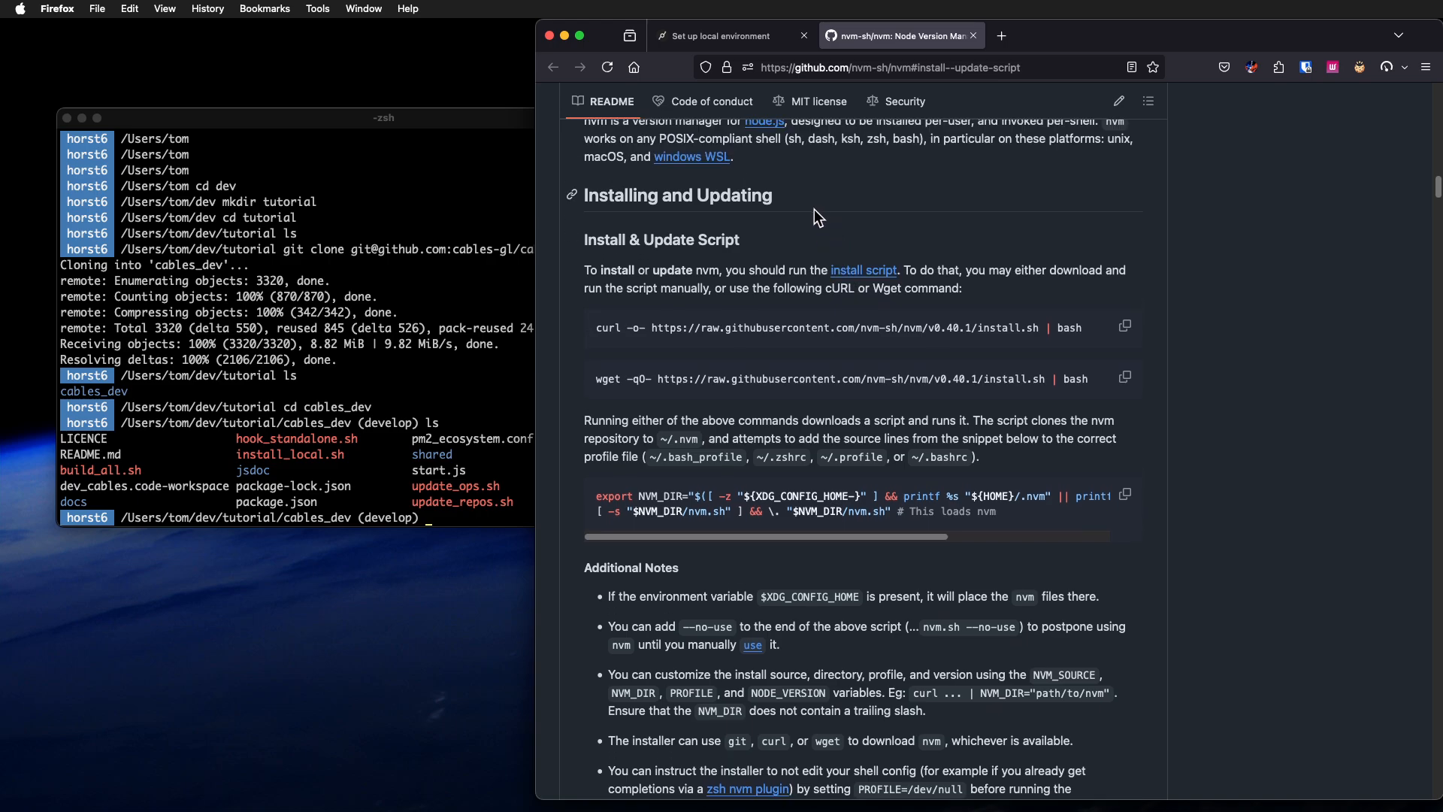
{"action": "mouse_move", "coordinate": [847, 194]}
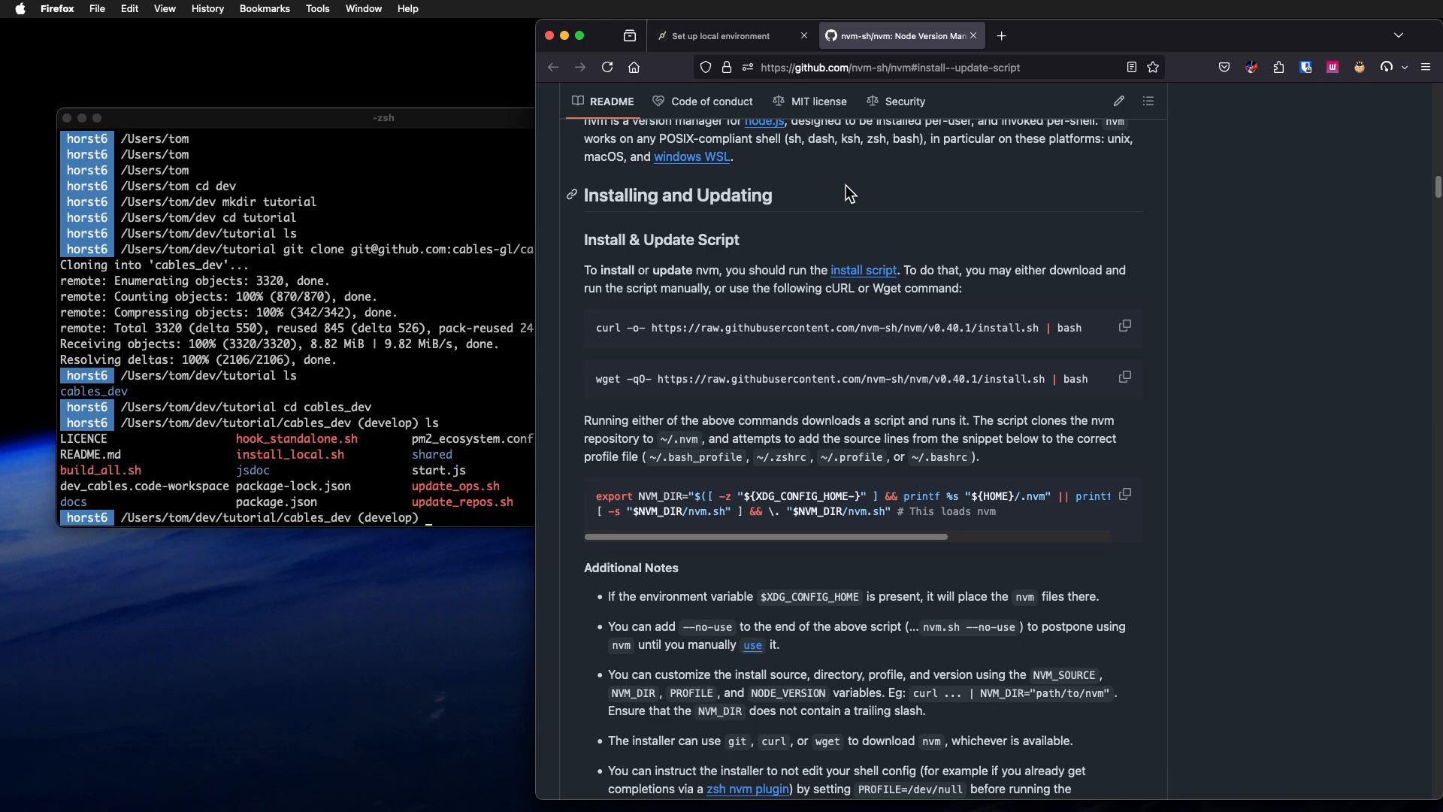
{"action": "mouse_move", "coordinate": [411, 239]}
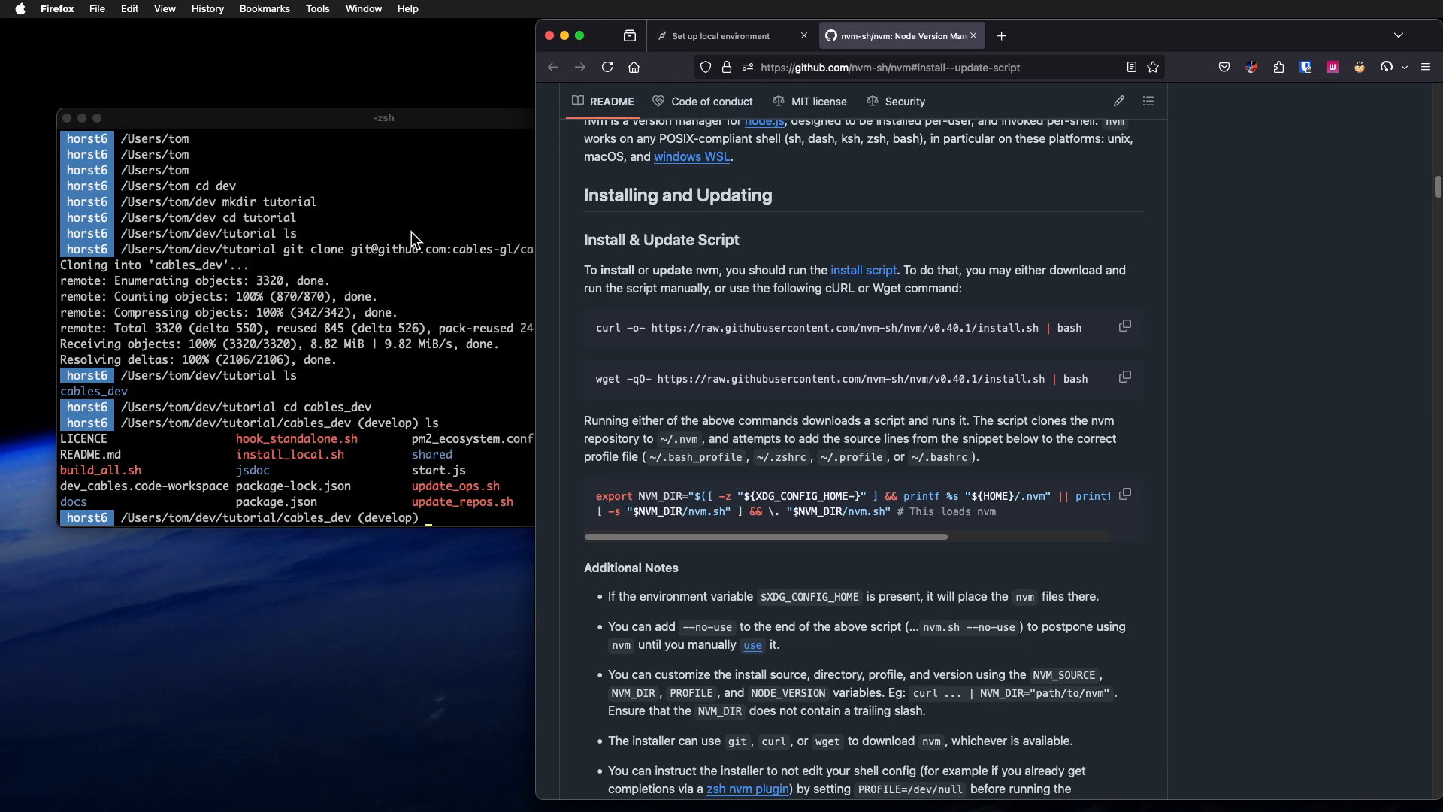
{"action": "mouse_move", "coordinate": [771, 82]}
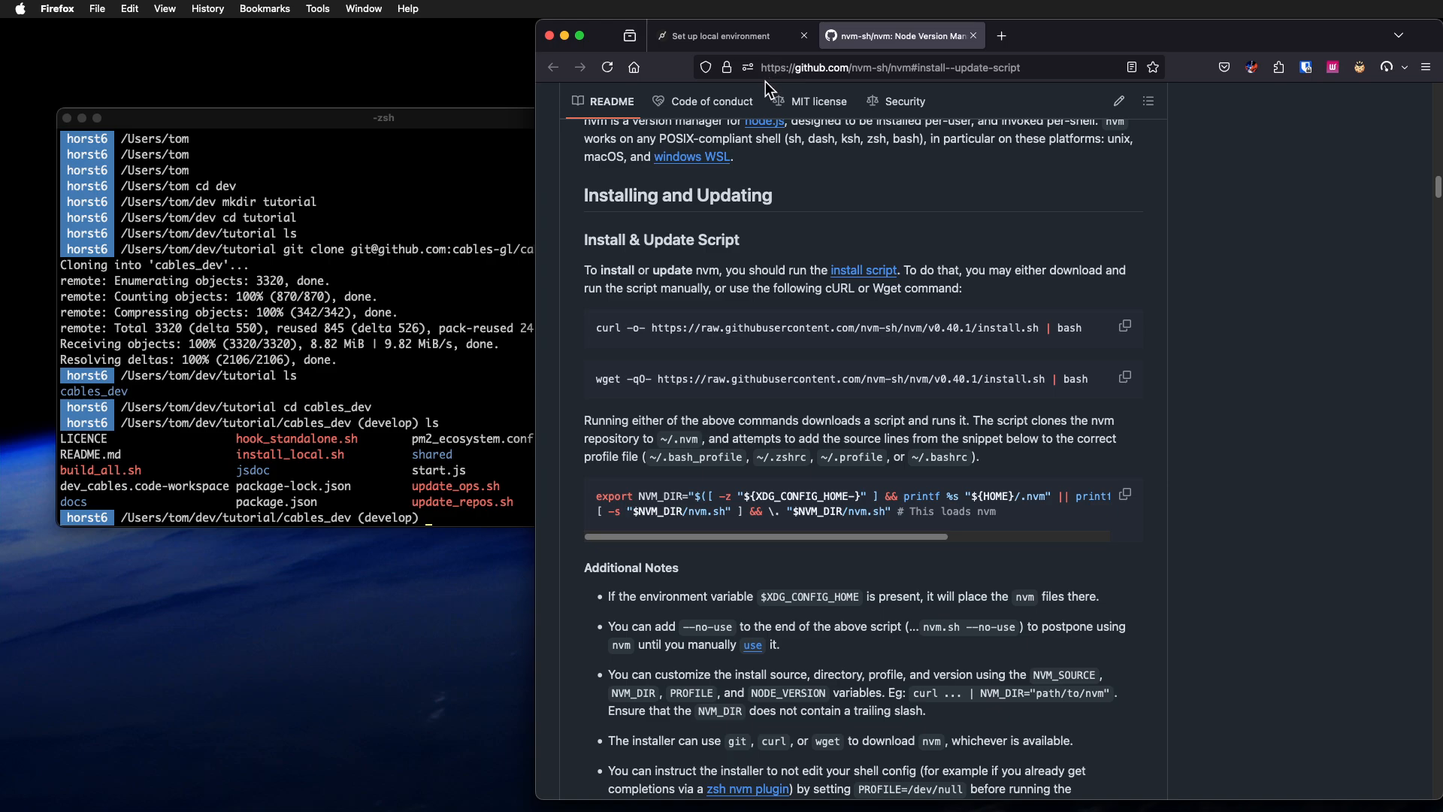
{"action": "left_click", "coordinate": [727, 36]}
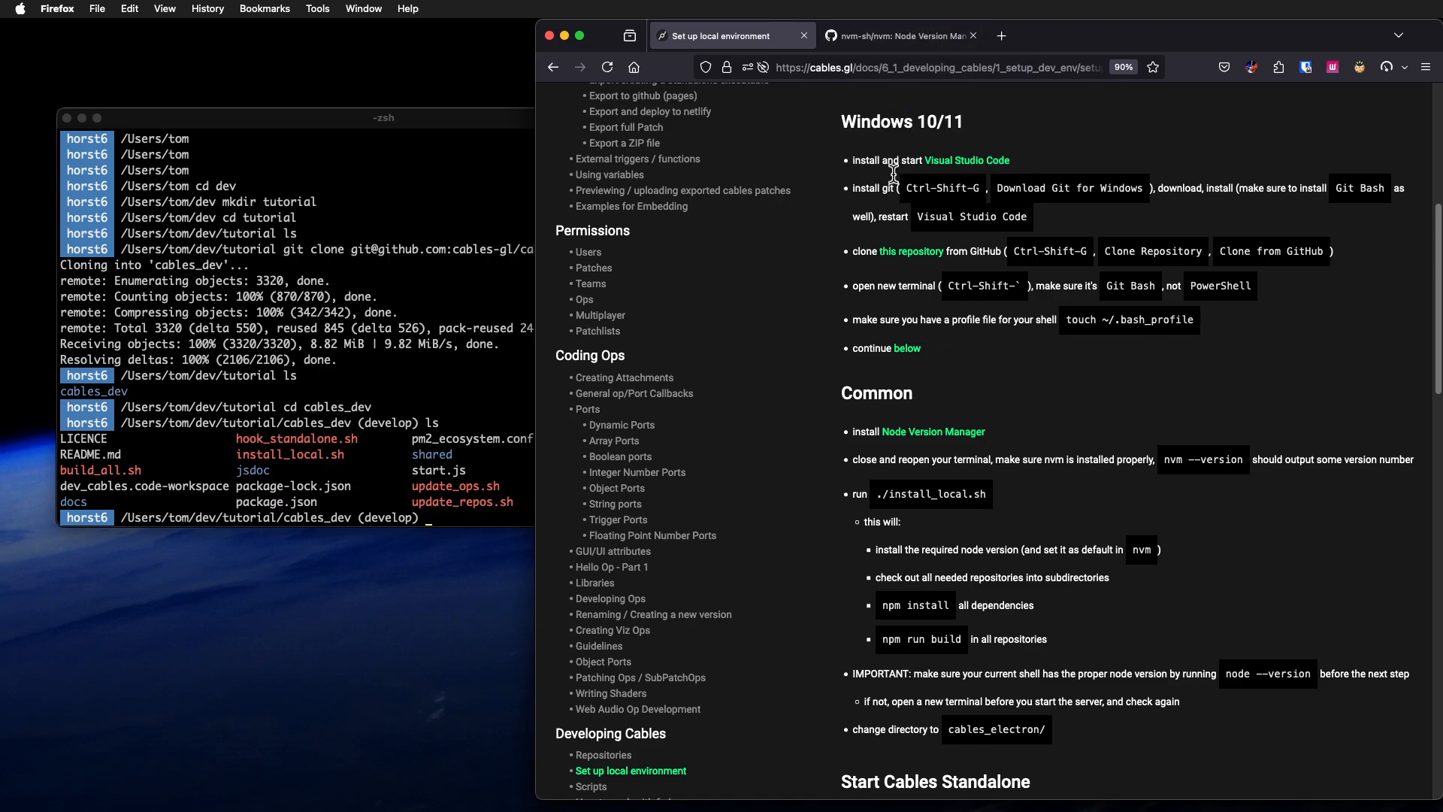
{"action": "mouse_move", "coordinate": [951, 458]}
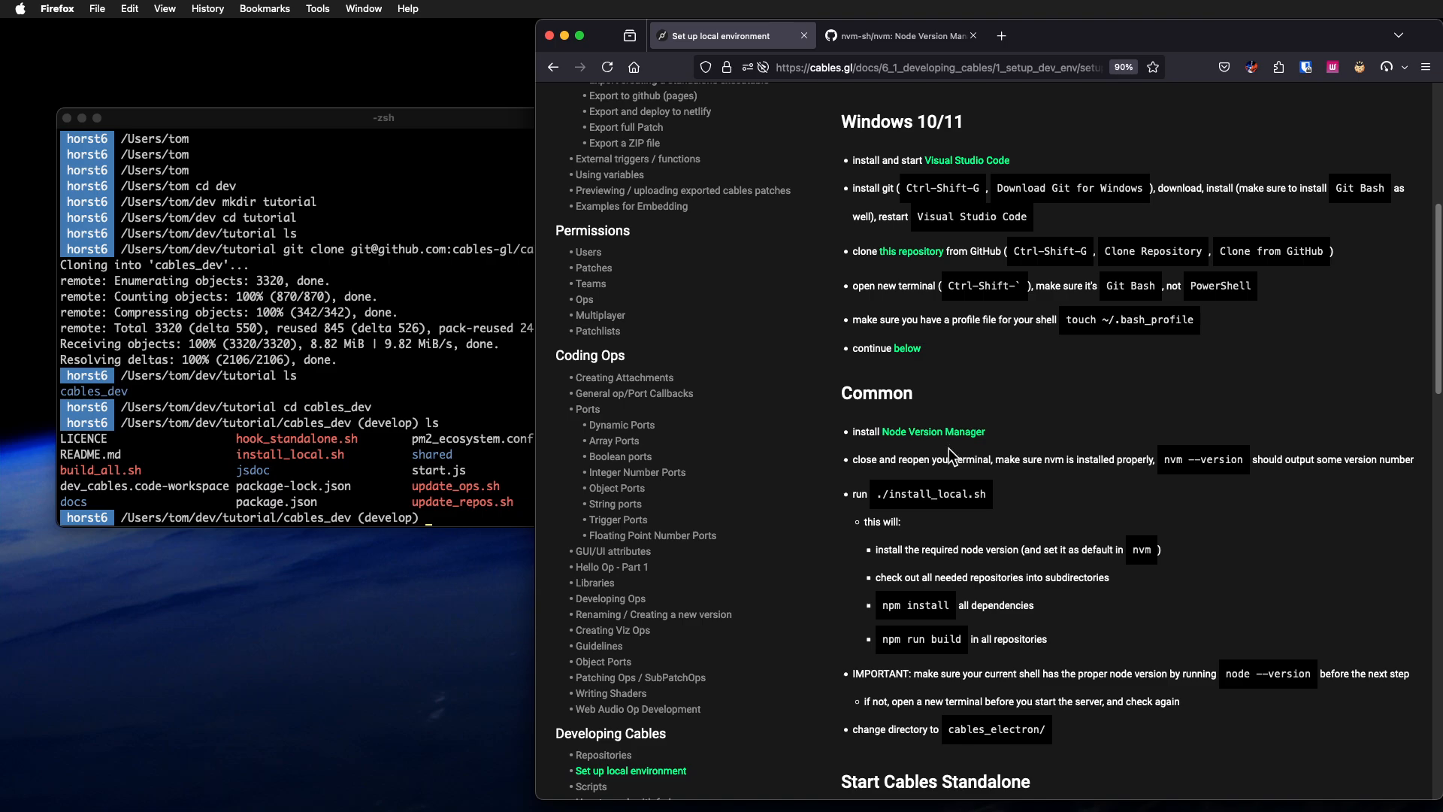
{"action": "mouse_move", "coordinate": [479, 415]}
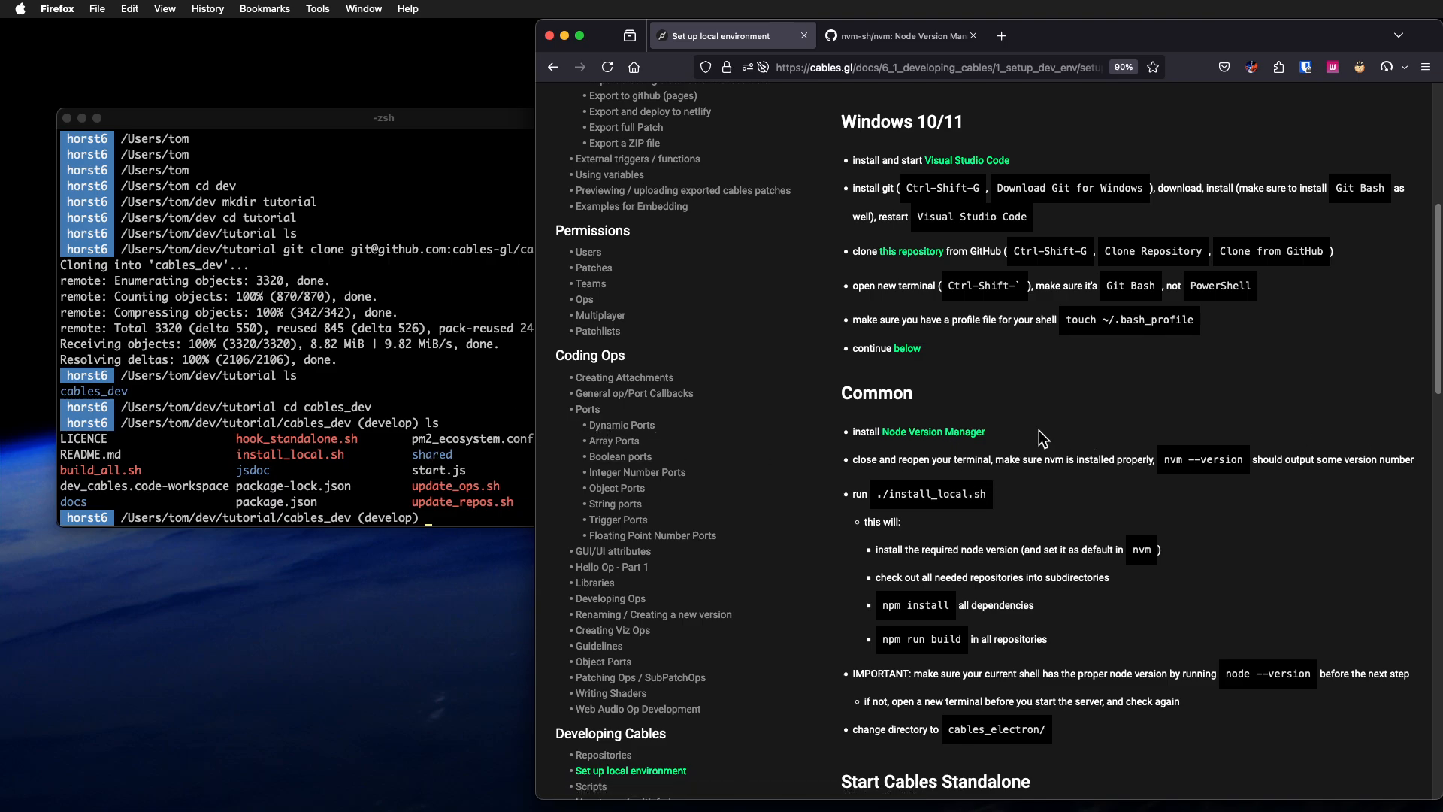
{"action": "mouse_move", "coordinate": [1011, 408]}
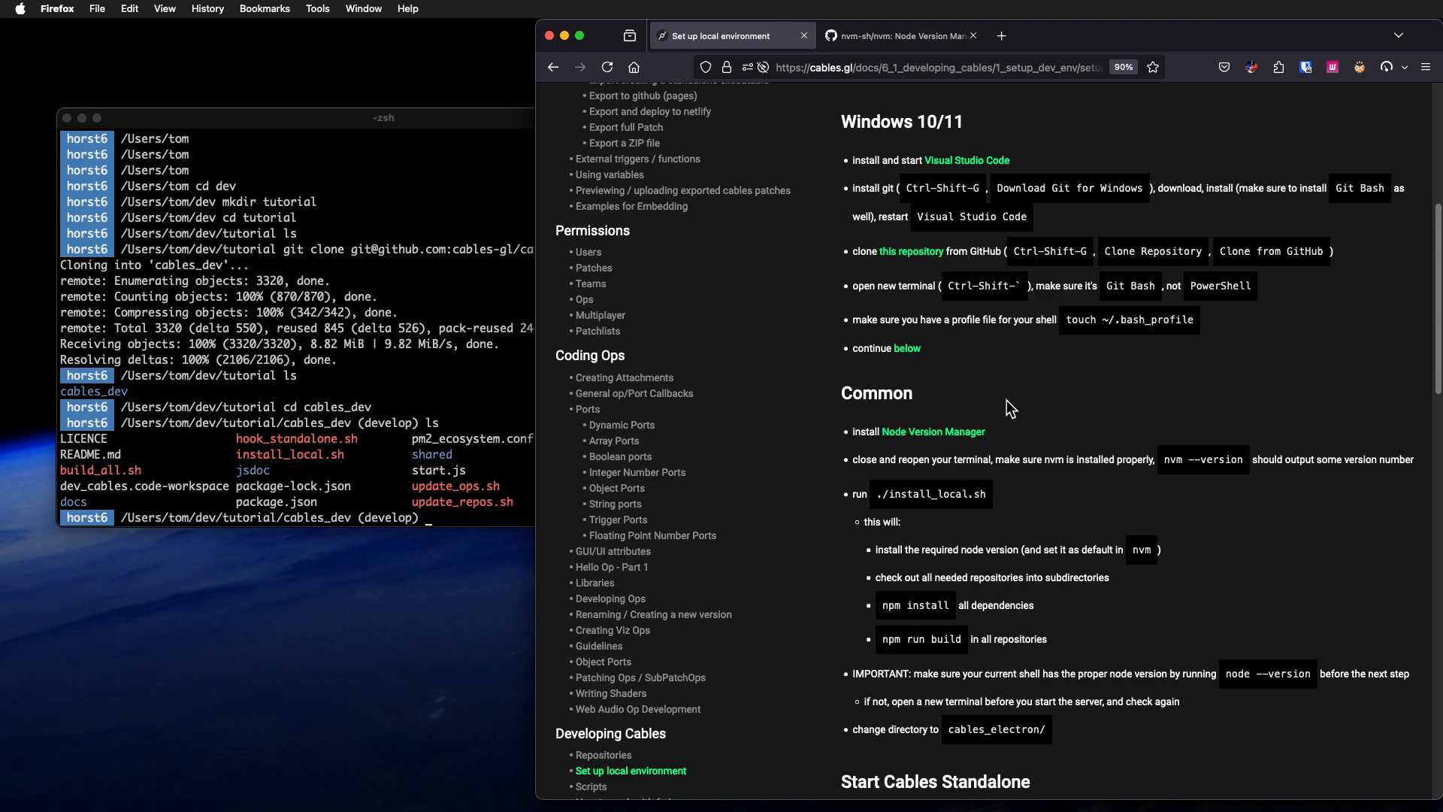
{"action": "mouse_move", "coordinate": [1157, 491]}
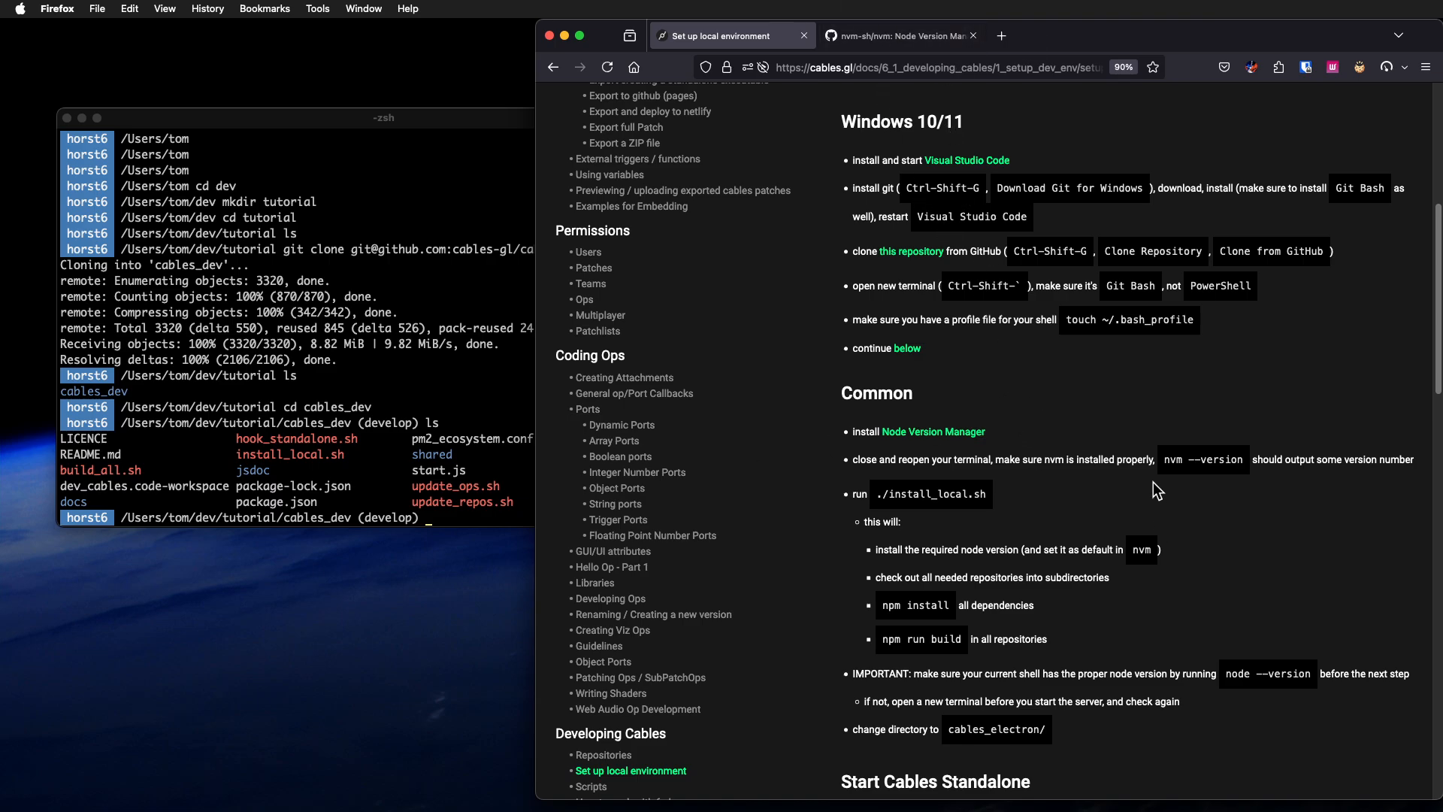
{"action": "mouse_move", "coordinate": [1129, 445]}
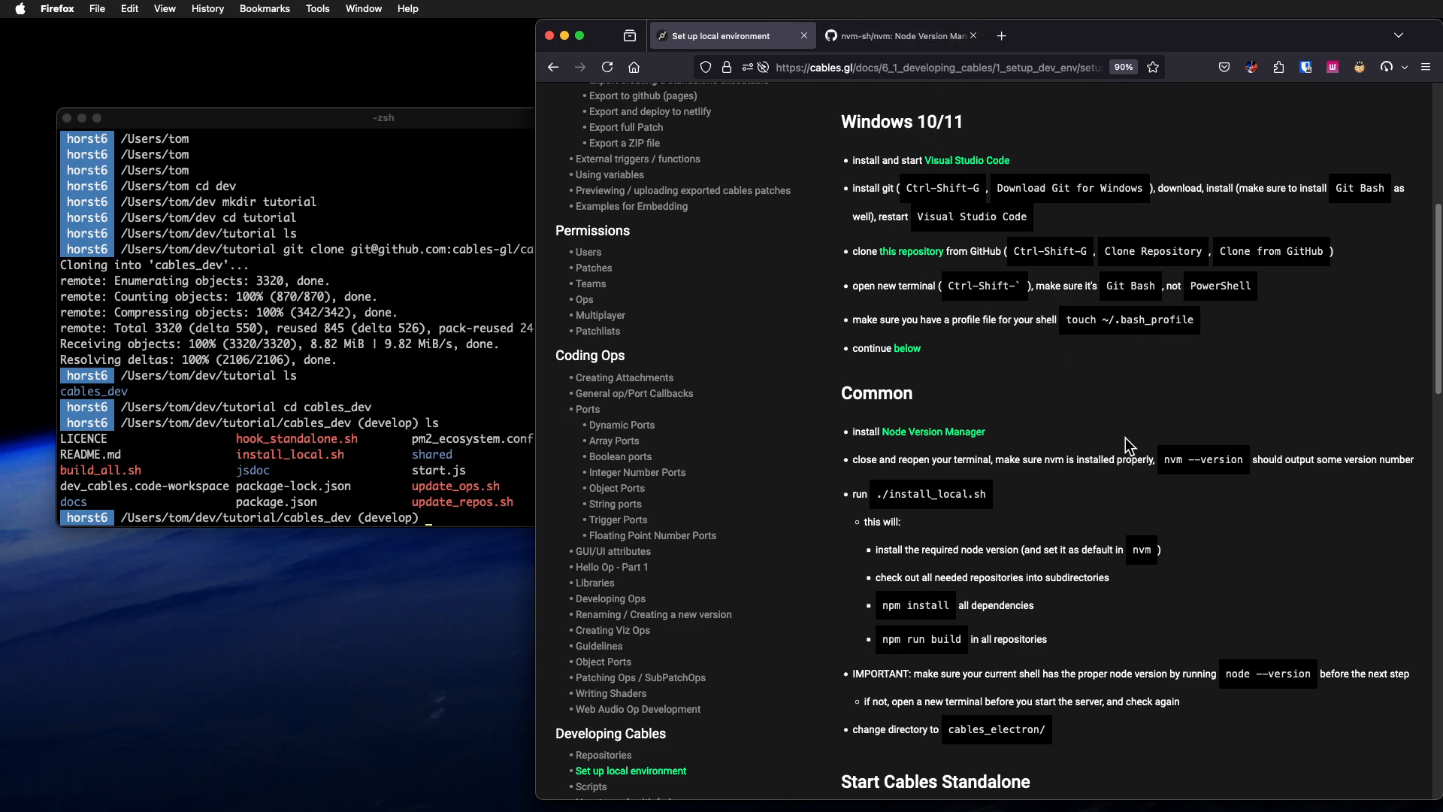
{"action": "mouse_move", "coordinate": [1169, 461]}
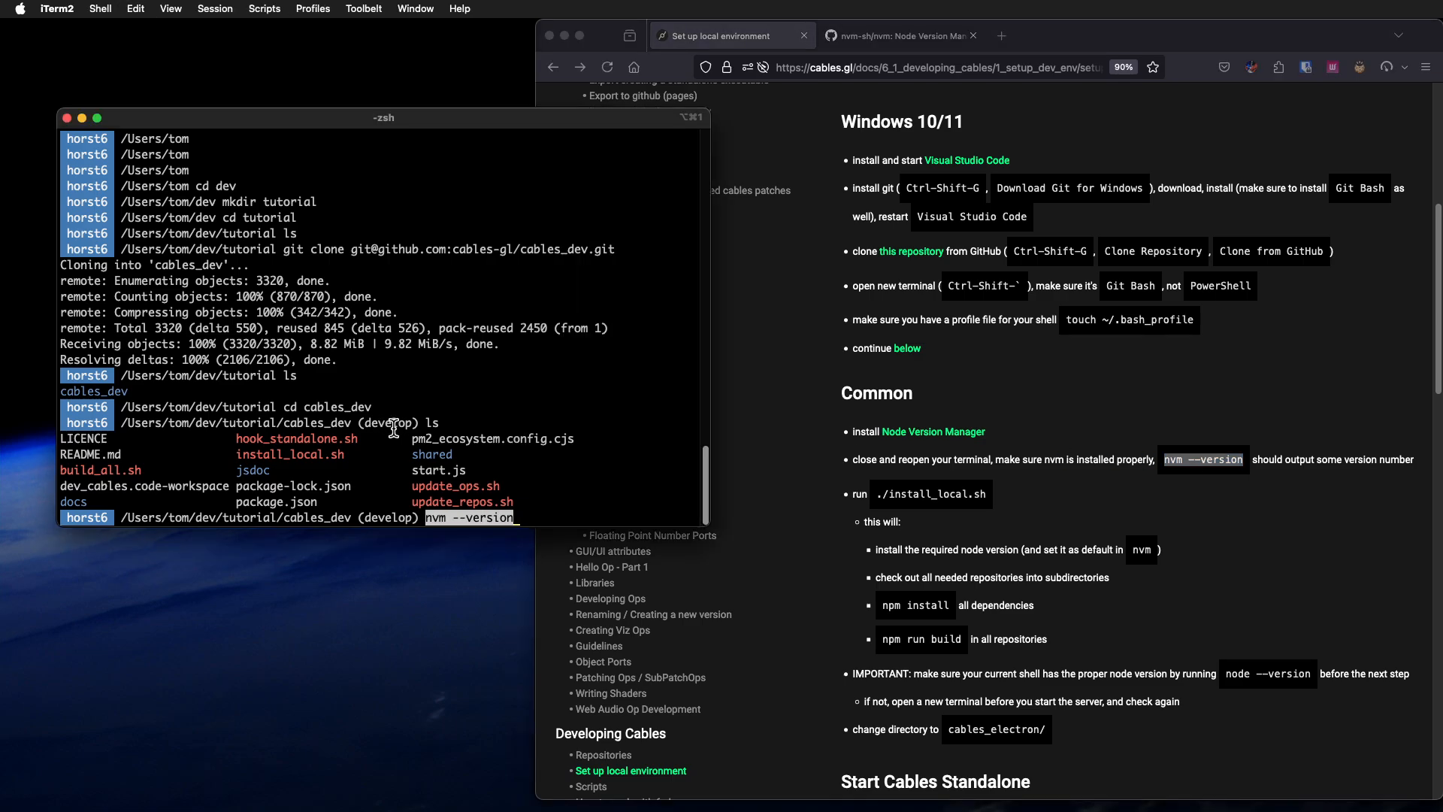
Step: Run nvm --version in cables_dev, confirming version 0.39.4
{"action": "key", "text": "Return"}
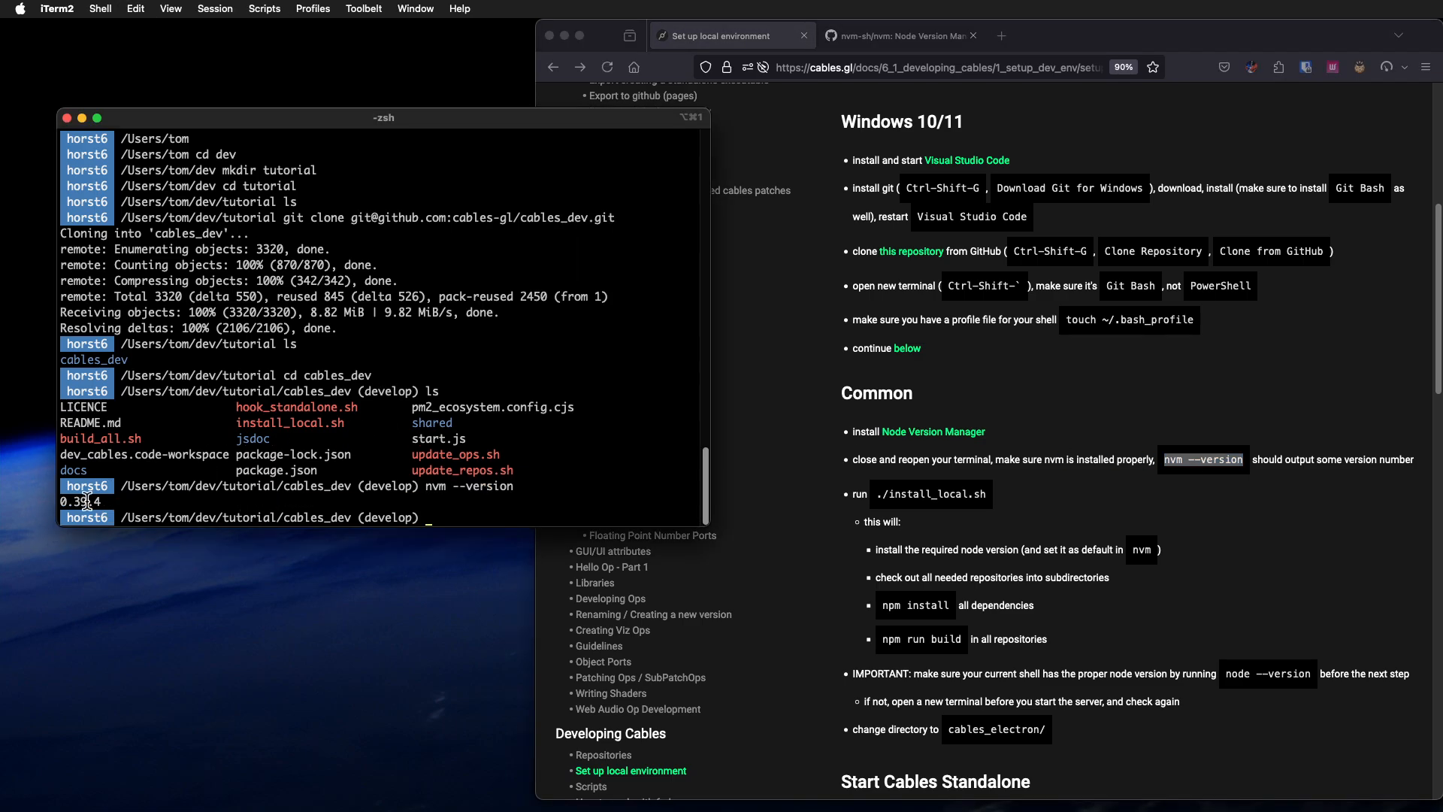
{"action": "mouse_move", "coordinate": [857, 537]}
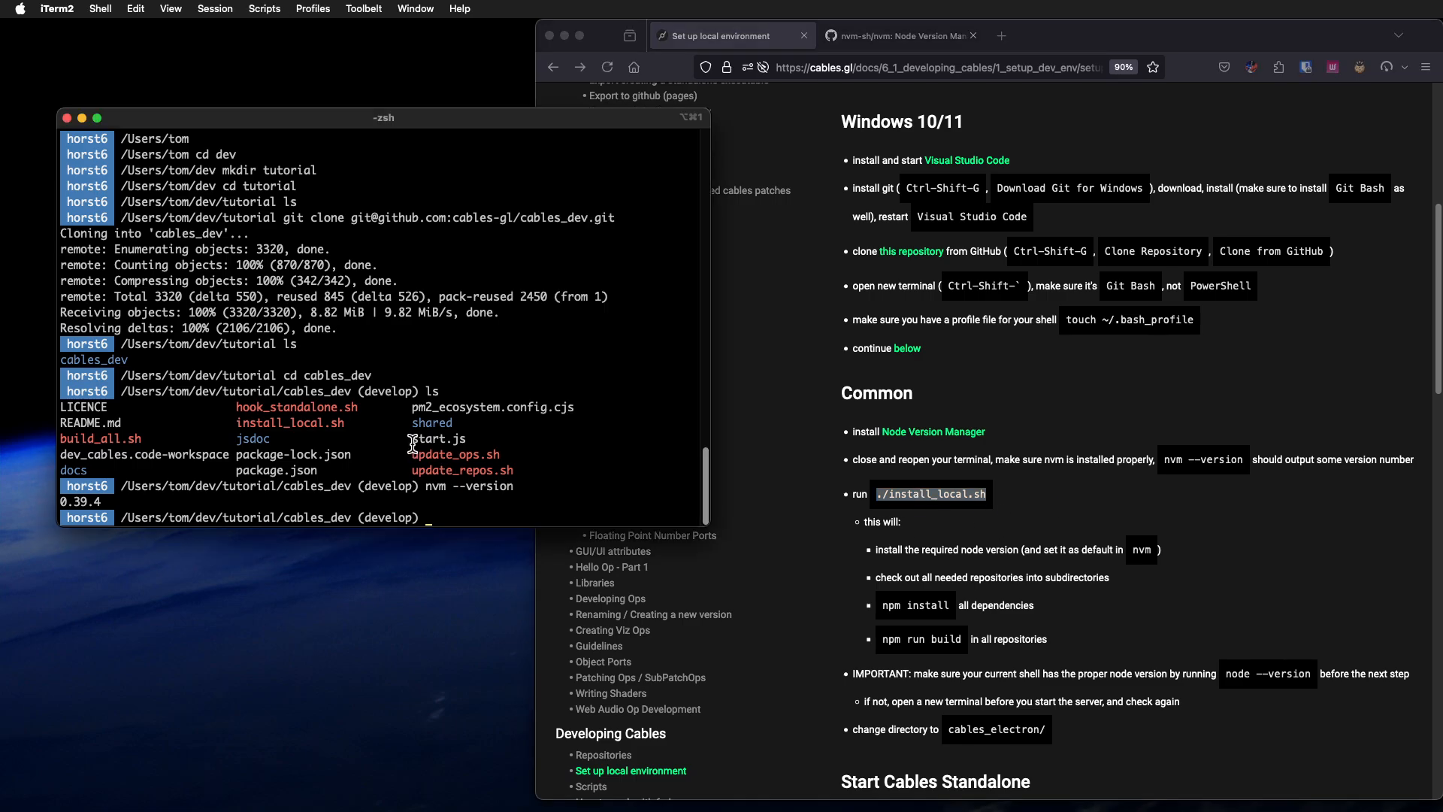
Step: Run ./install_local.sh to clone, install and build the cables repositories
{"action": "type", "text": "./install_local.sh n"}
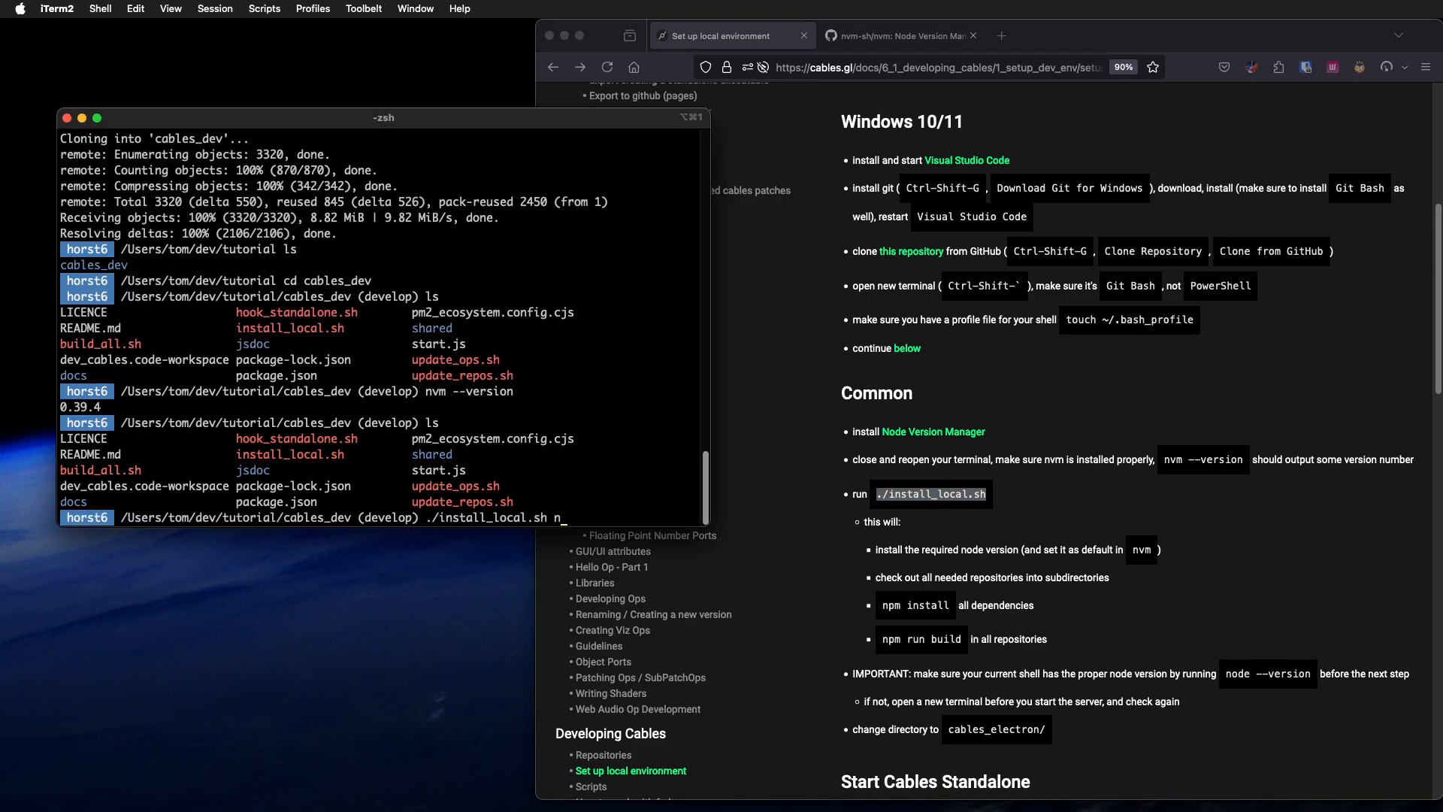
{"action": "key", "text": "Backspace"}
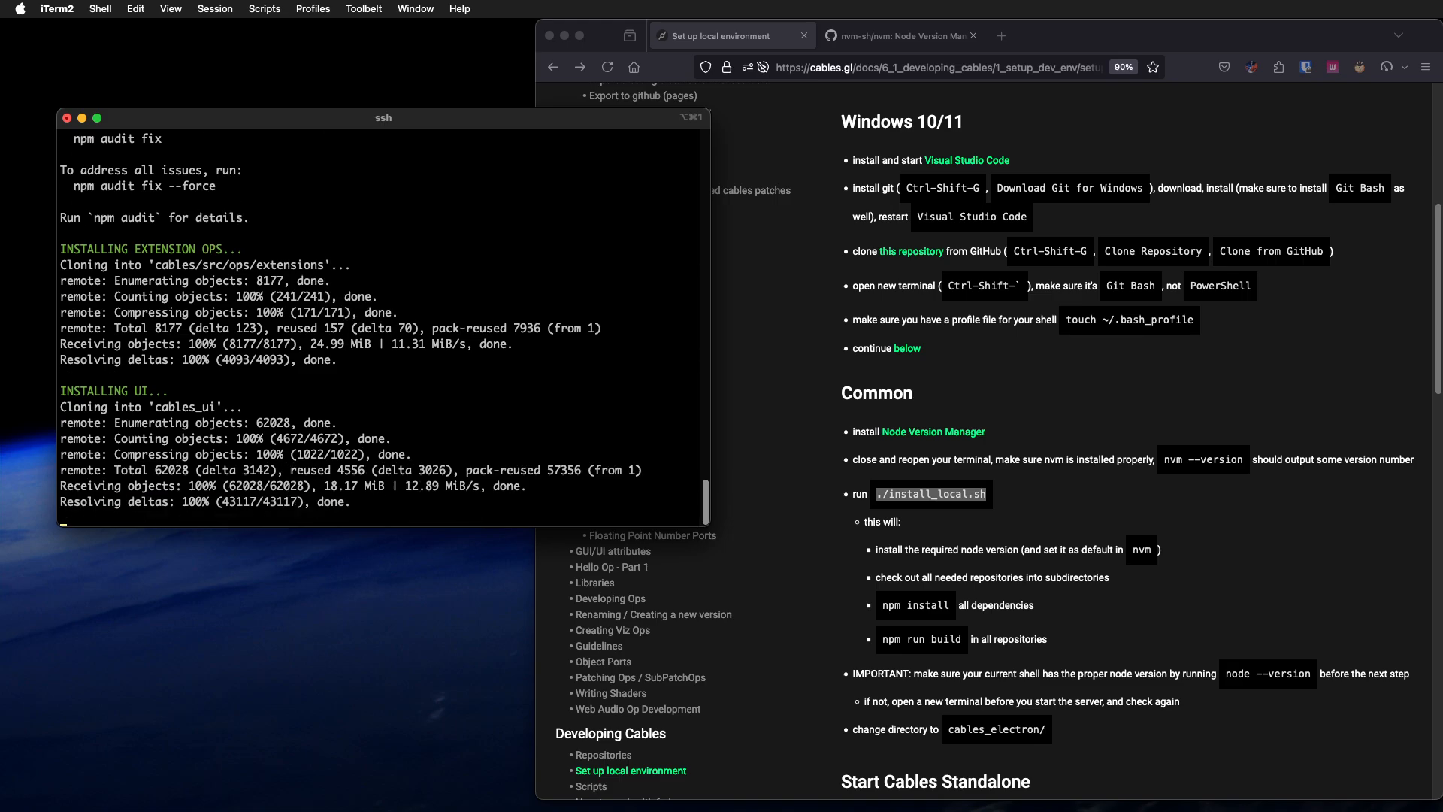
{"action": "left_click", "coordinate": [1170, 36]}
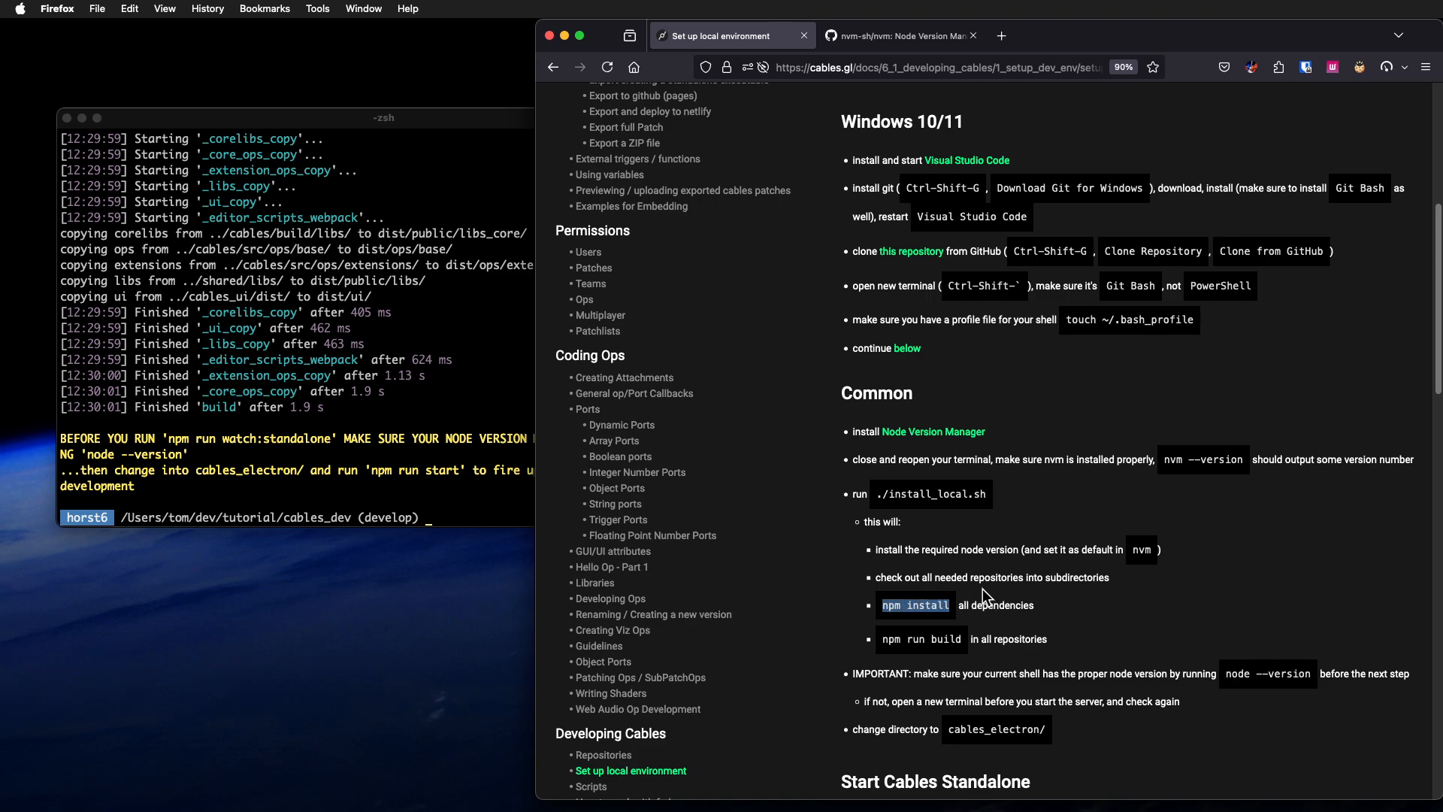
{"action": "scroll", "scroll_direction": "down", "scroll_amount": 3}
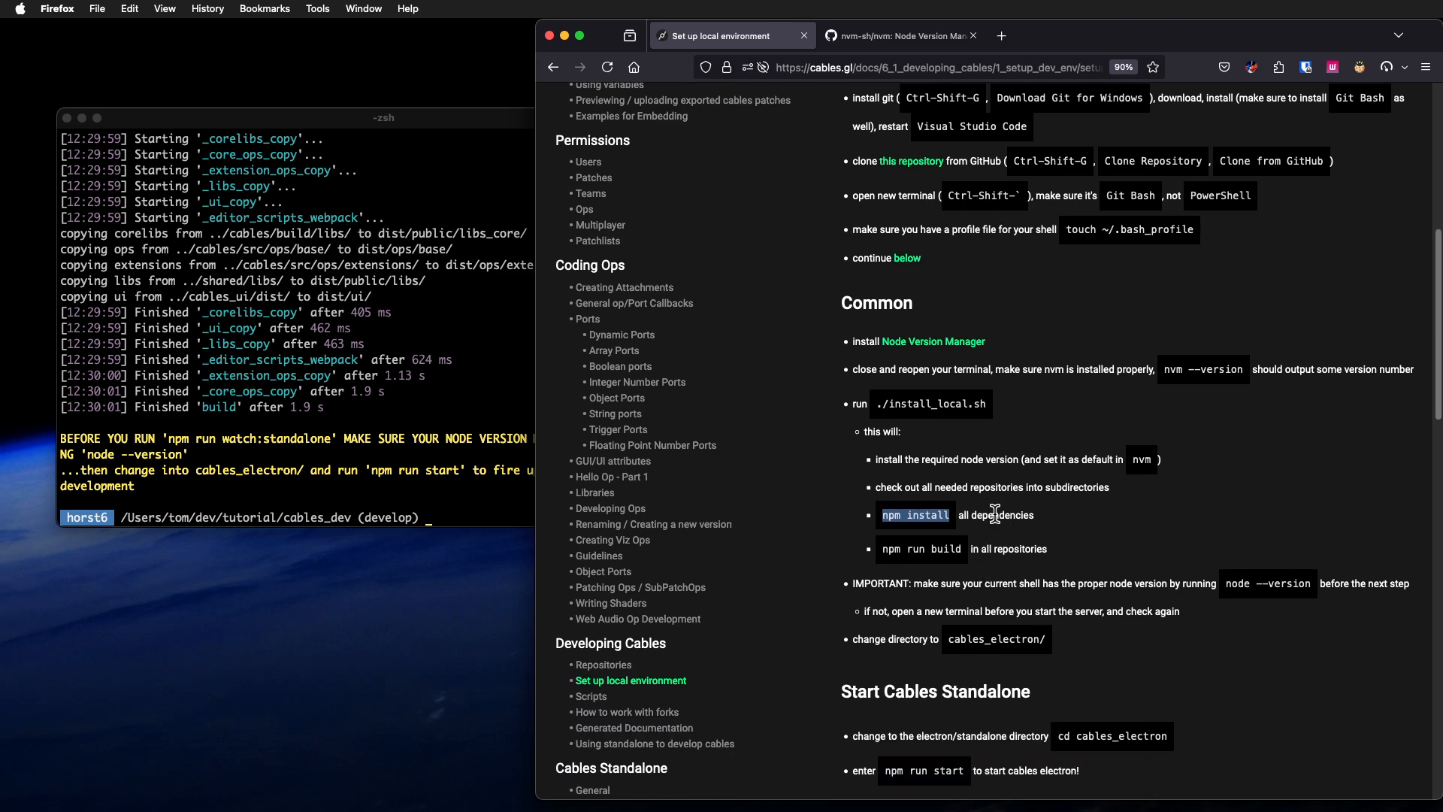
{"action": "mouse_move", "coordinate": [891, 549]}
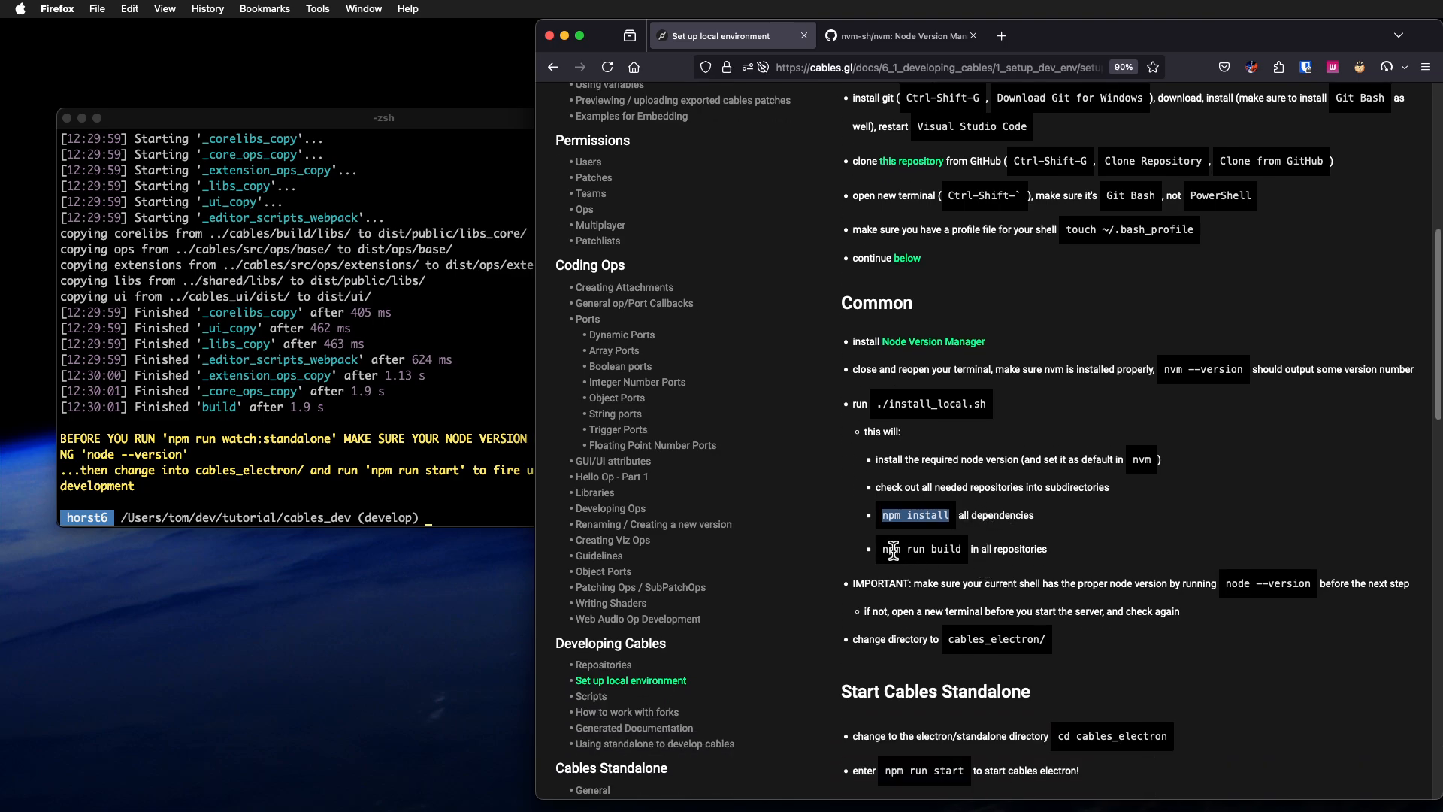
{"action": "double_click", "coordinate": [918, 549]}
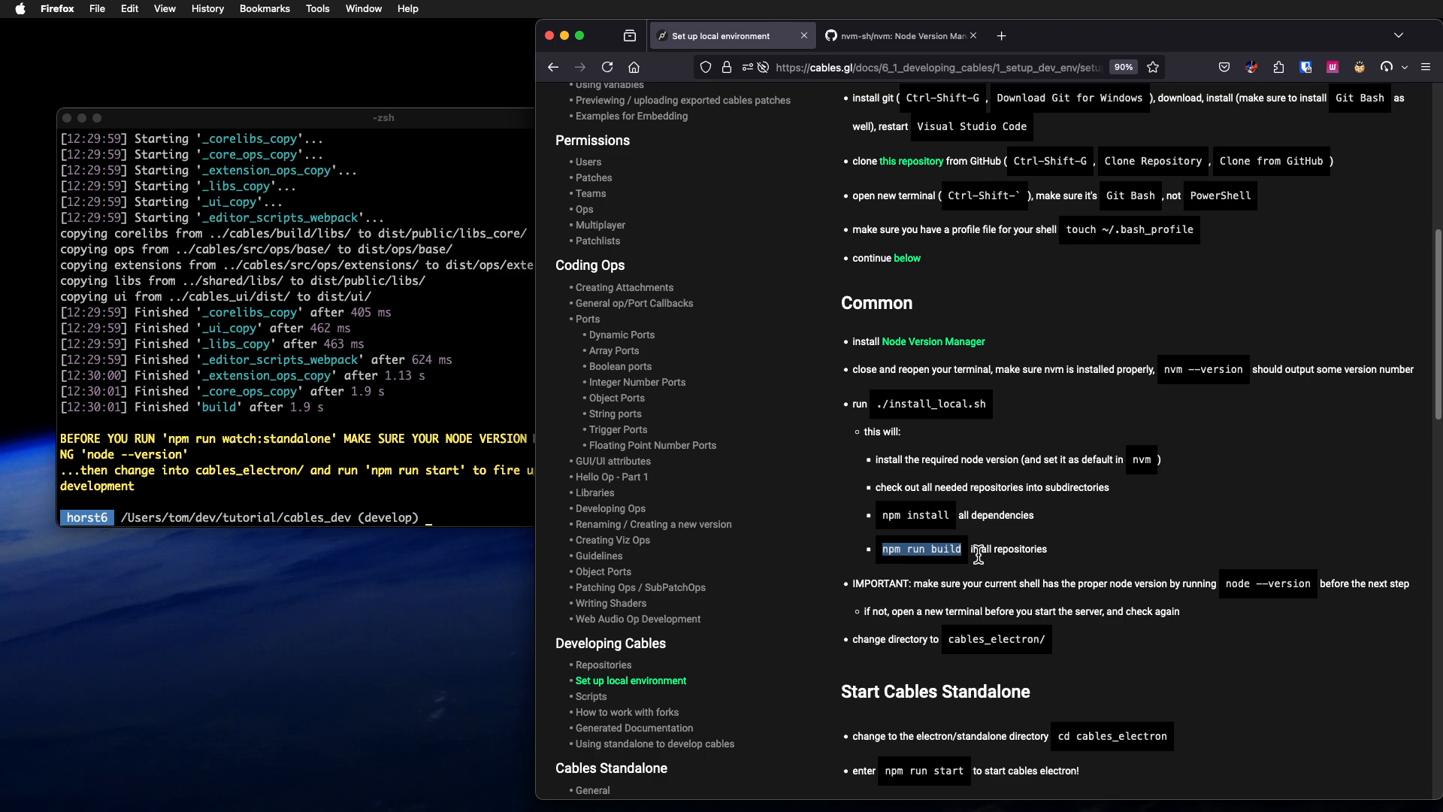
{"action": "mouse_move", "coordinate": [948, 514]}
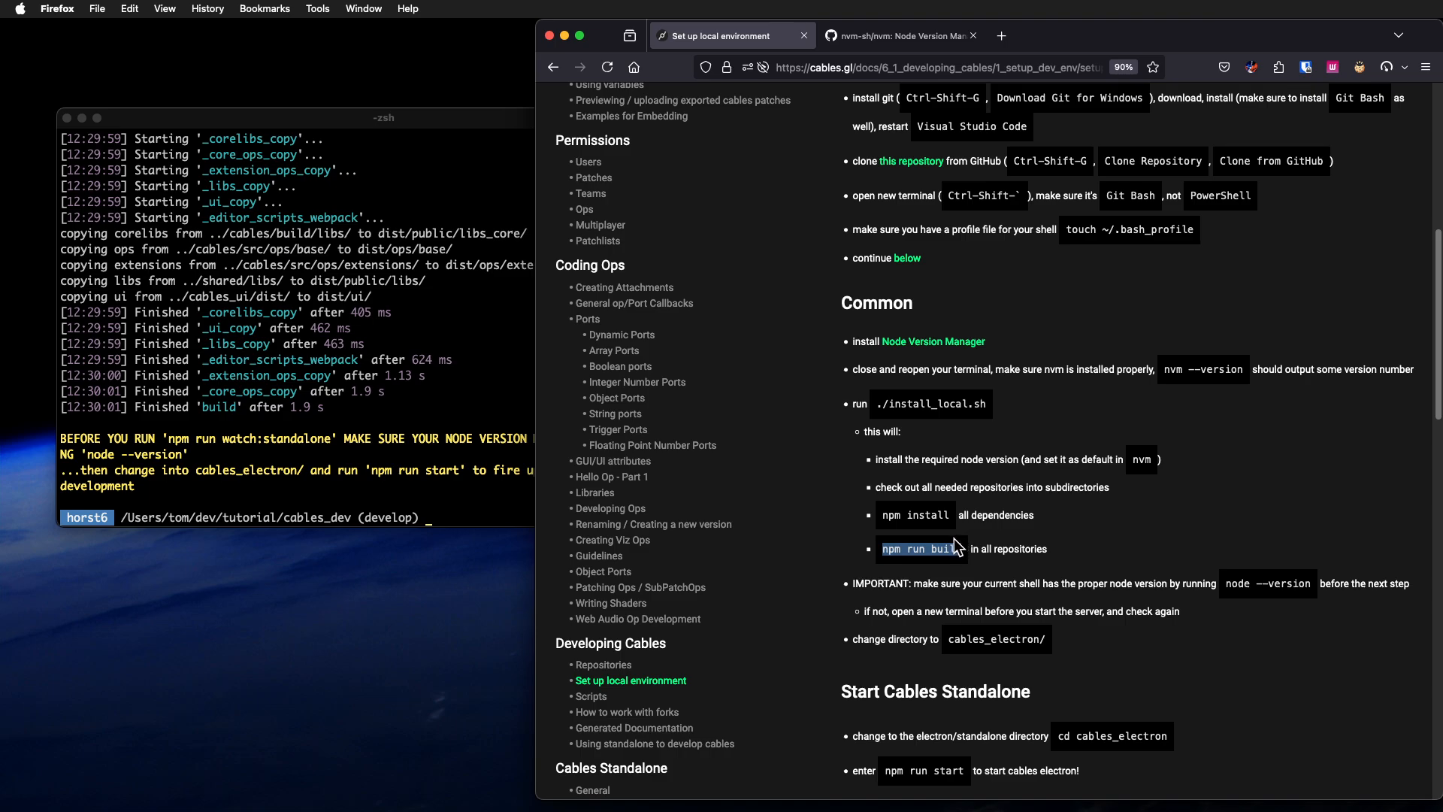
{"action": "mouse_move", "coordinate": [838, 472]}
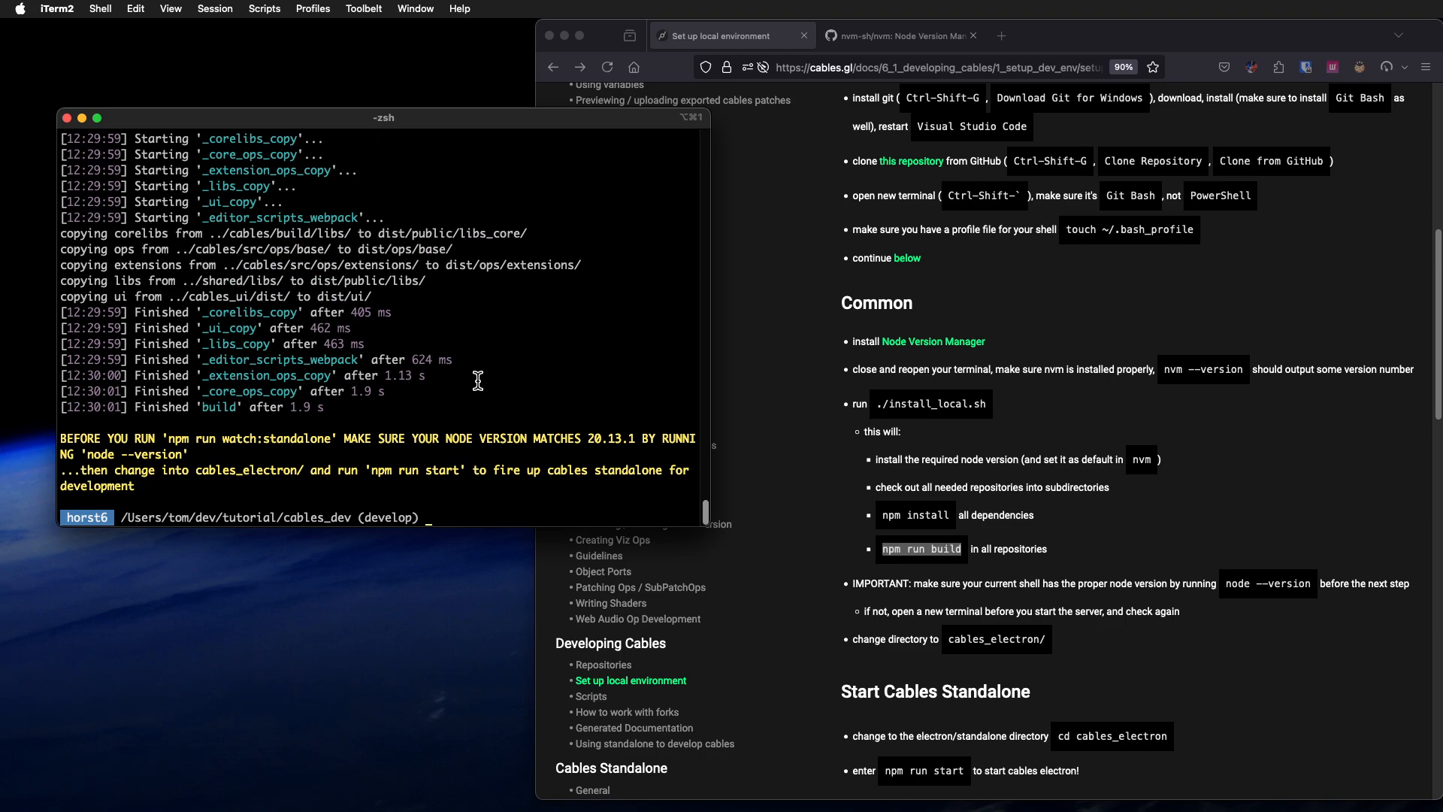
{"action": "mouse_move", "coordinate": [1030, 577]}
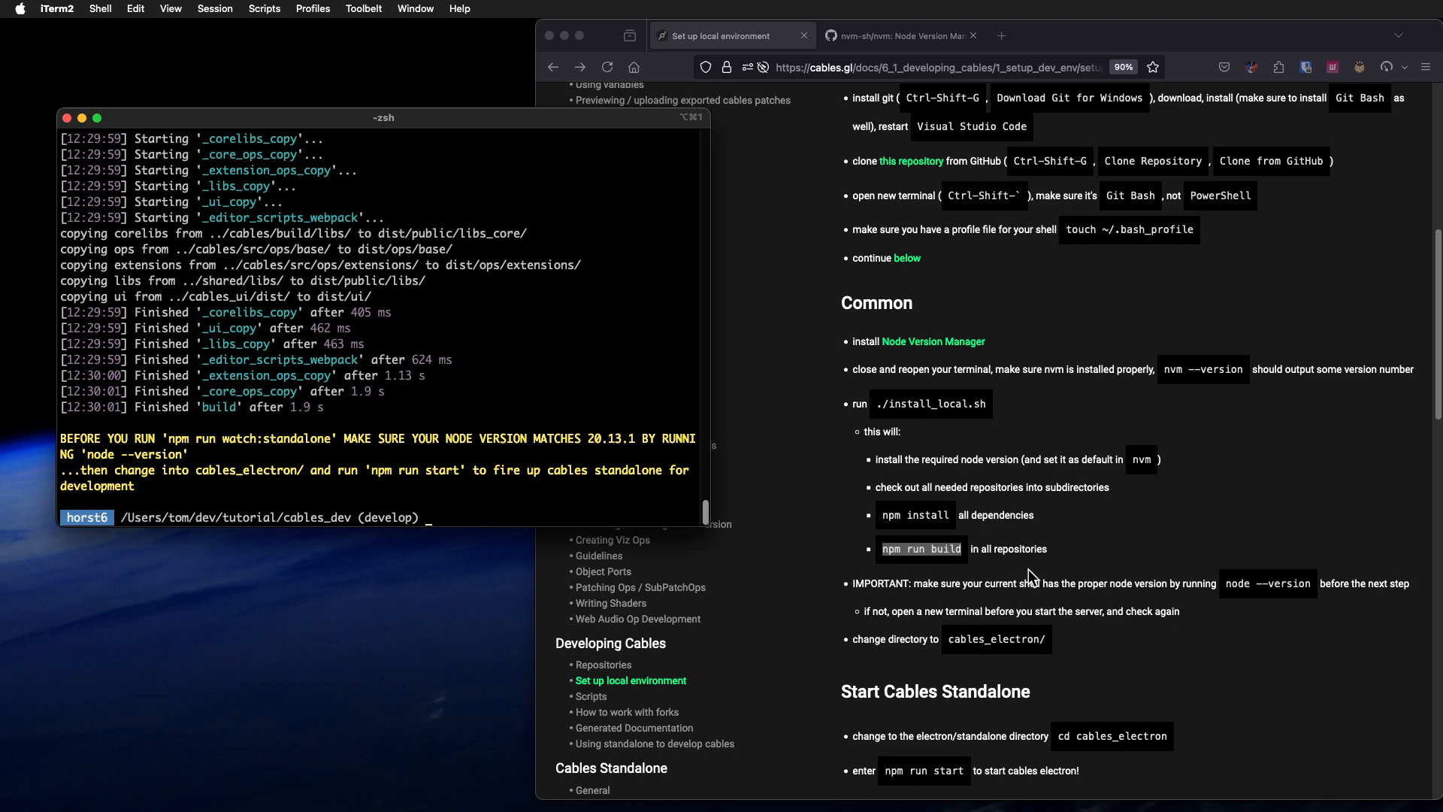
{"action": "mouse_move", "coordinate": [1100, 556]}
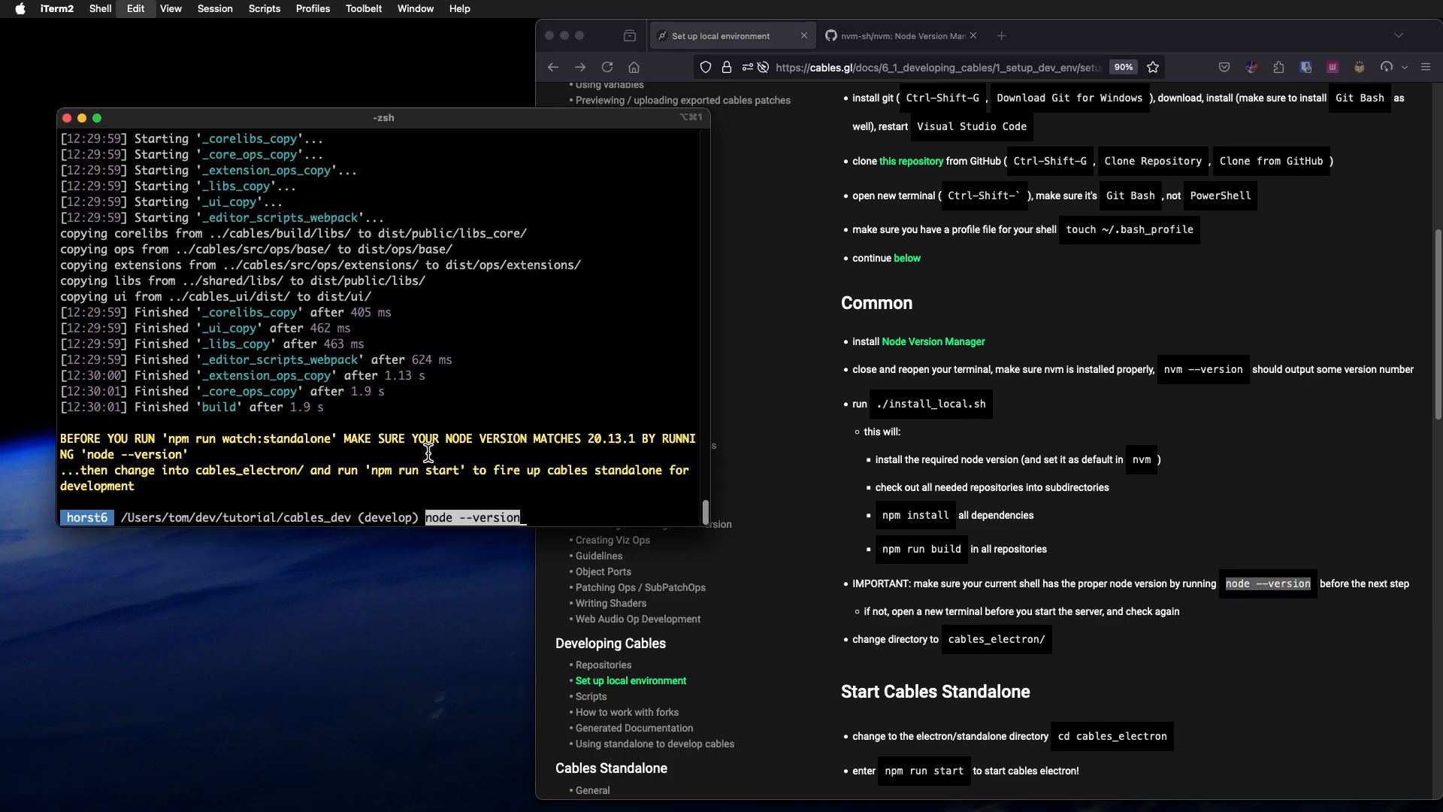
Step: Confirm node --version reports v20.13.1, then begin typing ls
{"action": "key", "text": "Return"}
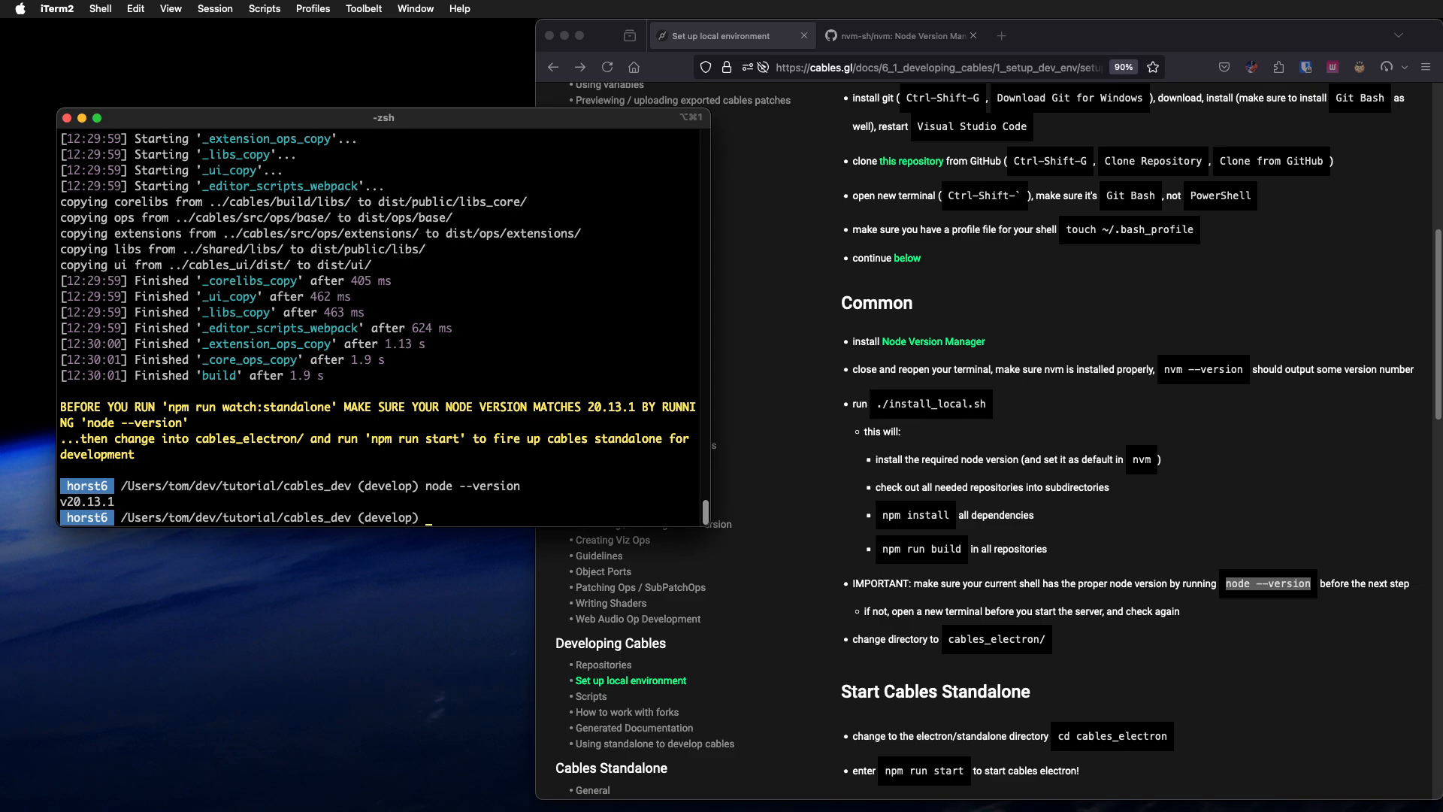
{"action": "mouse_move", "coordinate": [212, 526]}
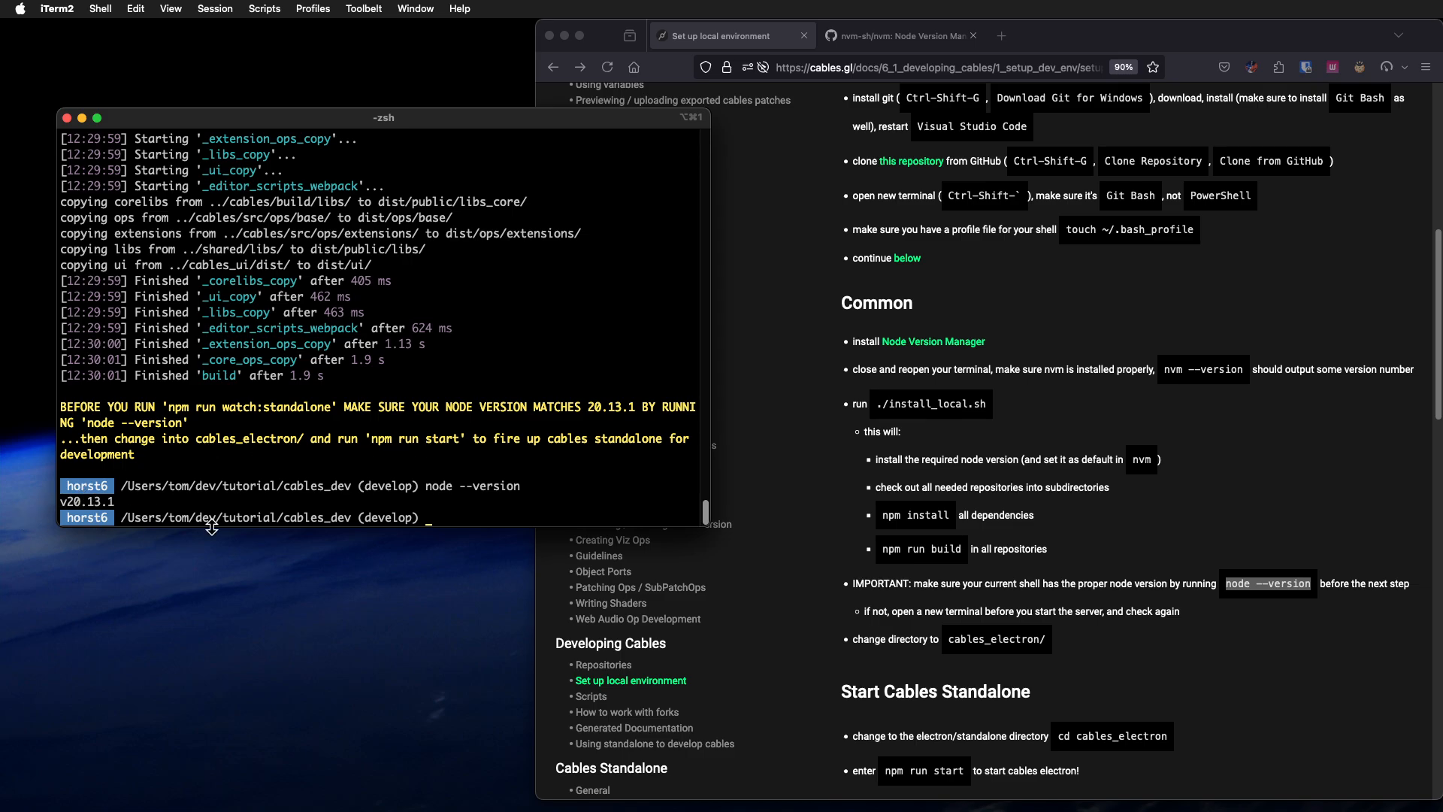
{"action": "mouse_move", "coordinate": [1240, 632]}
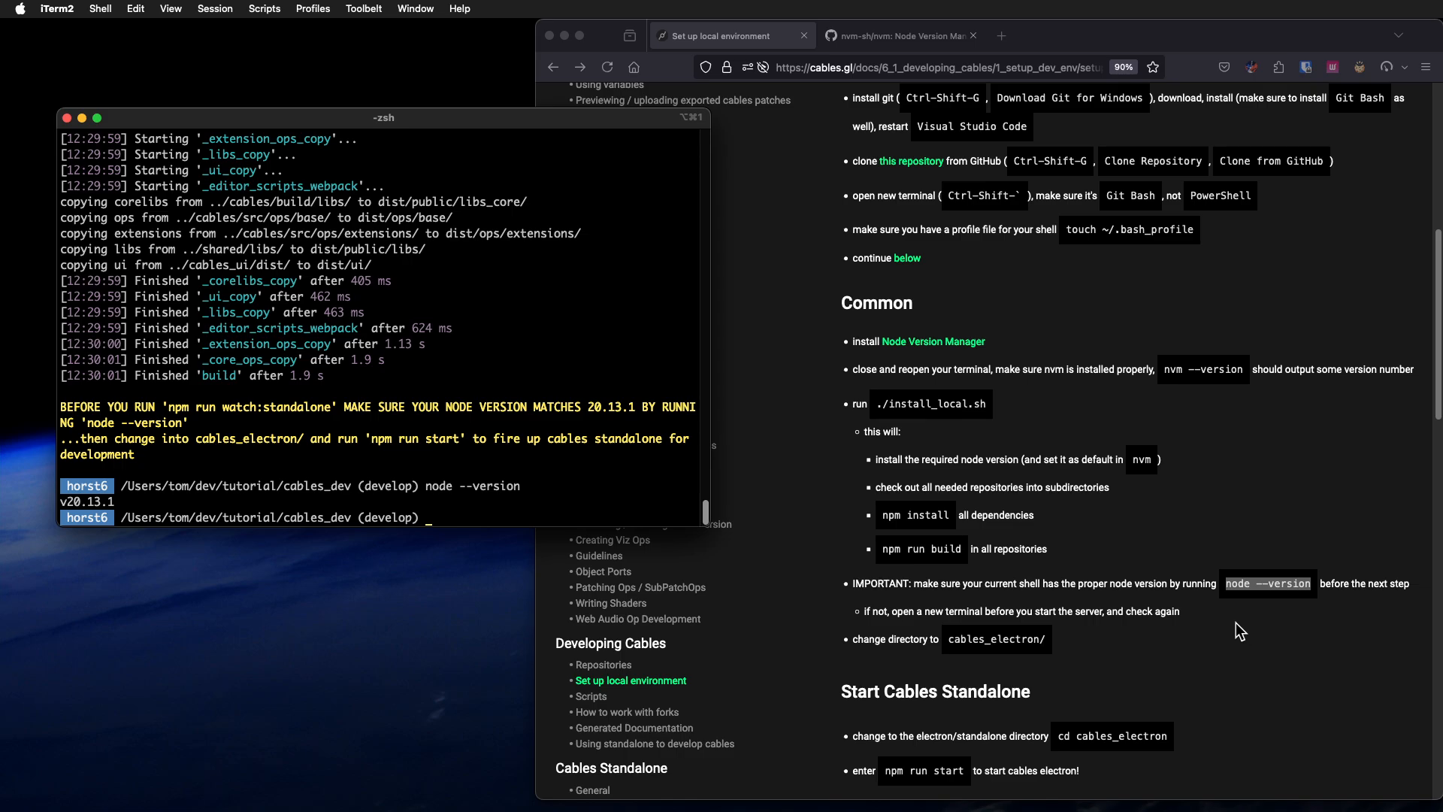
{"action": "mouse_move", "coordinate": [1228, 630]}
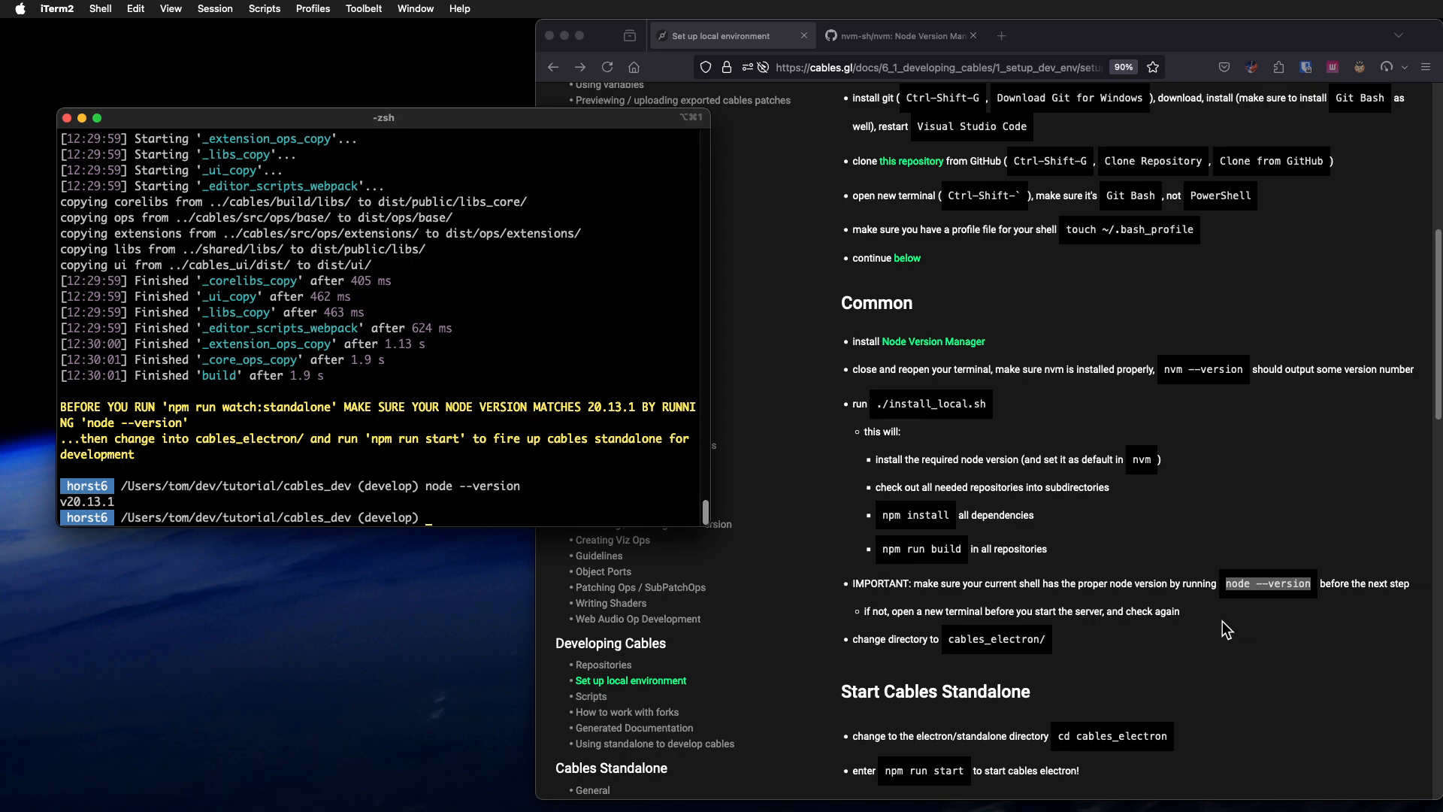
{"action": "mouse_move", "coordinate": [1030, 652]}
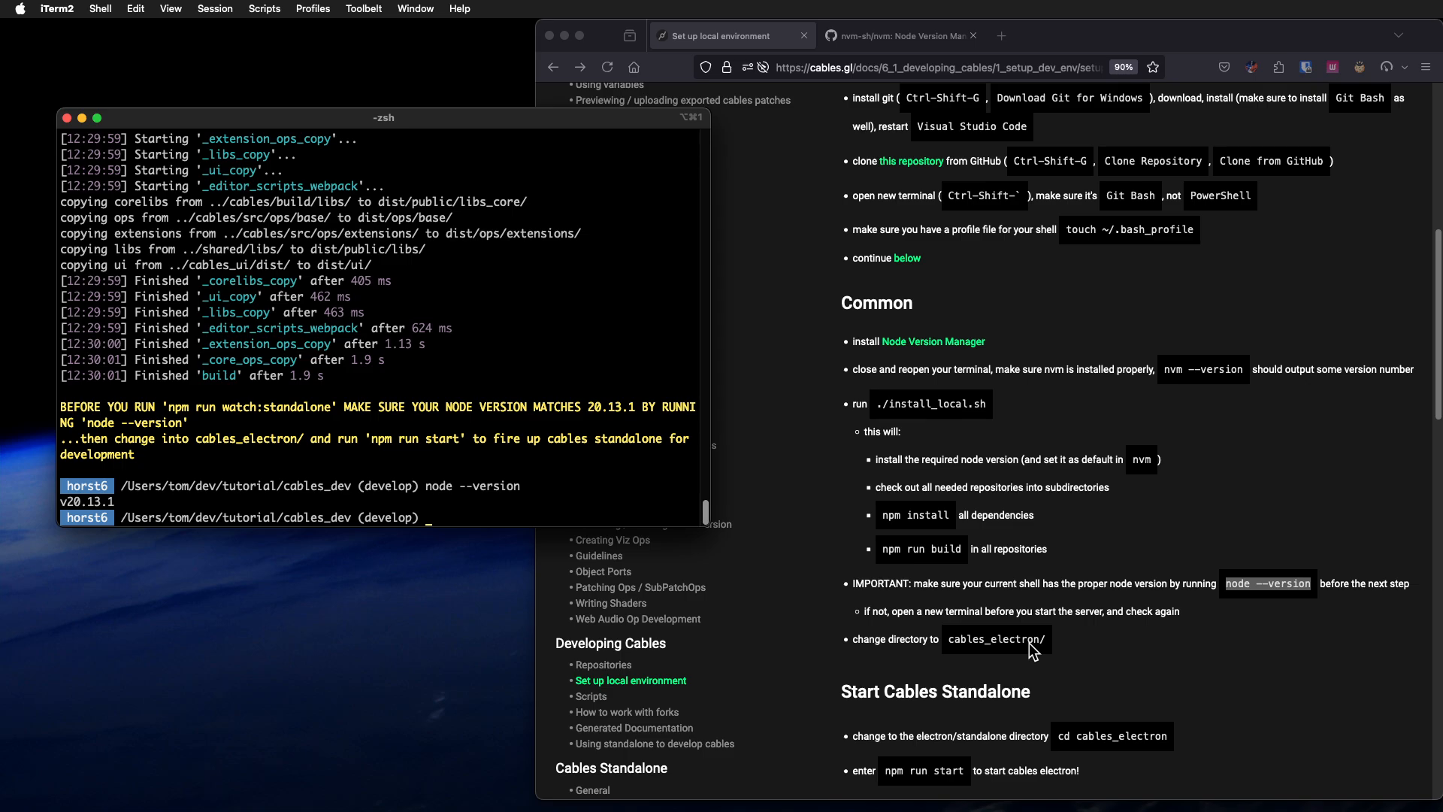
{"action": "type", "text": "ls"}
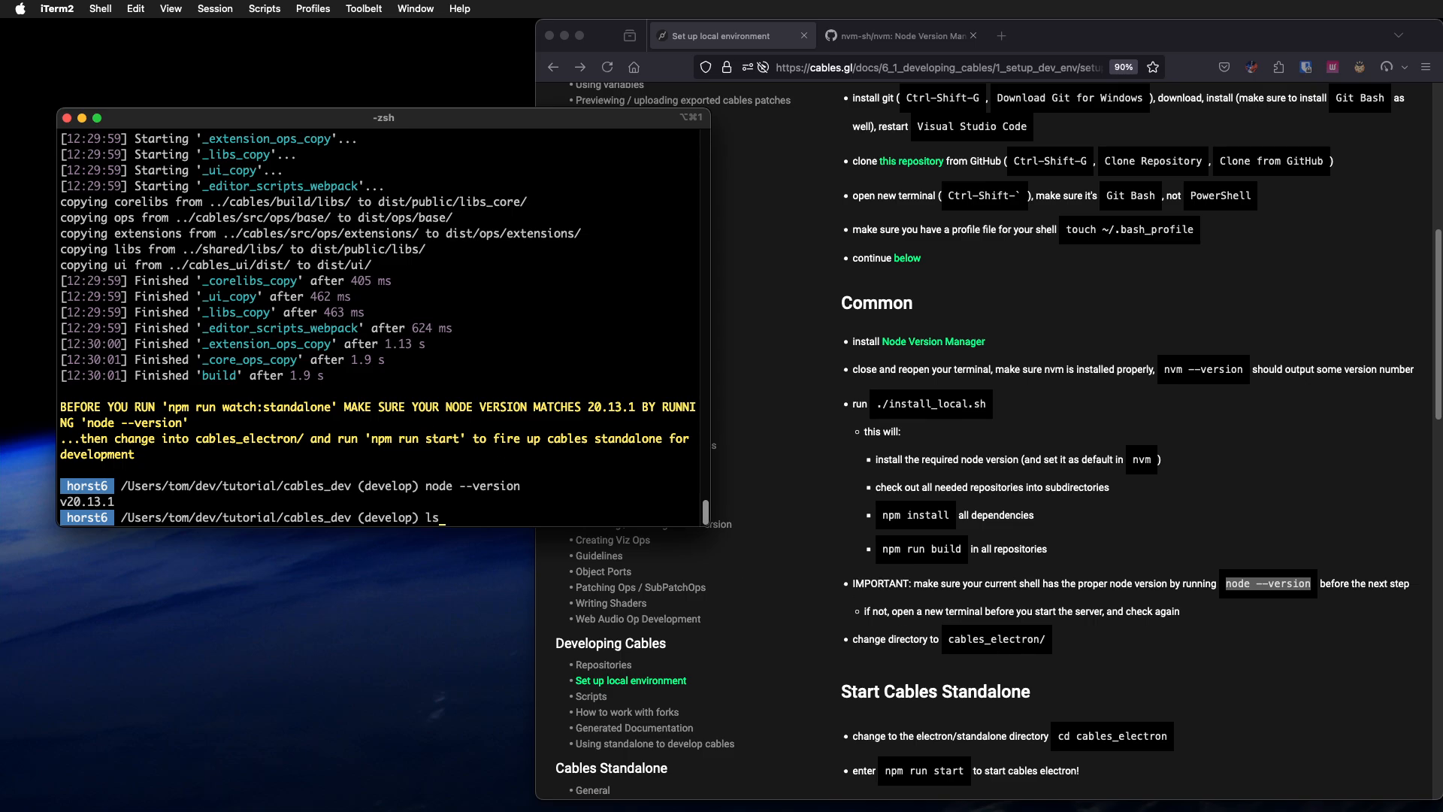
Step: List cables_dev's contents and highlight the cables_electron folder name
{"action": "key", "text": "Return"}
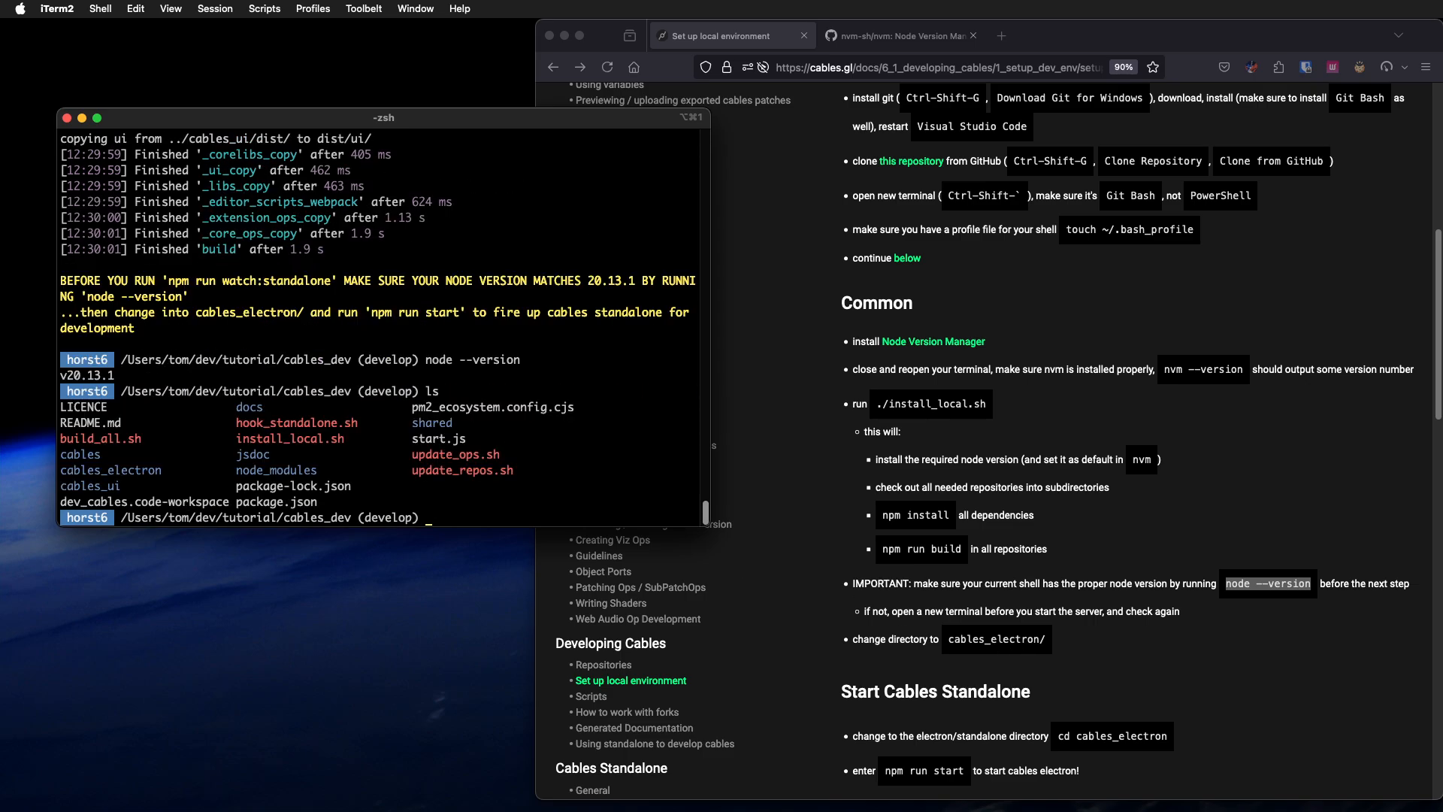
{"action": "mouse_move", "coordinate": [111, 470]}
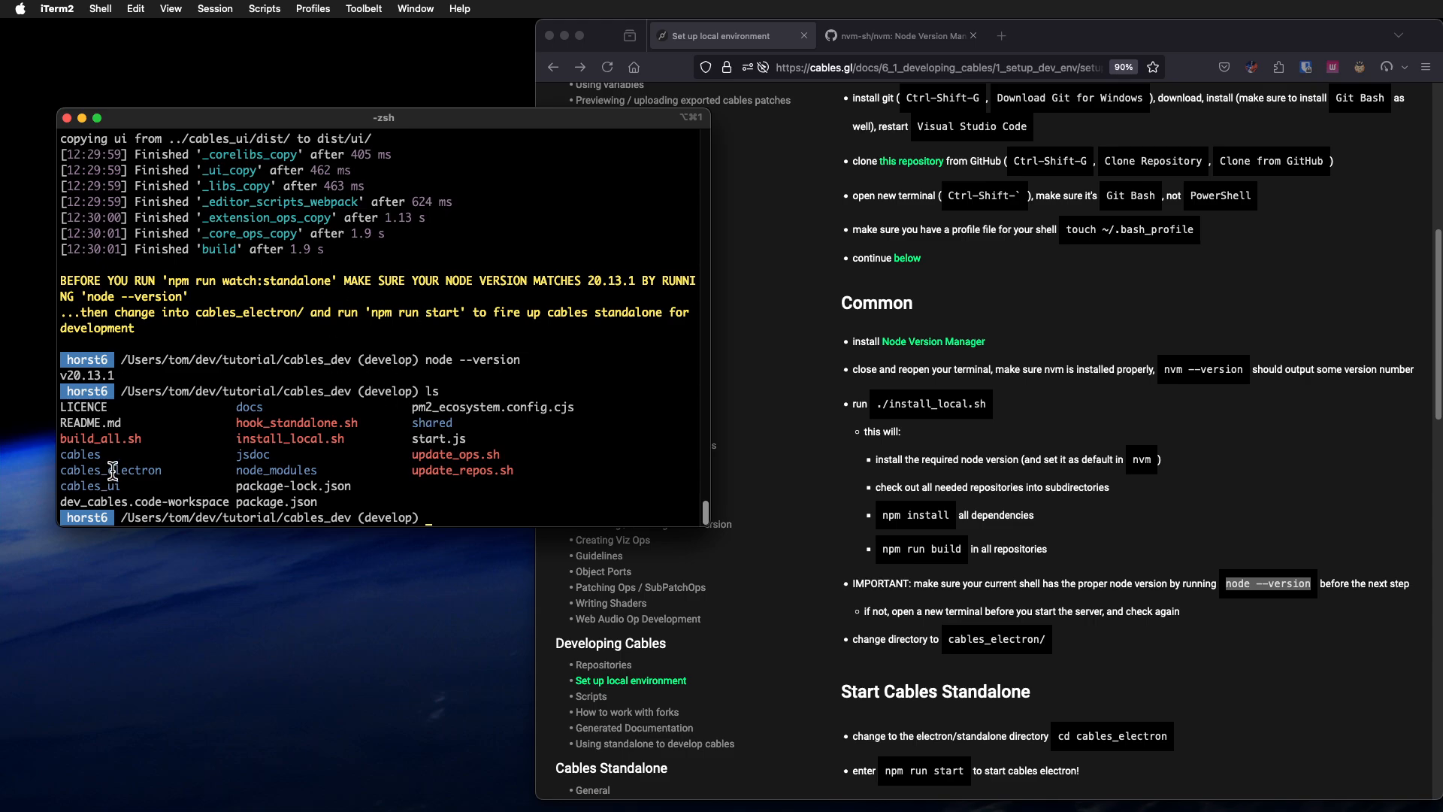
{"action": "double_click", "coordinate": [80, 454]}
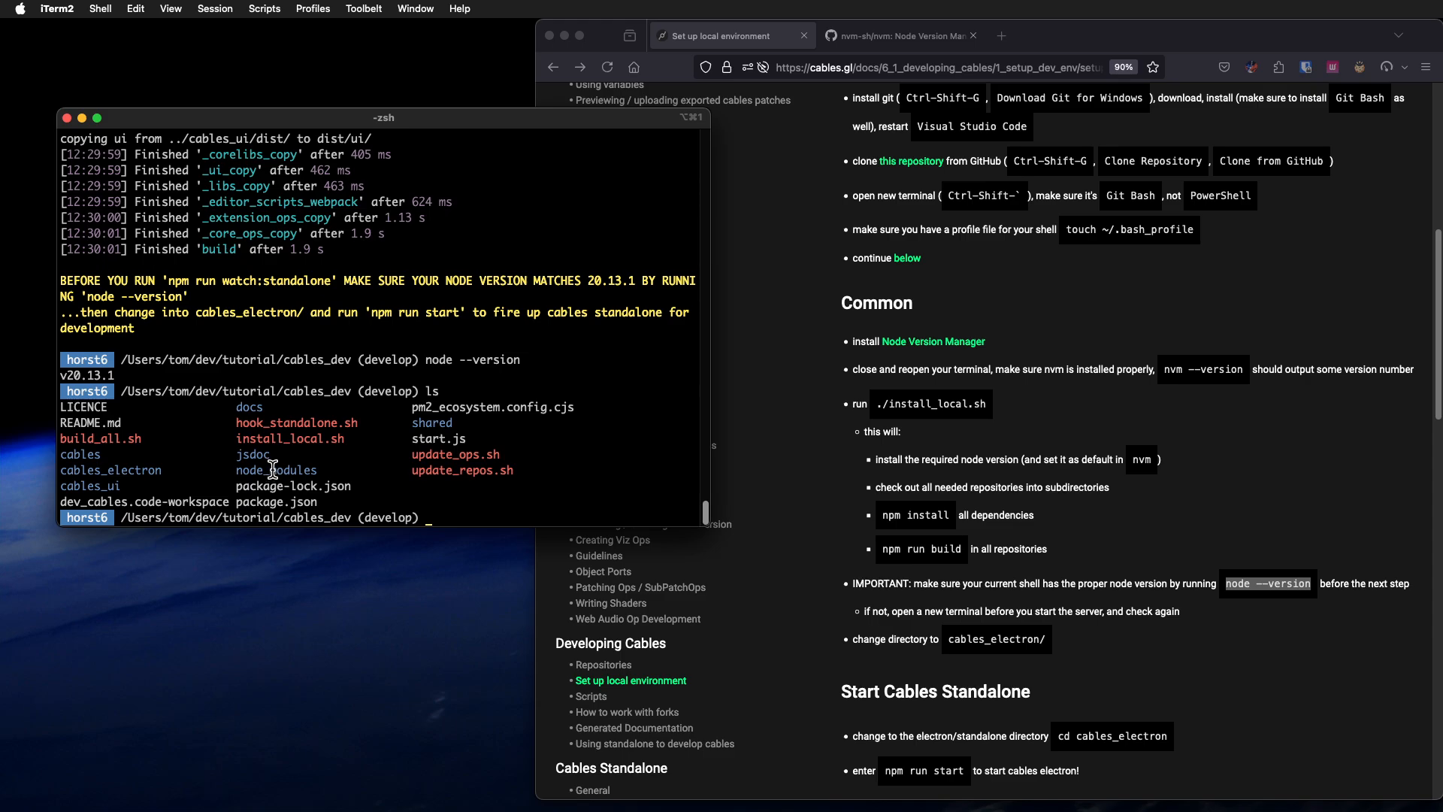
{"action": "mouse_move", "coordinate": [430, 421]}
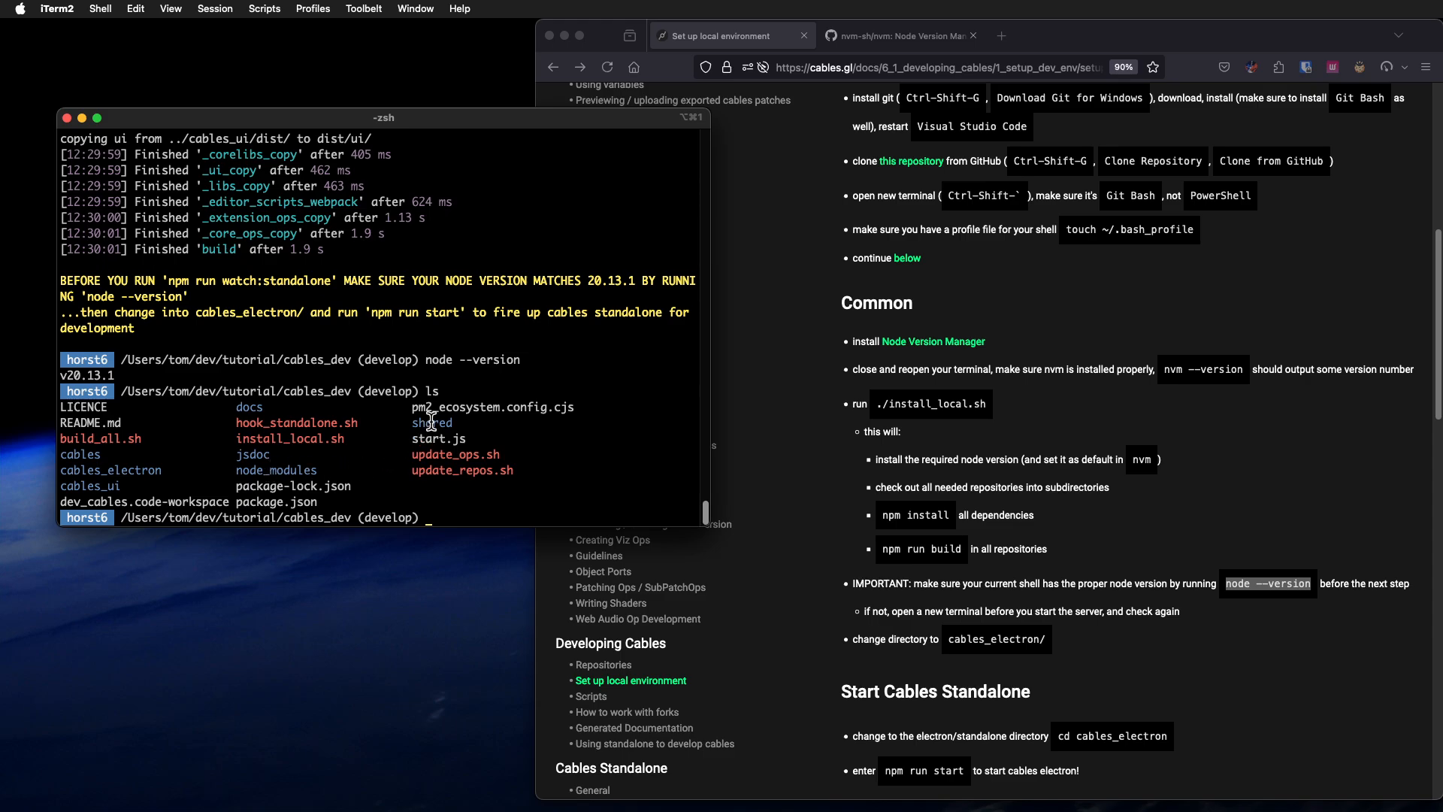
{"action": "double_click", "coordinate": [431, 423]}
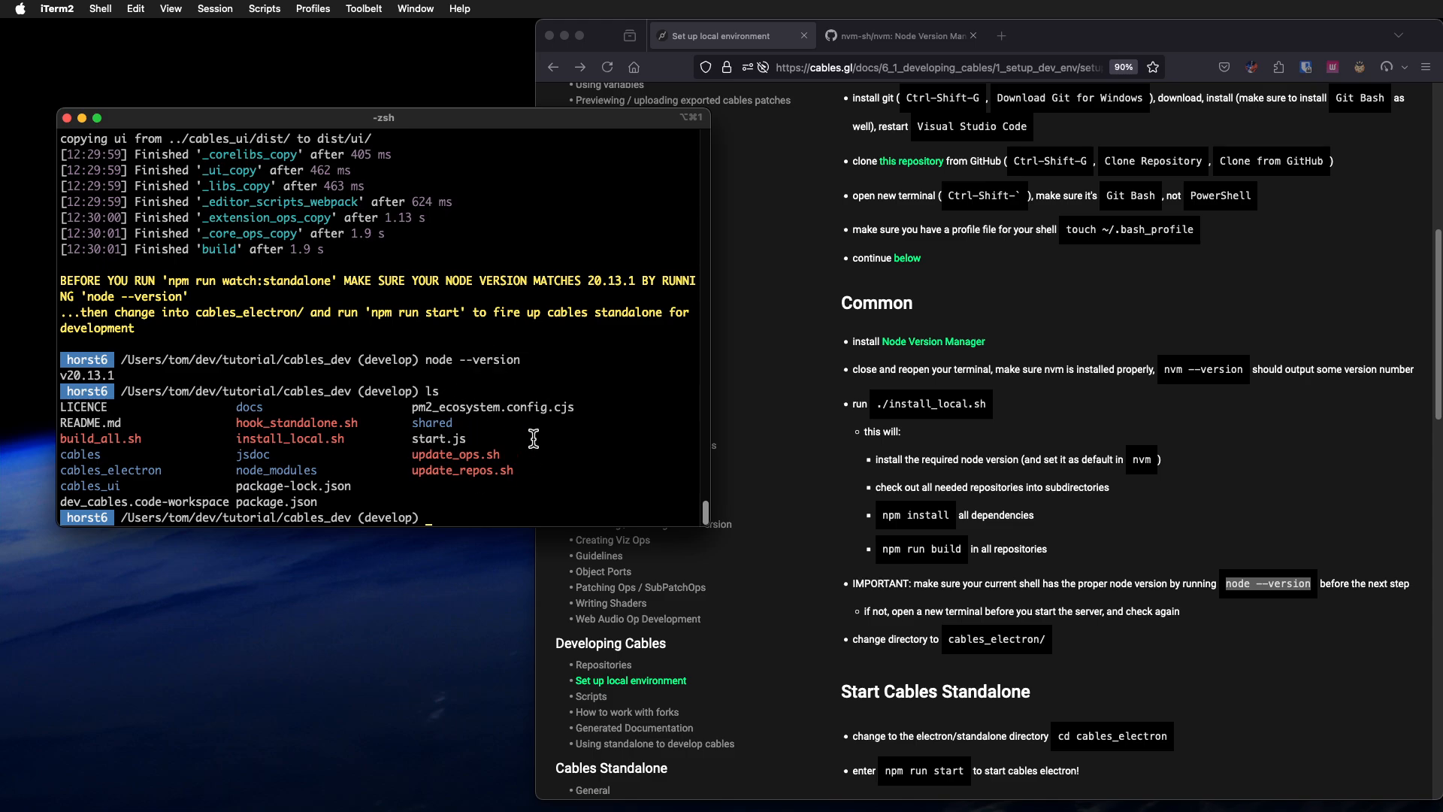
{"action": "mouse_move", "coordinate": [563, 463]}
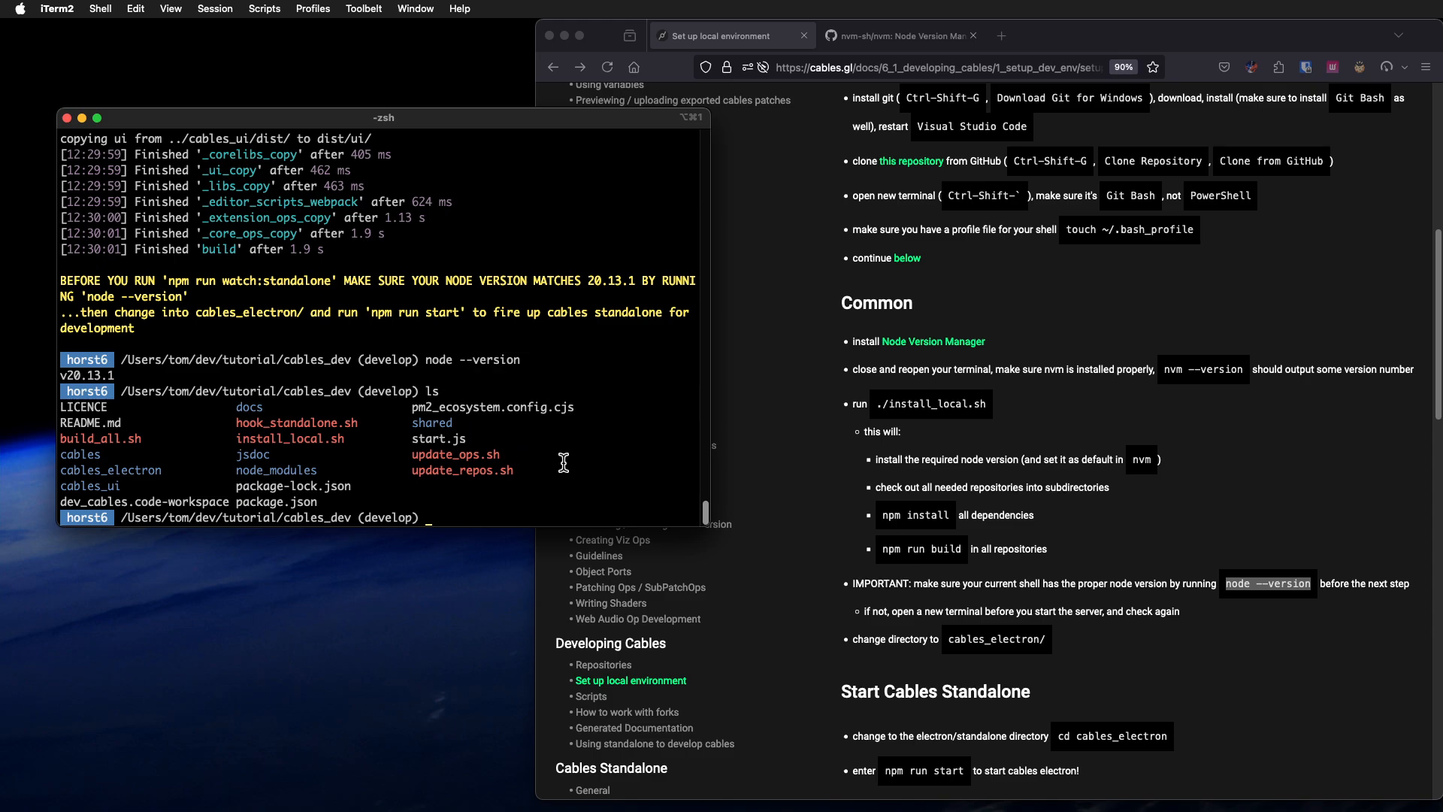
{"action": "mouse_move", "coordinate": [874, 504]}
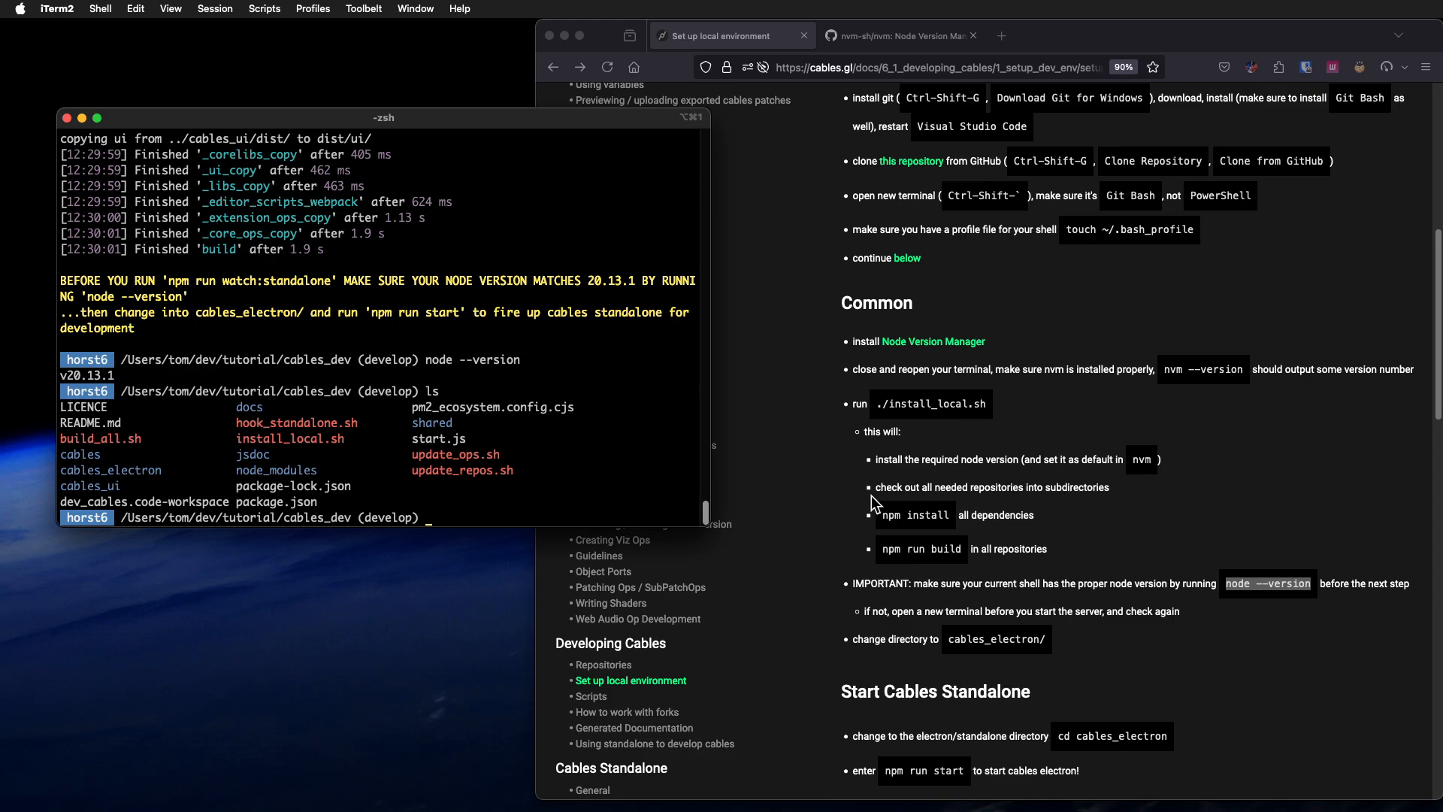
{"action": "mouse_move", "coordinate": [614, 447]}
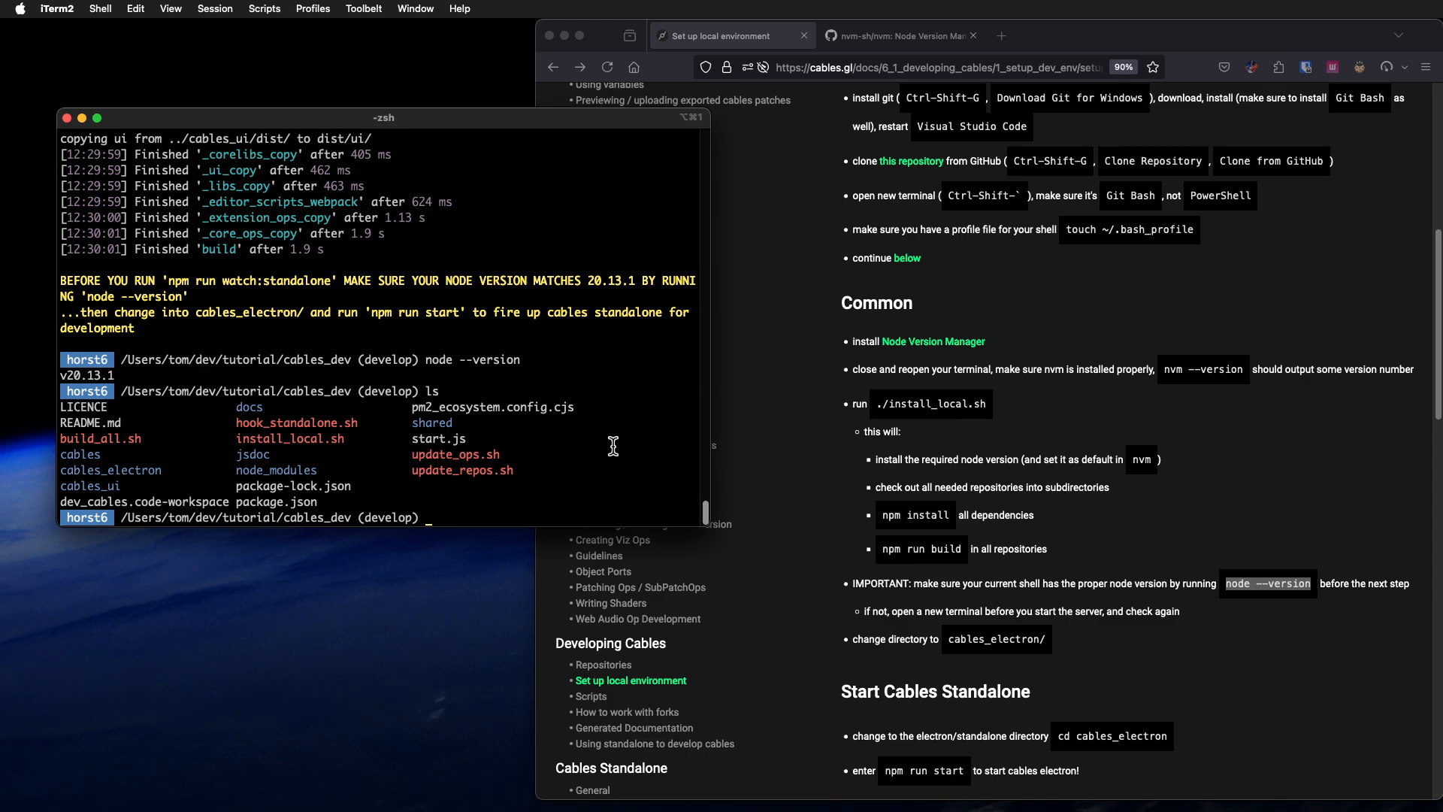
Step: Enter cables_electron and run npm run start to launch cables standalone
{"action": "type", "text": "cd cables"}
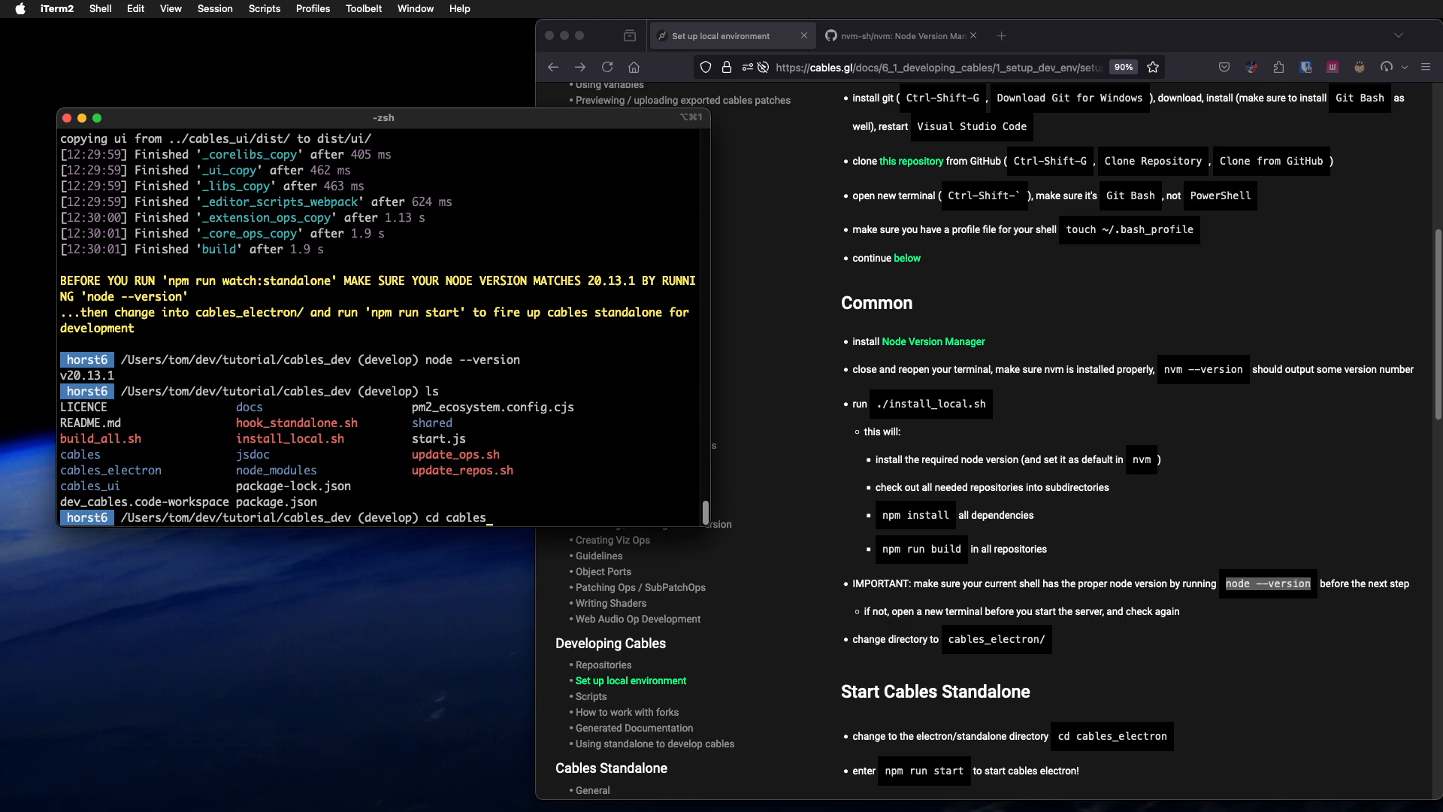
{"action": "key", "text": "Return"}
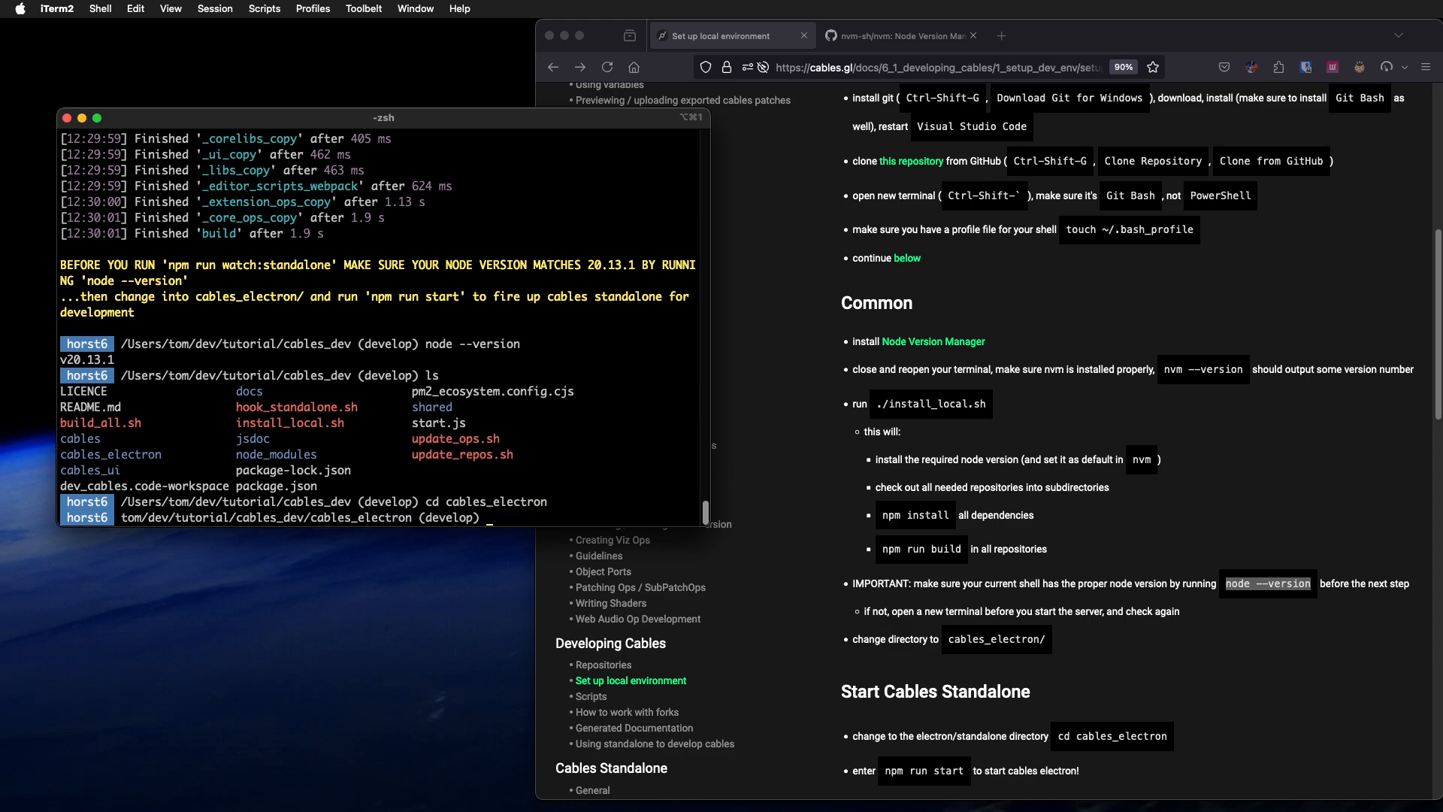
{"action": "type", "text": "npm ru"}
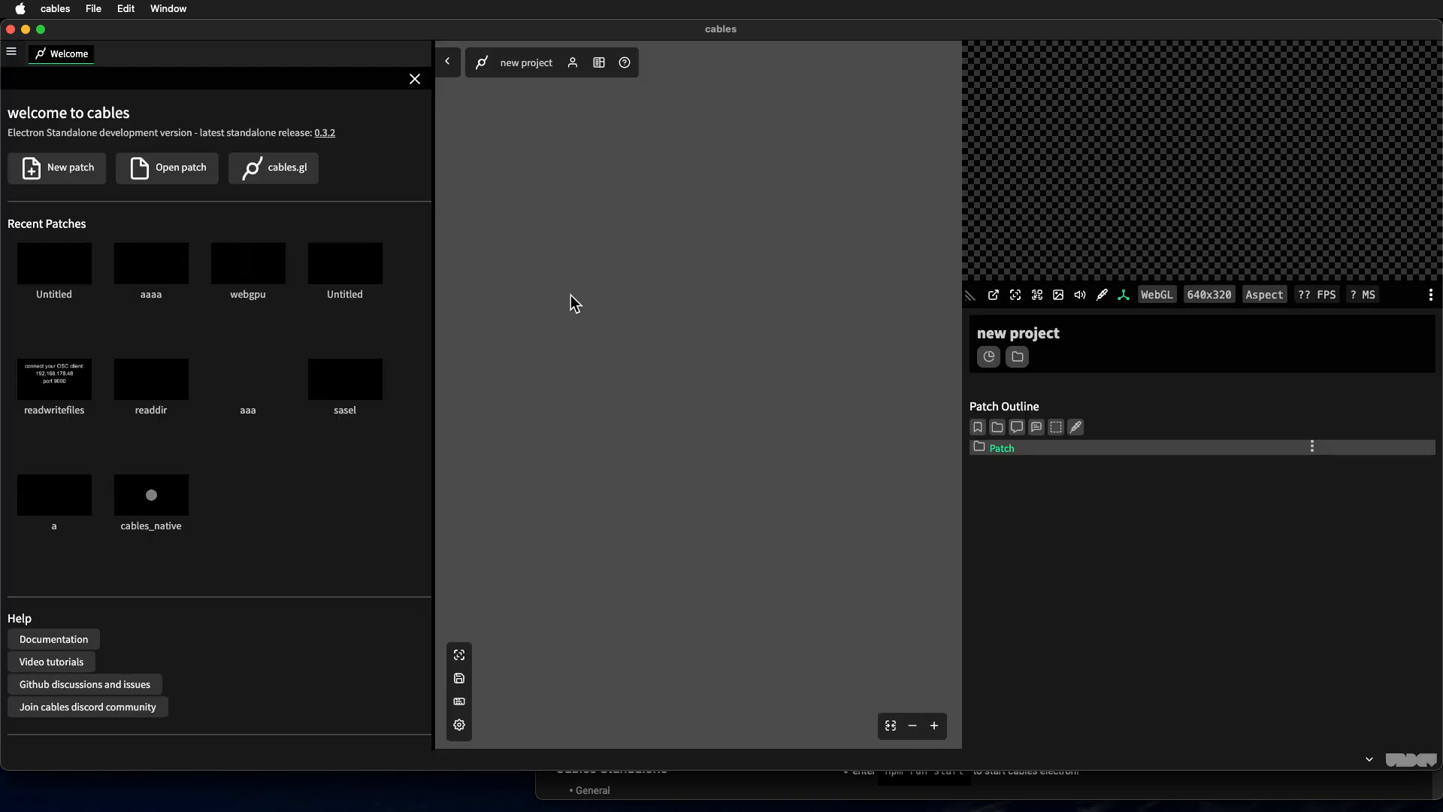
{"action": "left_click", "coordinate": [414, 79]}
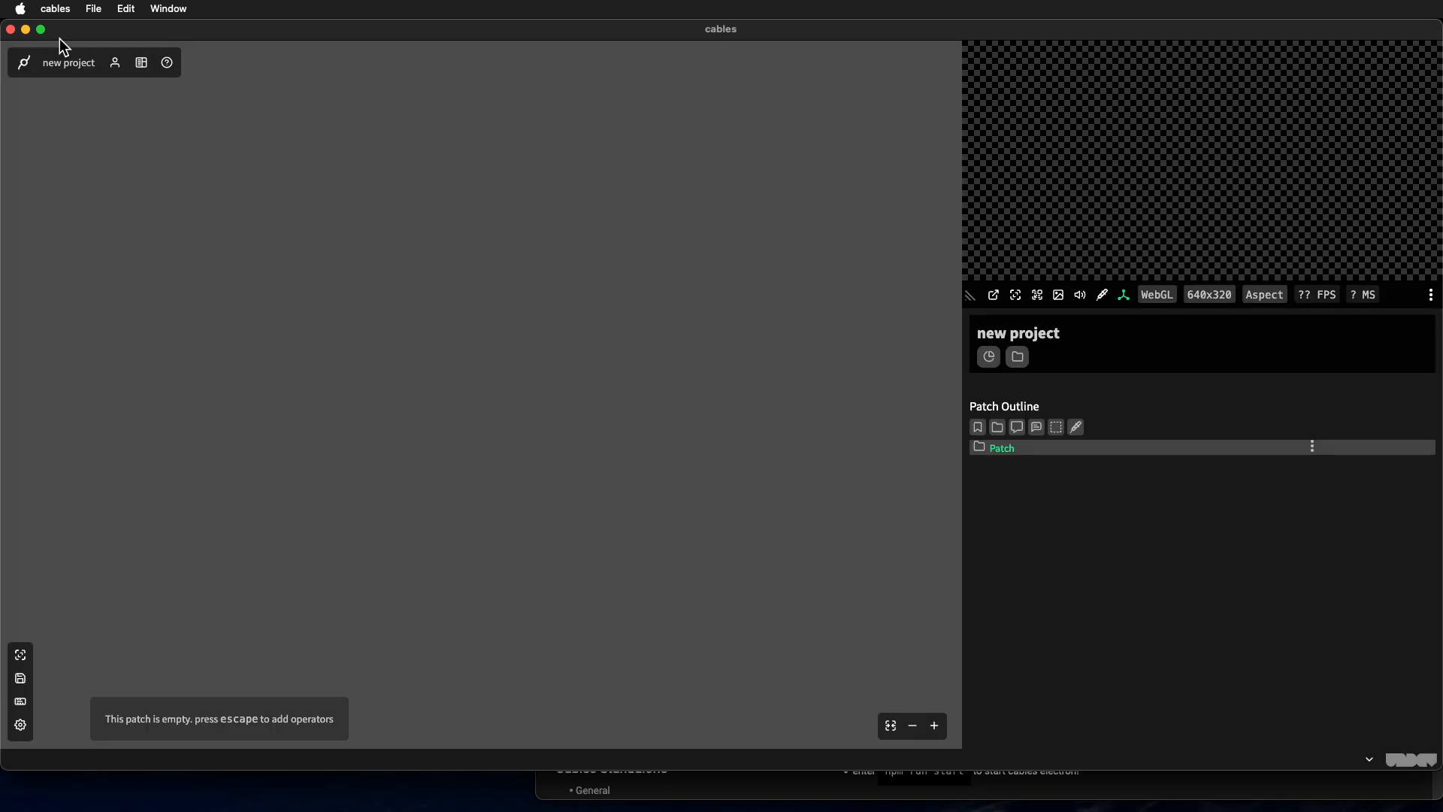
{"action": "left_click", "coordinate": [141, 62]}
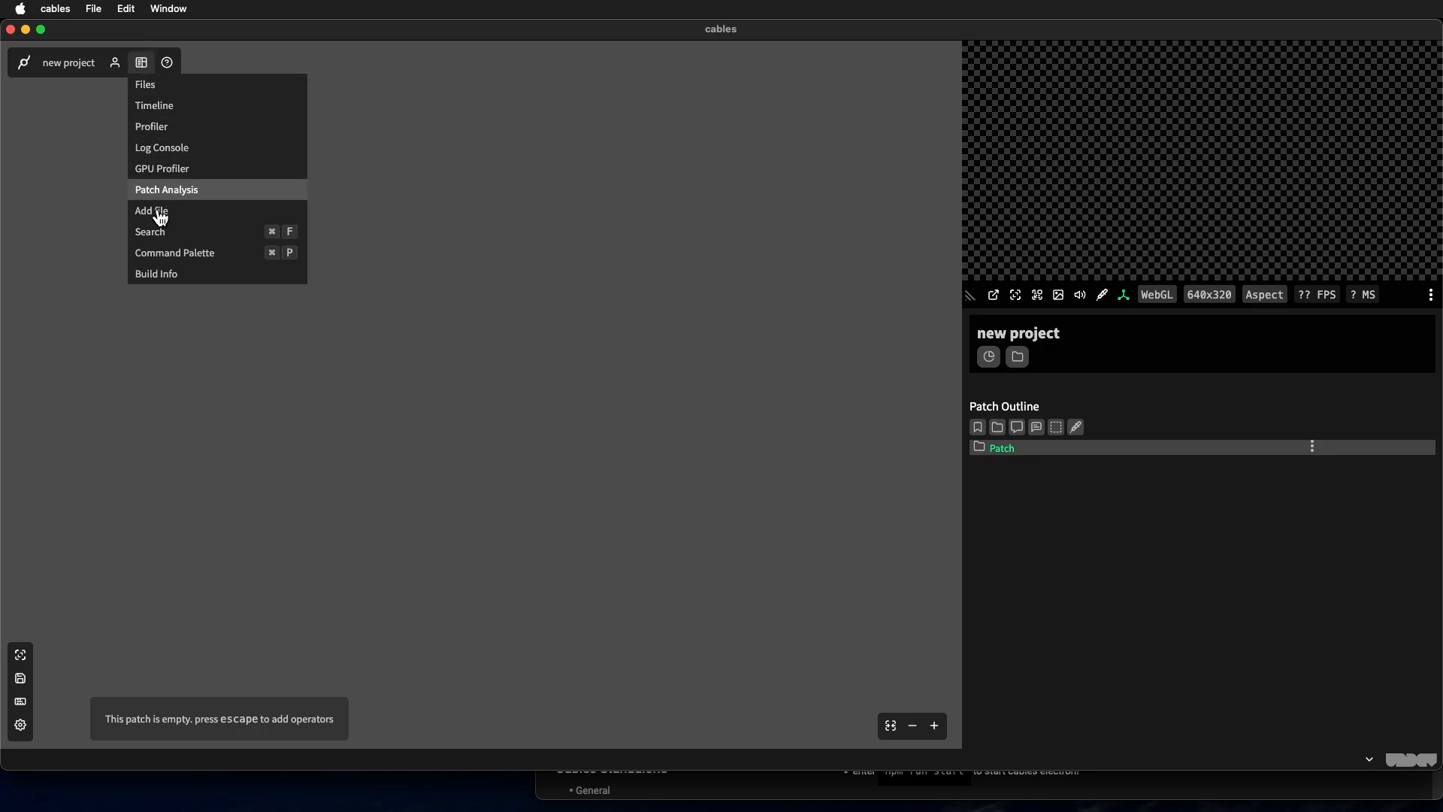
{"action": "mouse_move", "coordinate": [200, 168]}
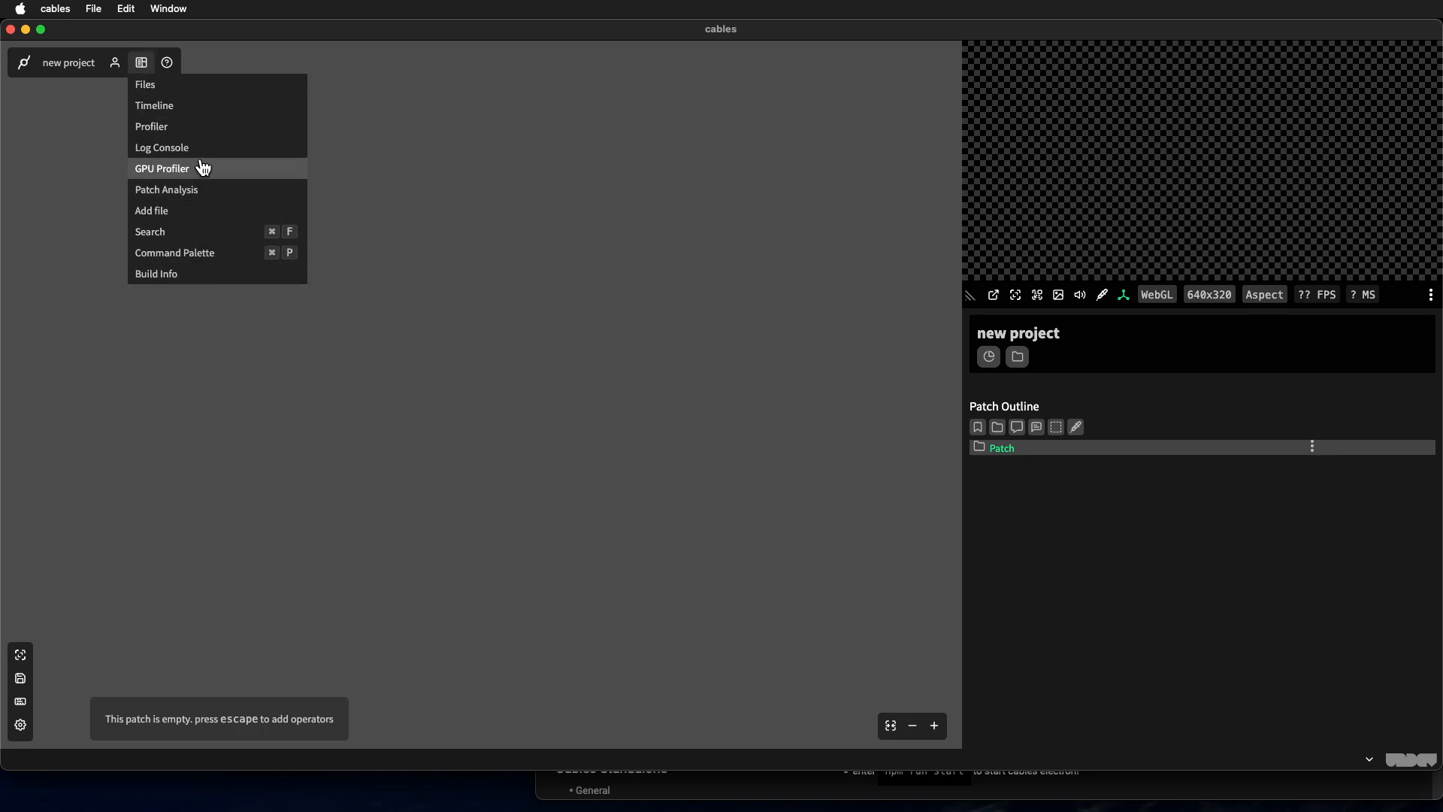
{"action": "left_click", "coordinate": [114, 63]}
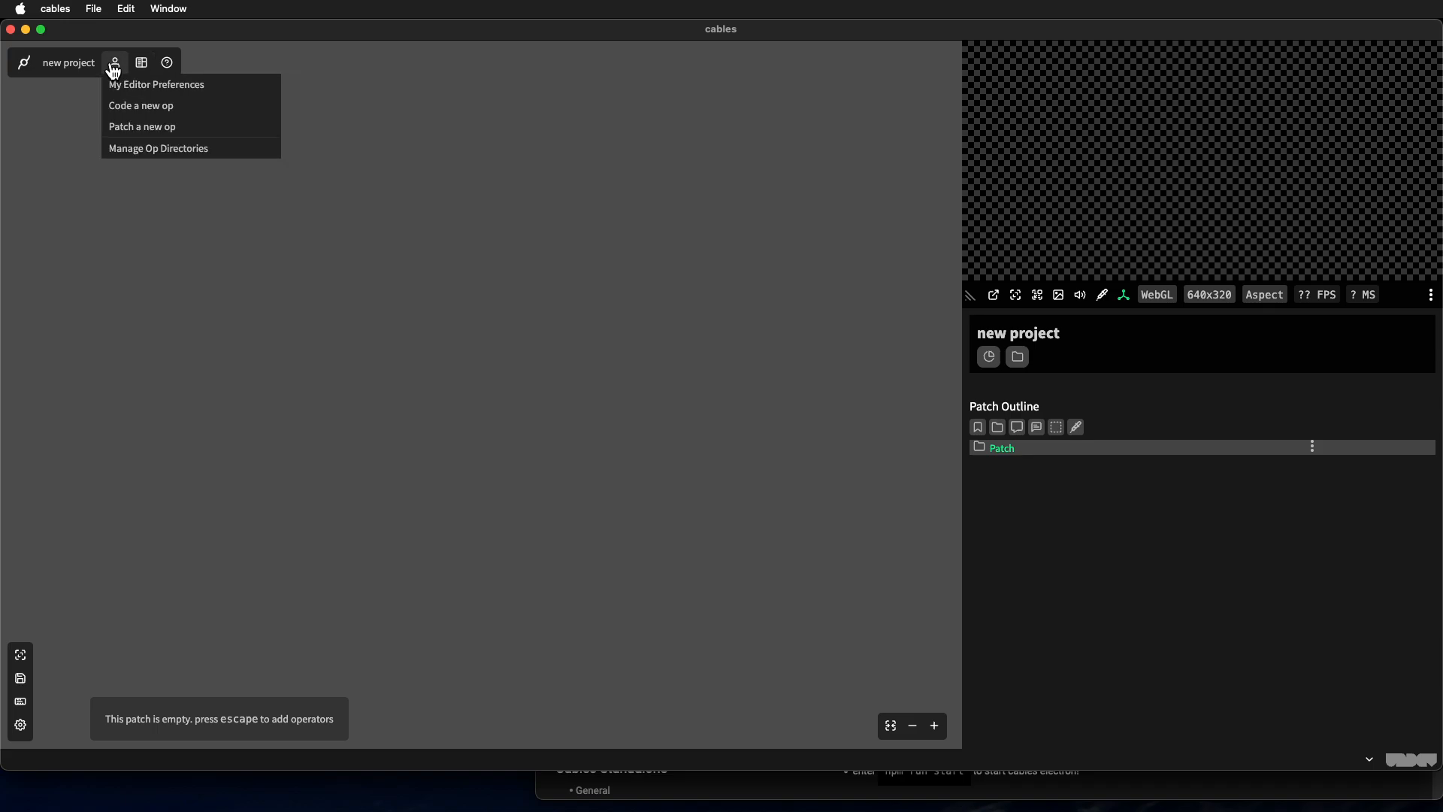
{"action": "left_click", "coordinate": [167, 62]}
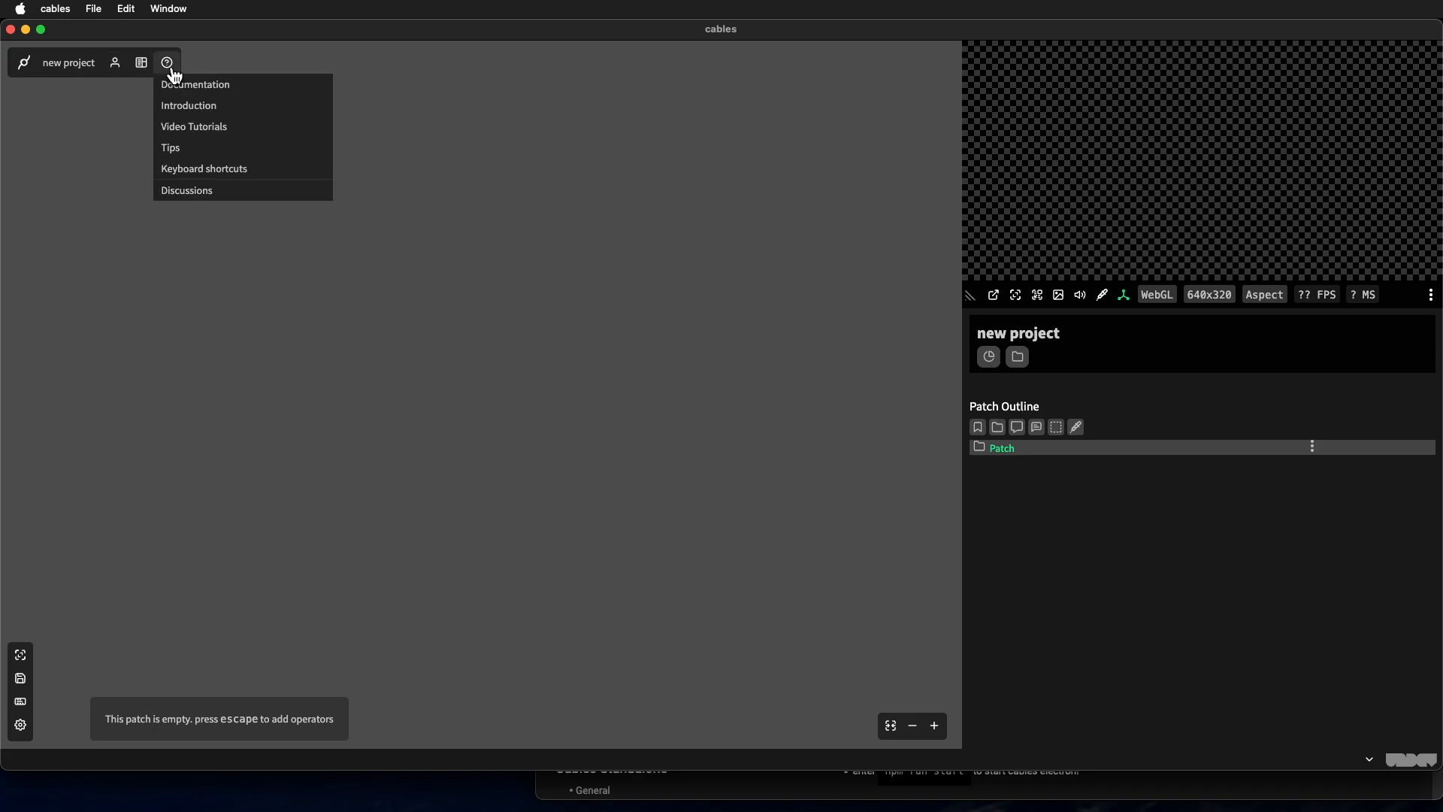
{"action": "mouse_move", "coordinate": [163, 77]}
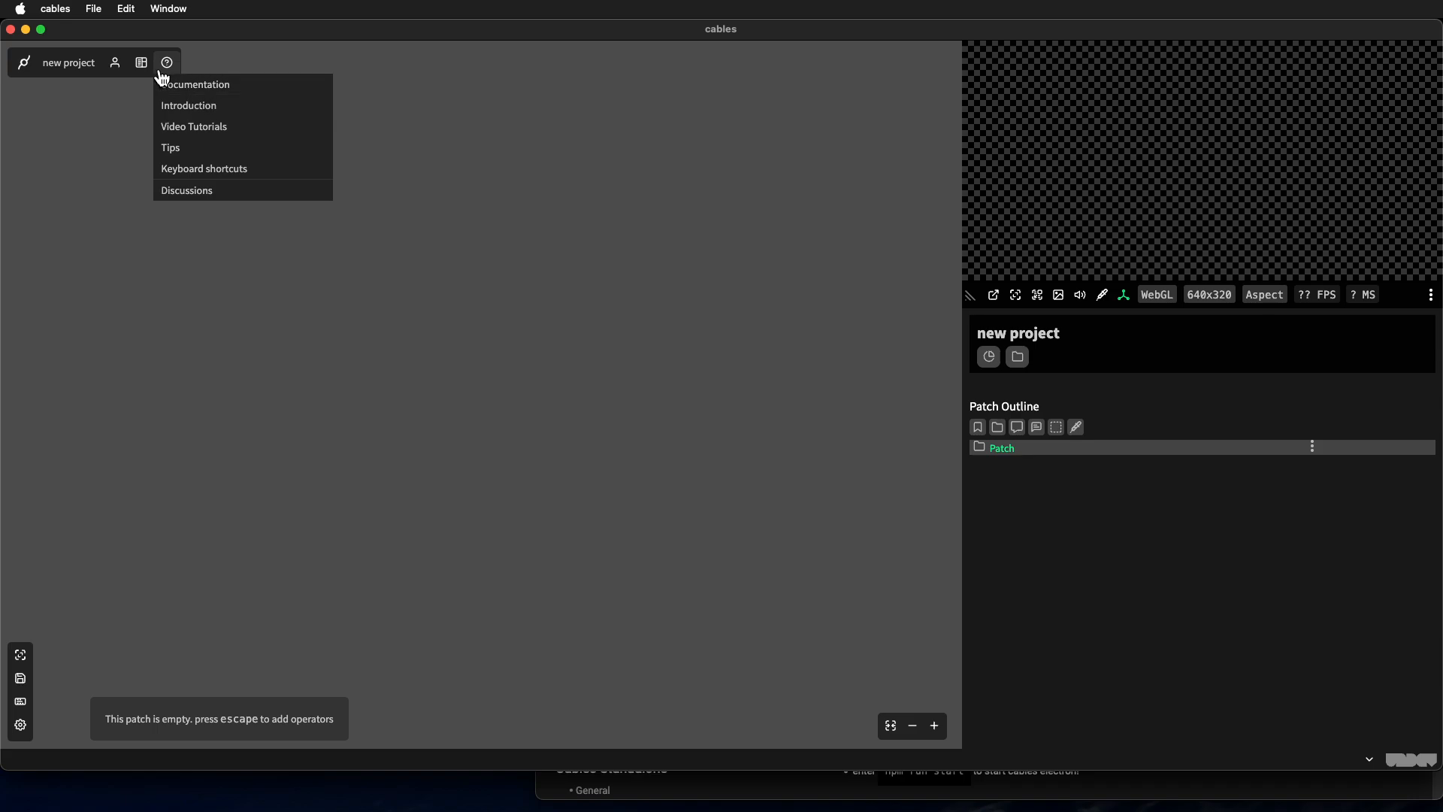
{"action": "left_click", "coordinate": [140, 62]}
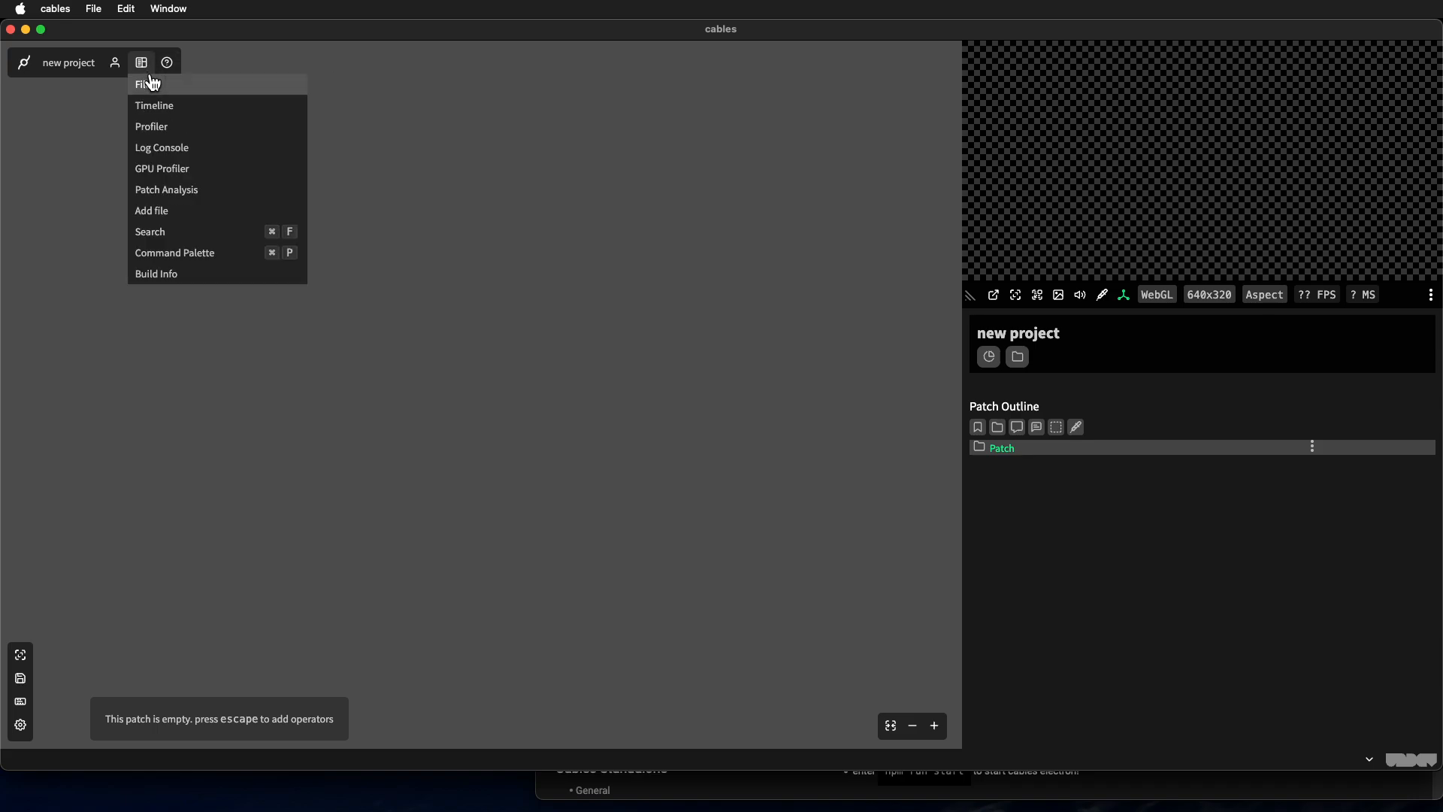
{"action": "left_click", "coordinate": [515, 294]}
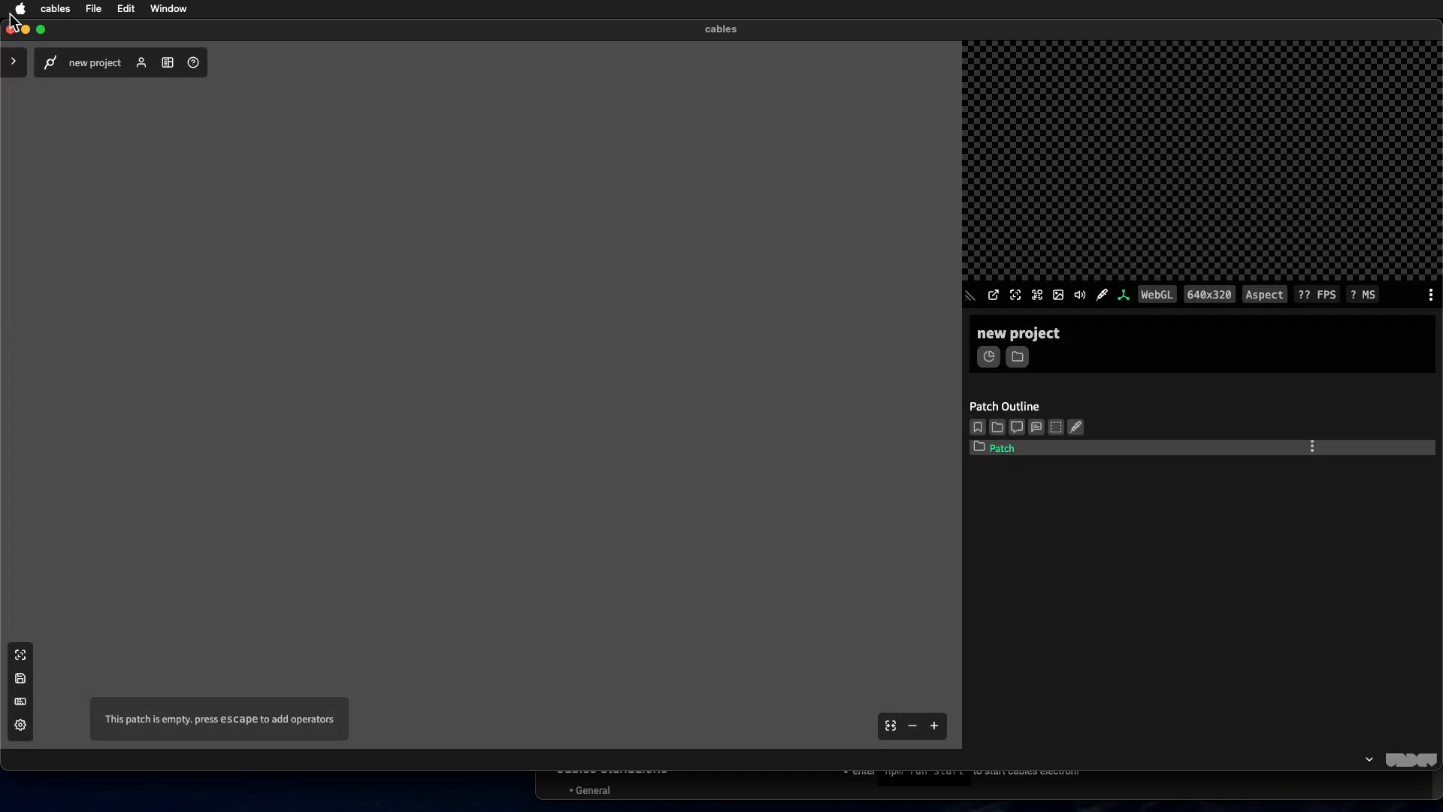
{"action": "left_click", "coordinate": [12, 61]}
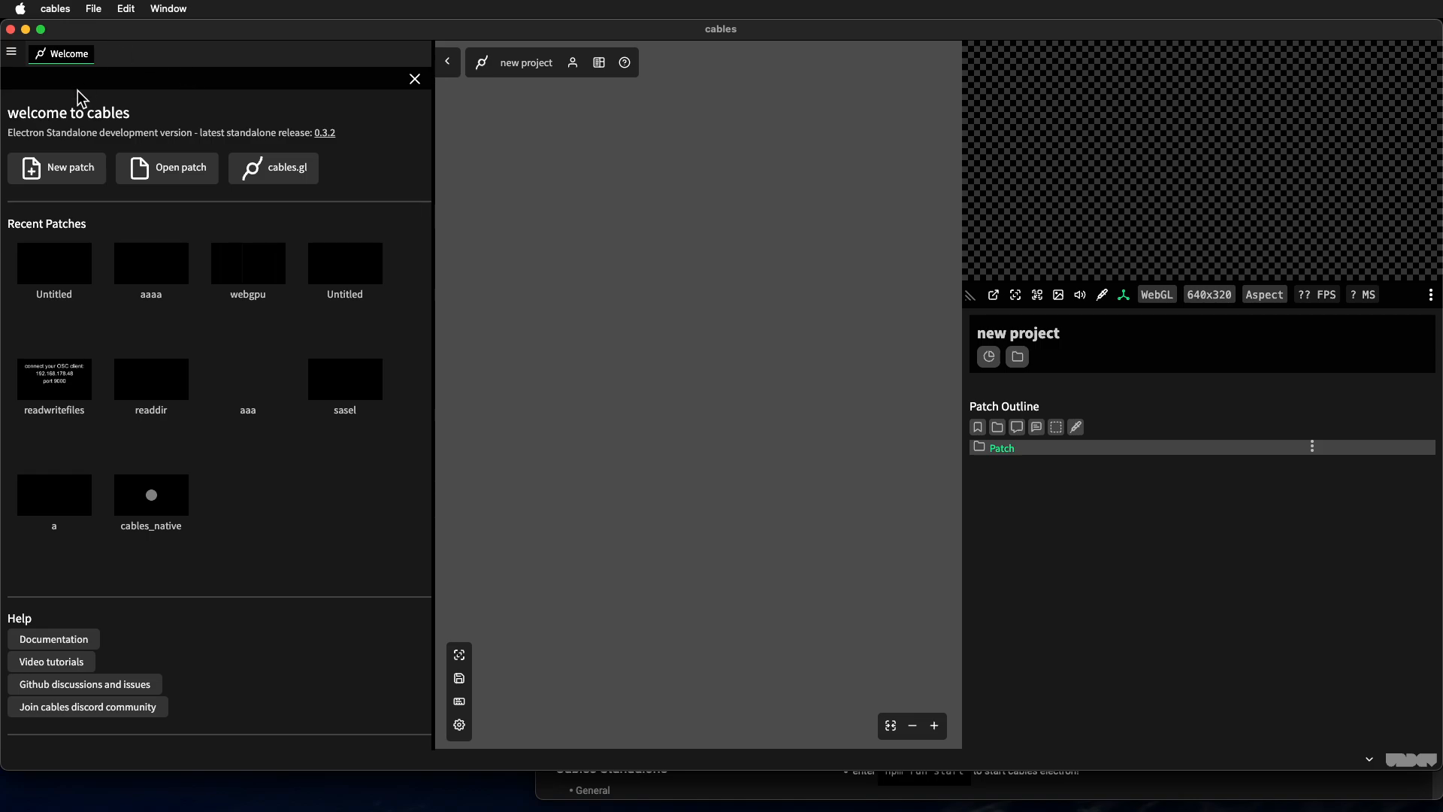
{"action": "mouse_move", "coordinate": [82, 120]}
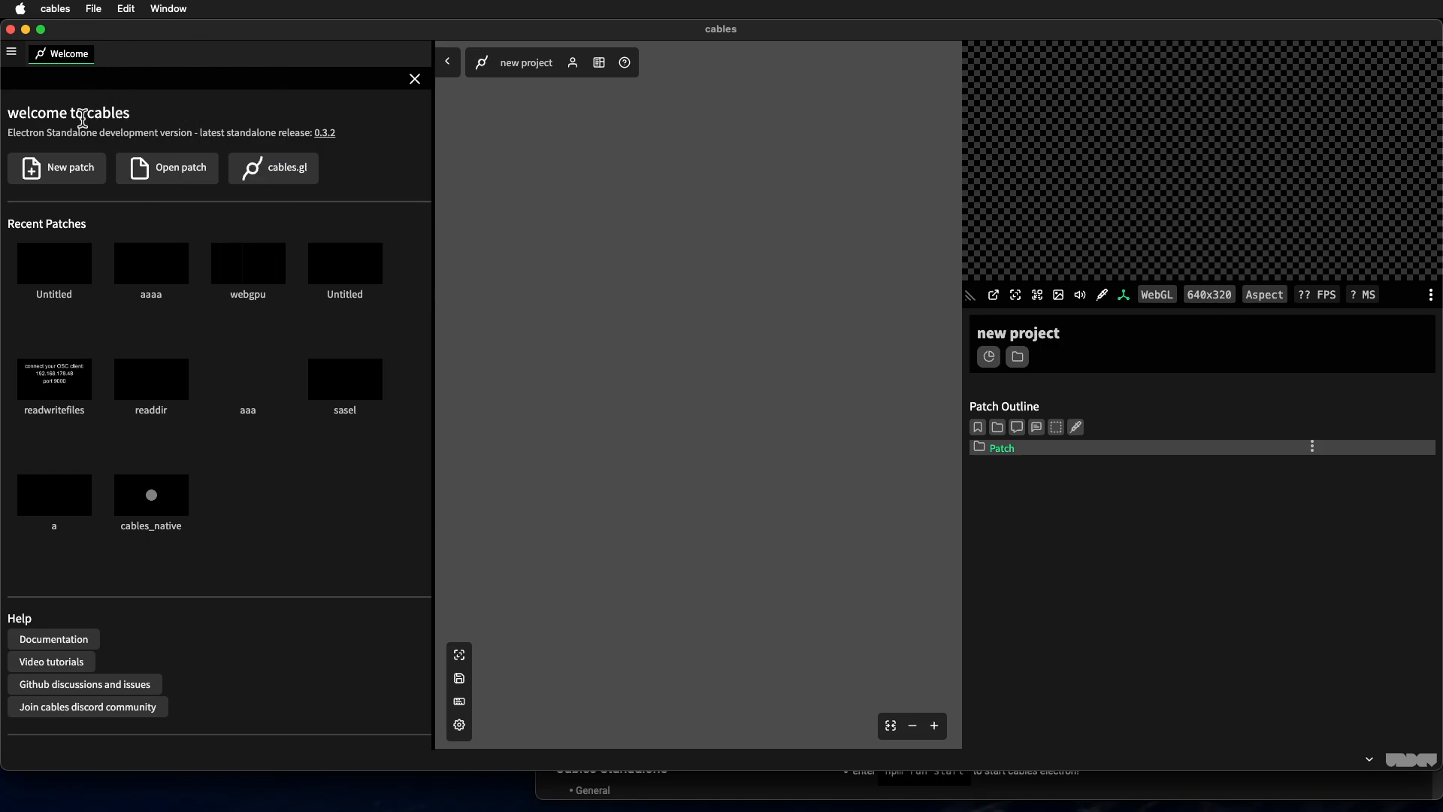
Step: Close the Welcome panel and search ops for 'main', showing MainLoop
{"action": "double_click", "coordinate": [82, 132]}
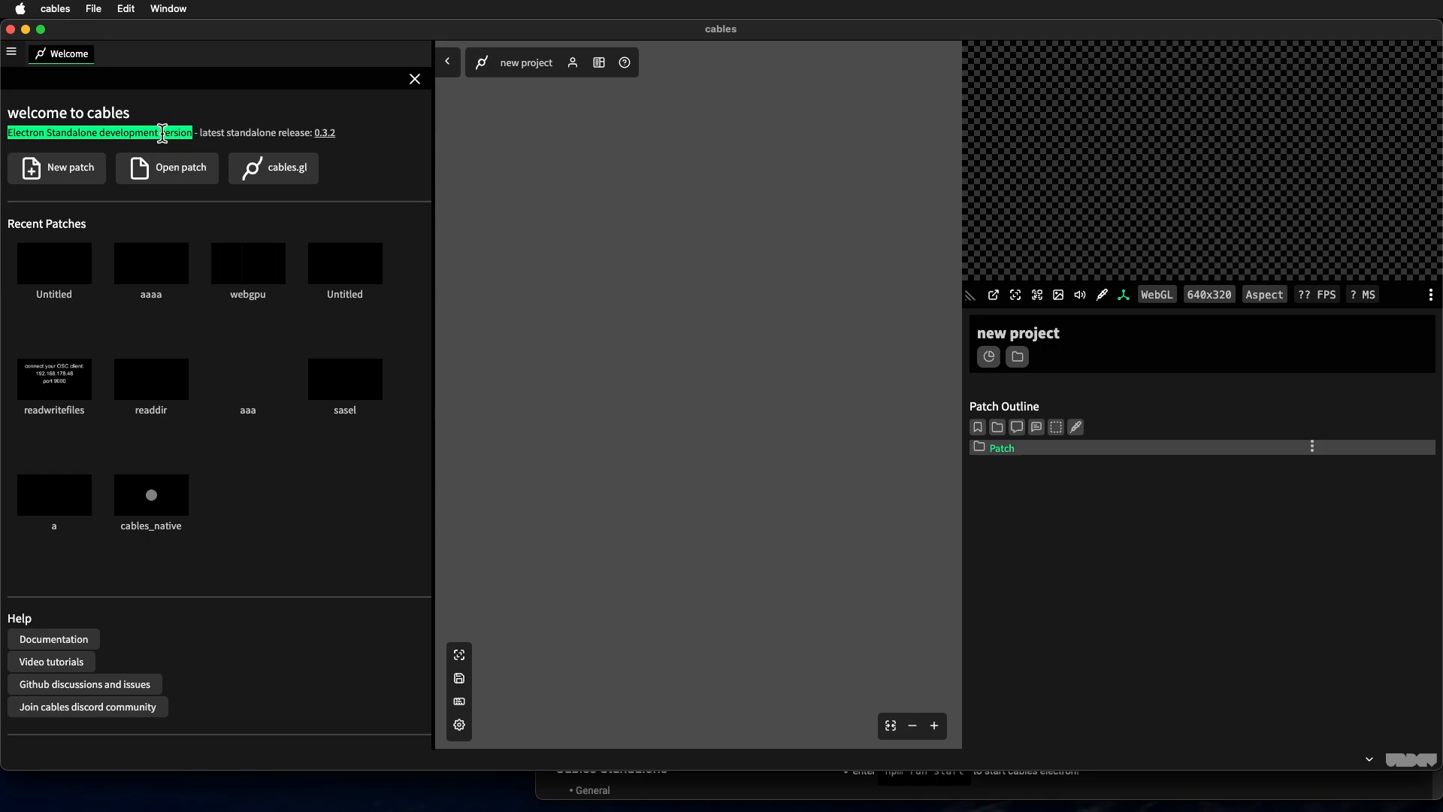
{"action": "mouse_move", "coordinate": [324, 133]}
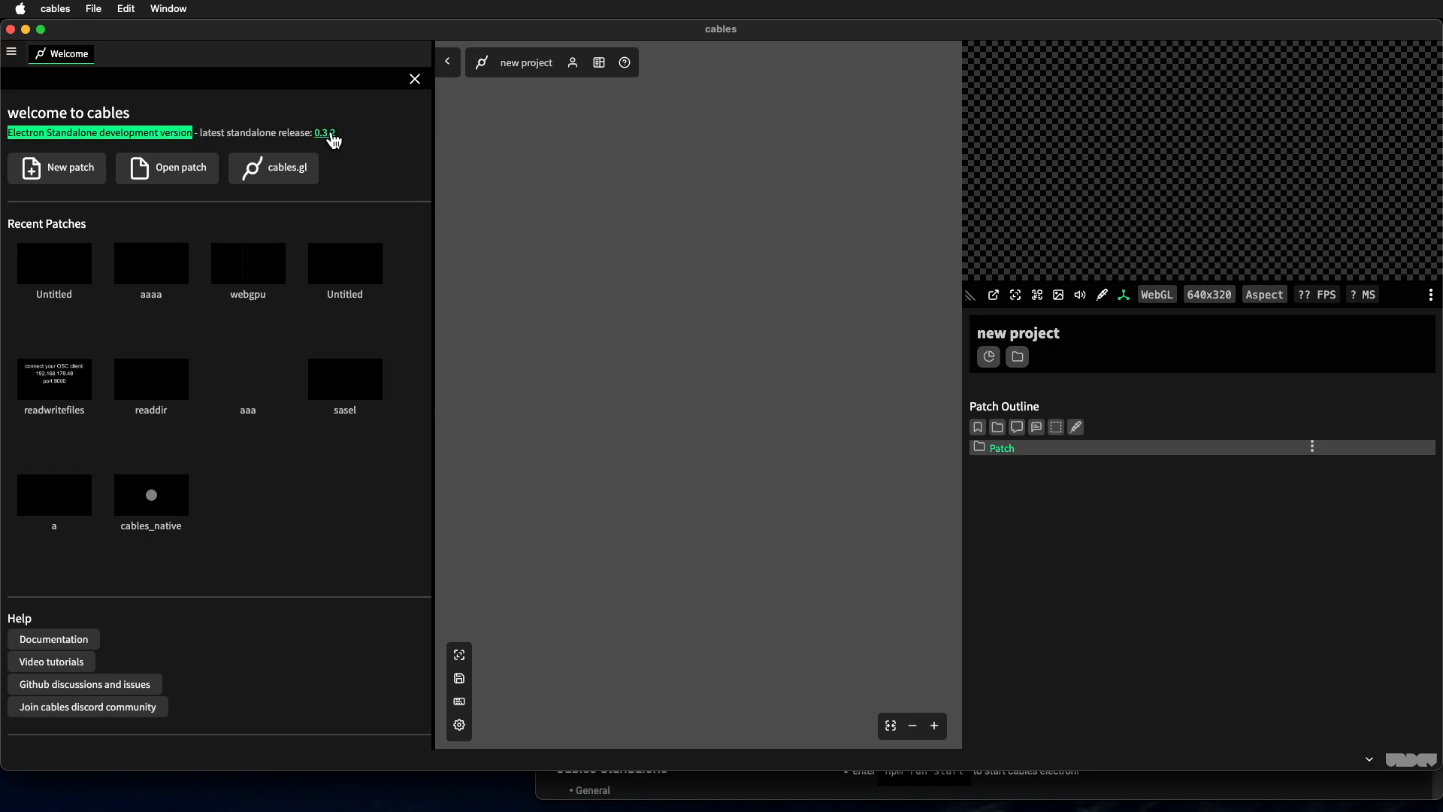
{"action": "mouse_move", "coordinate": [140, 126]}
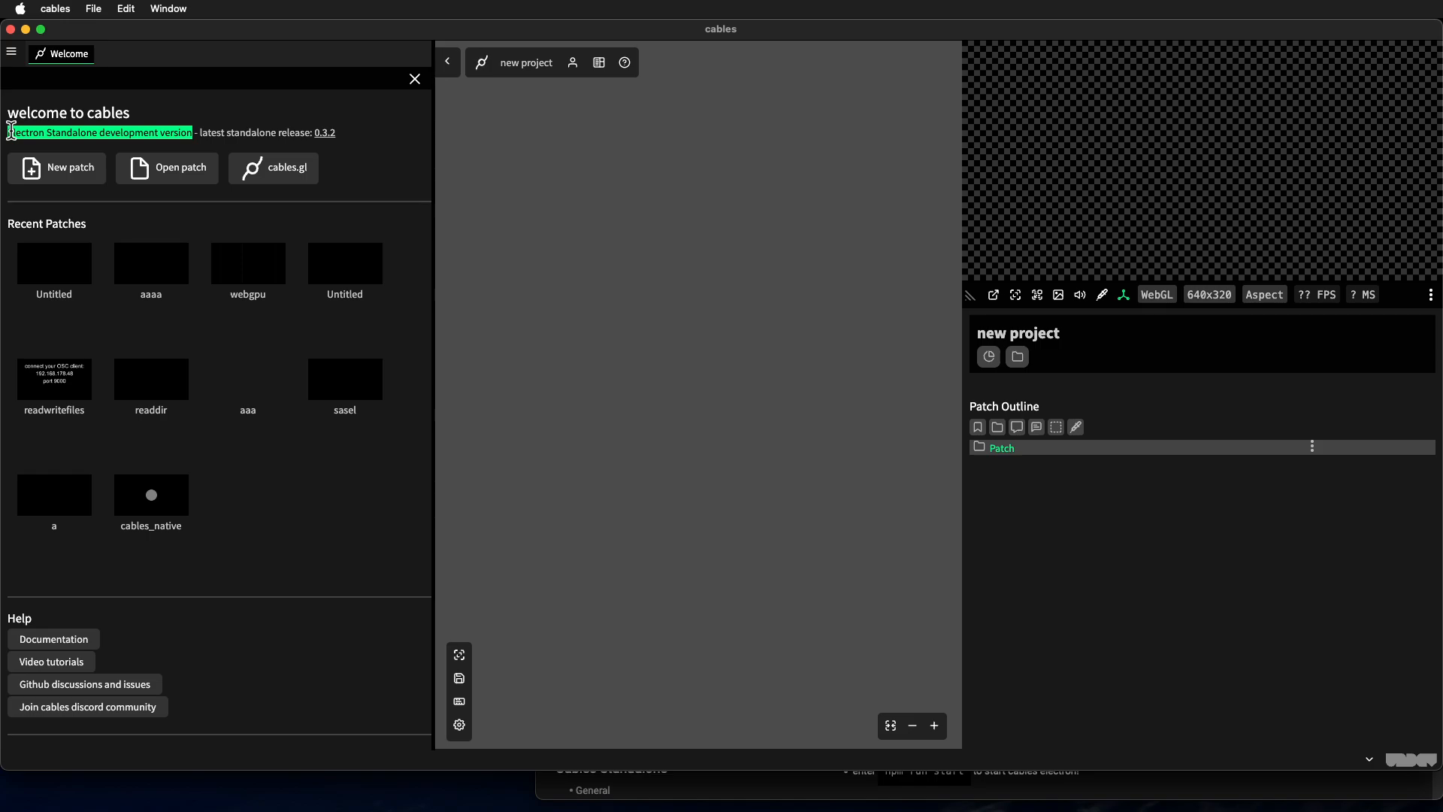
{"action": "mouse_move", "coordinate": [145, 148]}
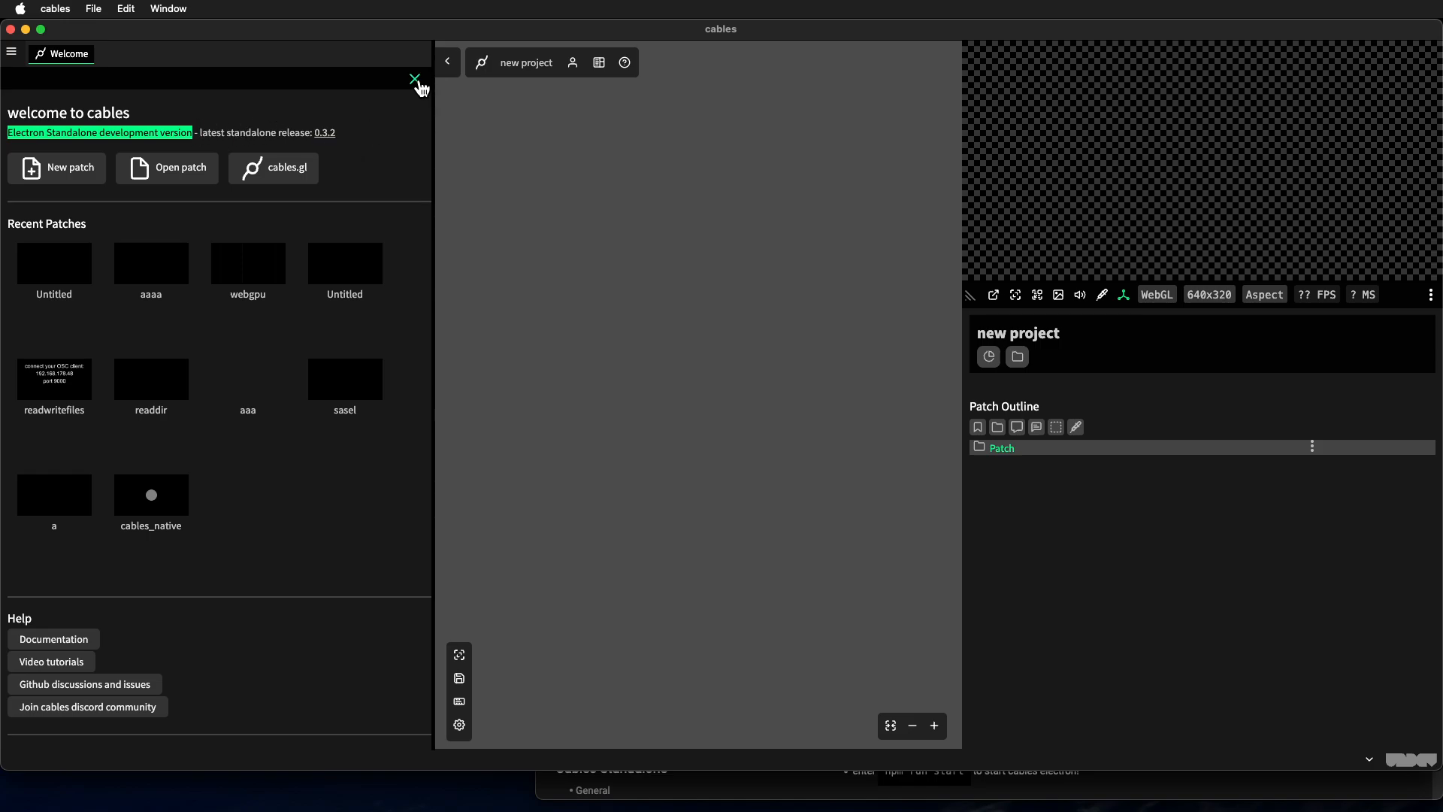
{"action": "mouse_move", "coordinate": [448, 124]}
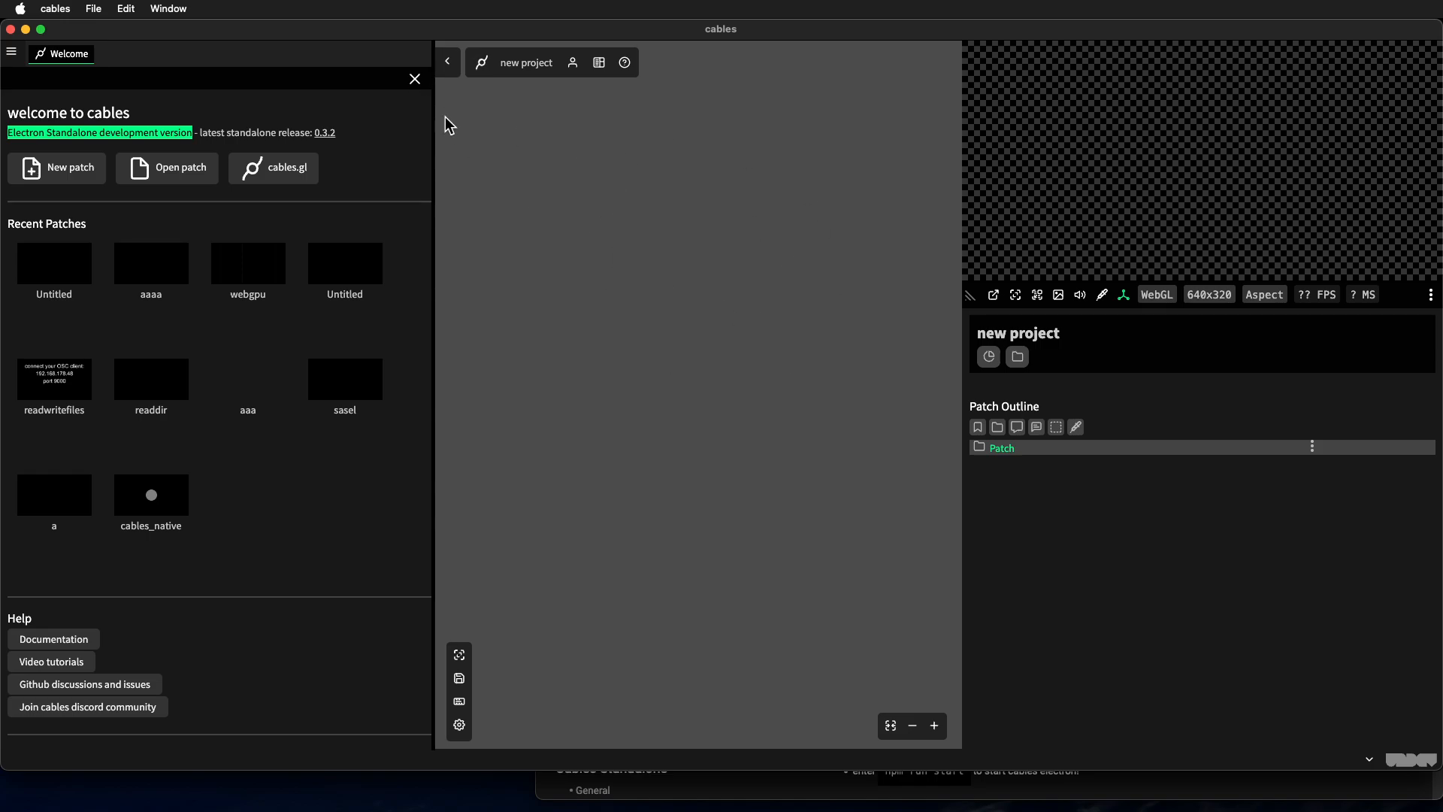
{"action": "left_click", "coordinate": [414, 78]}
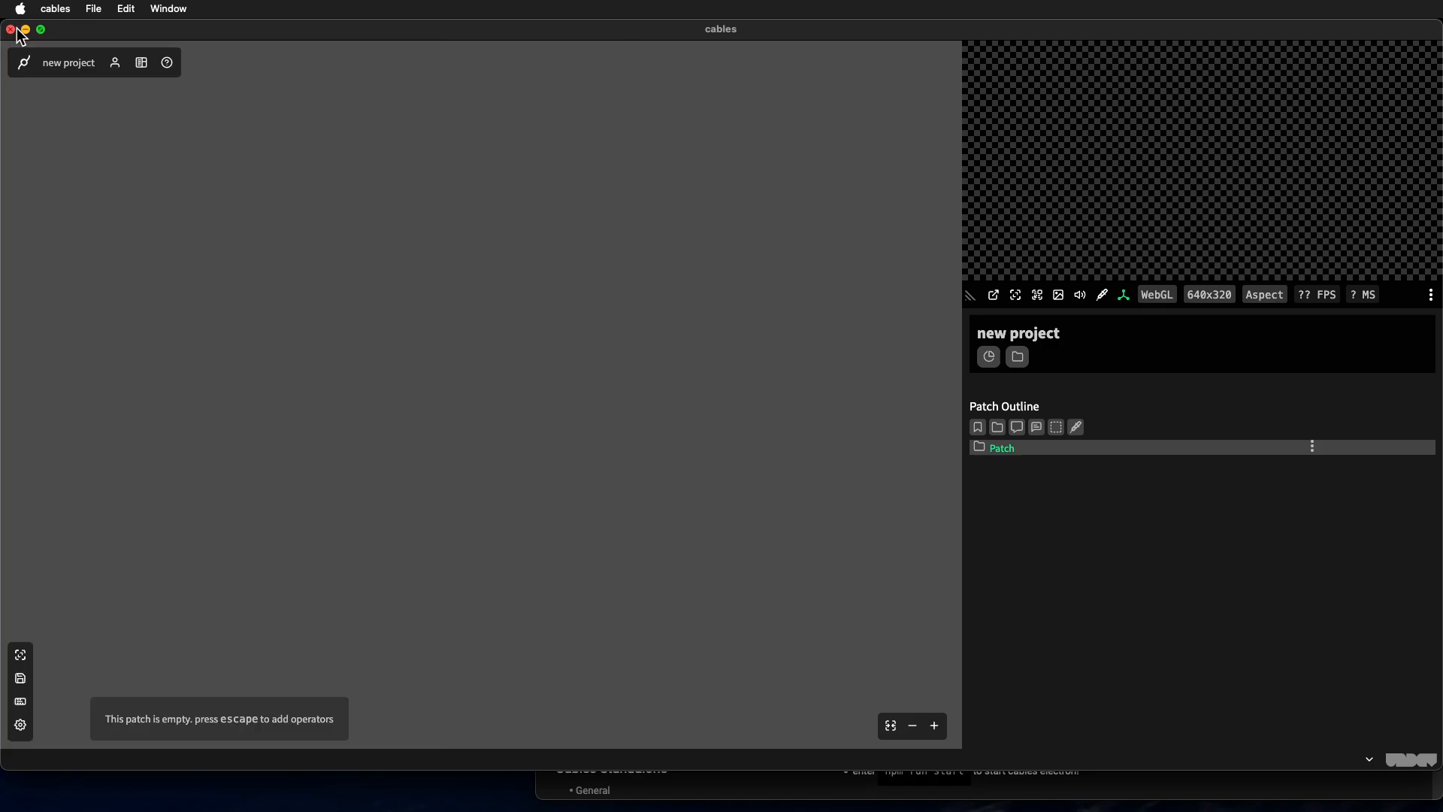
{"action": "mouse_move", "coordinate": [385, 474]}
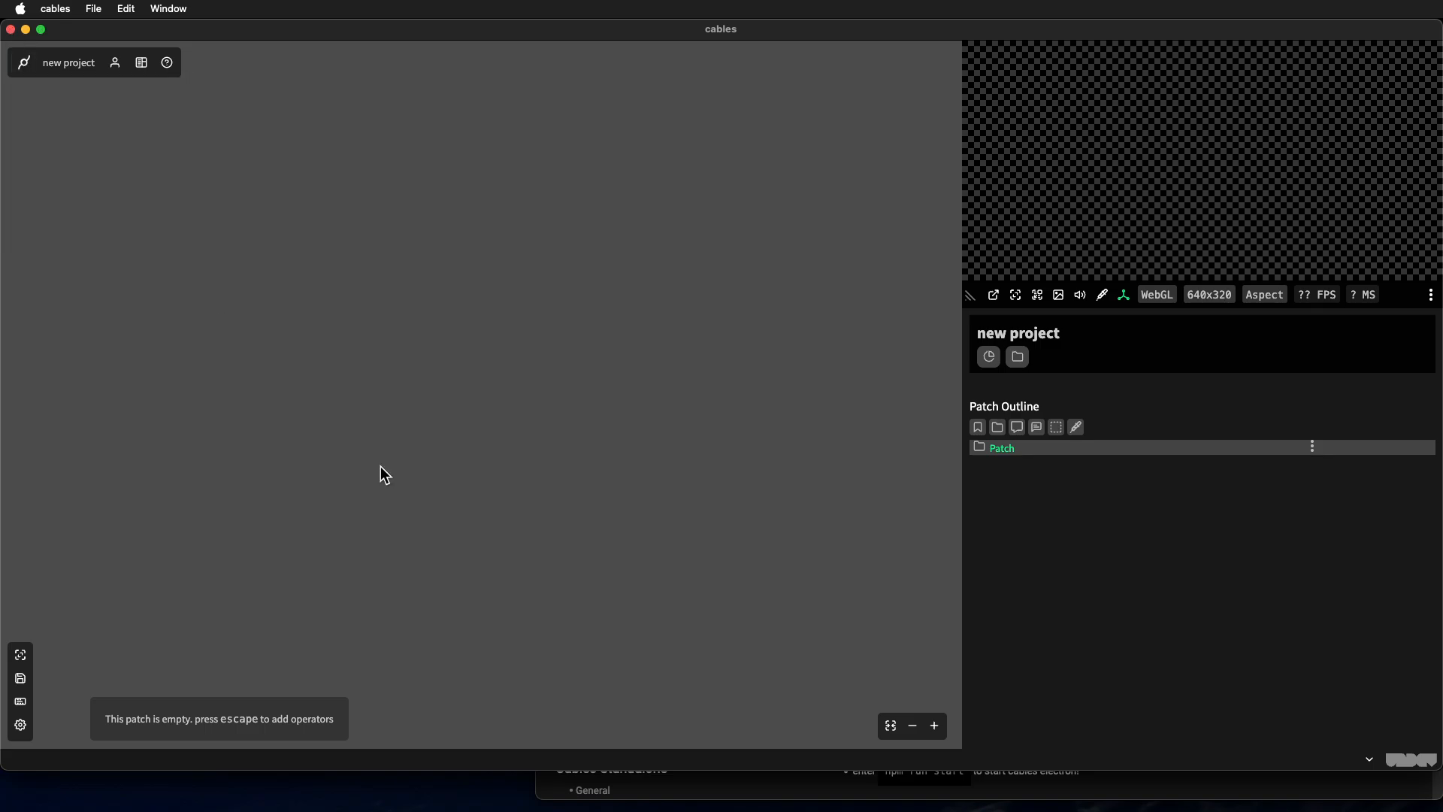
{"action": "type", "text": "m,ai"}
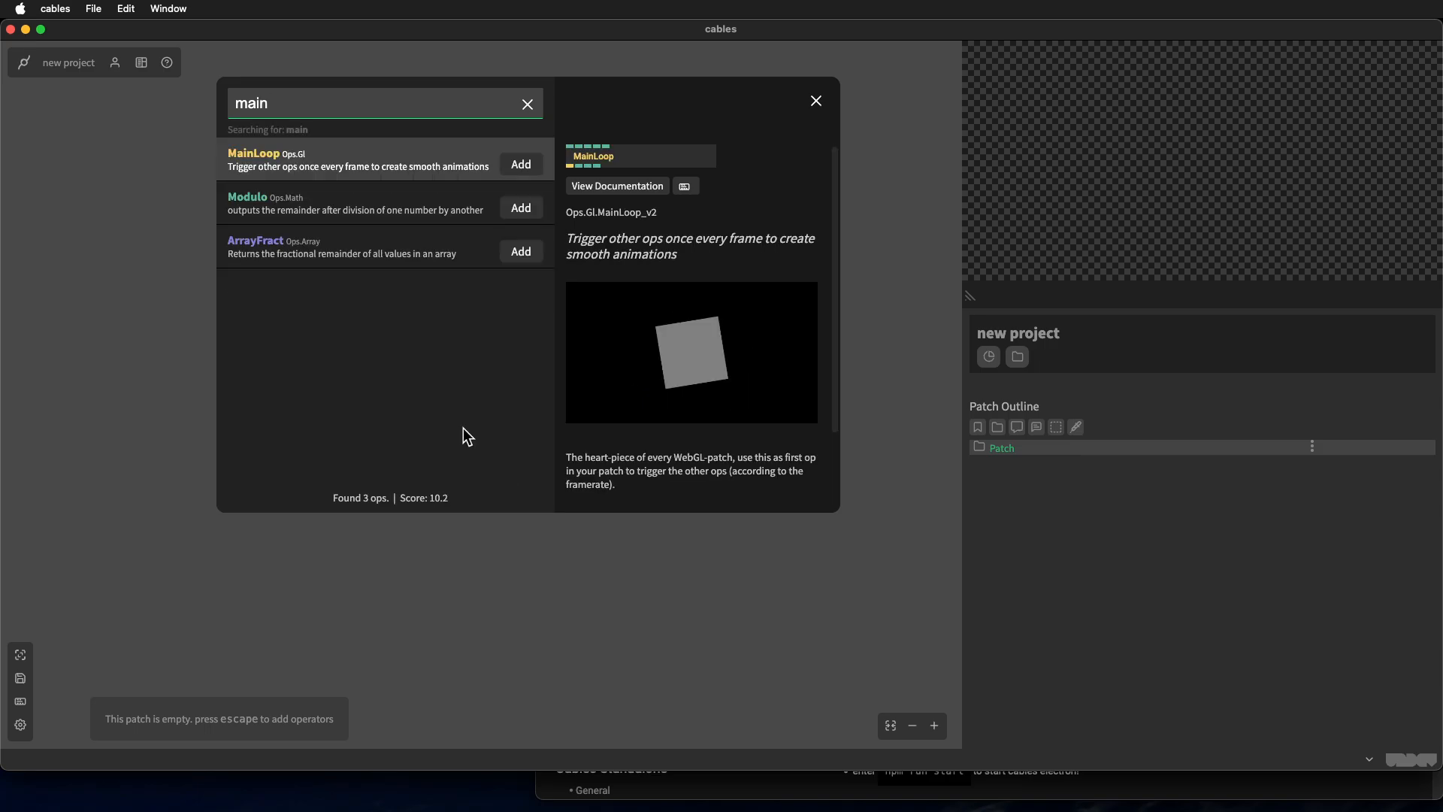
{"action": "mouse_move", "coordinate": [36, 52]}
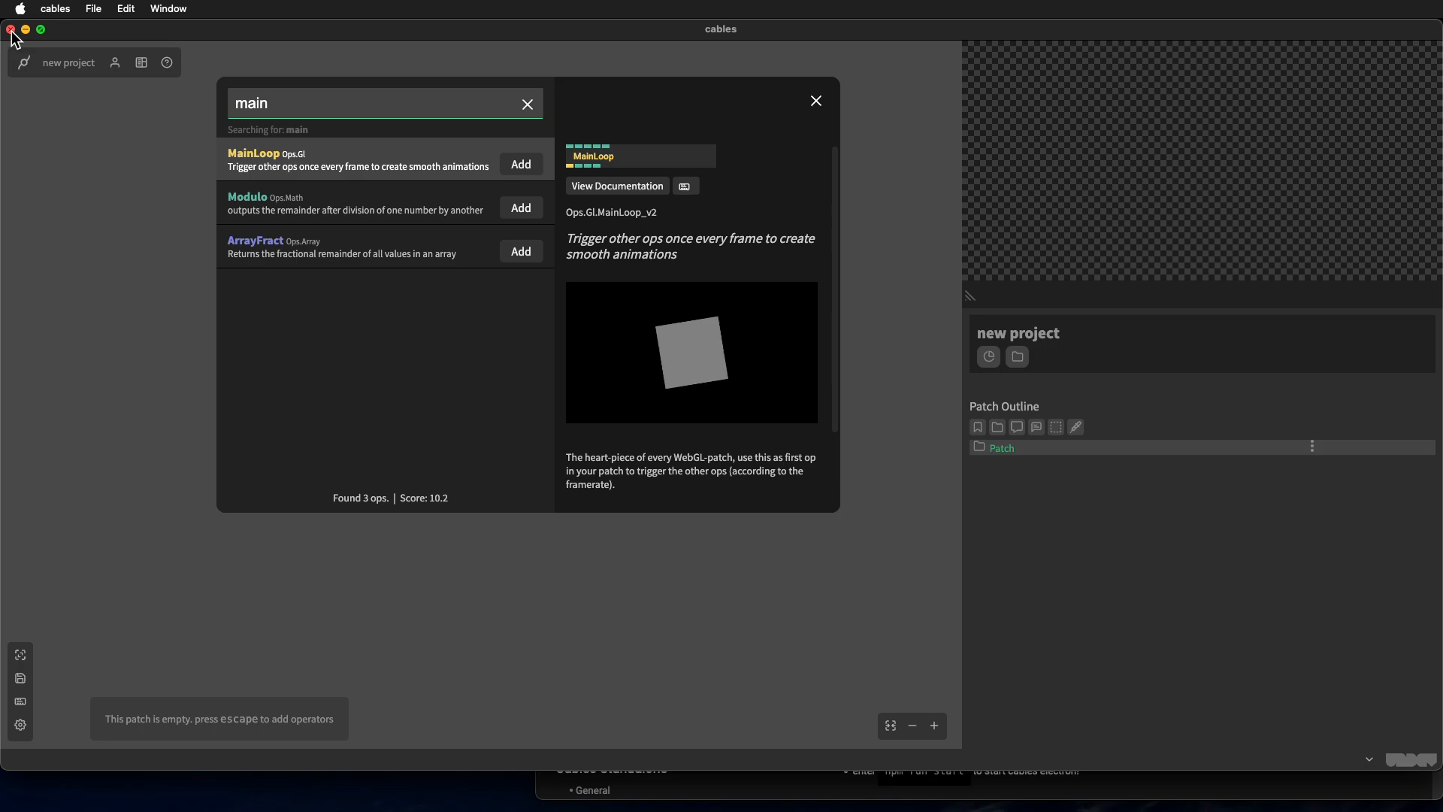
Step: Quit the cables standalone app with its red close button
{"action": "left_click", "coordinate": [10, 29]}
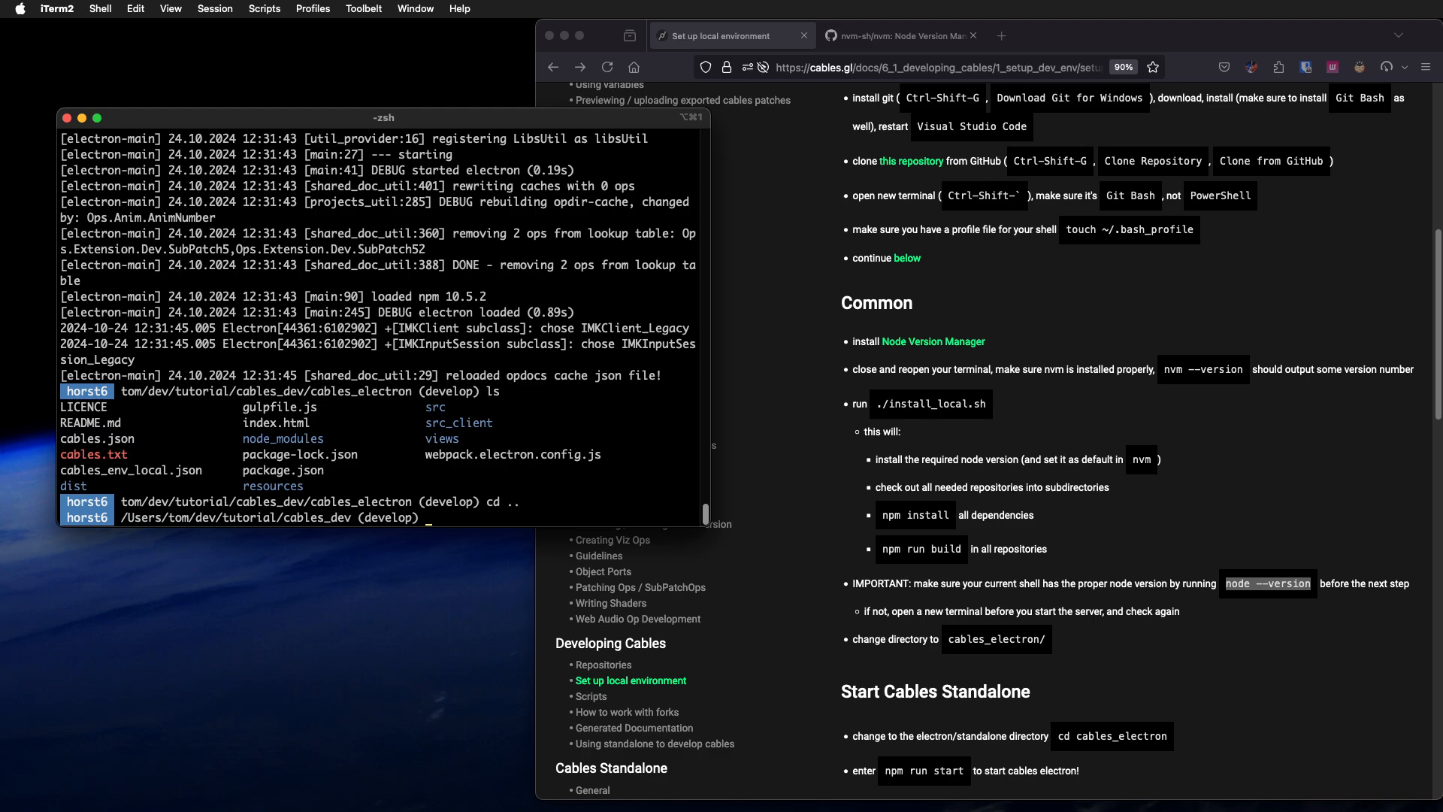
Step: Run ./update_repos.sh in cables_dev until every repository reports no changes and DONE
{"action": "key", "text": "Return"}
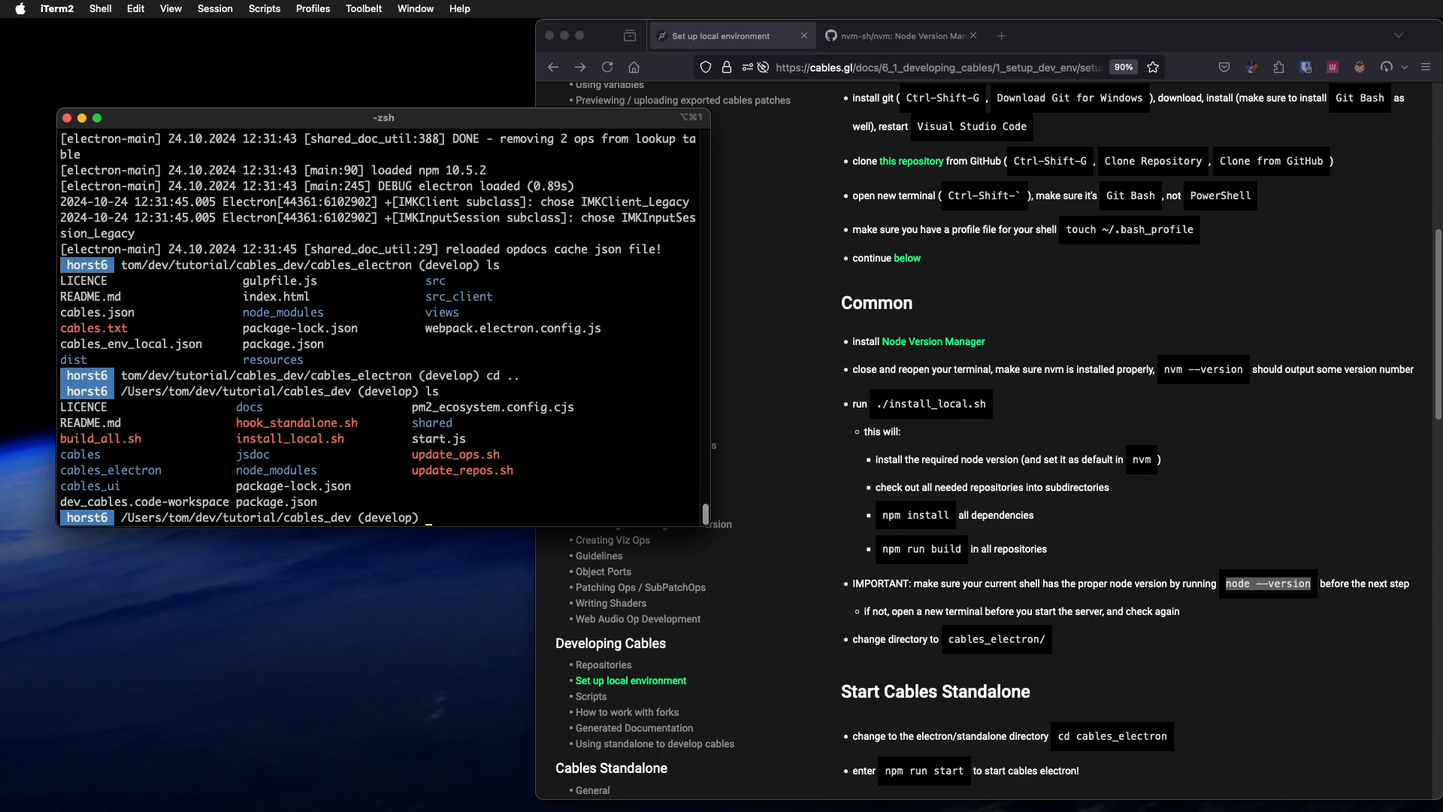
{"action": "mouse_move", "coordinate": [460, 455]}
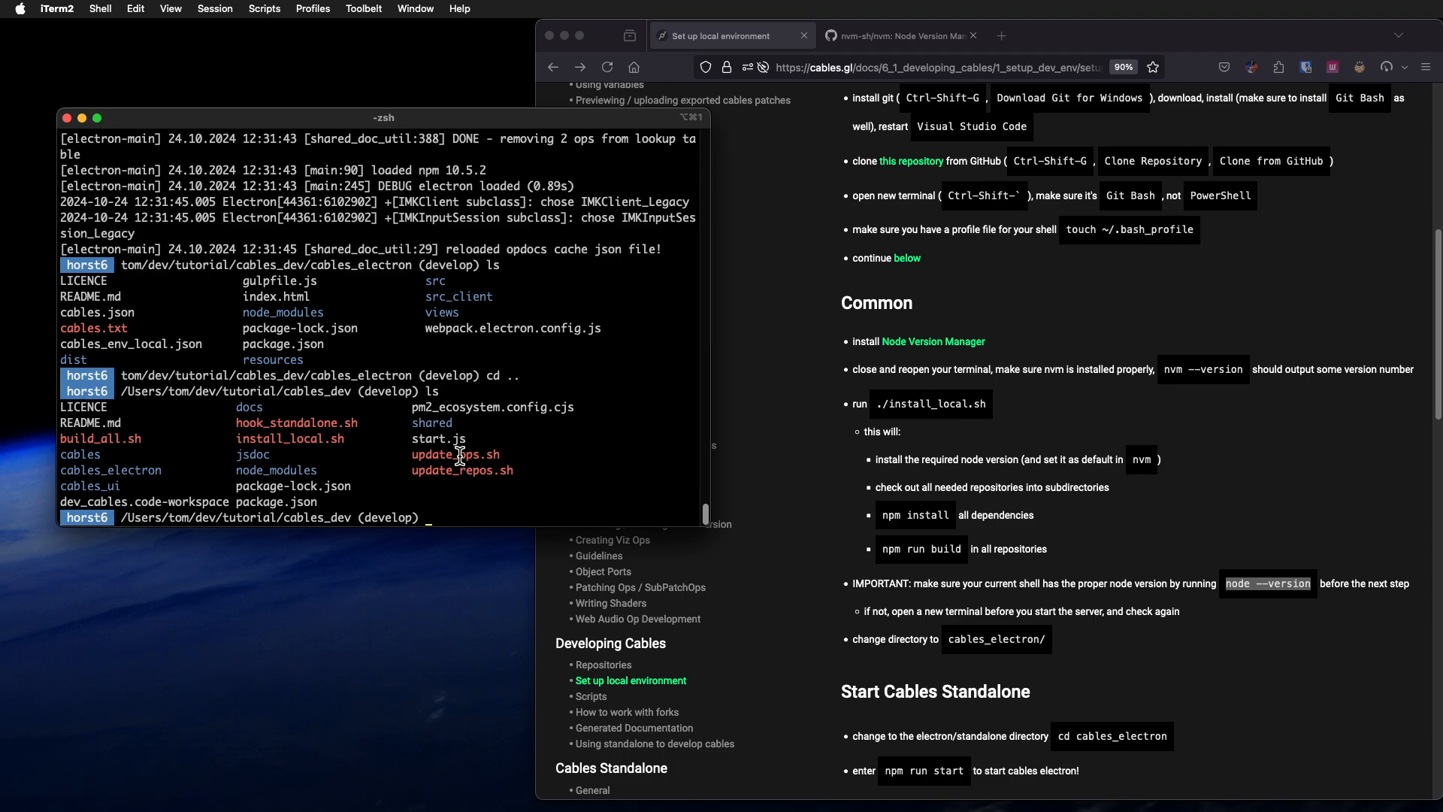
{"action": "mouse_move", "coordinate": [842, 557]}
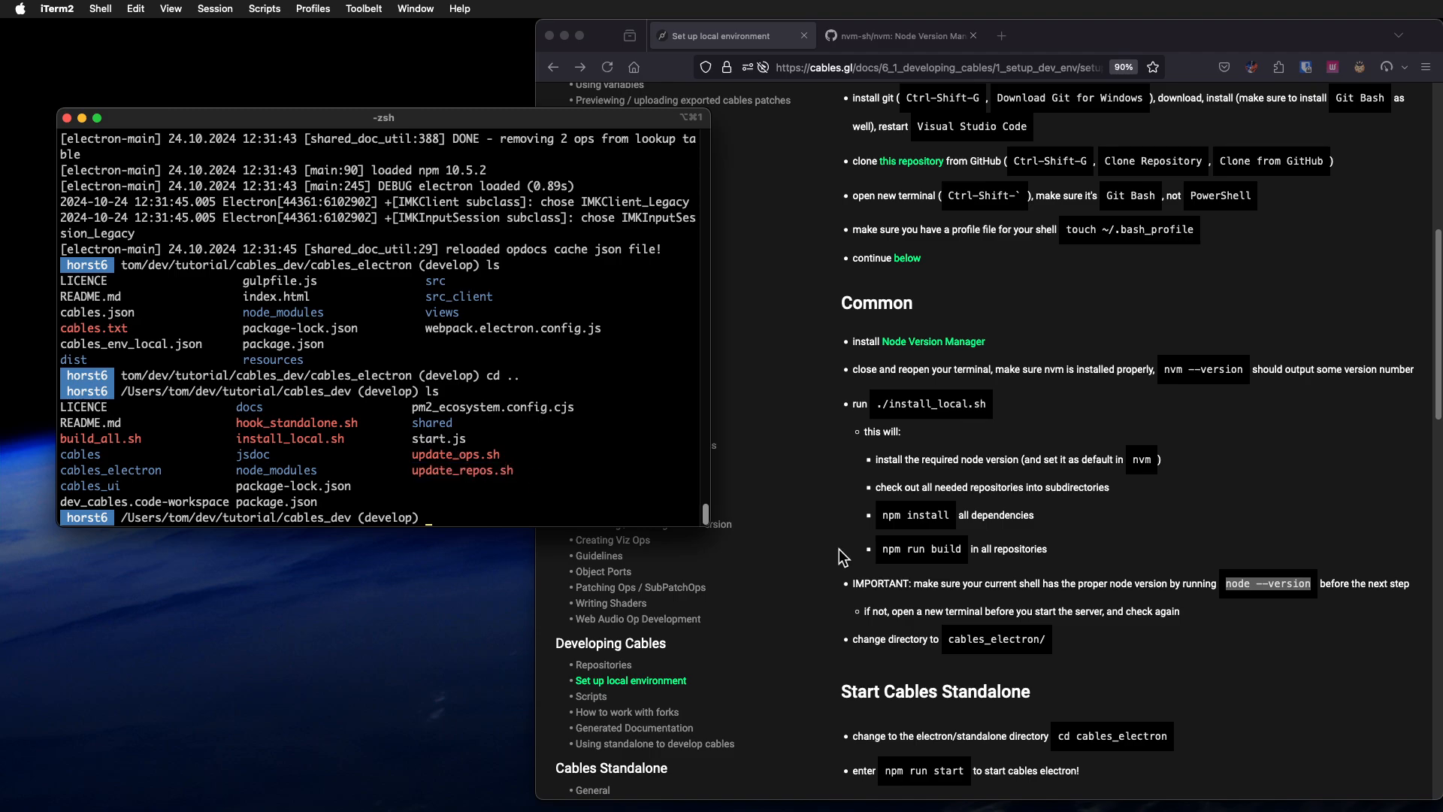
{"action": "type", "text": "./update_repos.sh"}
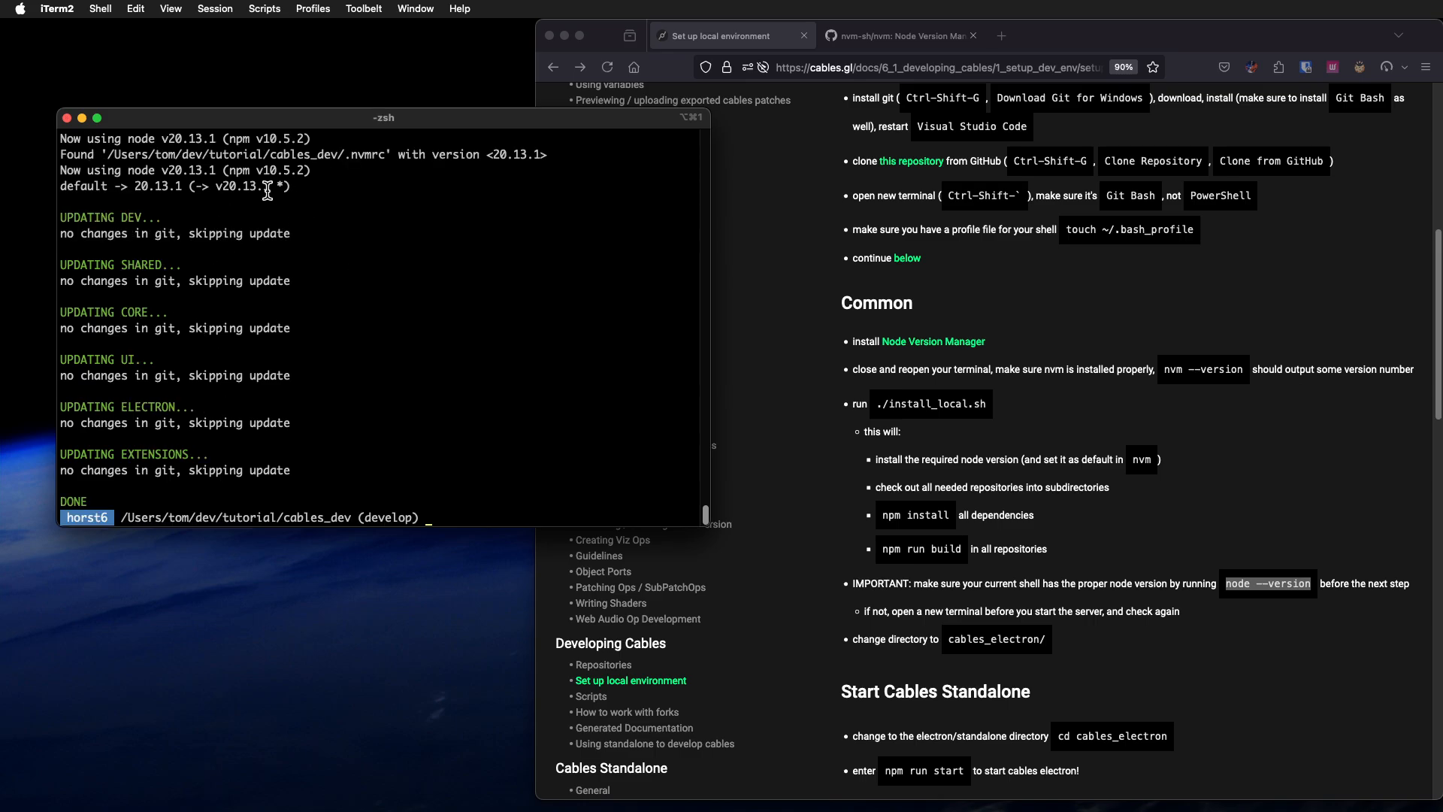
{"action": "mouse_move", "coordinate": [295, 375]}
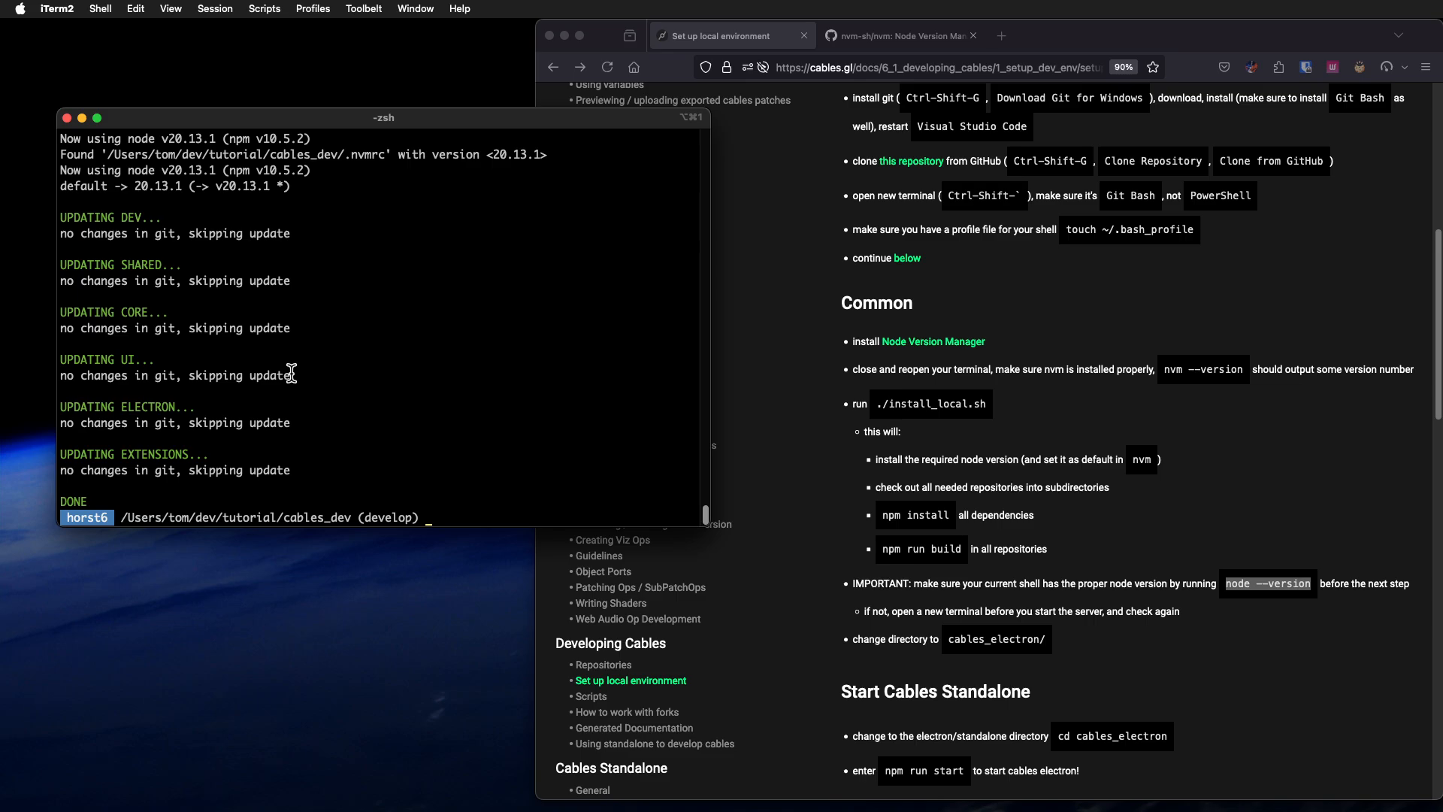
{"action": "mouse_move", "coordinate": [421, 298]}
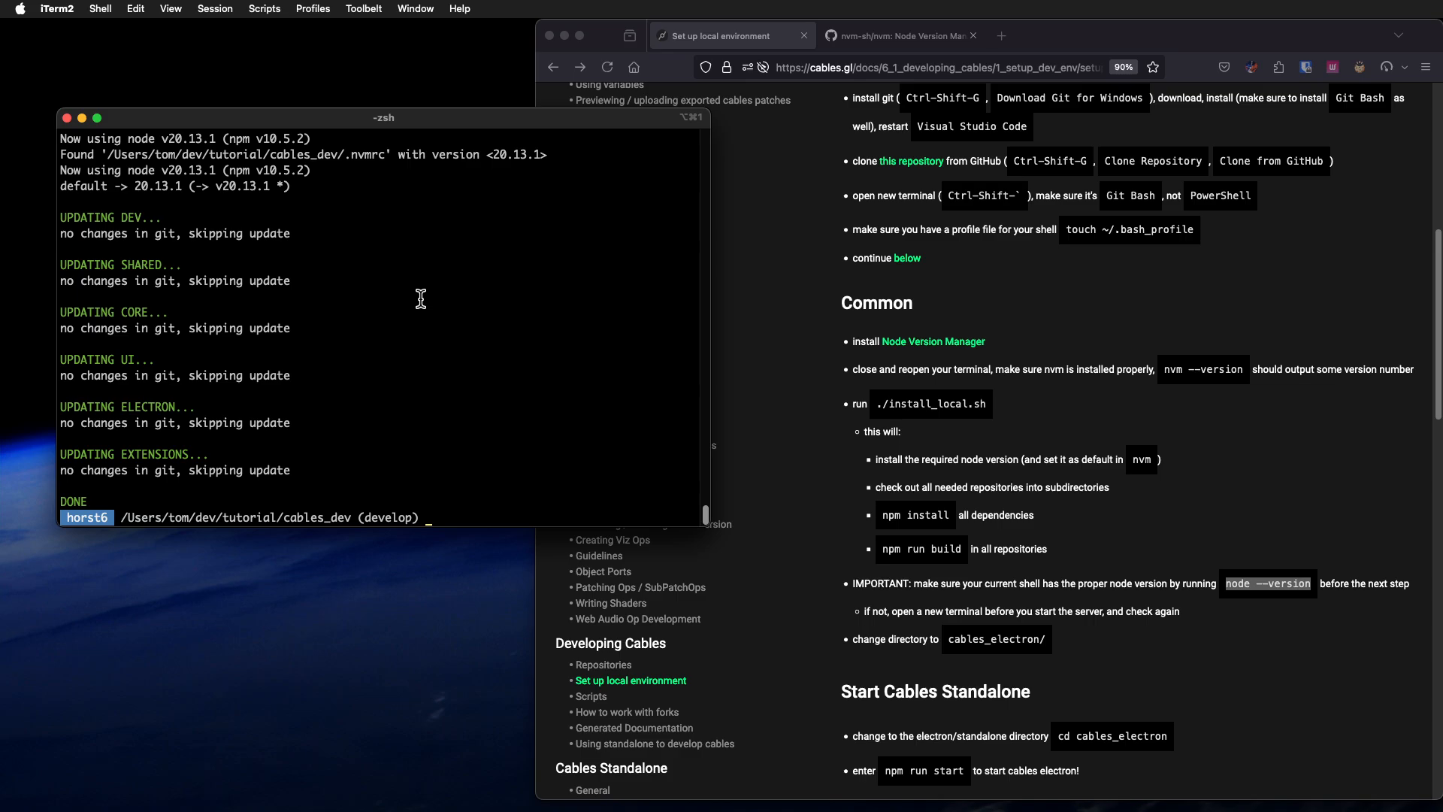
{"action": "mouse_move", "coordinate": [464, 295]}
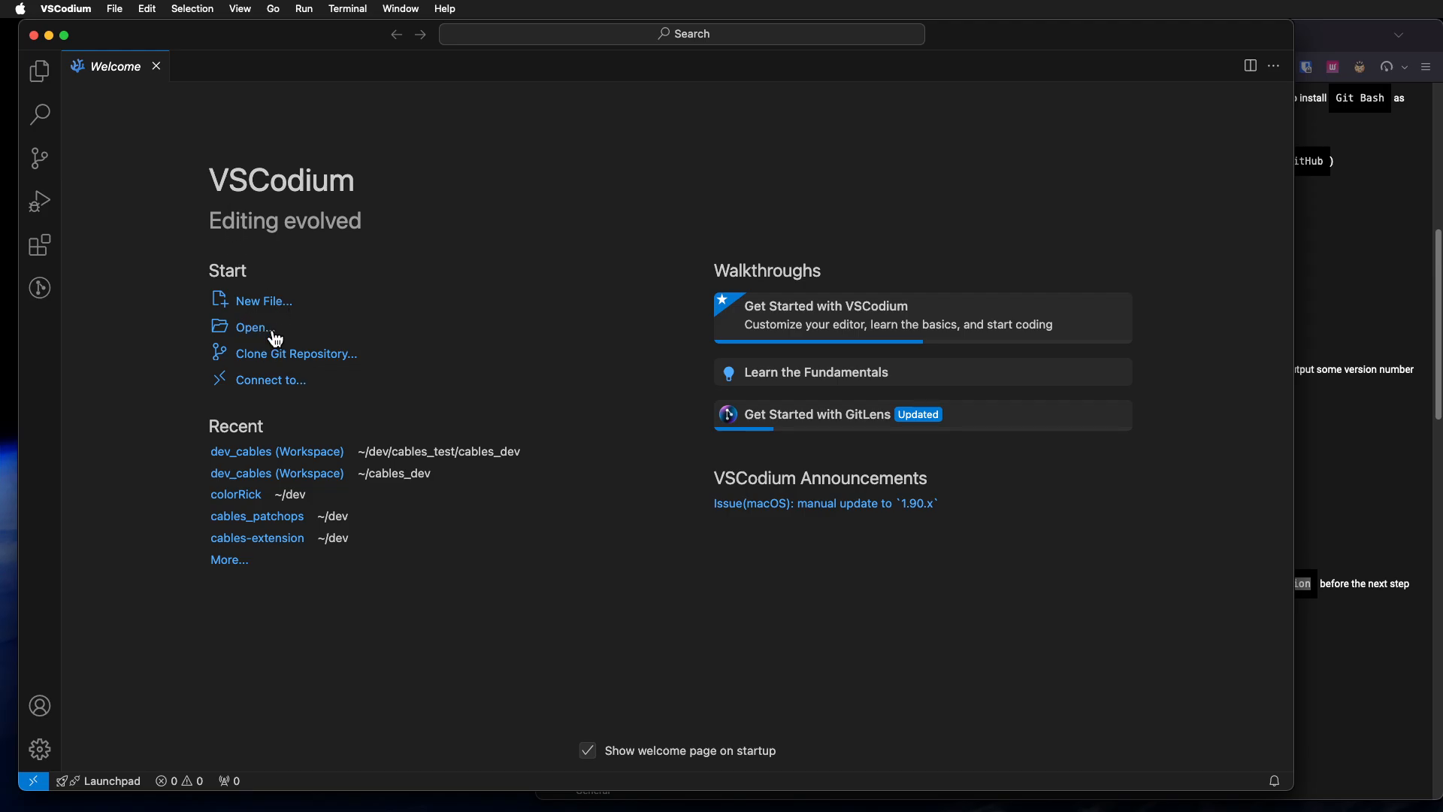
{"action": "mouse_move", "coordinate": [114, 8]}
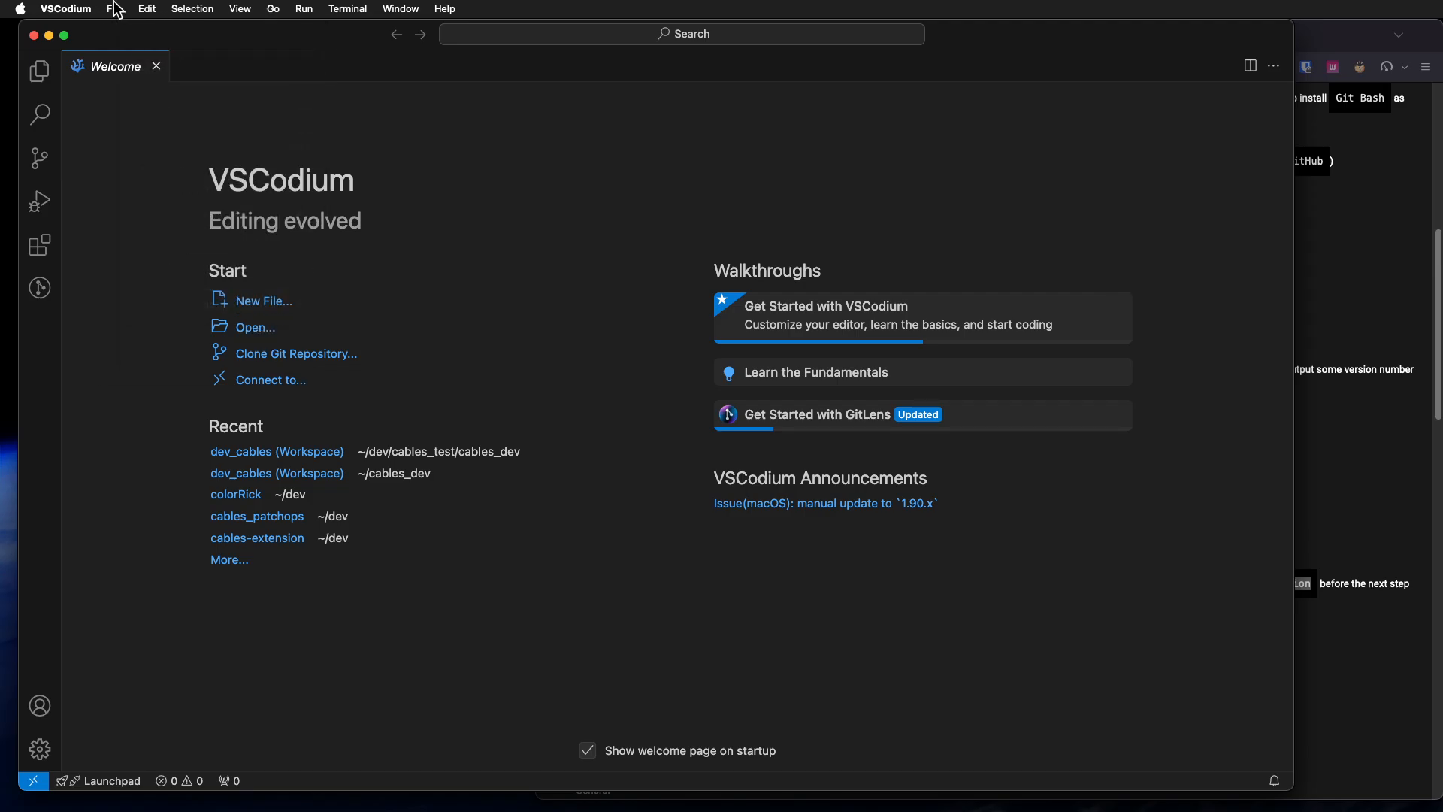
Step: Open dev_cables.code-workspace from dev/tutorial/cables_dev as a workspace
{"action": "left_click", "coordinate": [115, 8]}
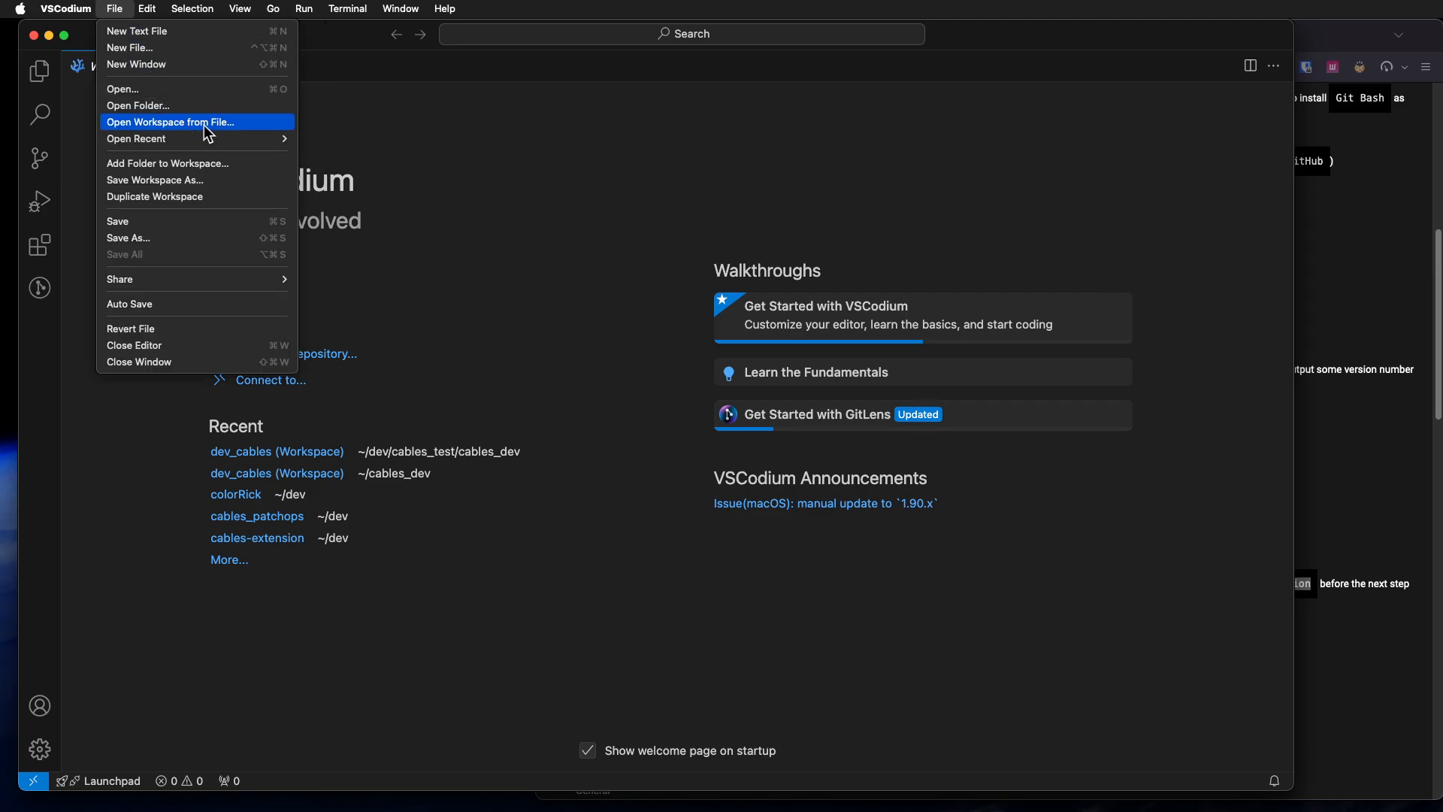
{"action": "left_click", "coordinate": [169, 121]}
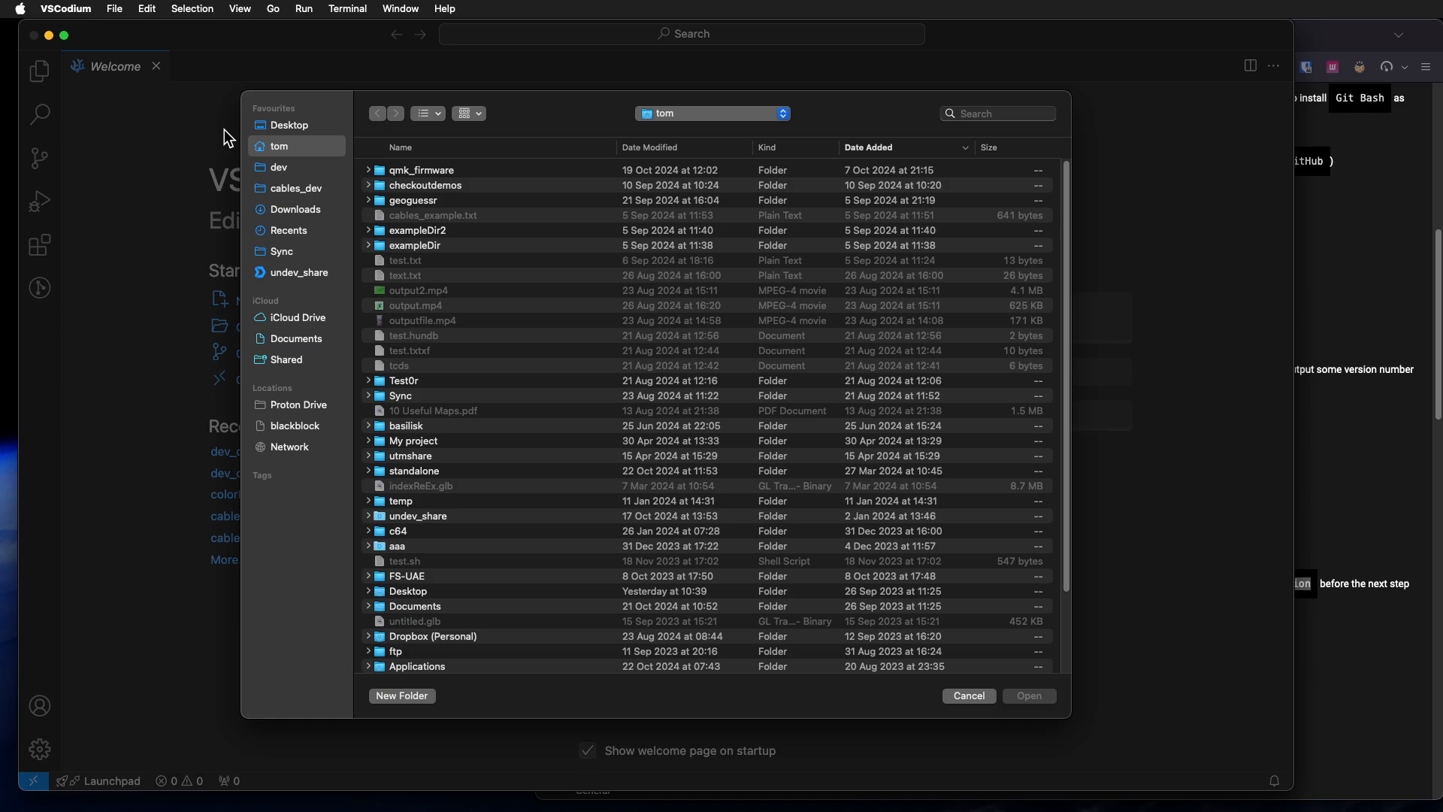
{"action": "left_click", "coordinate": [279, 167]}
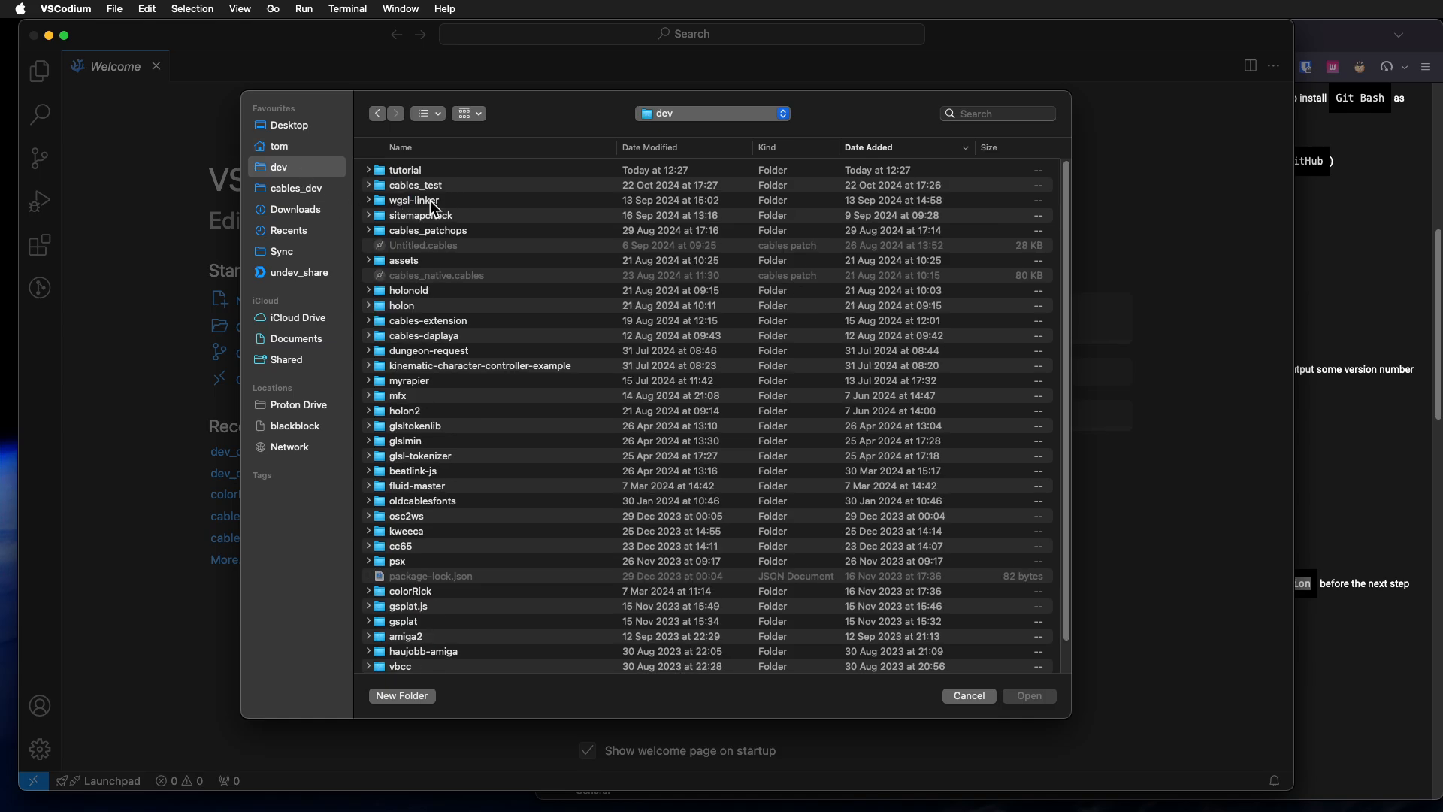
{"action": "double_click", "coordinate": [406, 169]}
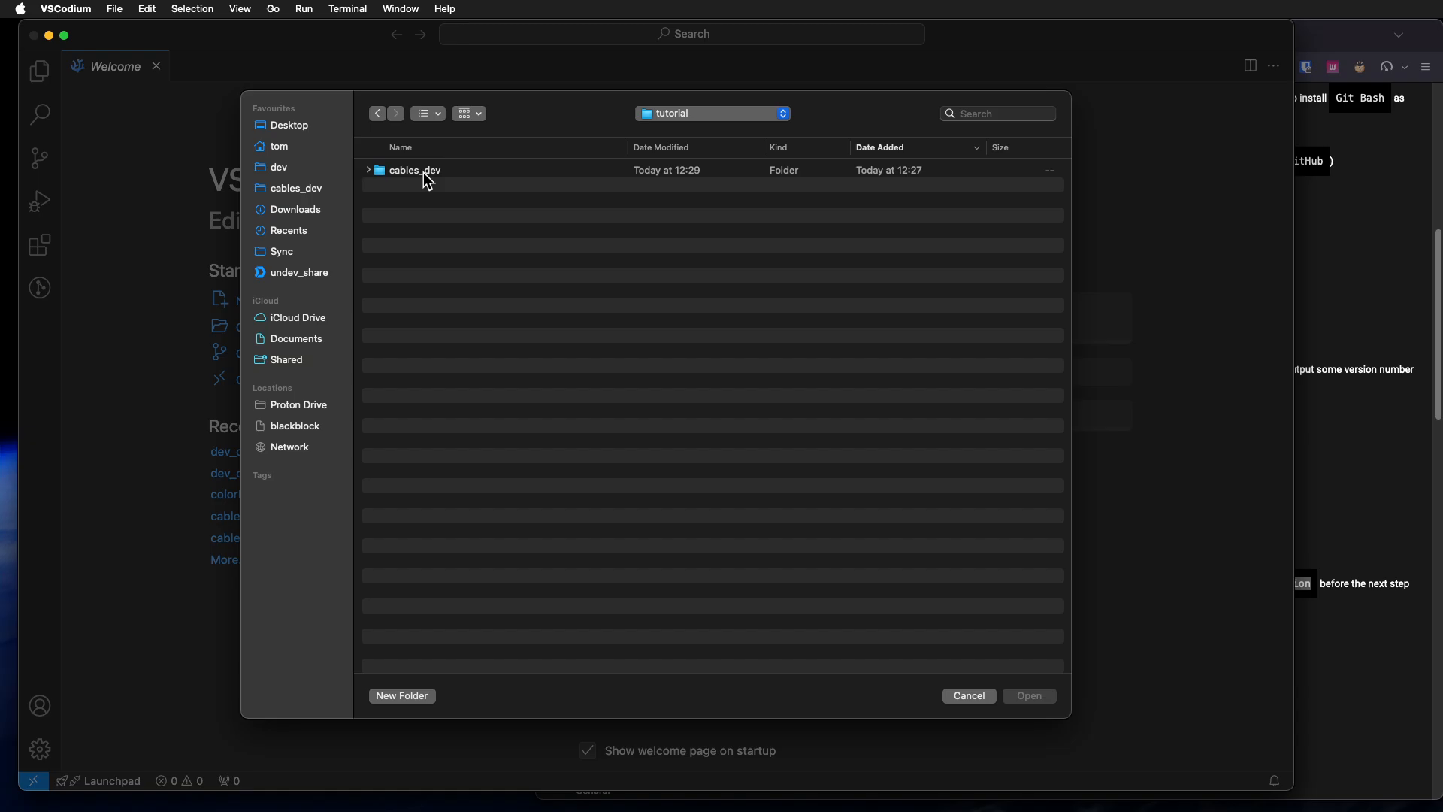
{"action": "double_click", "coordinate": [415, 169]}
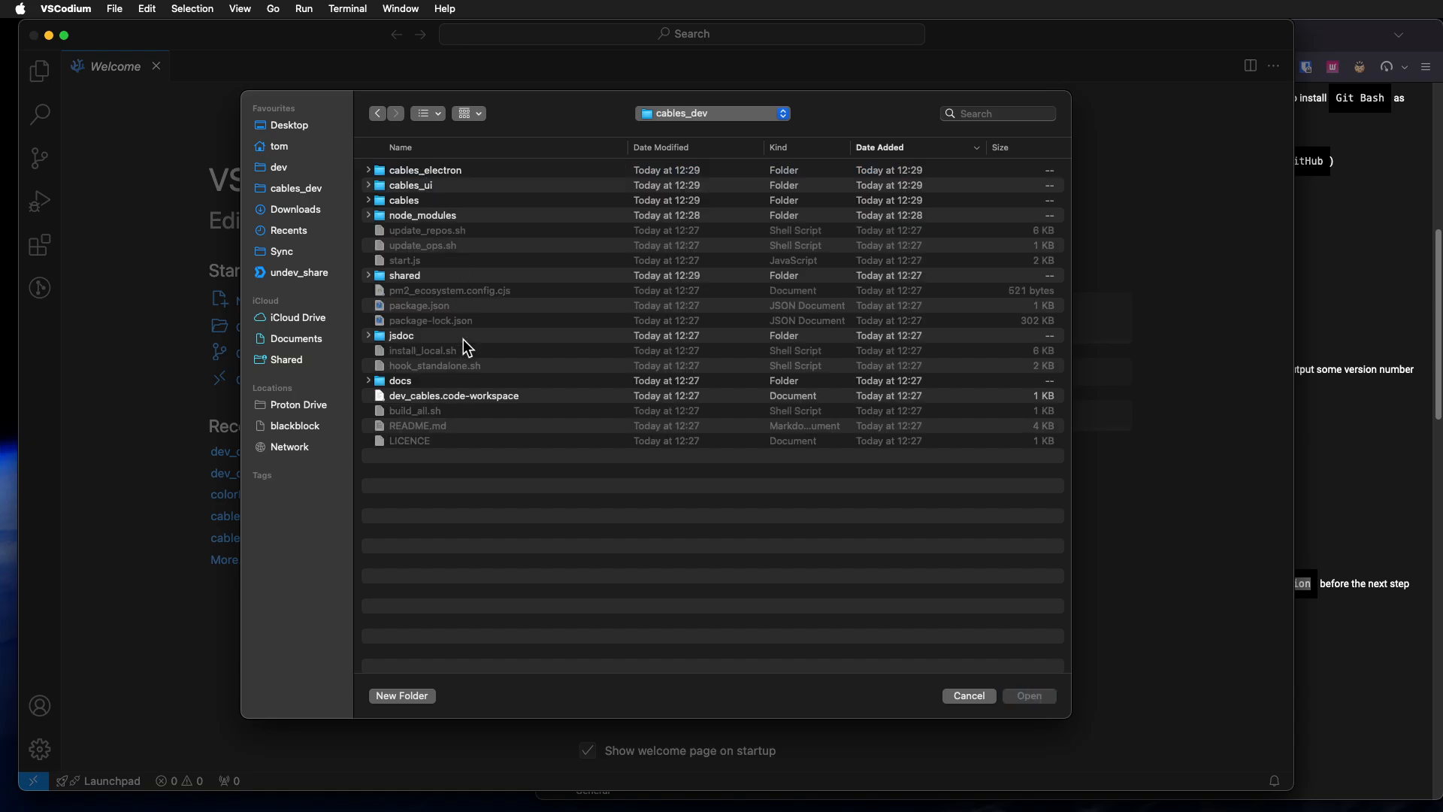
{"action": "left_click", "coordinate": [452, 395]}
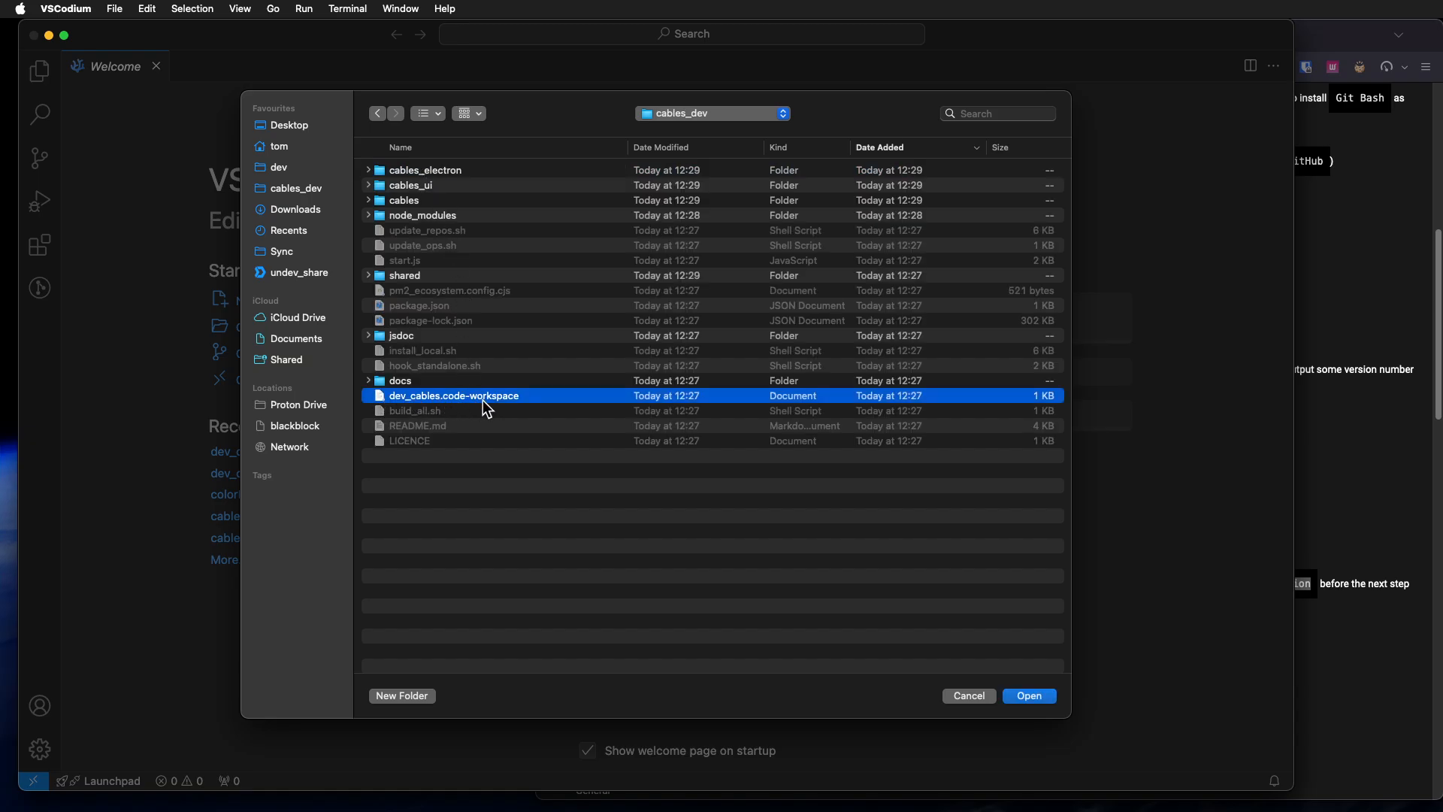
{"action": "mouse_move", "coordinate": [458, 378]}
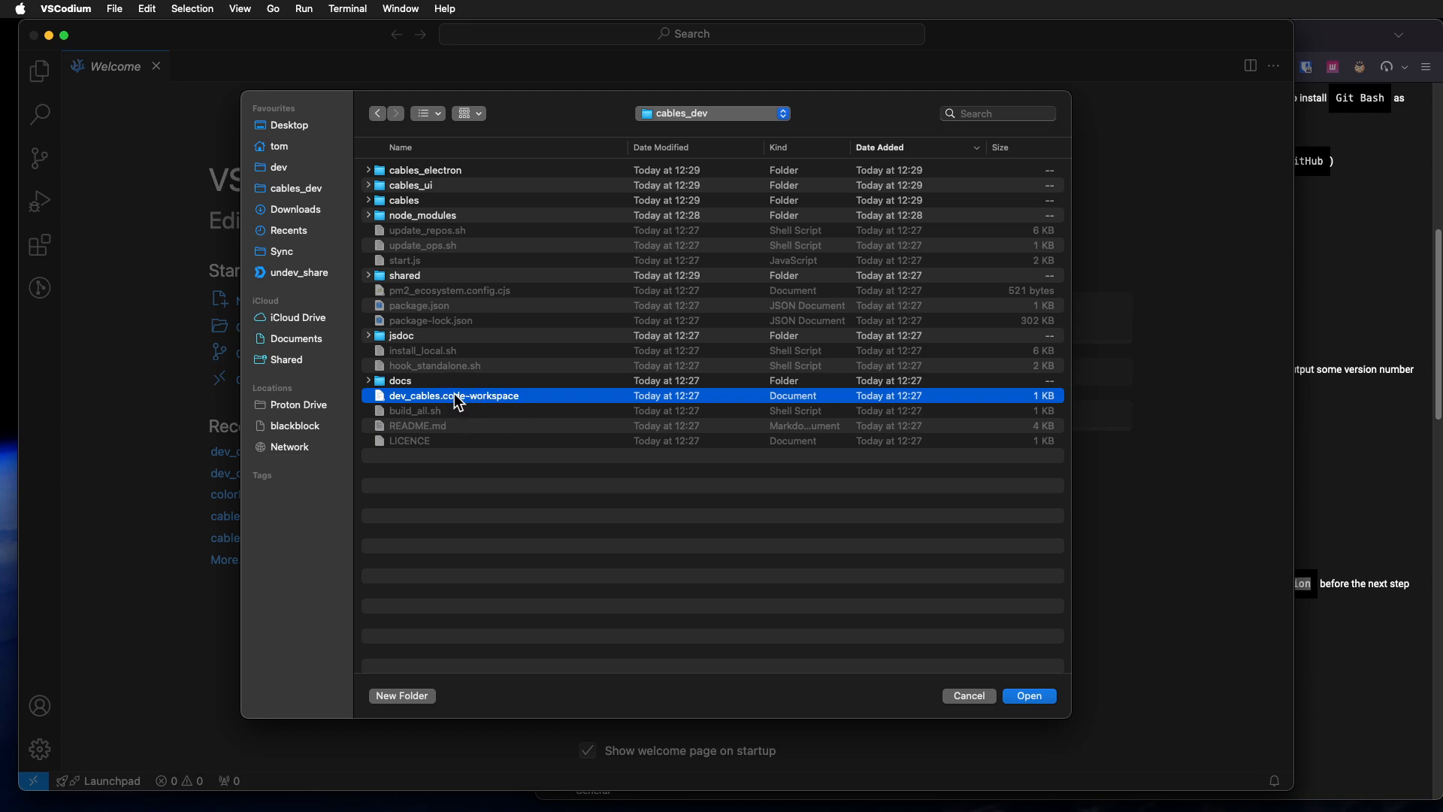
{"action": "mouse_move", "coordinate": [472, 403]}
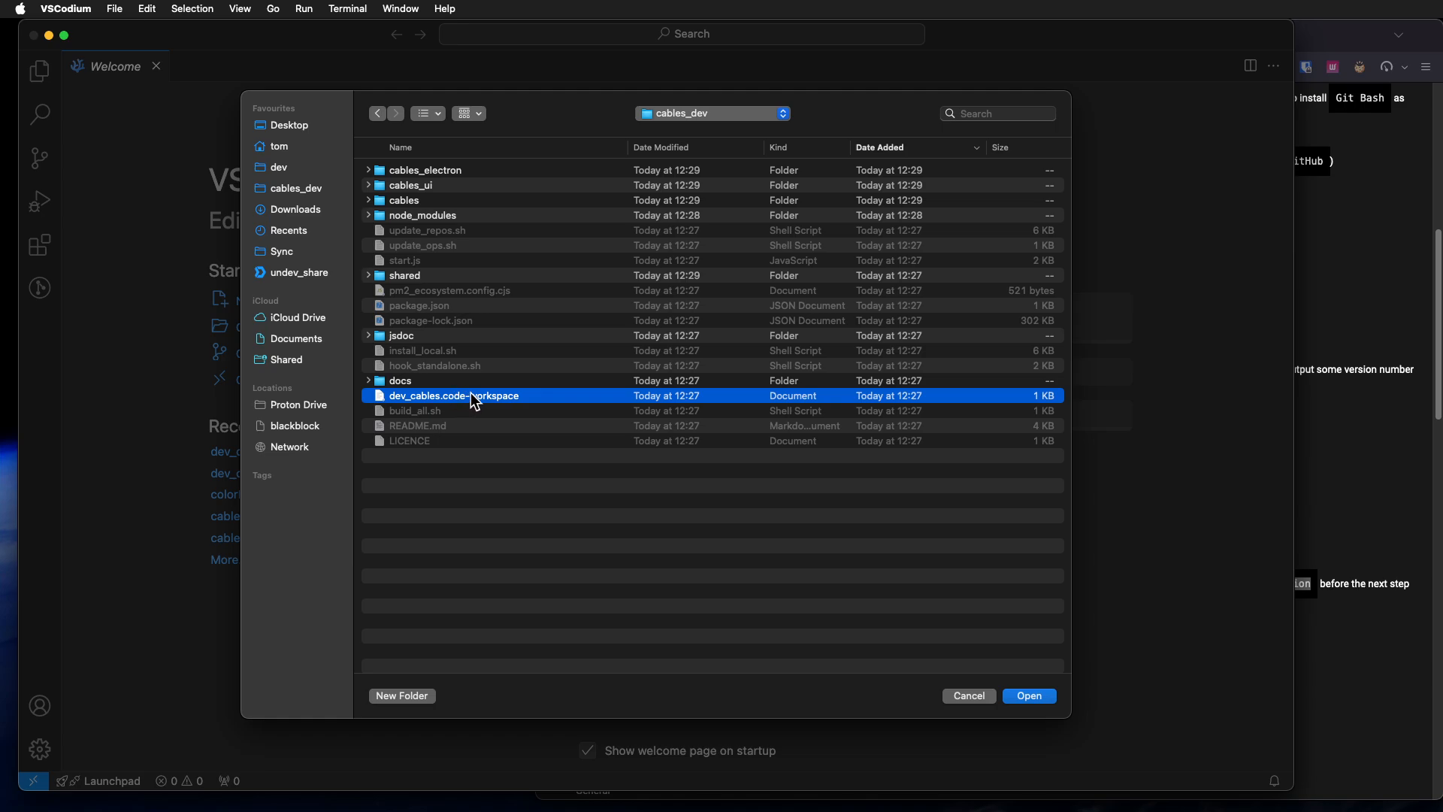
{"action": "left_click", "coordinate": [1028, 695]}
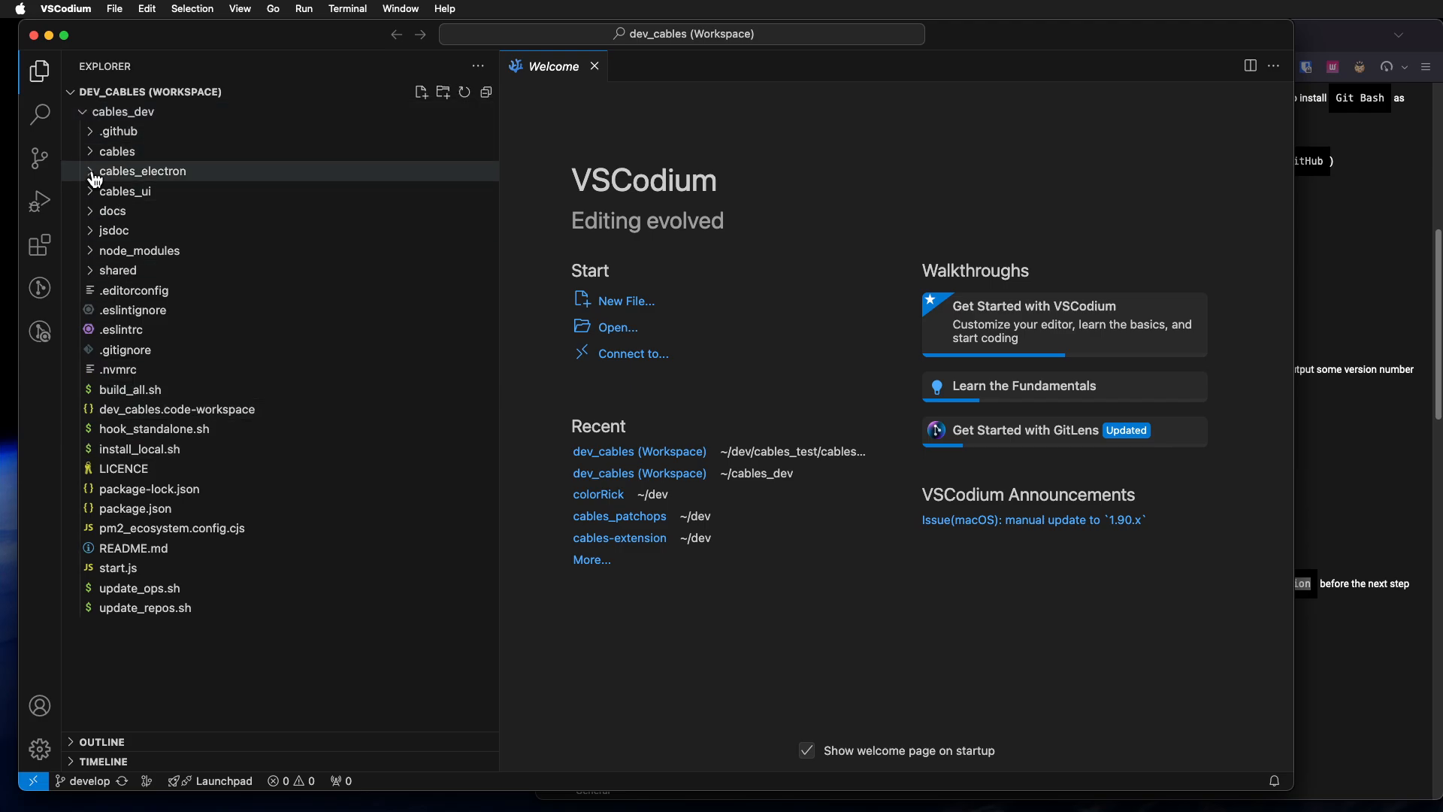
Step: Close the welcome page and browse the cables_ui html/ui and templates folders
{"action": "left_click", "coordinate": [118, 152]}
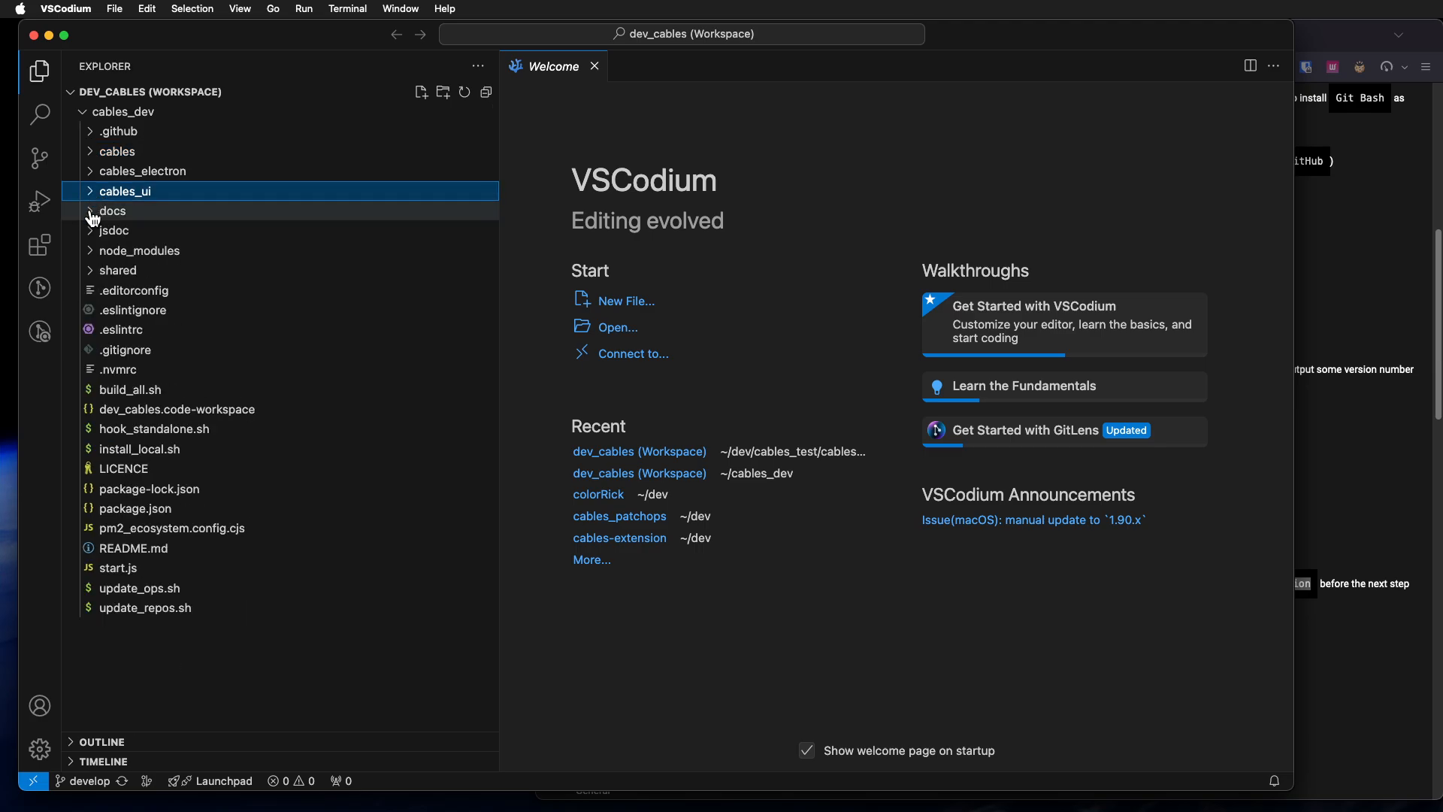
{"action": "left_click", "coordinate": [112, 210]}
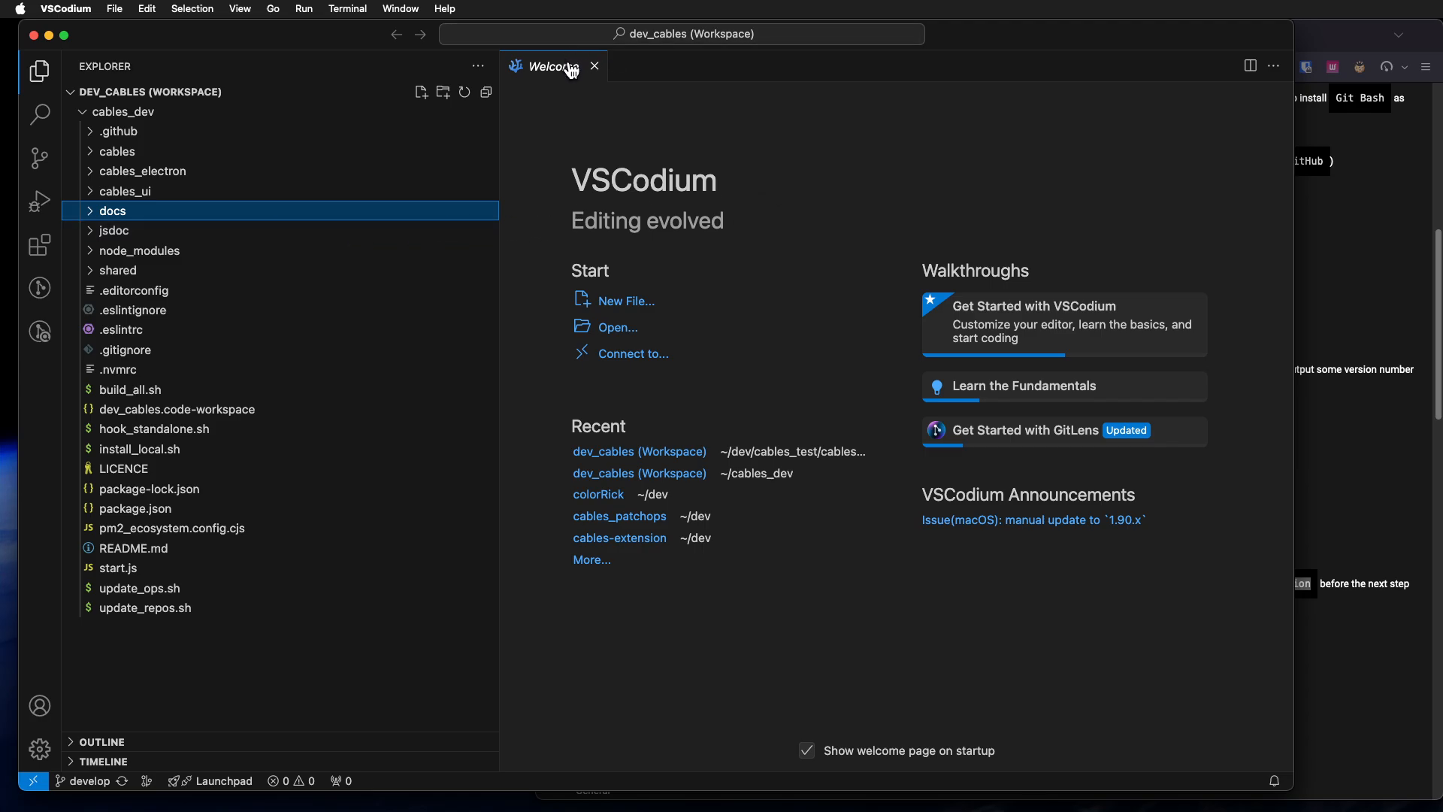
{"action": "left_click", "coordinate": [595, 65]}
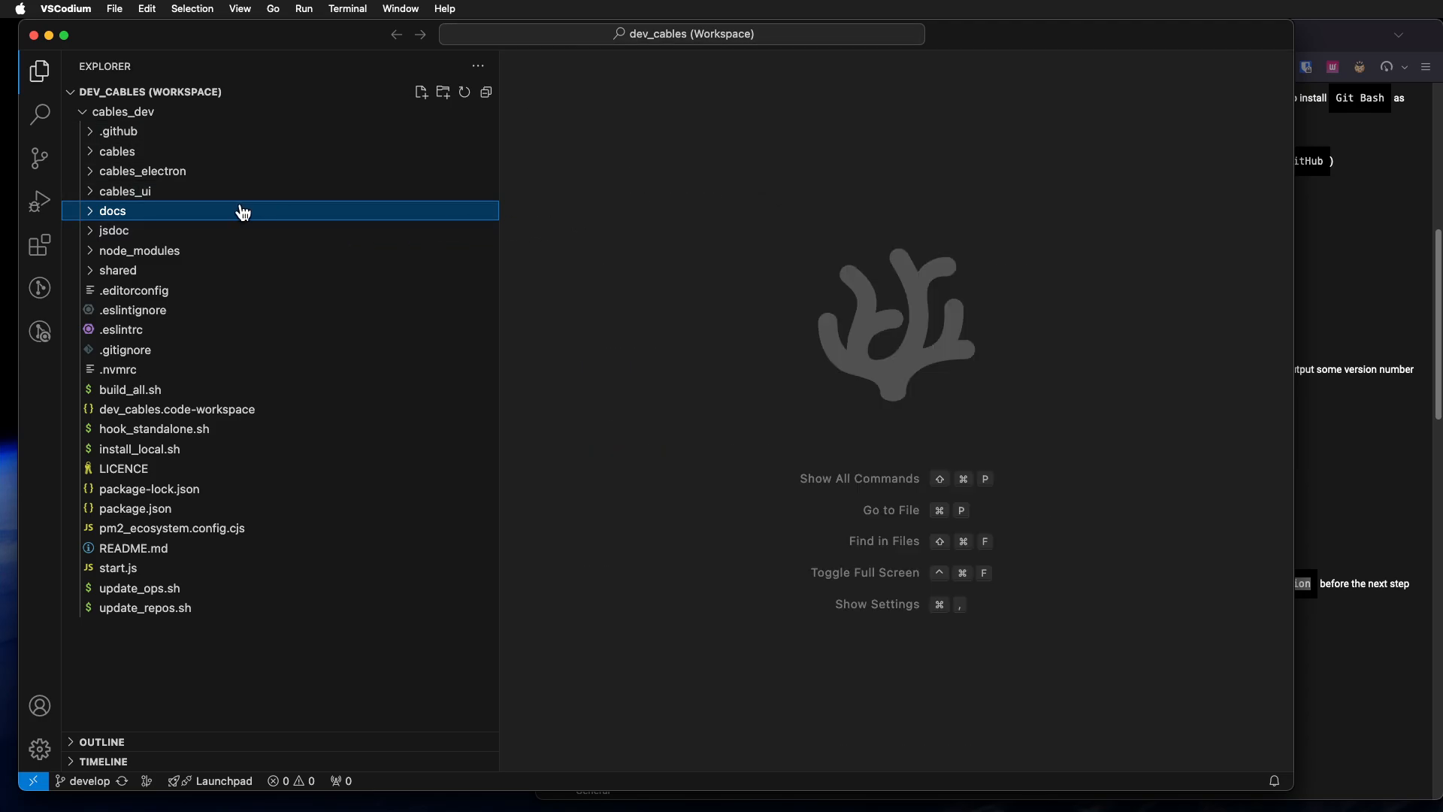
{"action": "left_click", "coordinate": [126, 192]}
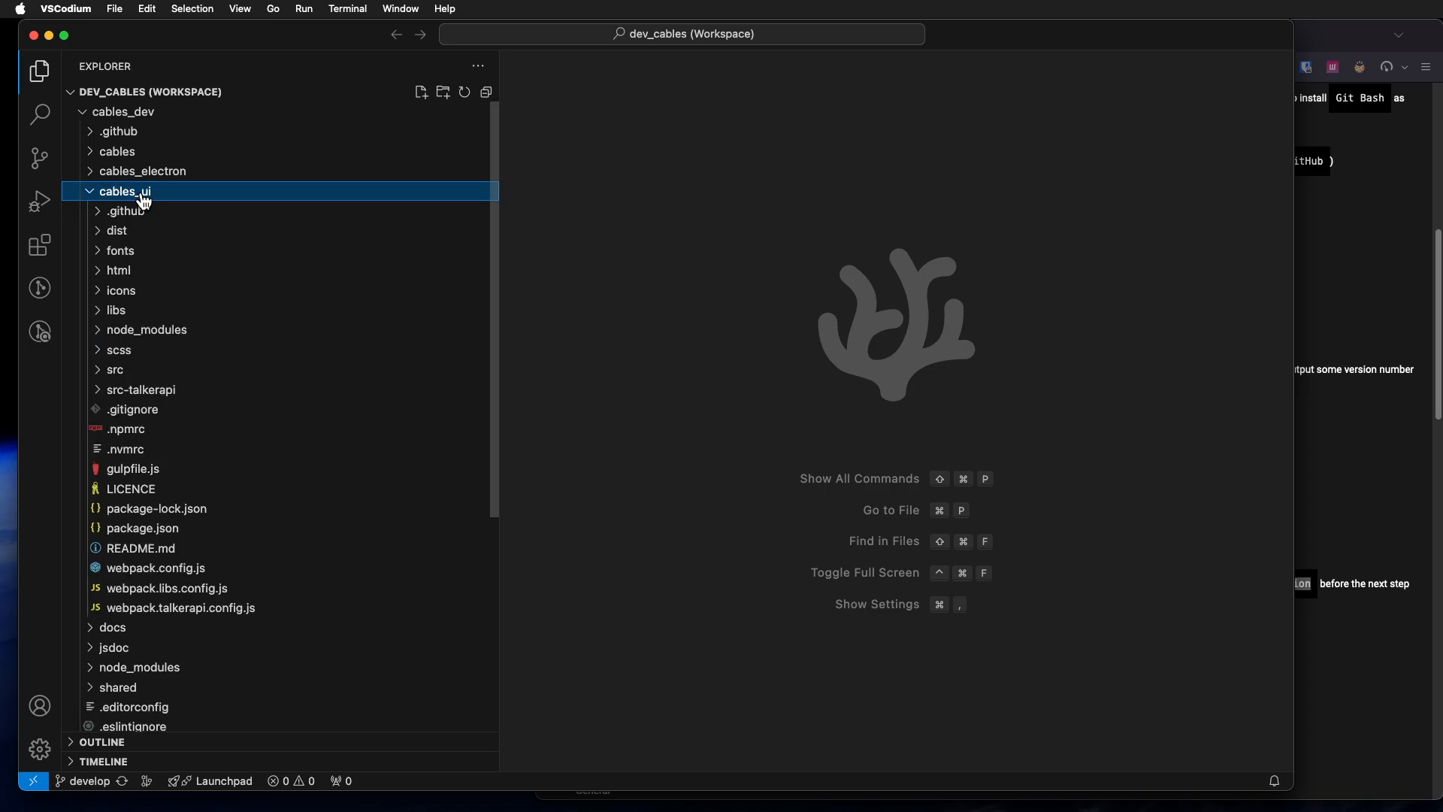
{"action": "mouse_move", "coordinate": [118, 349]}
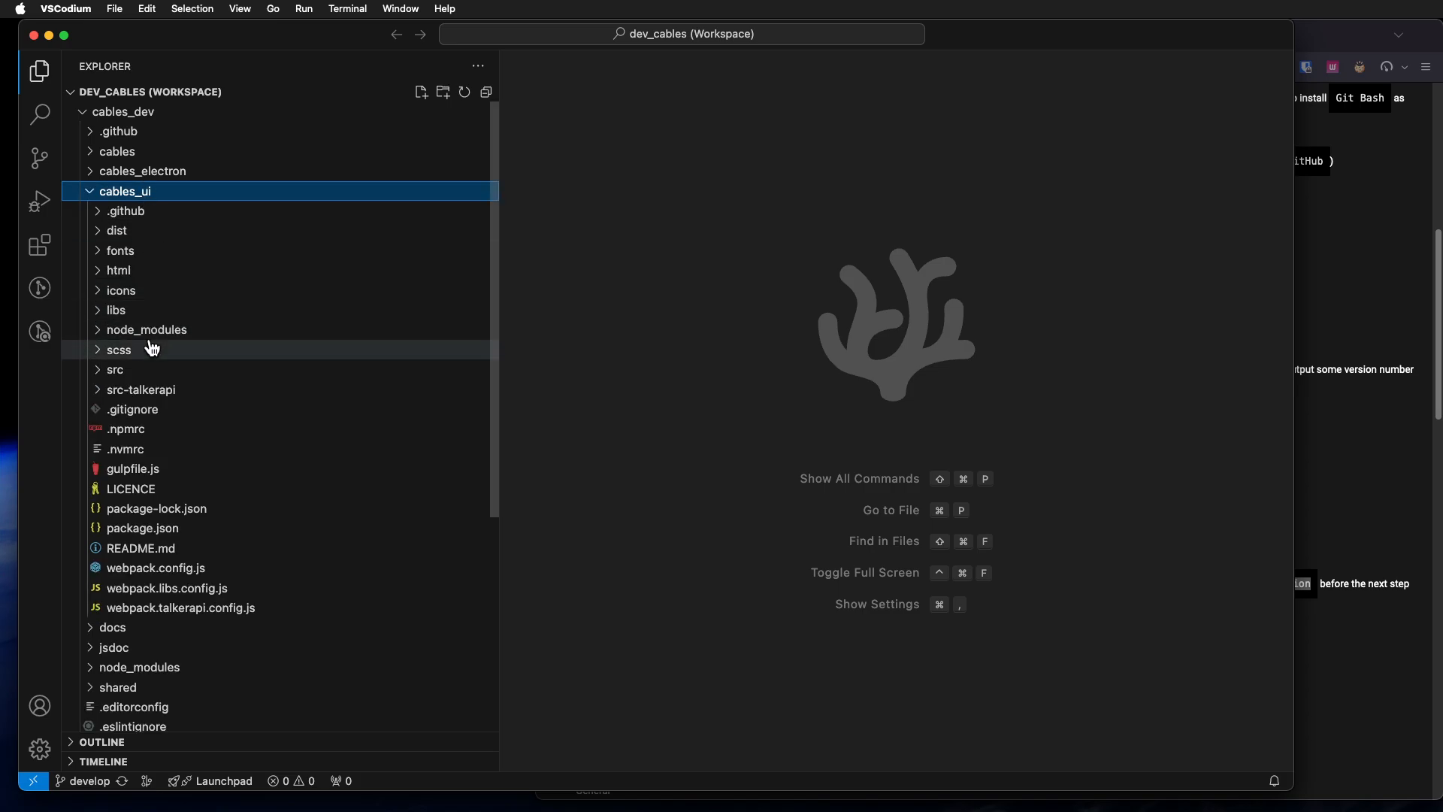
{"action": "mouse_move", "coordinate": [120, 251]}
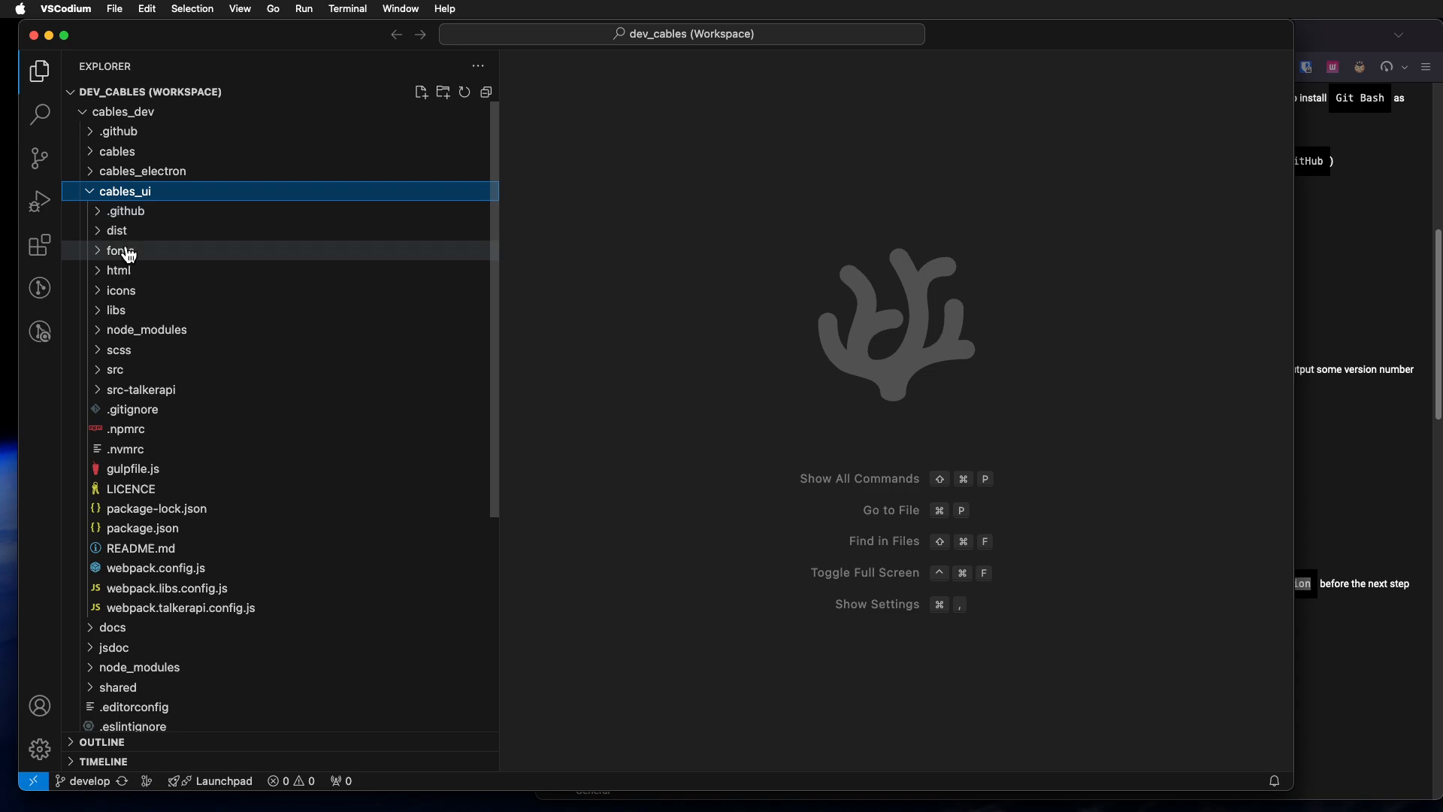
{"action": "left_click", "coordinate": [118, 270]}
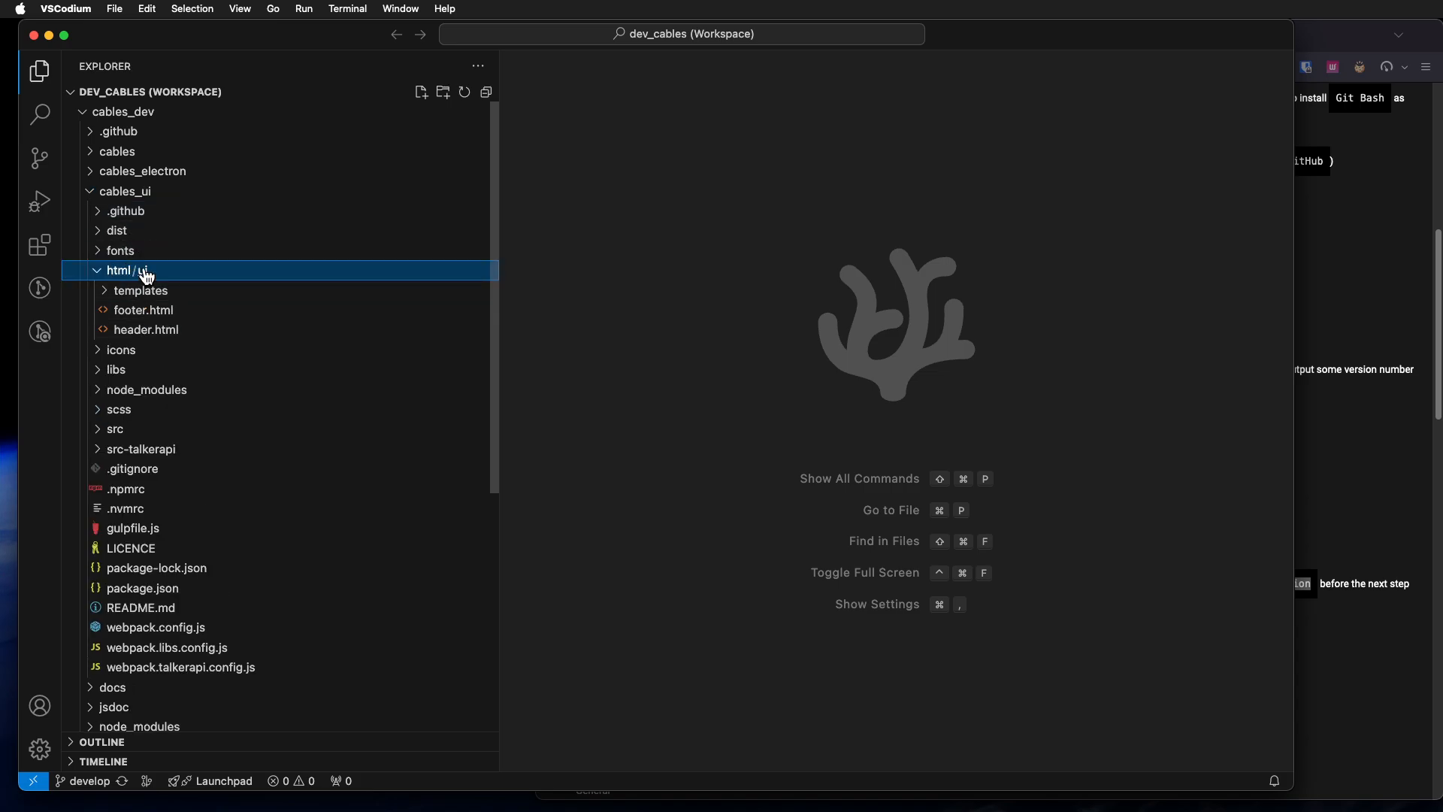
{"action": "left_click", "coordinate": [140, 290]}
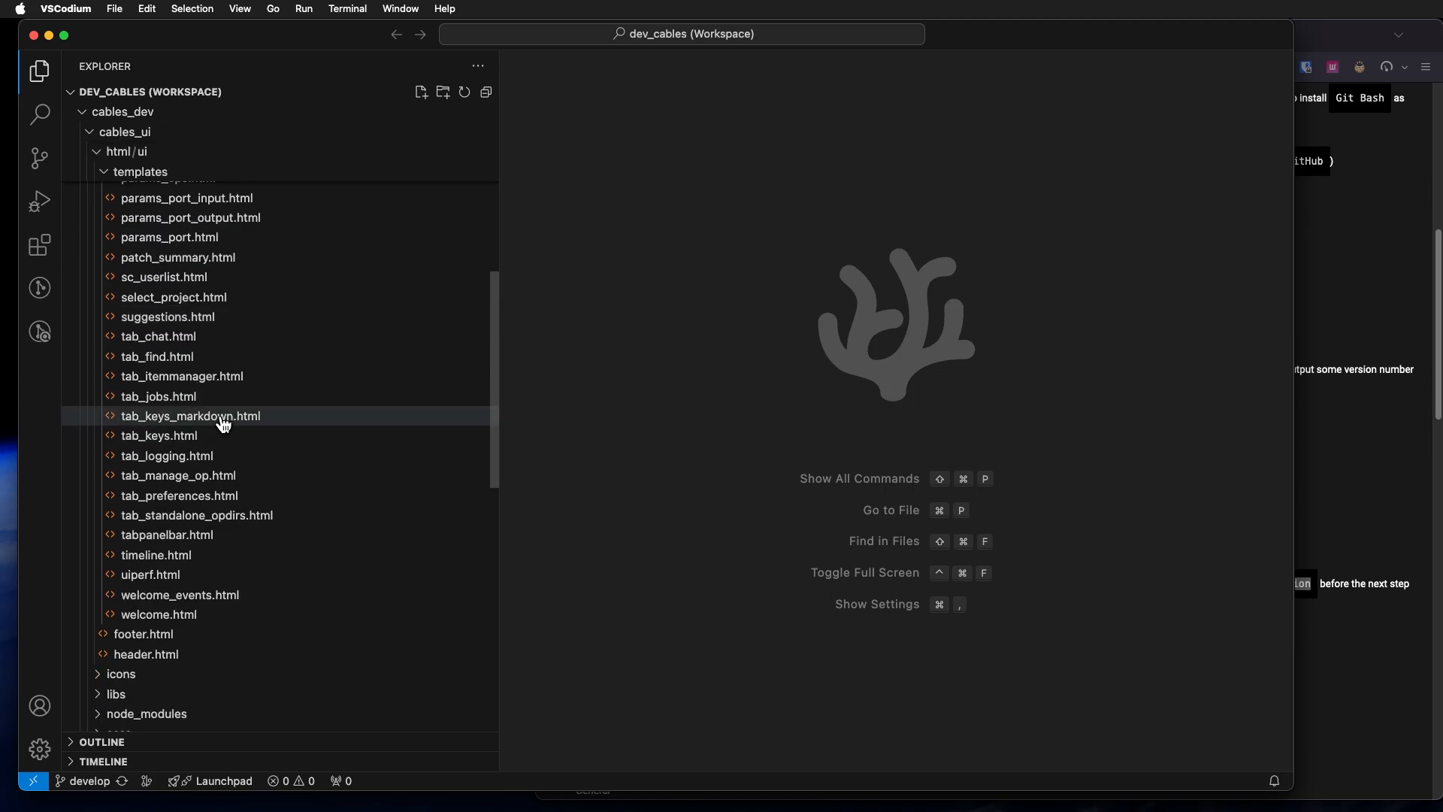
{"action": "left_click", "coordinate": [140, 172]}
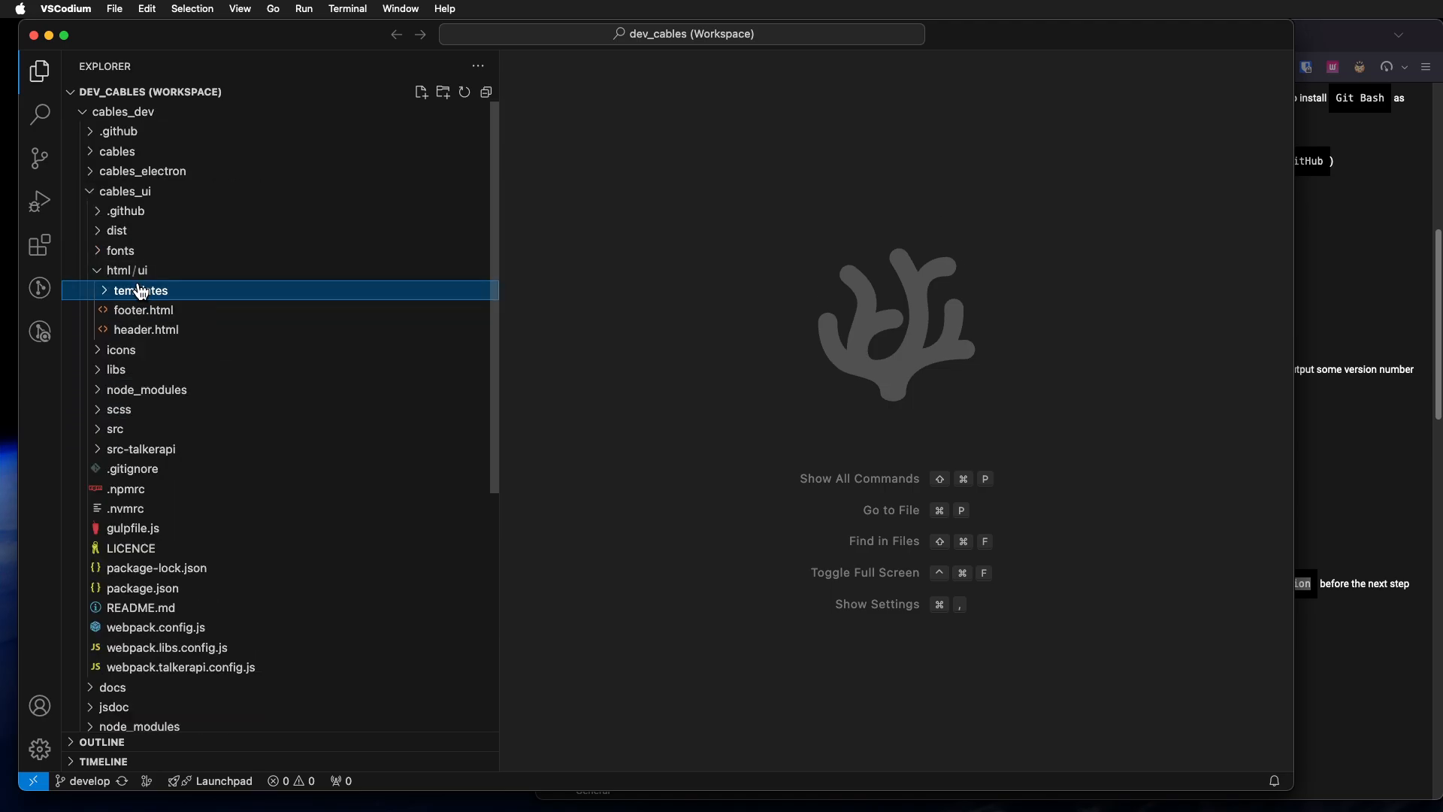
{"action": "left_click", "coordinate": [126, 270]}
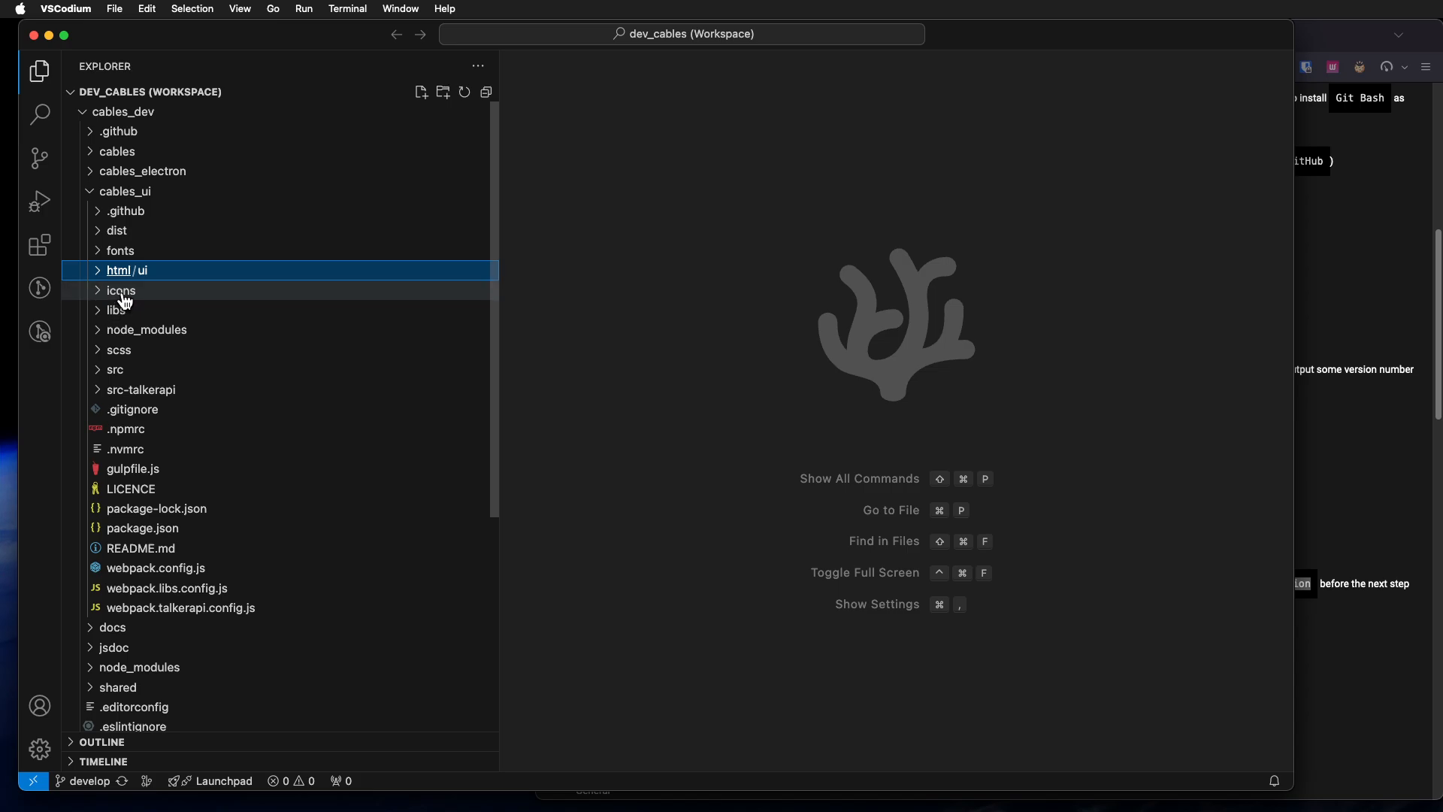
Step: Expand the scss folder, glance through src/ui, and open main.scss
{"action": "left_click", "coordinate": [119, 349]}
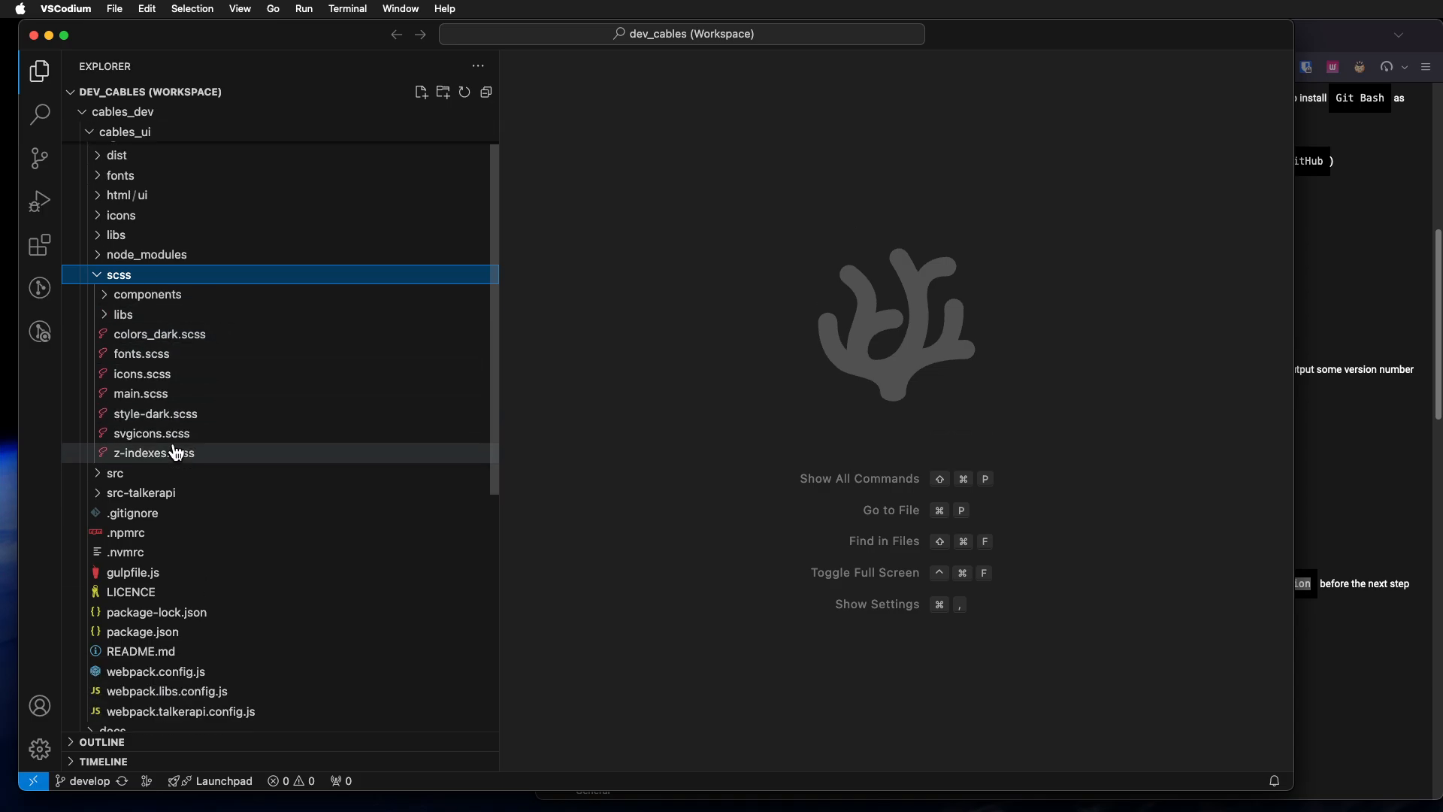
{"action": "left_click", "coordinate": [115, 473]}
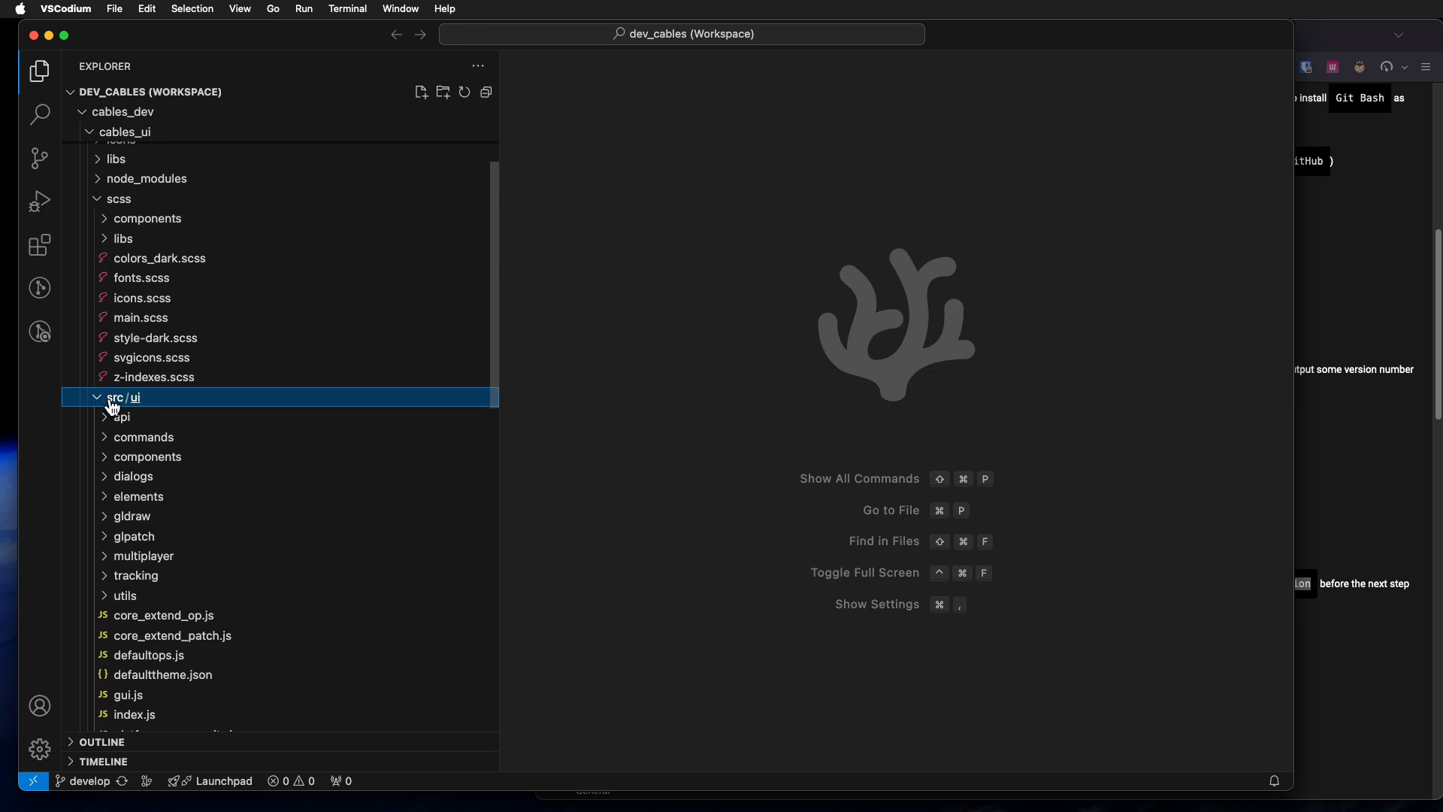
{"action": "scroll", "scroll_direction": "down", "scroll_amount": 3}
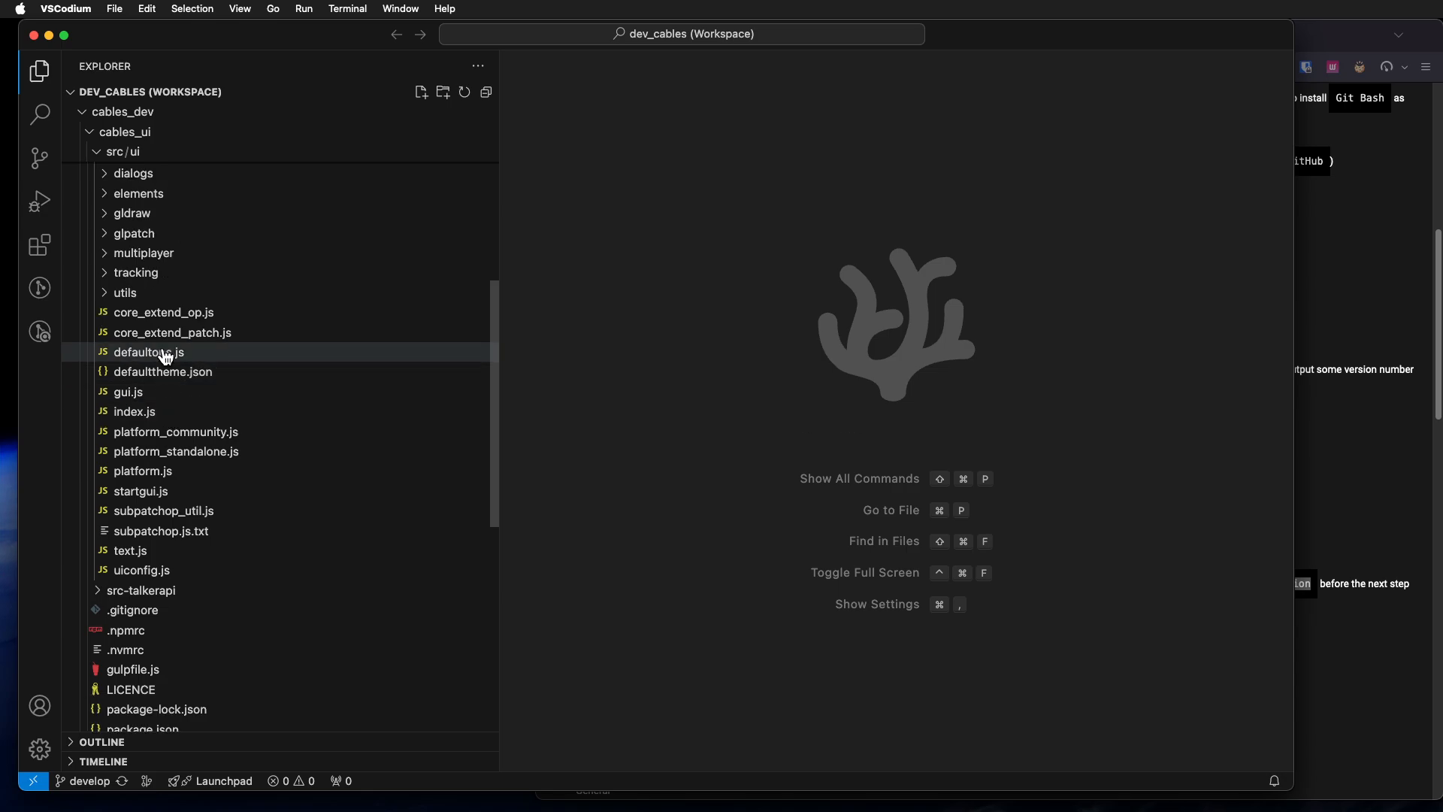
{"action": "left_click", "coordinate": [145, 284]}
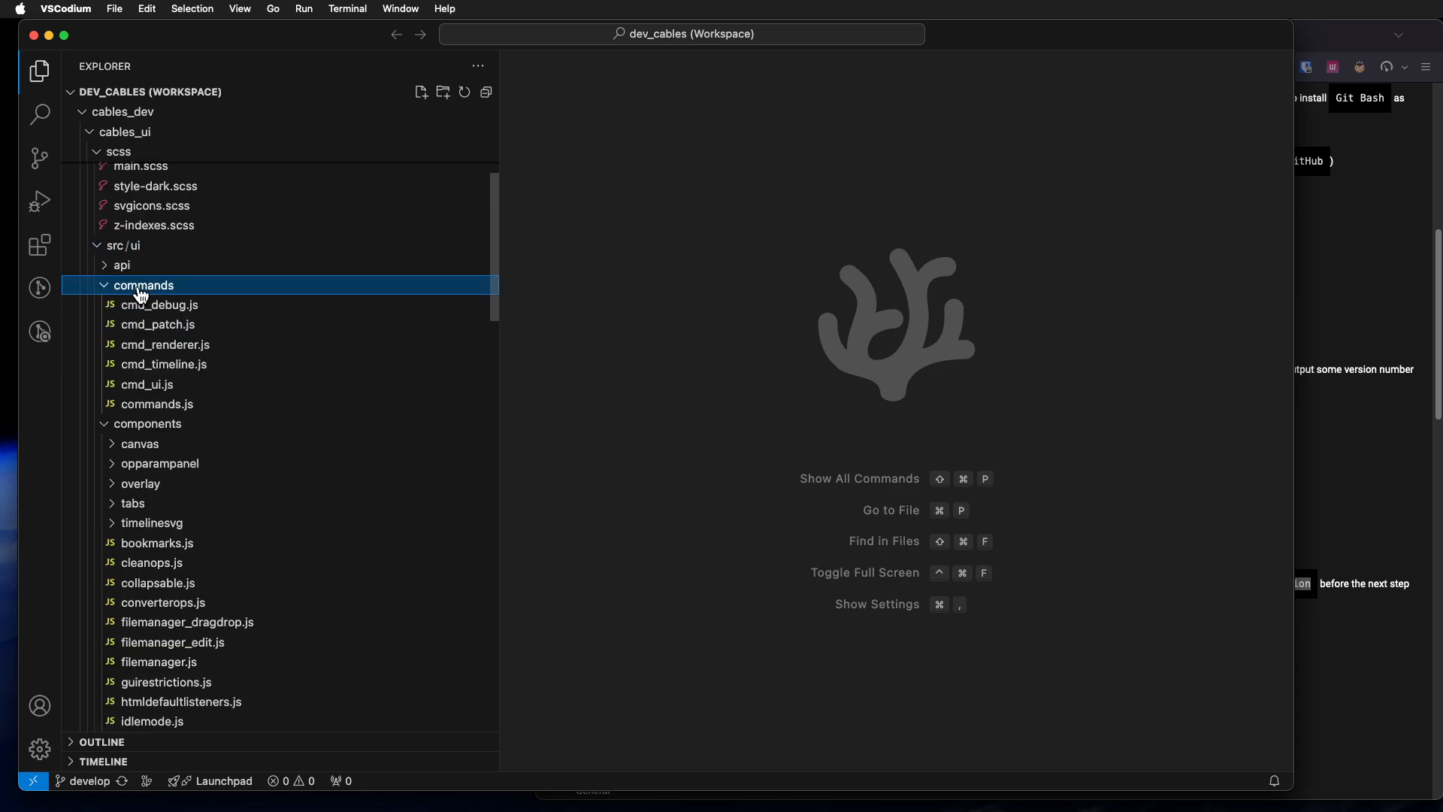
{"action": "left_click", "coordinate": [143, 285]}
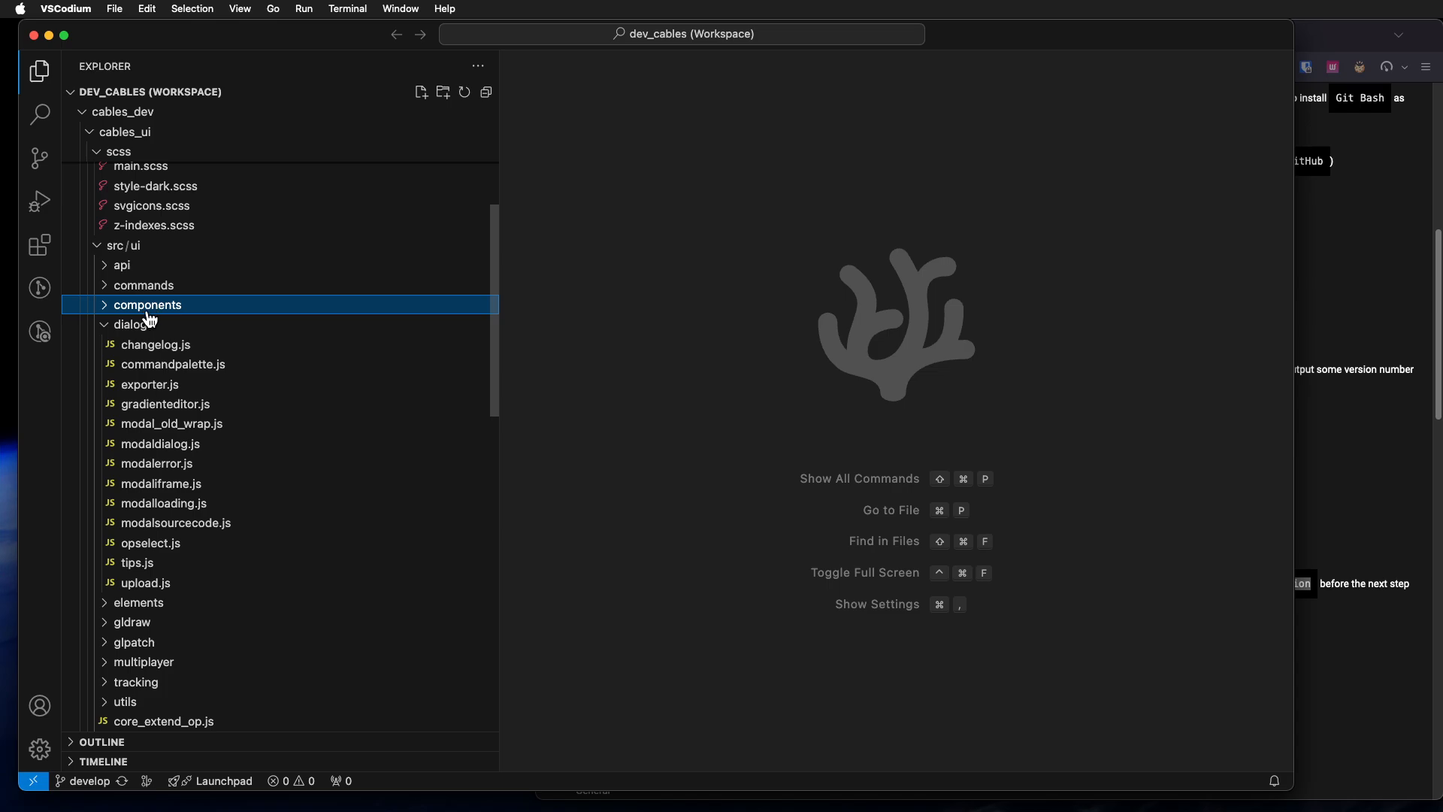
{"action": "left_click", "coordinate": [119, 246]}
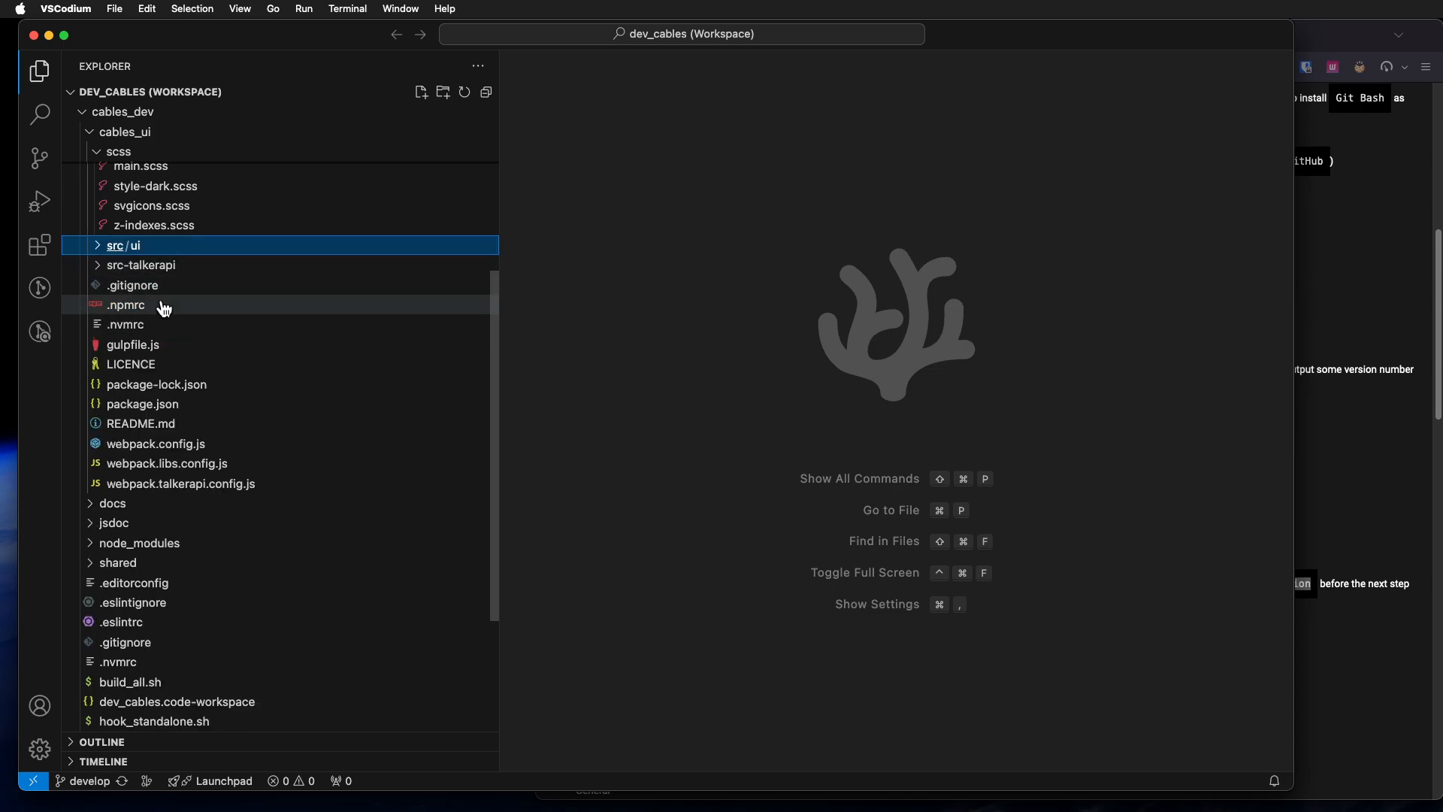
{"action": "mouse_move", "coordinate": [221, 245]}
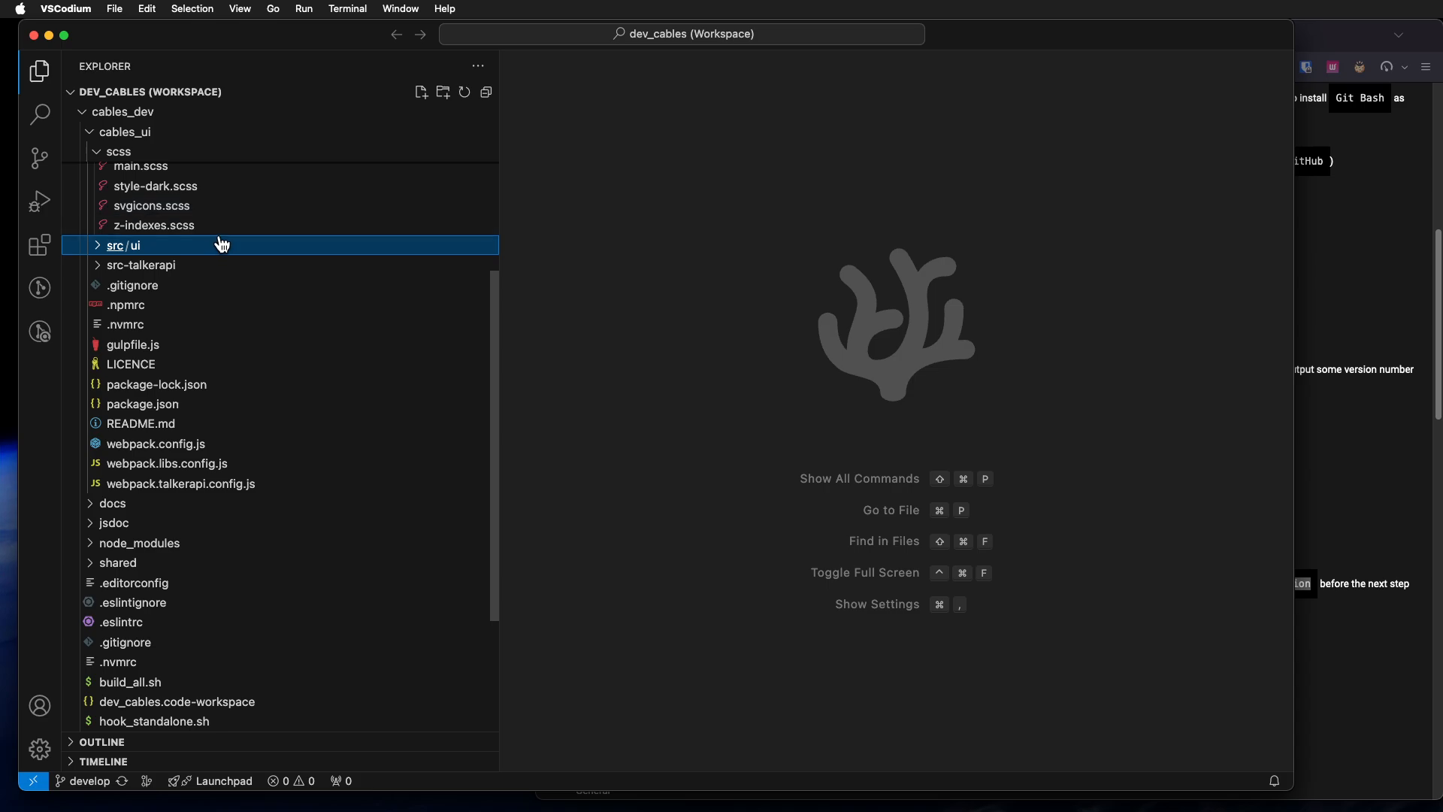
{"action": "left_click", "coordinate": [124, 132]}
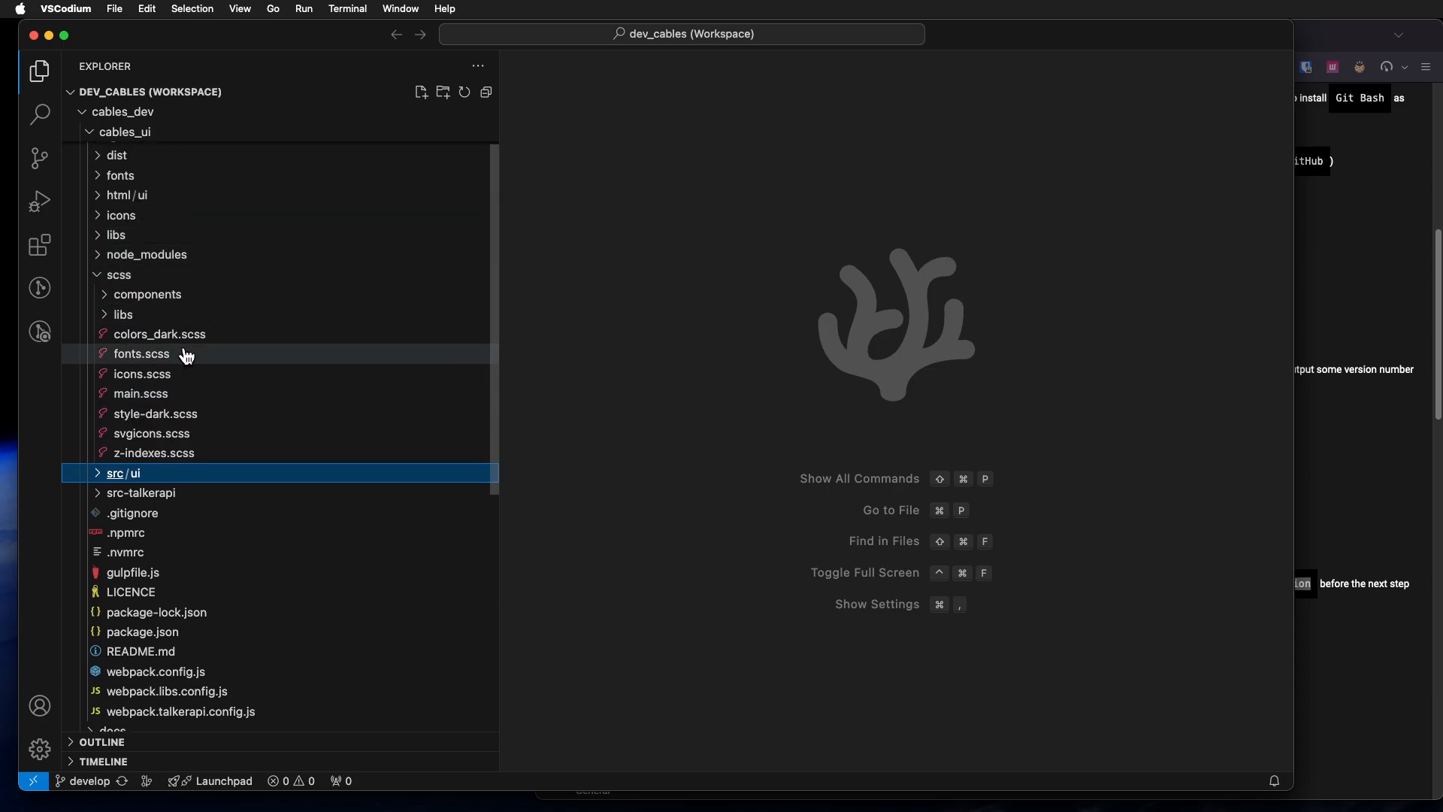
{"action": "mouse_move", "coordinate": [155, 451]}
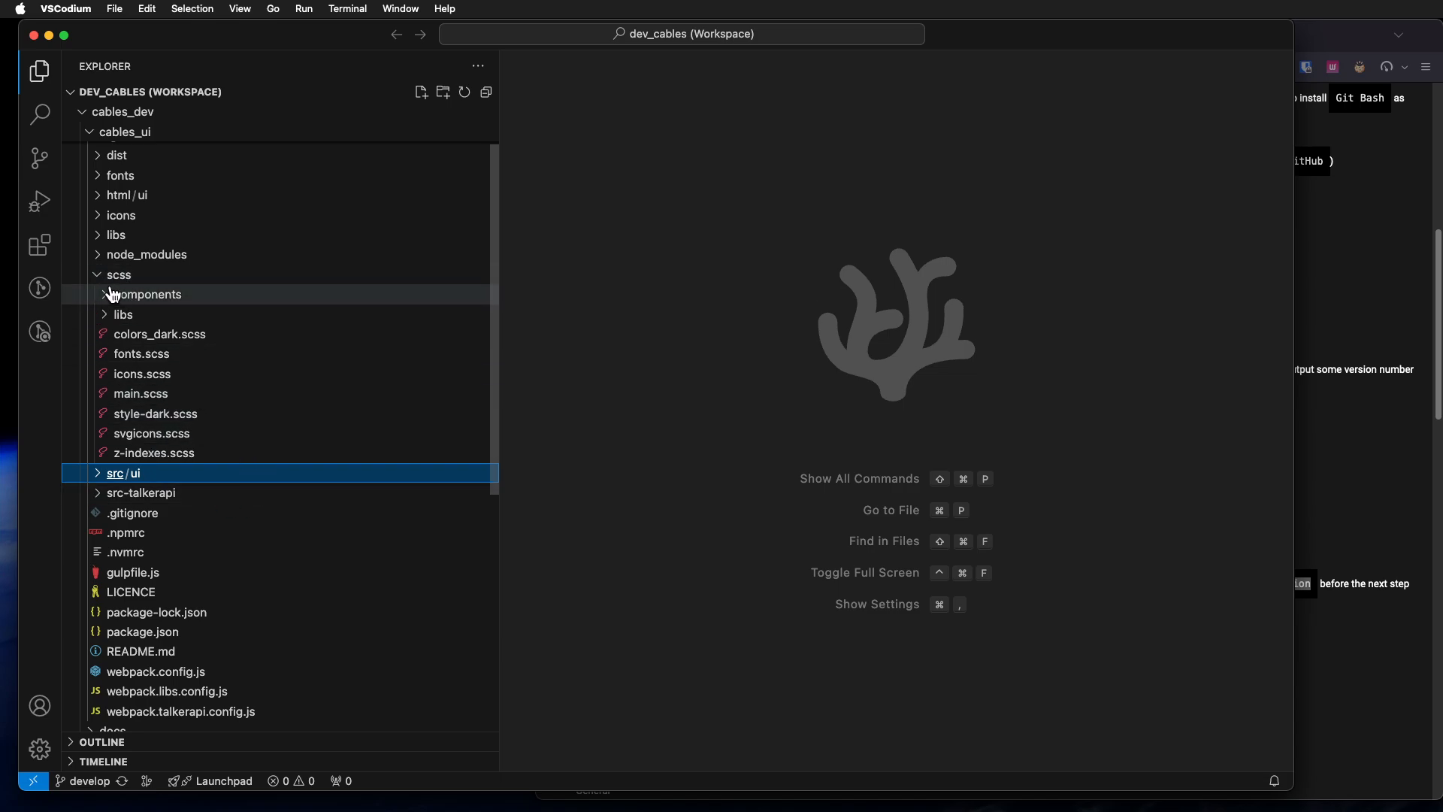
{"action": "left_click", "coordinate": [140, 394]}
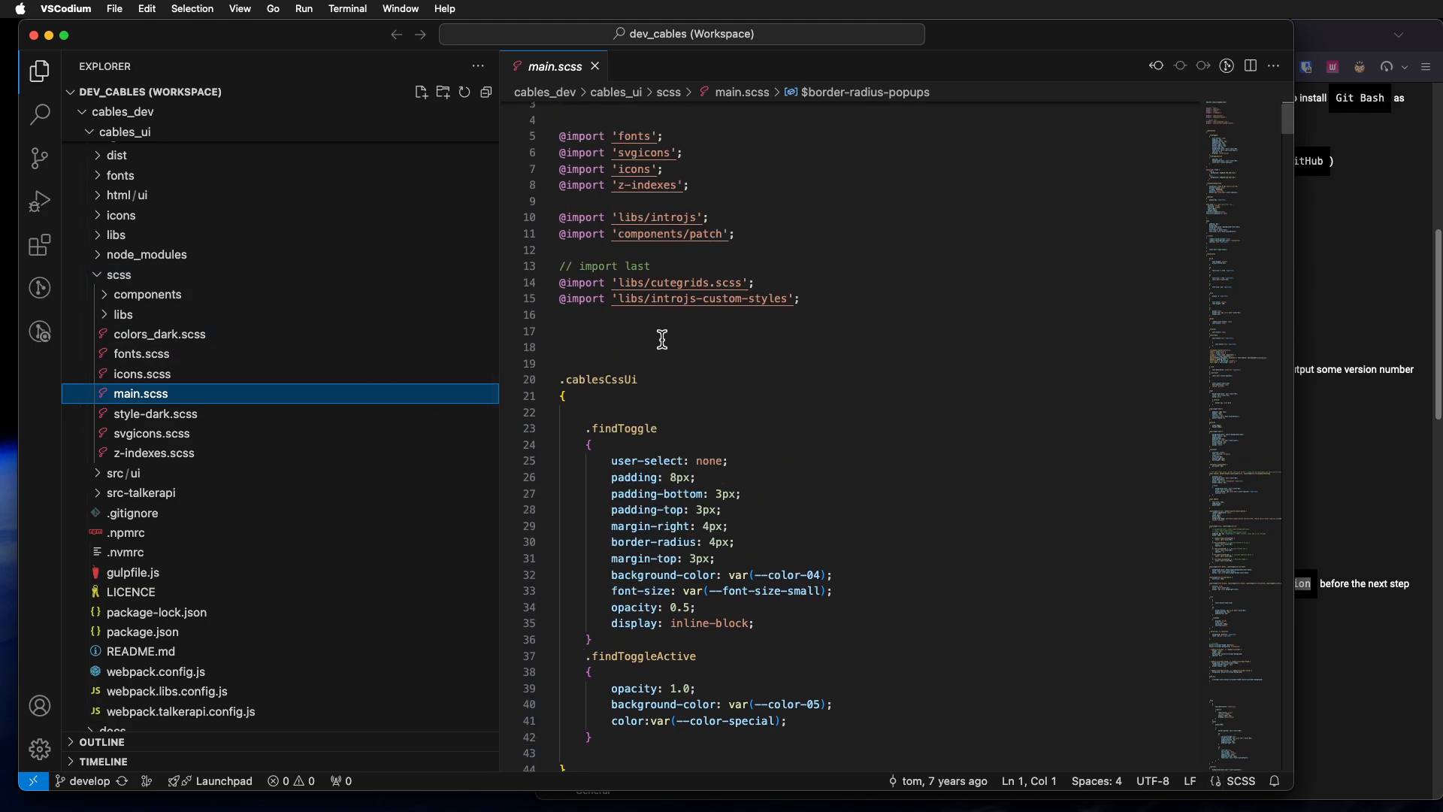
Step: Scroll to the body rule in main.scss and add 'border: 10px solid red;'
{"action": "left_click", "coordinate": [589, 283]}
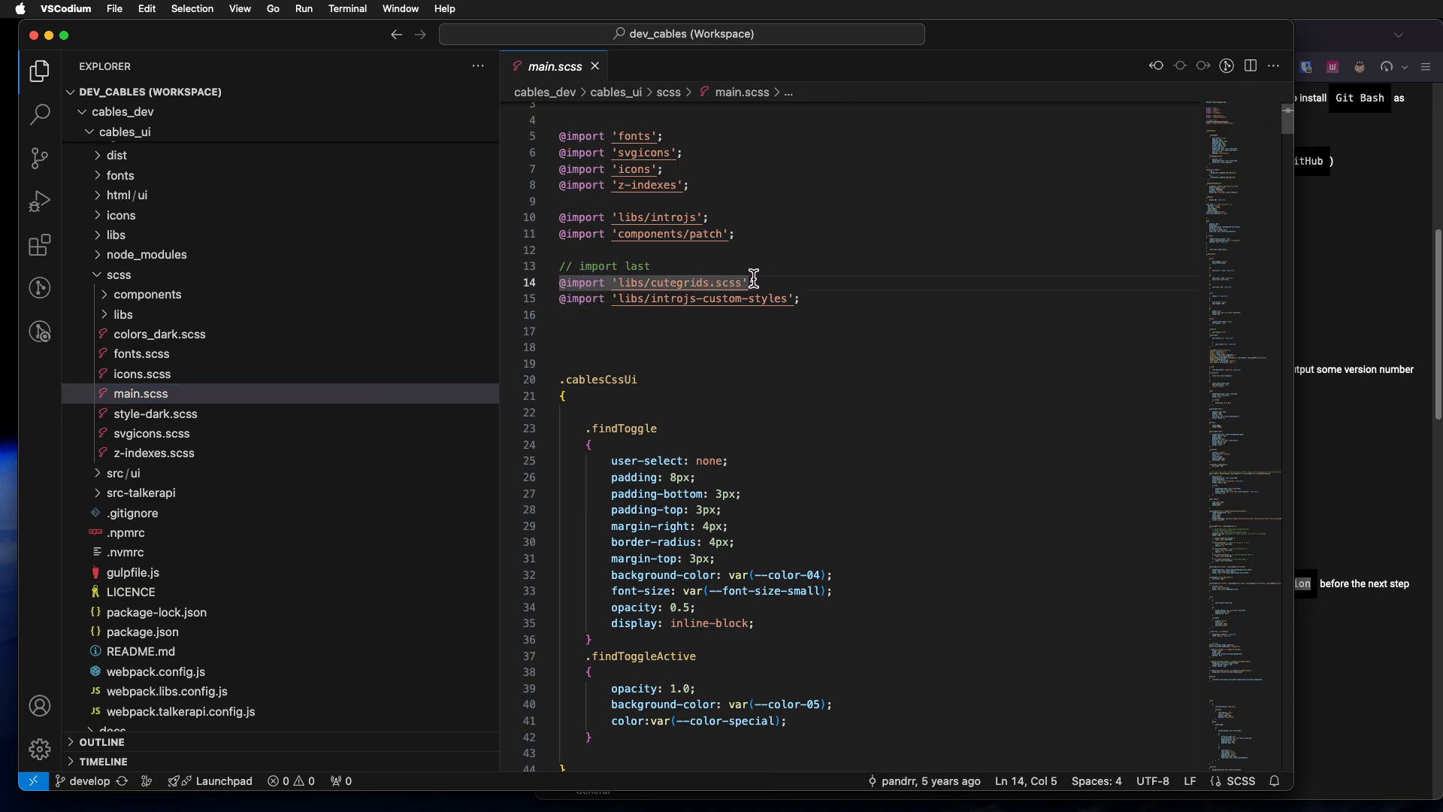
{"action": "scroll", "scroll_direction": "down", "scroll_amount": 3}
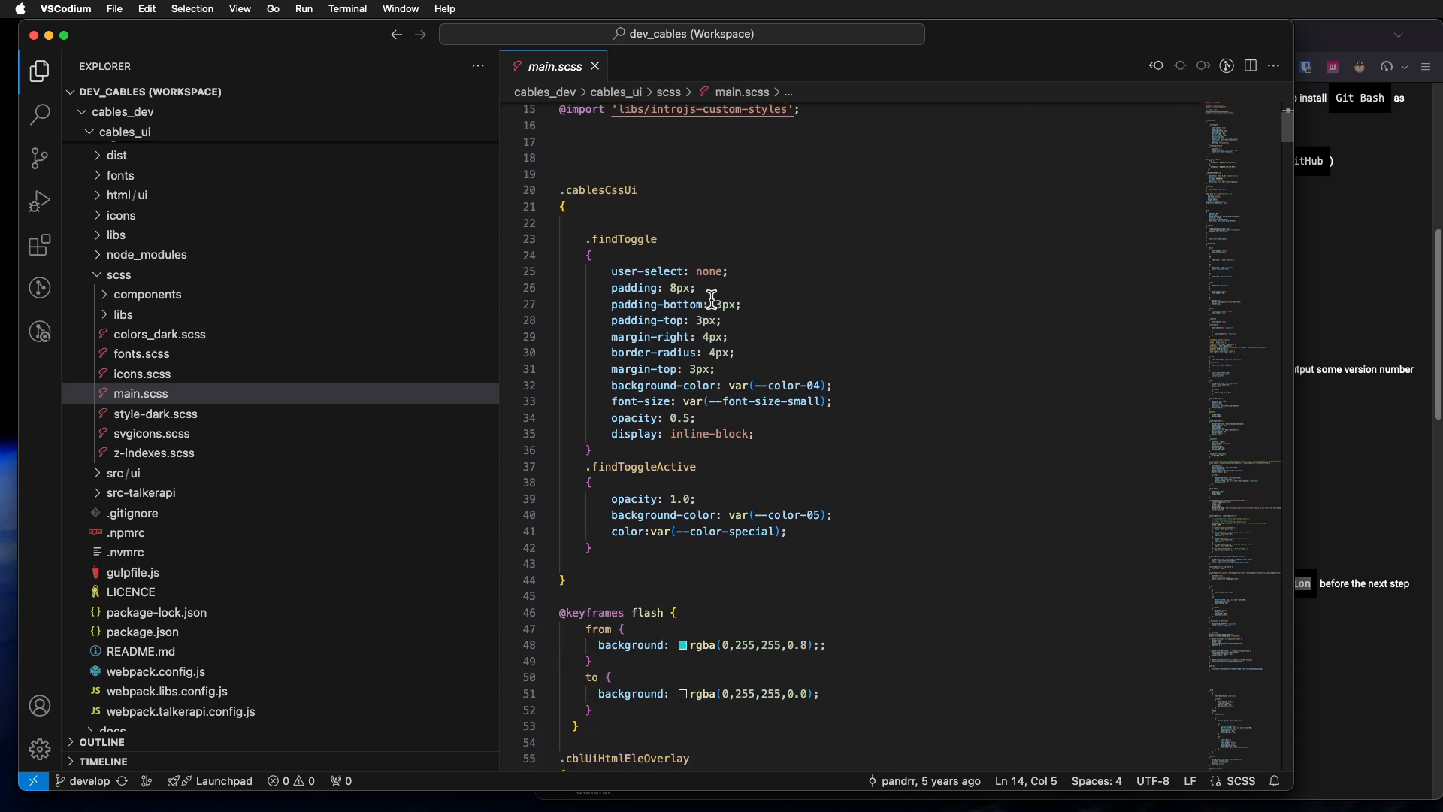
{"action": "scroll", "scroll_direction": "down", "scroll_amount": 3}
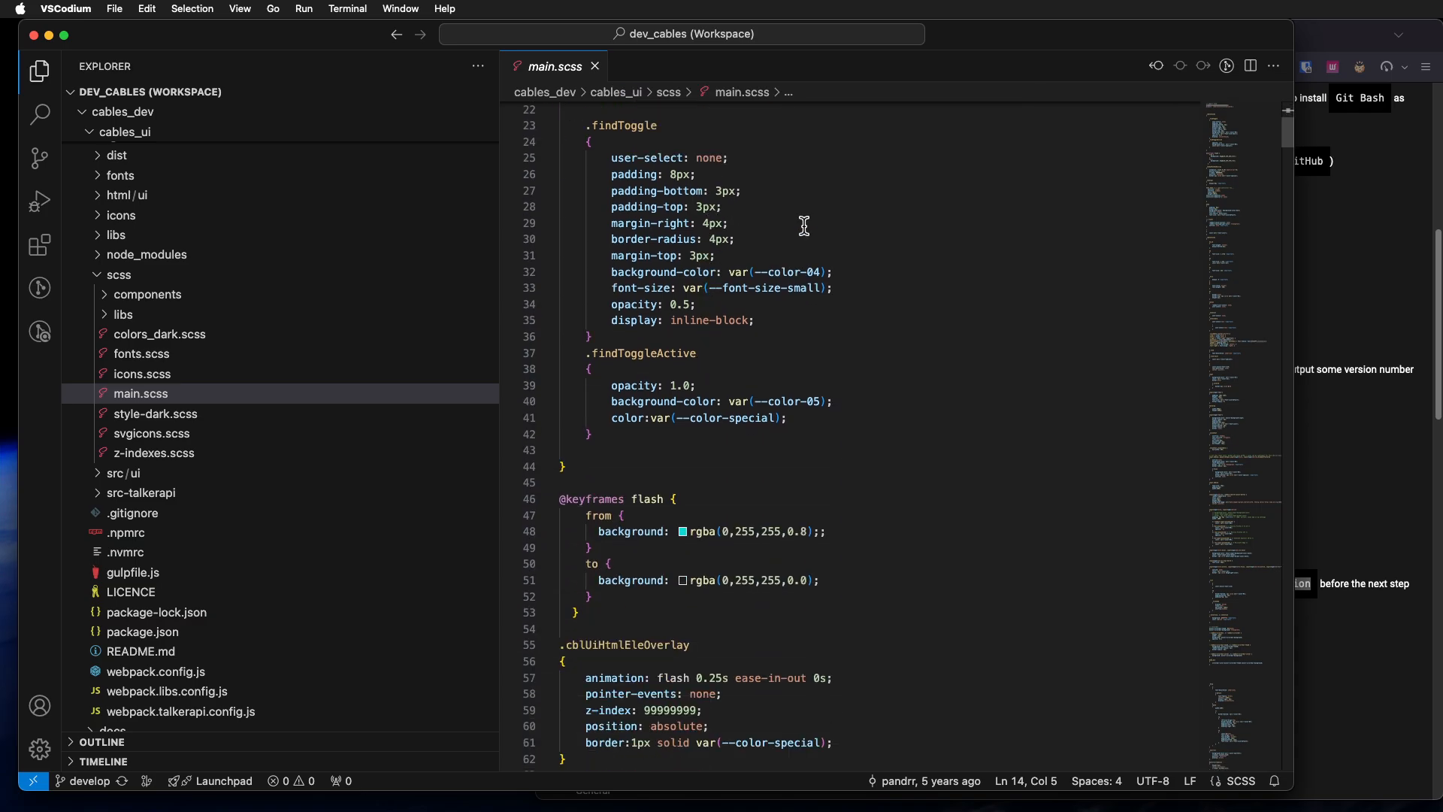
{"action": "scroll", "scroll_direction": "down", "scroll_amount": 3}
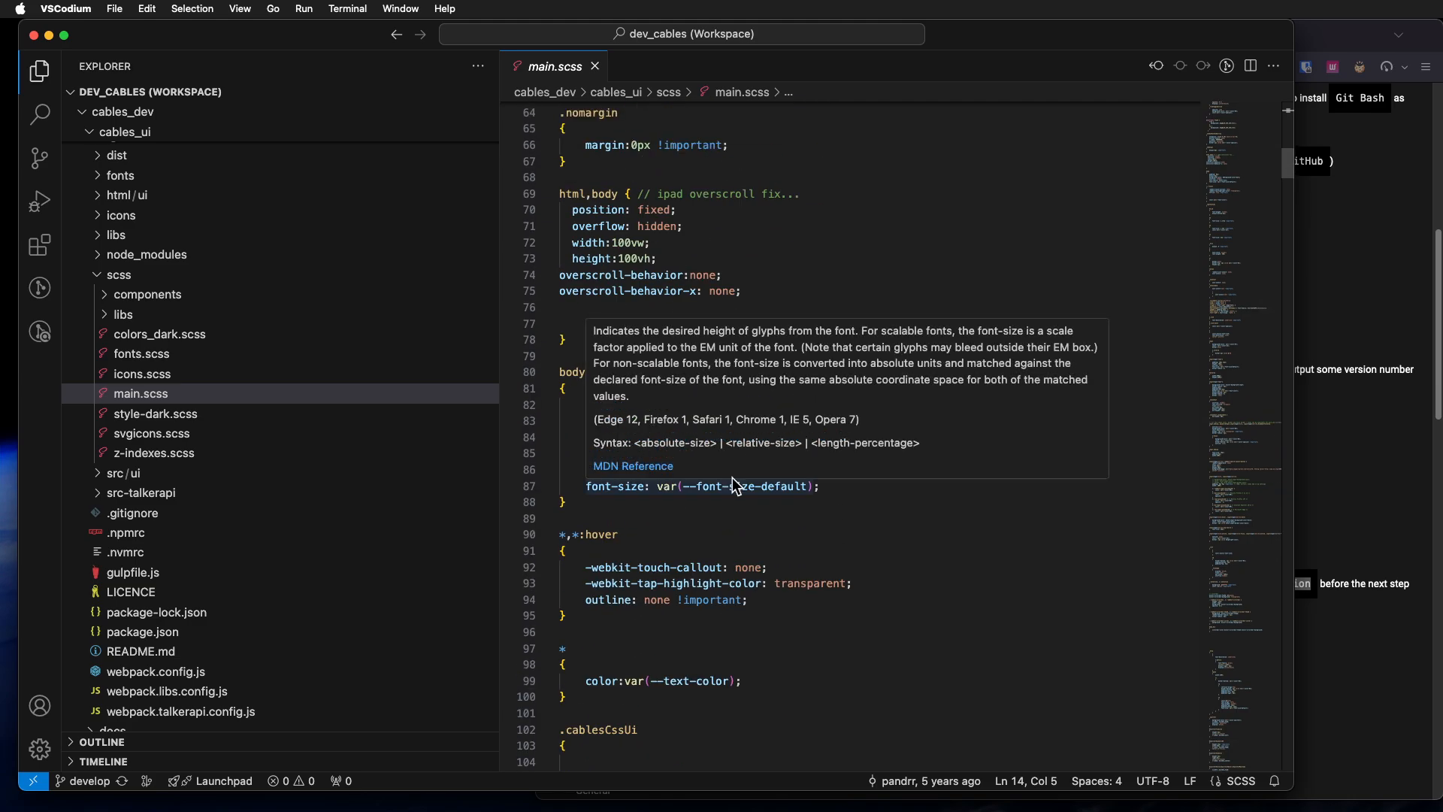
{"action": "type", "text": "border:"}
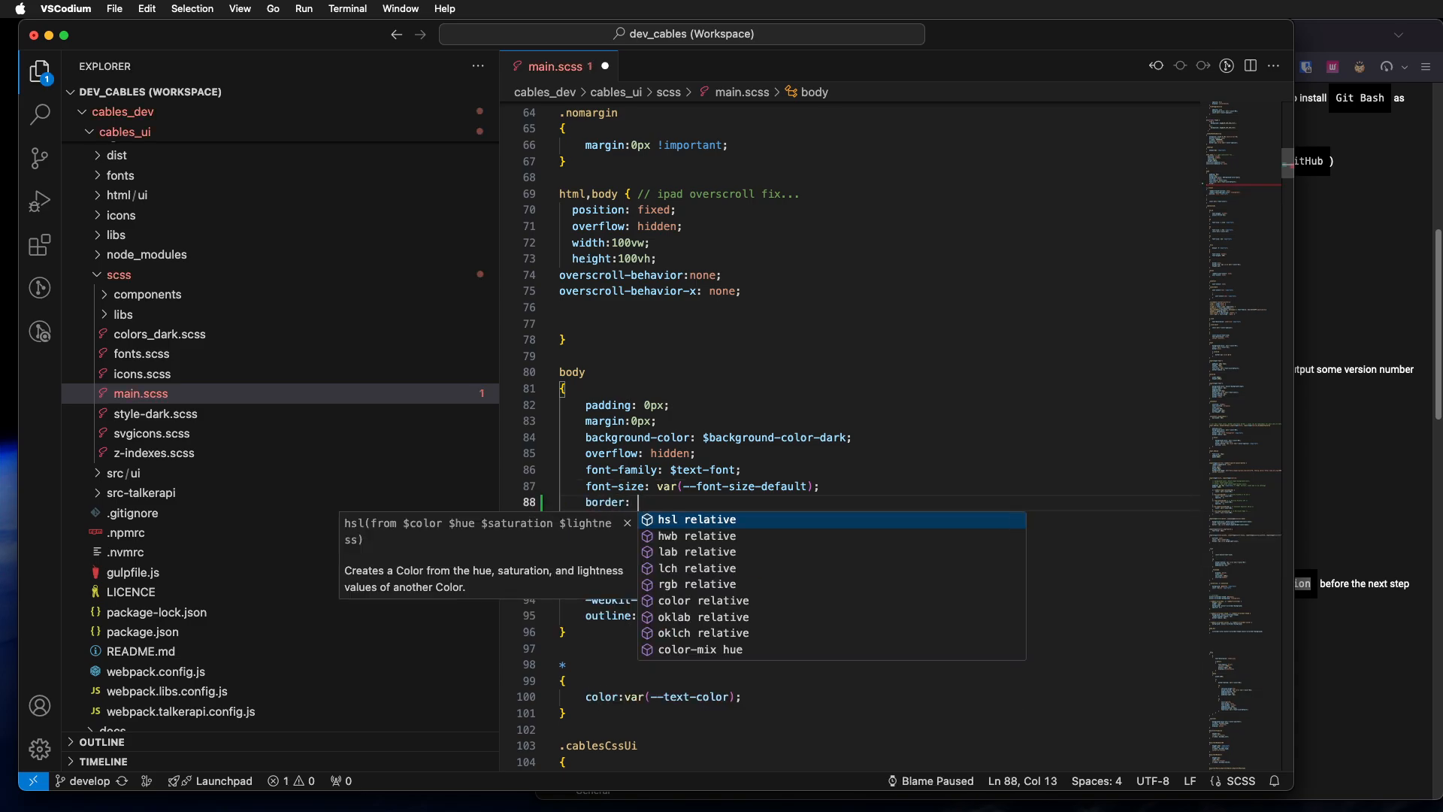
{"action": "type", "text": "10px solid red;"}
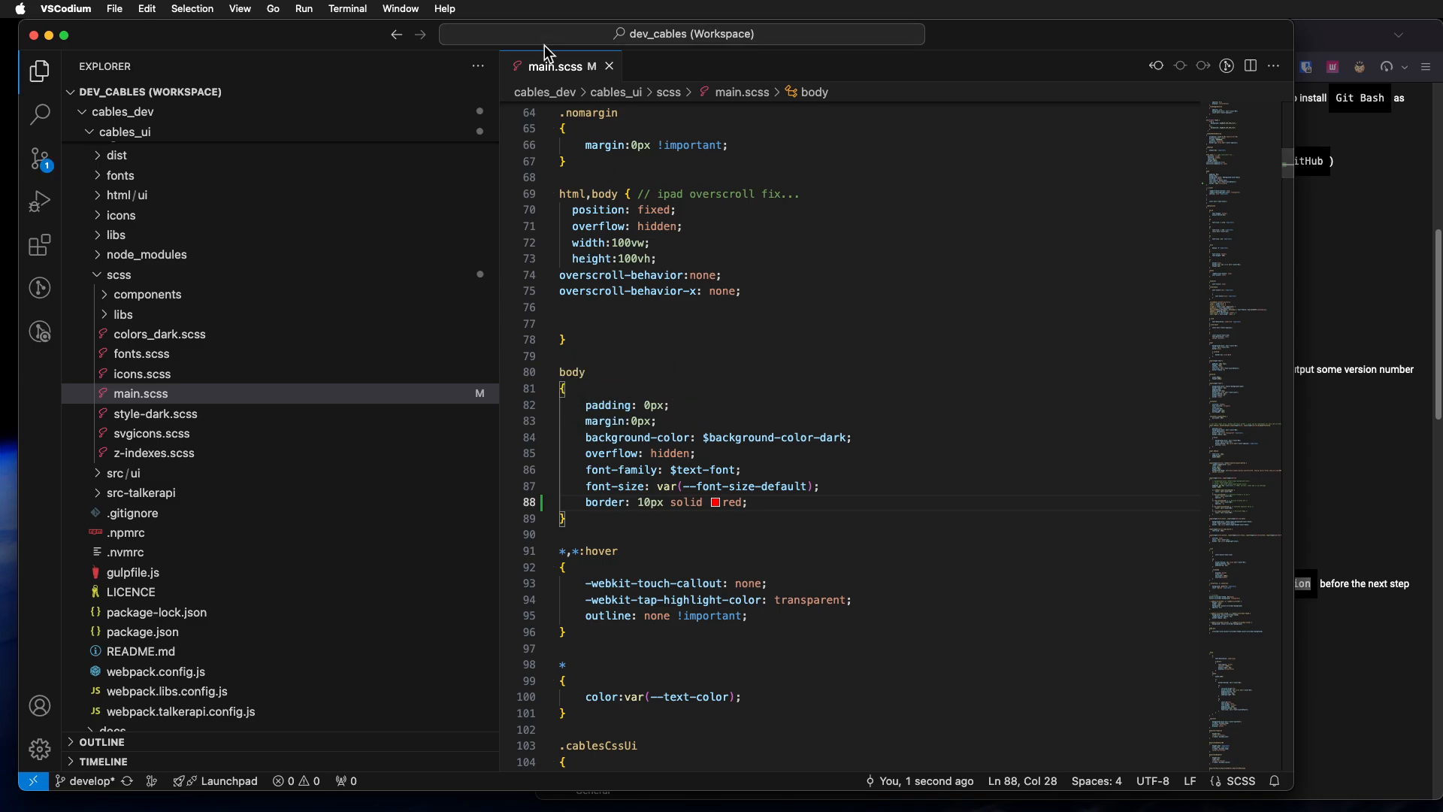
{"action": "mouse_move", "coordinate": [709, 370]}
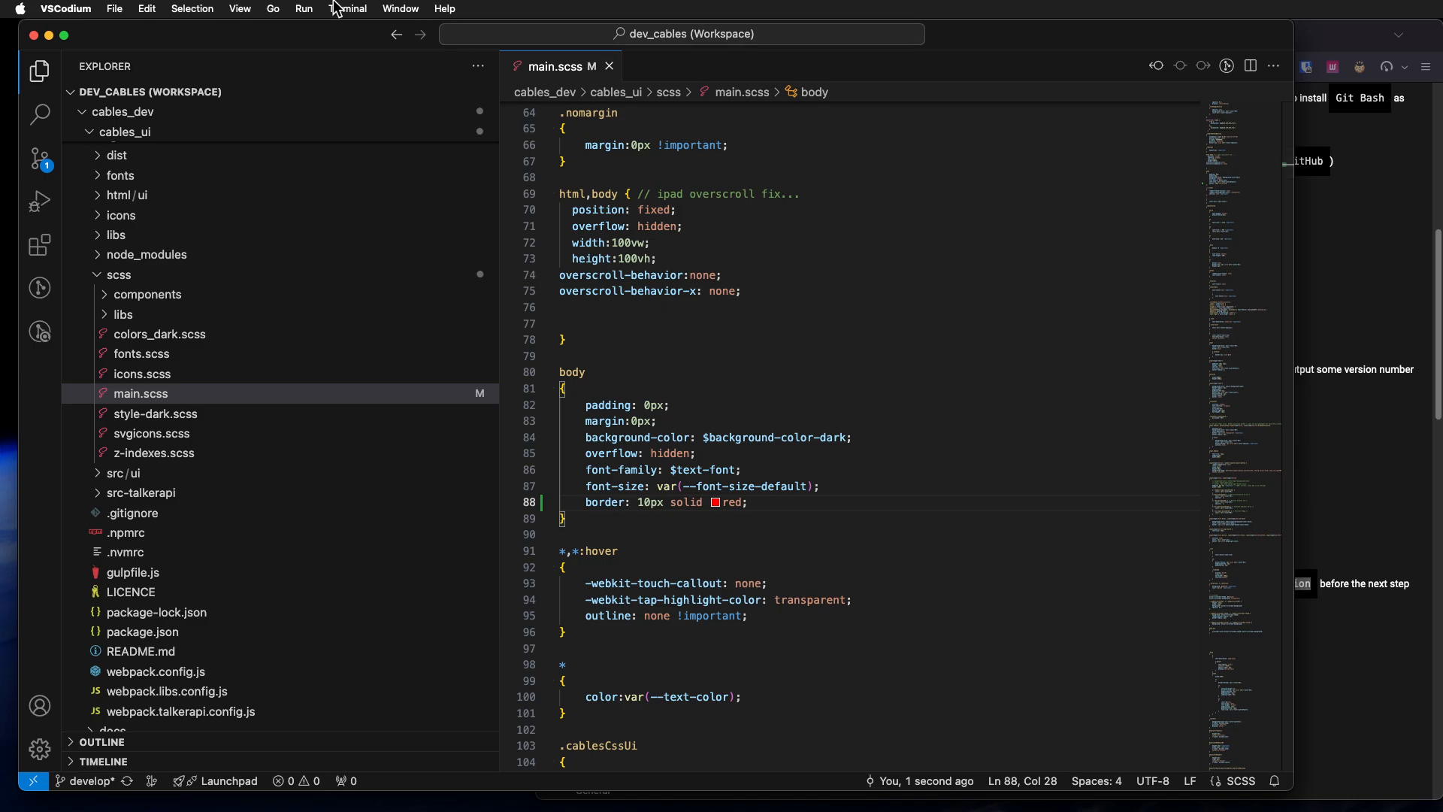
Step: Show the integrated terminal and run npm run start in cables_electron
{"action": "left_click", "coordinate": [350, 9]}
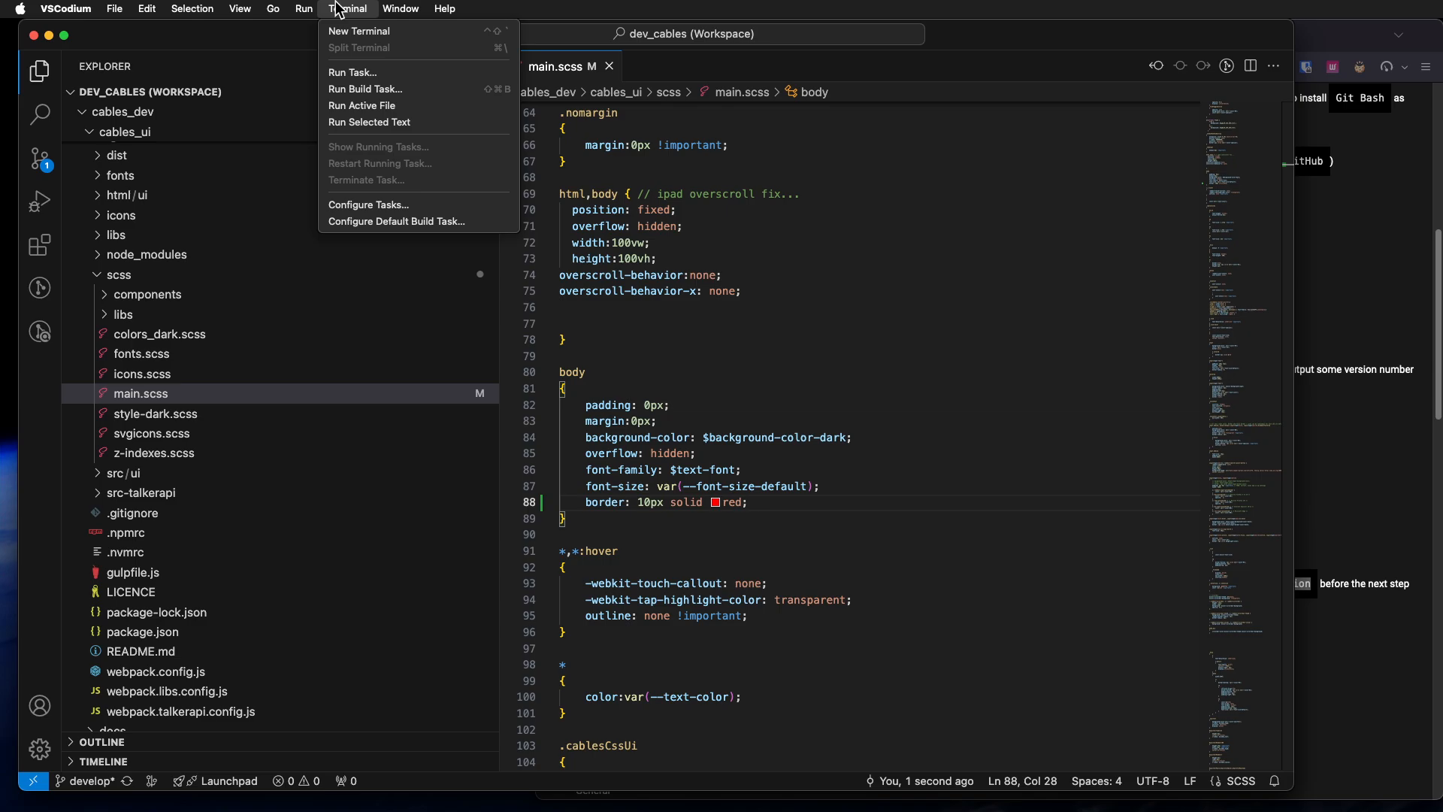
{"action": "mouse_move", "coordinate": [353, 73]}
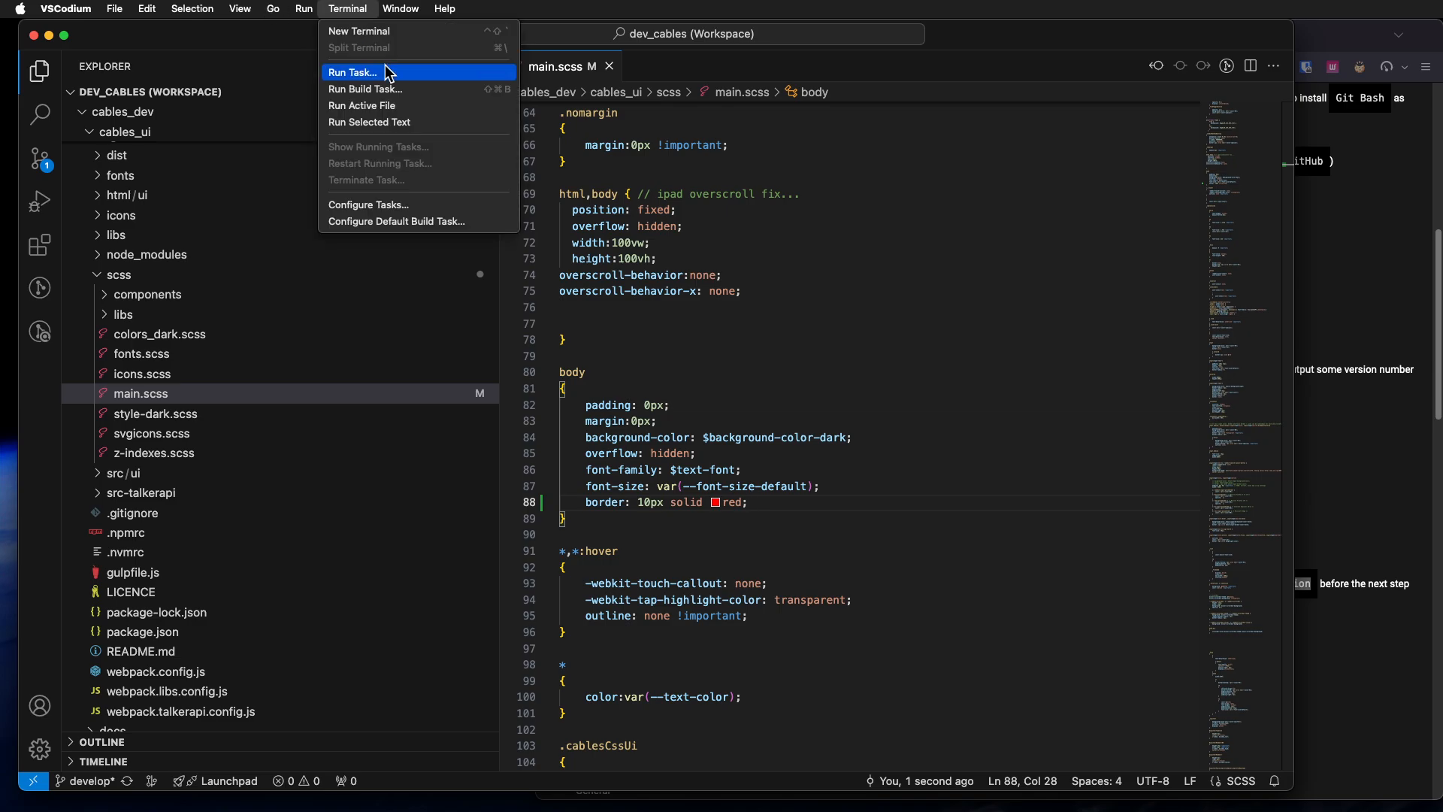
{"action": "left_click", "coordinate": [357, 30]}
{"action": "type", "text": "ls"}
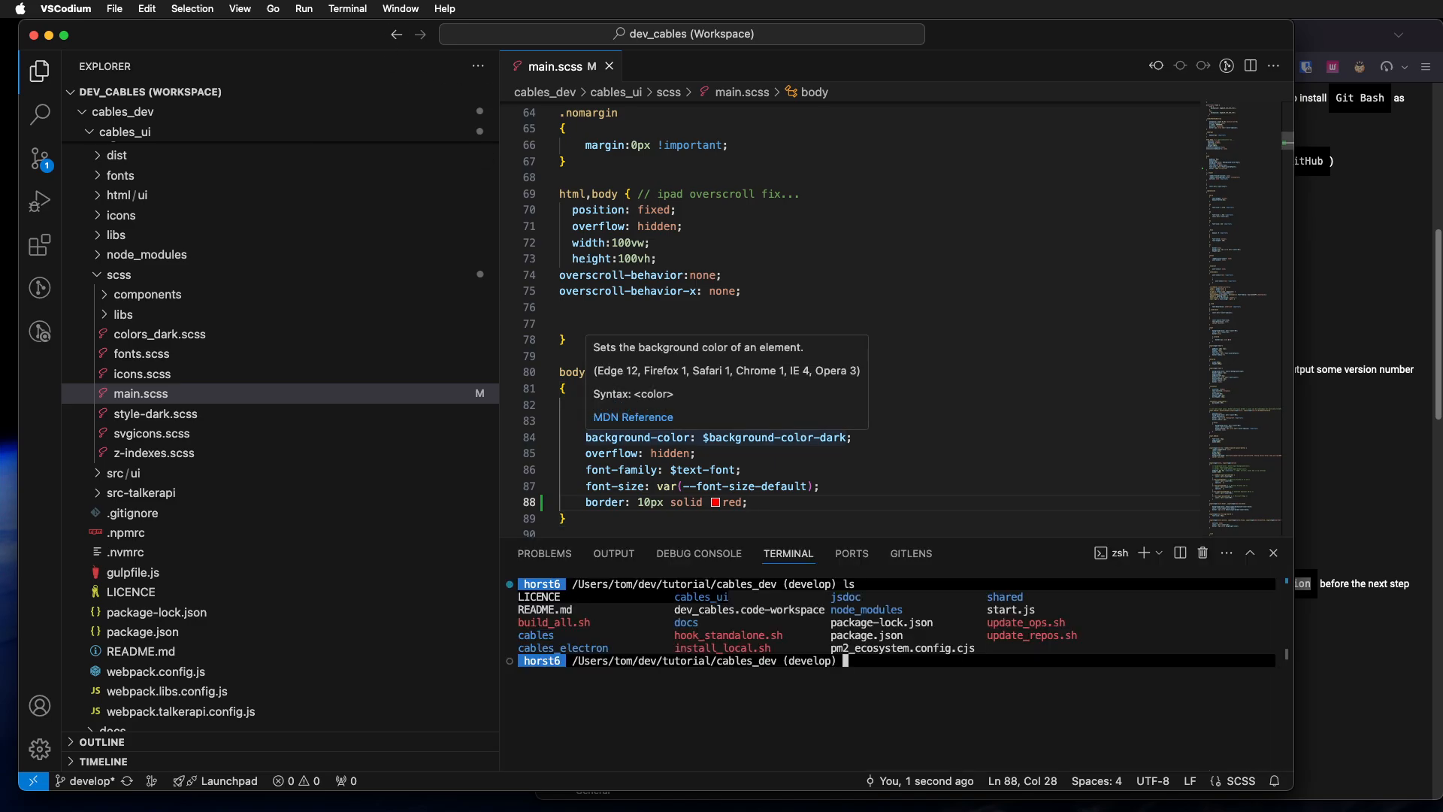
{"action": "mouse_move", "coordinate": [964, 452]}
{"action": "type", "text": "npm run start"}
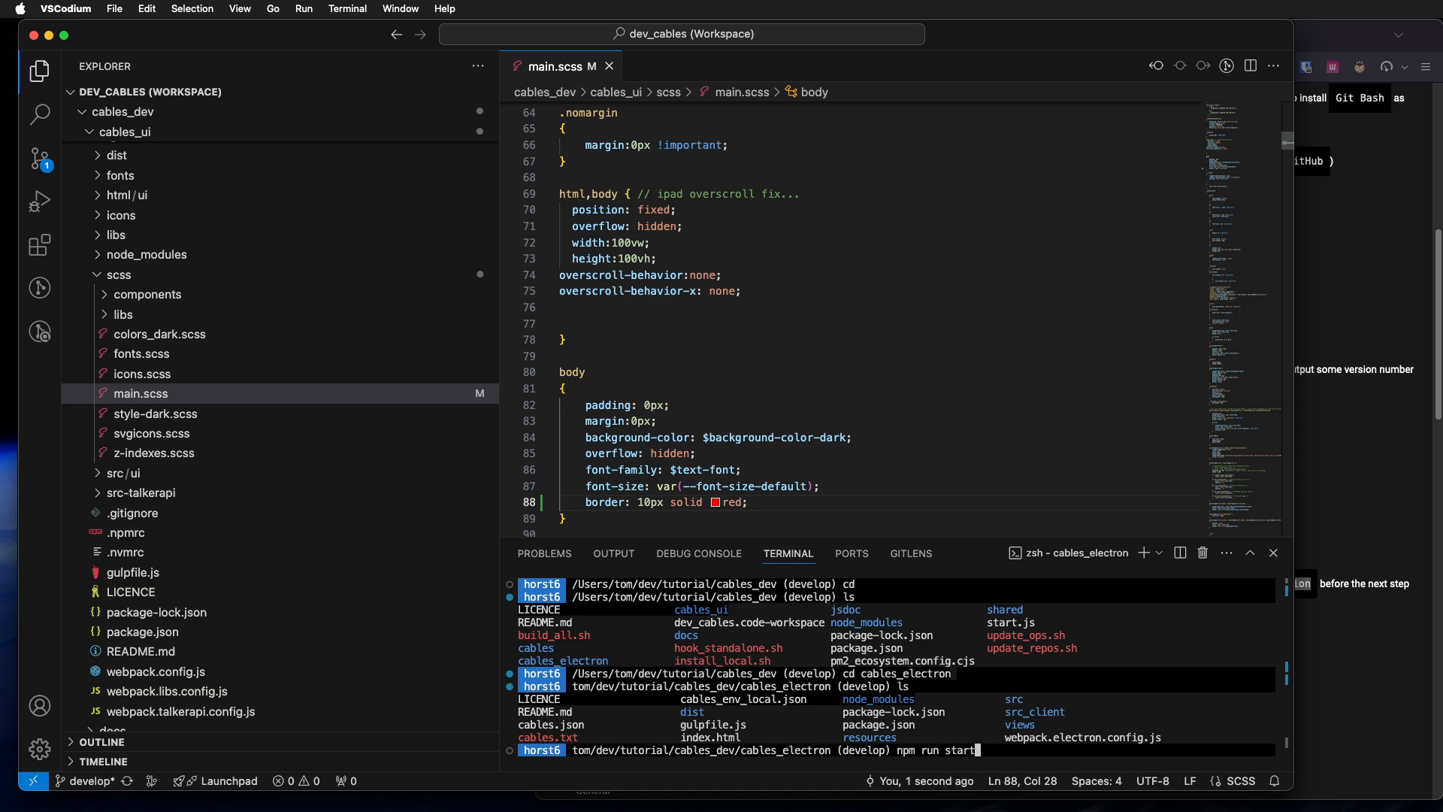
{"action": "key", "text": "Return"}
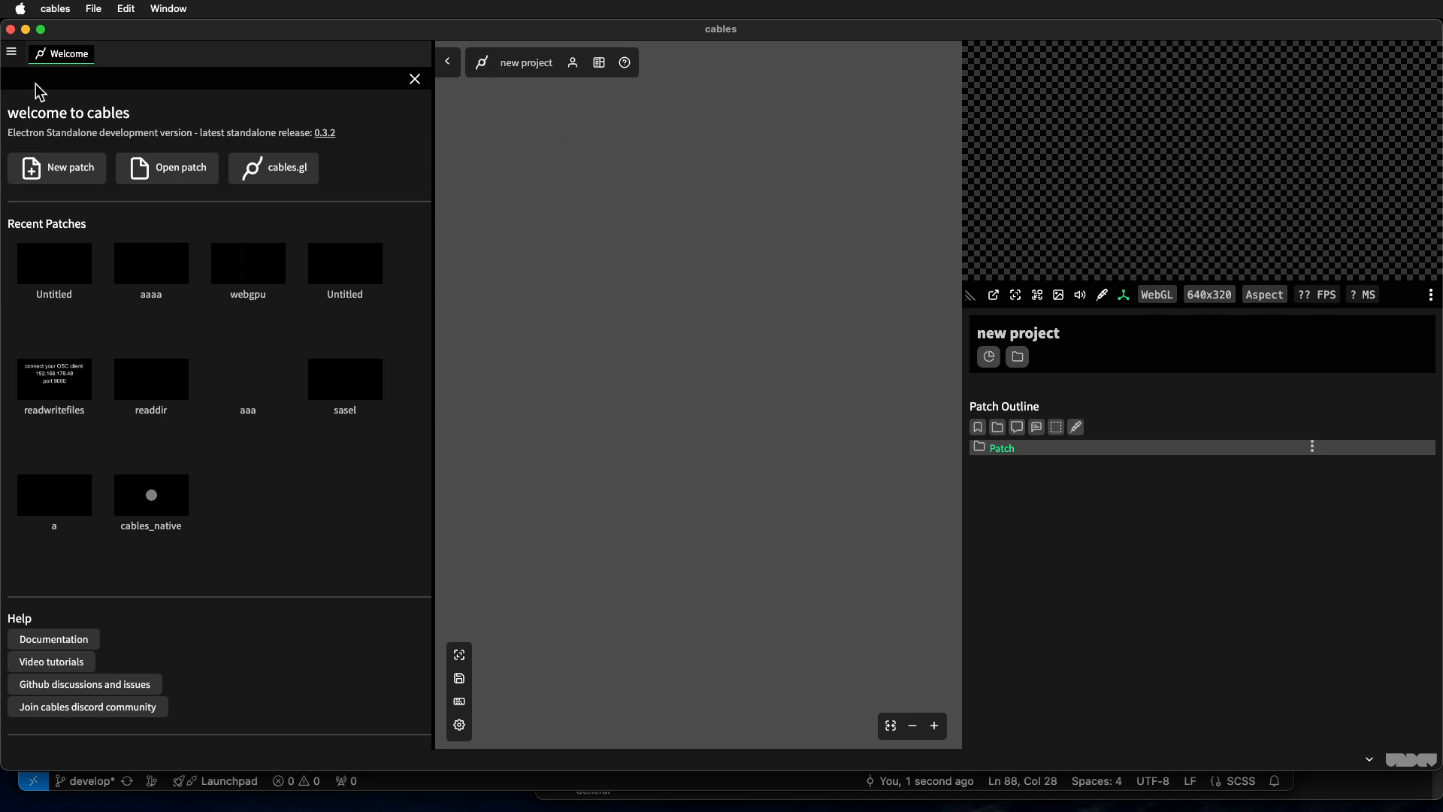
{"action": "mouse_move", "coordinate": [779, 255]}
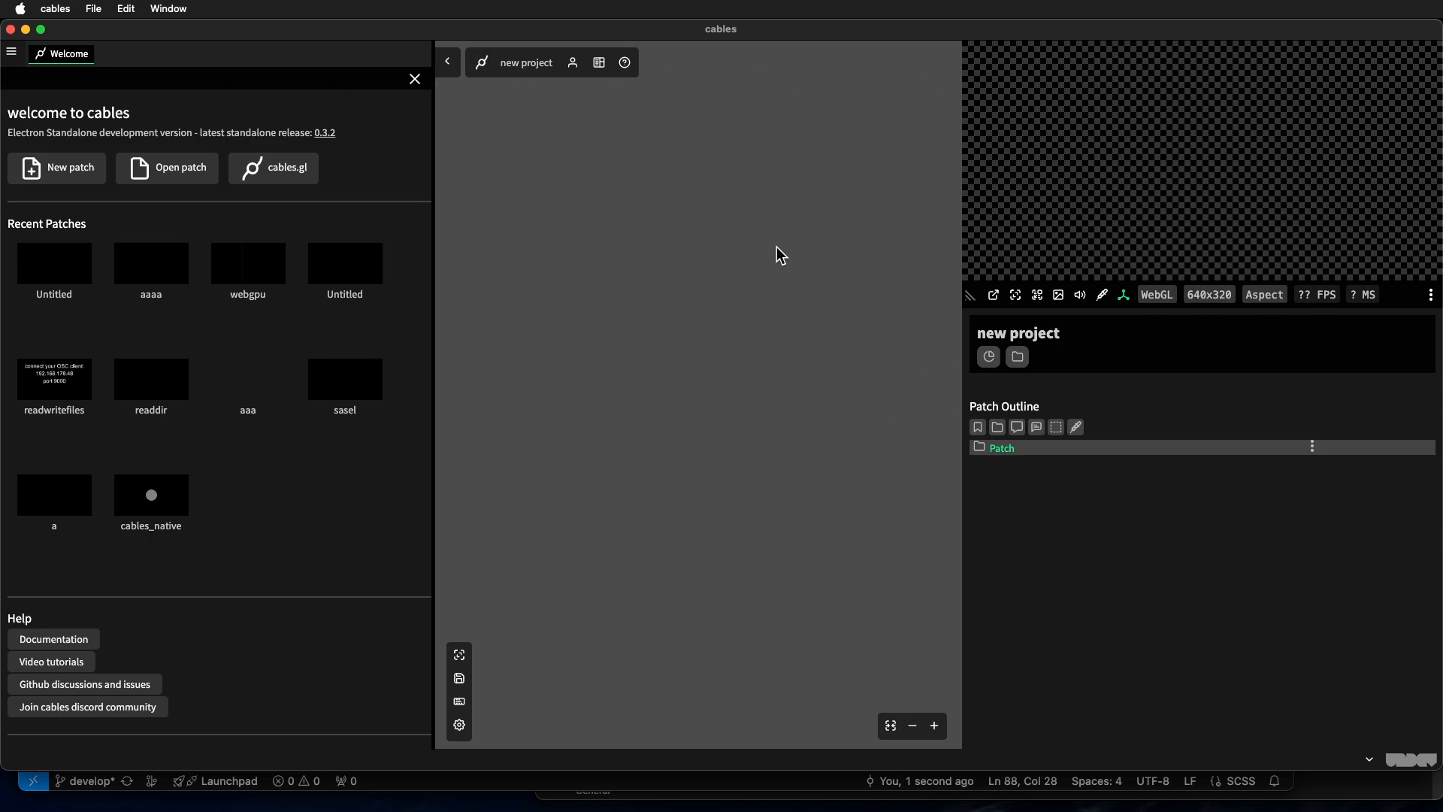
{"action": "mouse_move", "coordinate": [909, 67]}
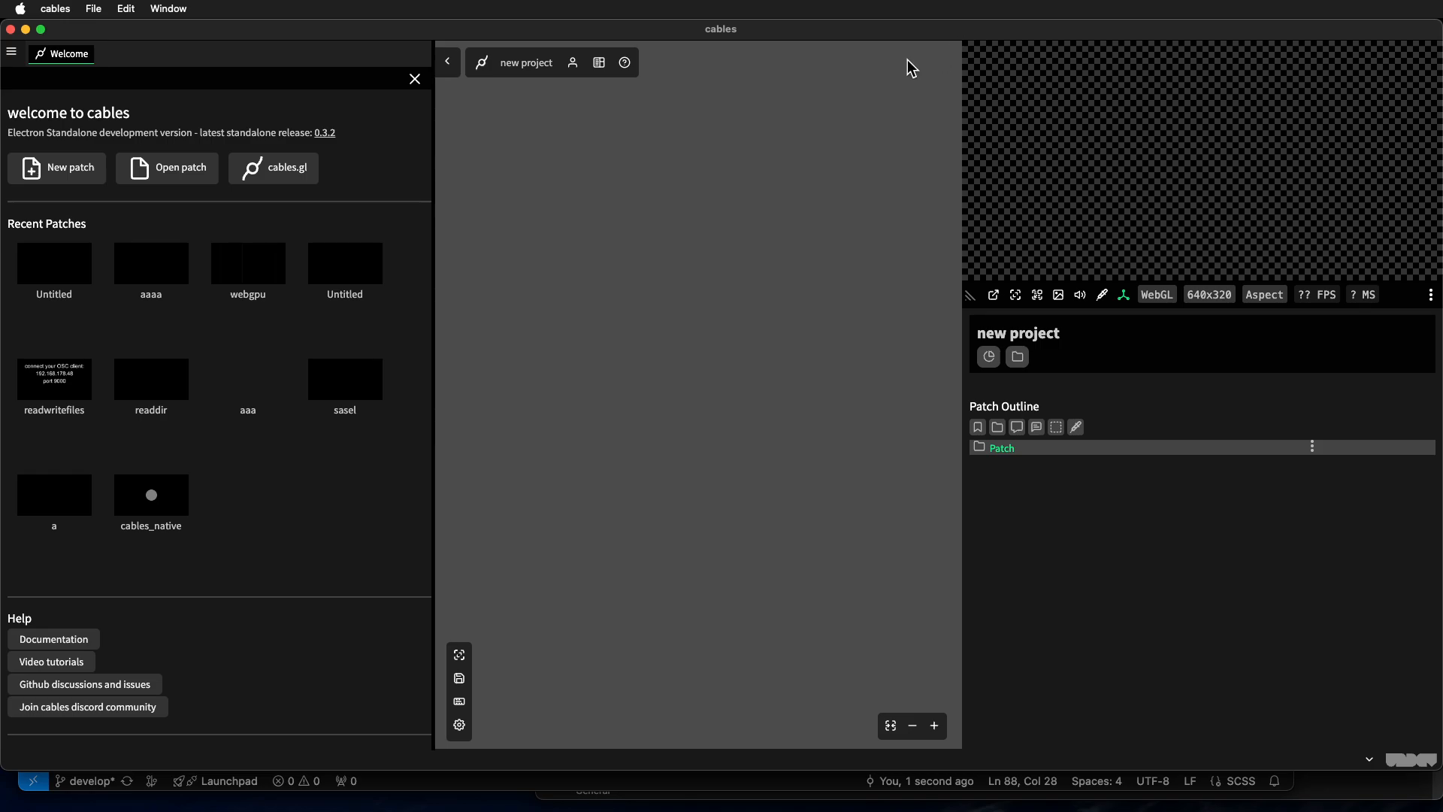
{"action": "mouse_move", "coordinate": [838, 83]}
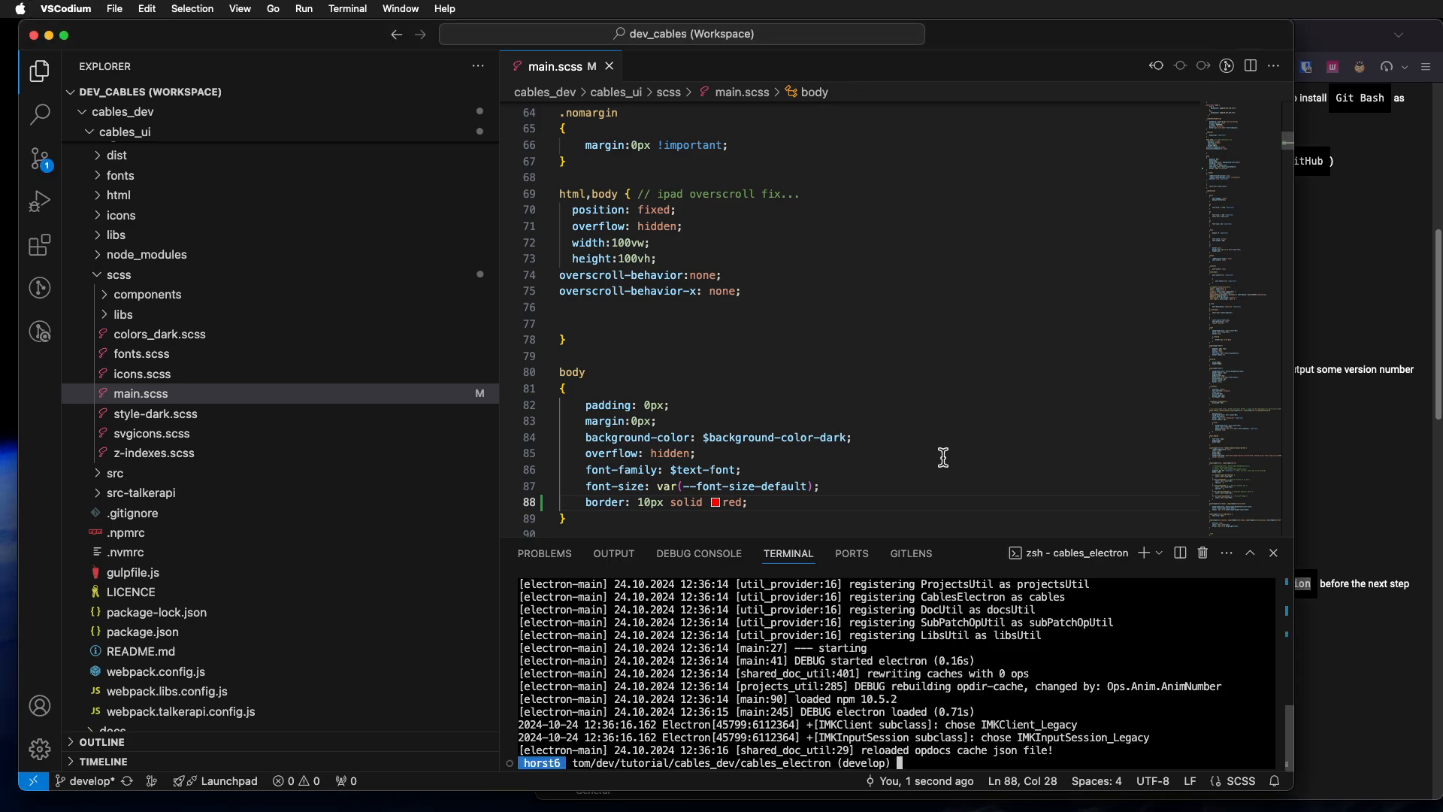
{"action": "mouse_move", "coordinate": [787, 409]}
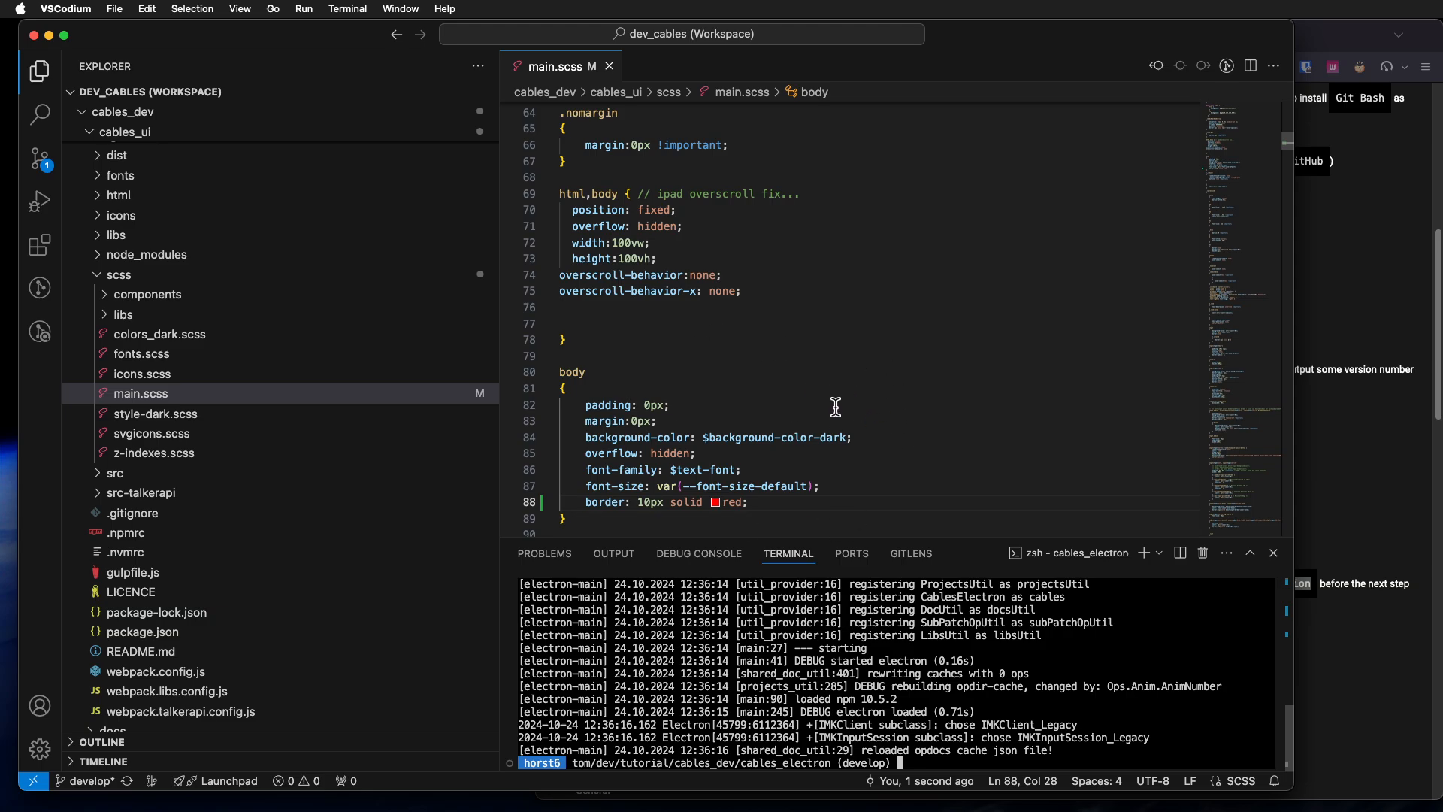
{"action": "mouse_move", "coordinate": [1363, 467]}
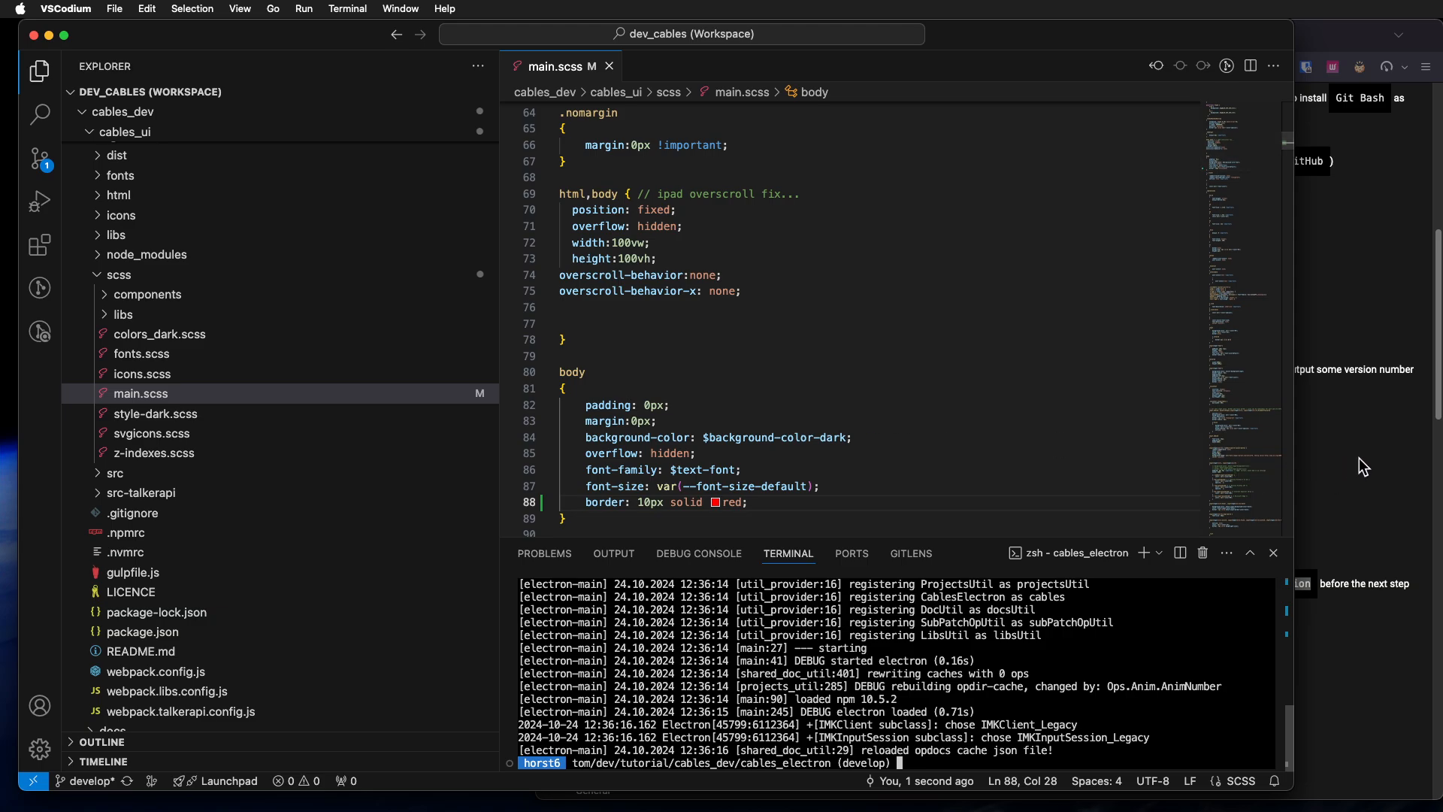
{"action": "mouse_move", "coordinate": [1099, 596]}
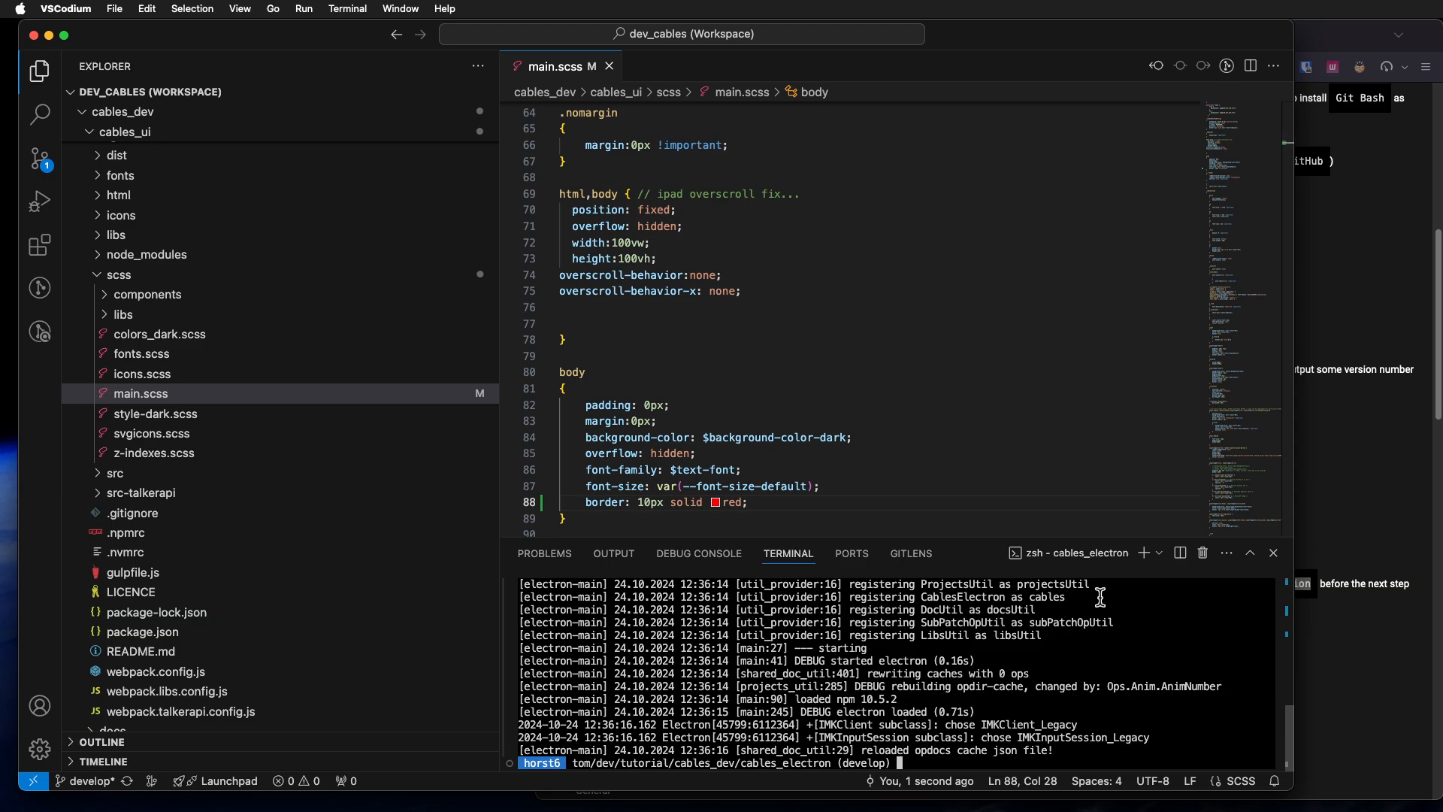
{"action": "mouse_move", "coordinate": [1313, 497]}
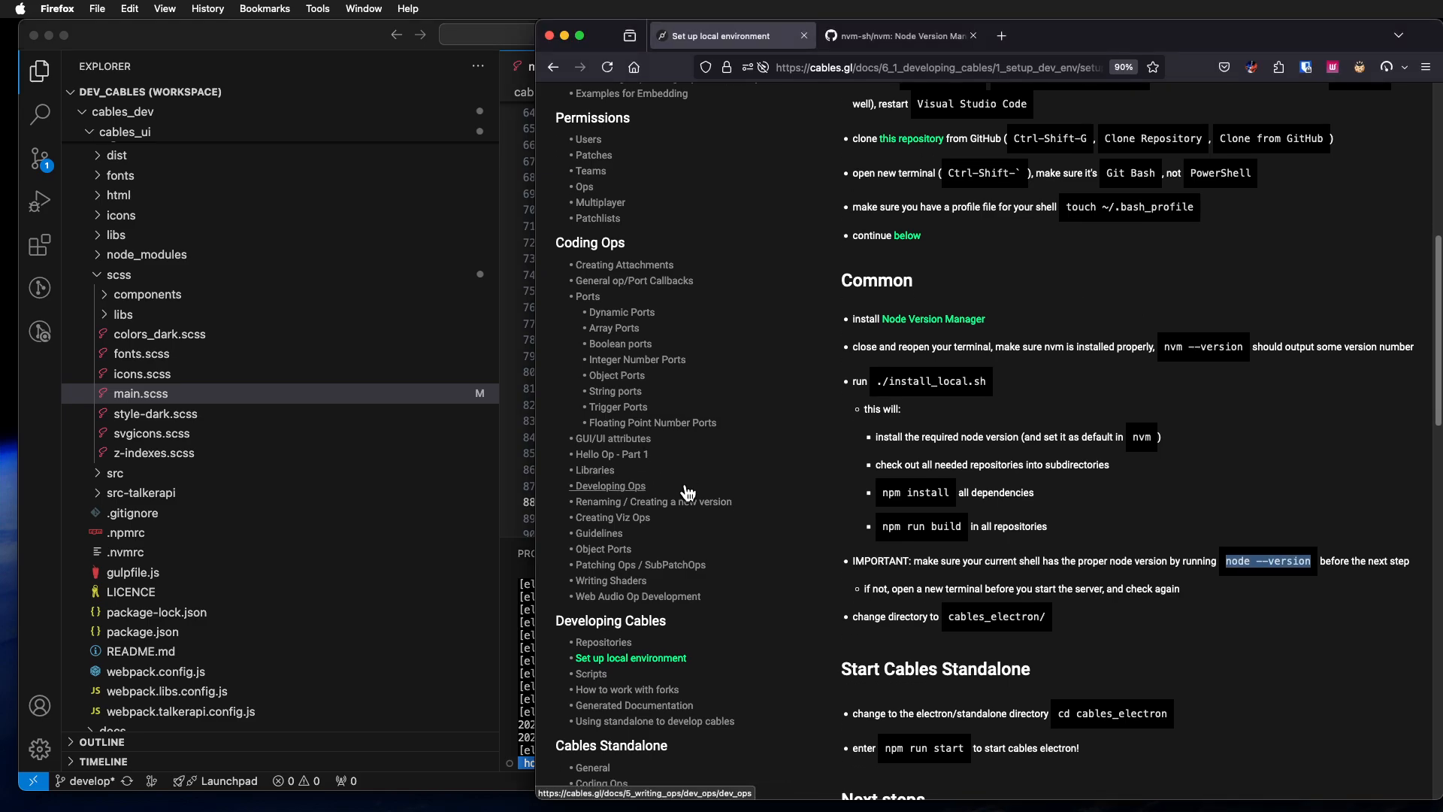
{"action": "mouse_move", "coordinate": [653, 683]}
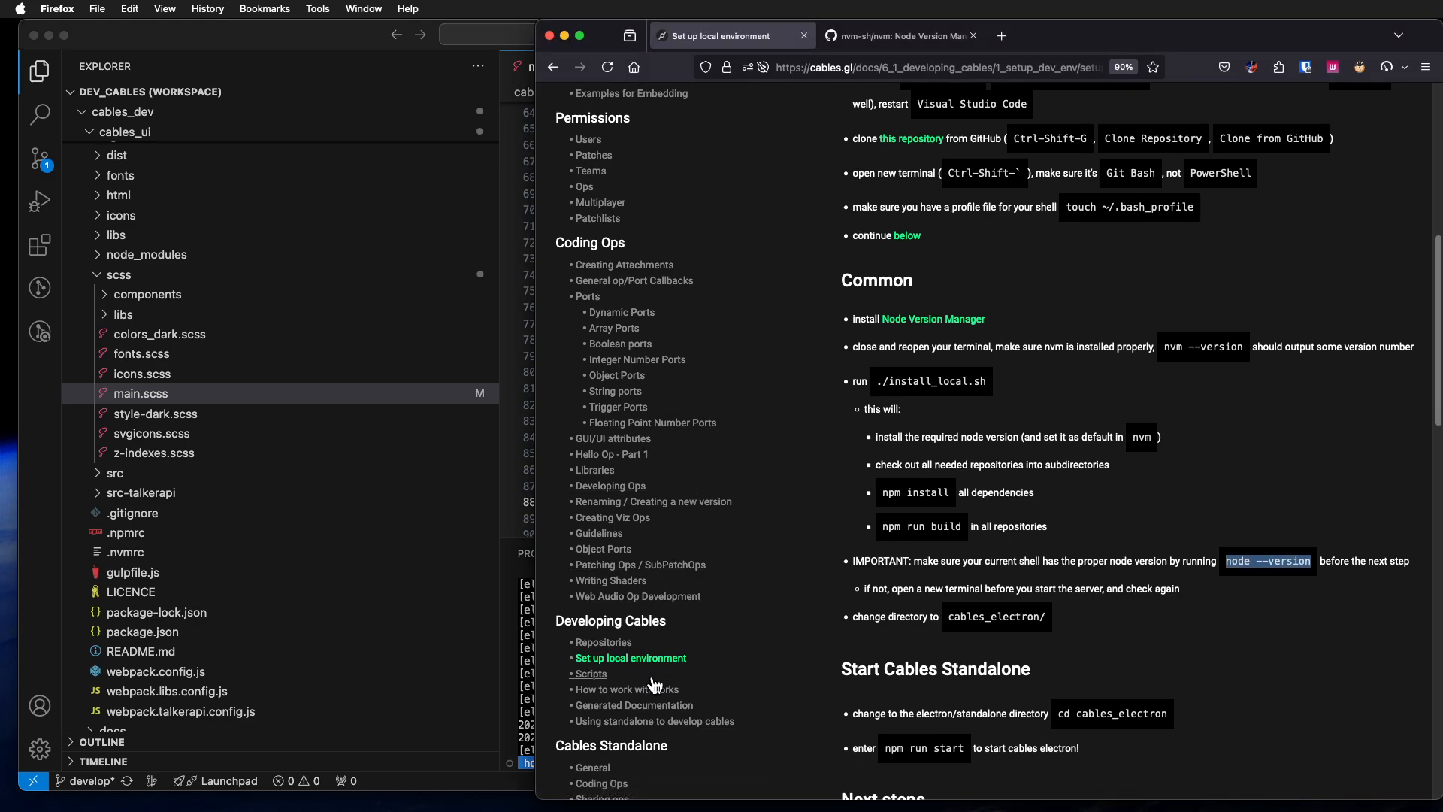
{"action": "mouse_move", "coordinate": [633, 705]}
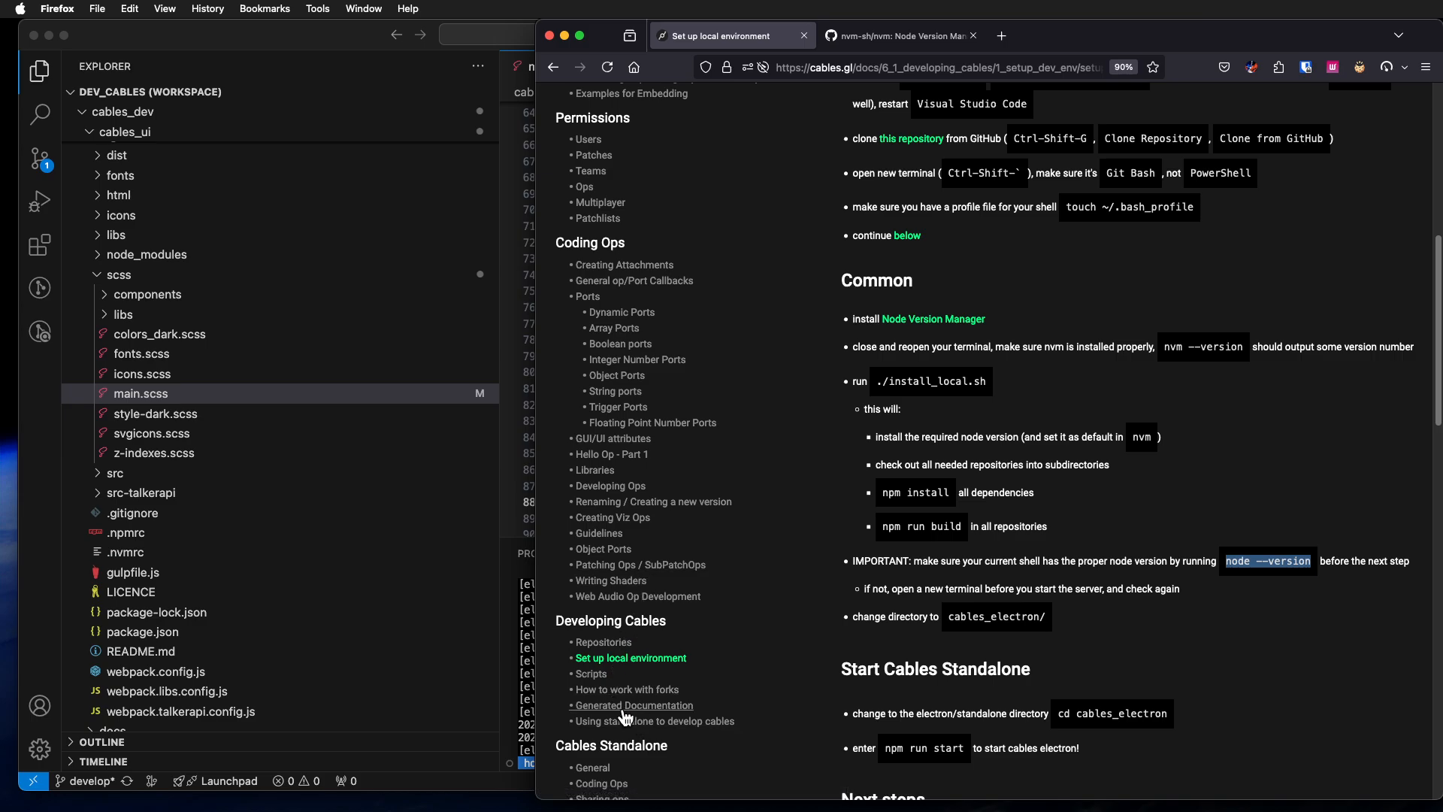
{"action": "mouse_move", "coordinate": [652, 721]}
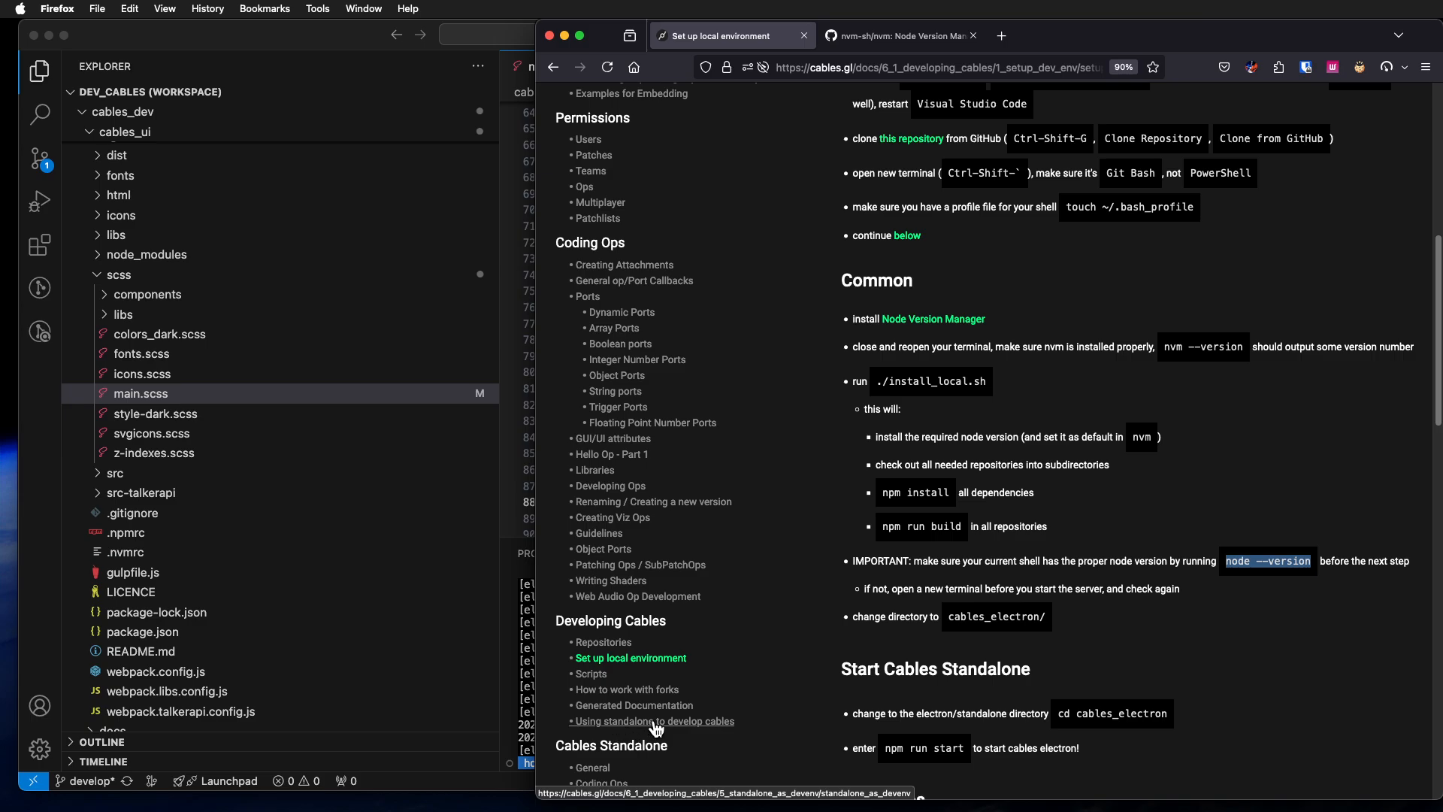
Step: Open 'Using standalone to develop cables' and select the npm run watch:standalone command
{"action": "left_click", "coordinate": [654, 721]}
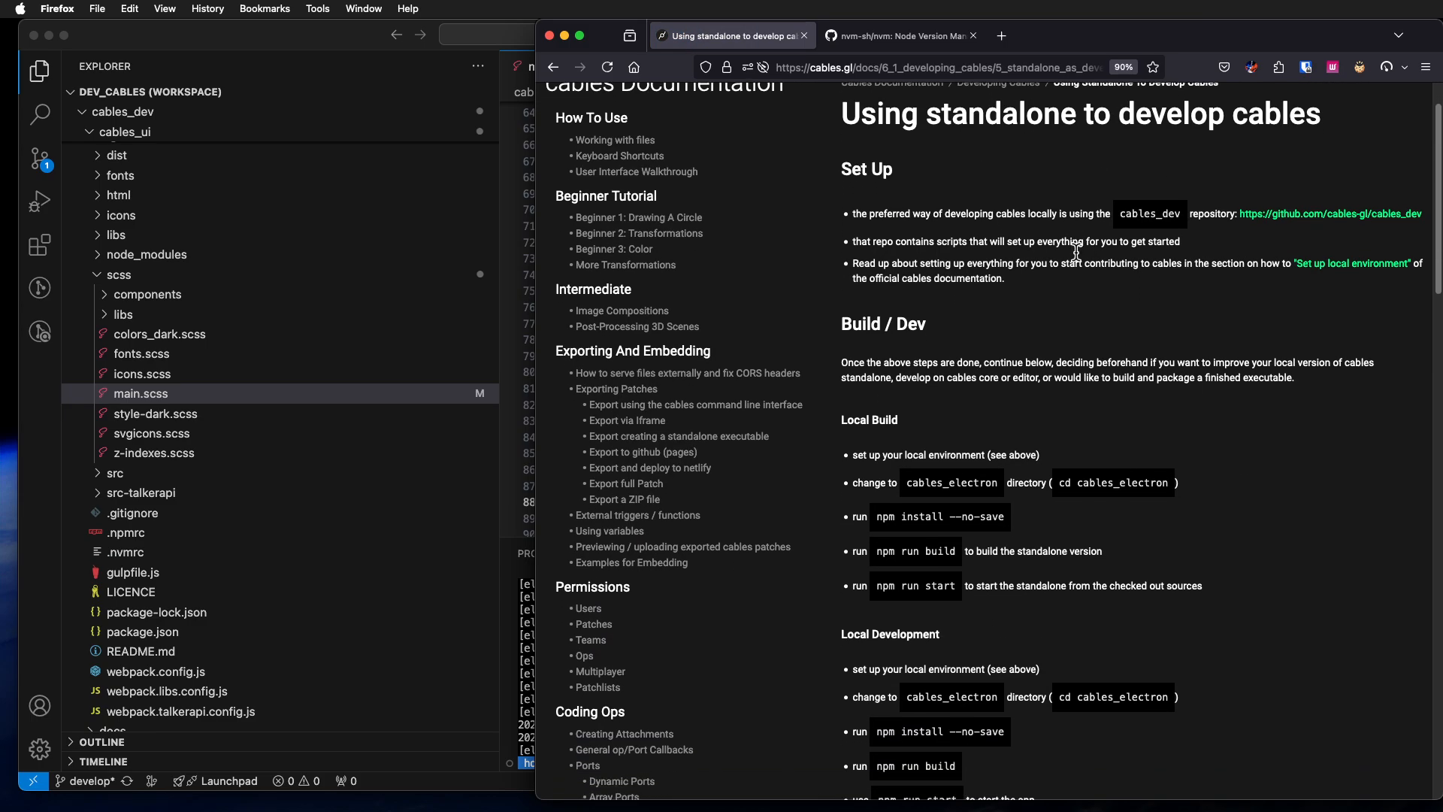
{"action": "scroll", "scroll_direction": "down", "scroll_amount": 3}
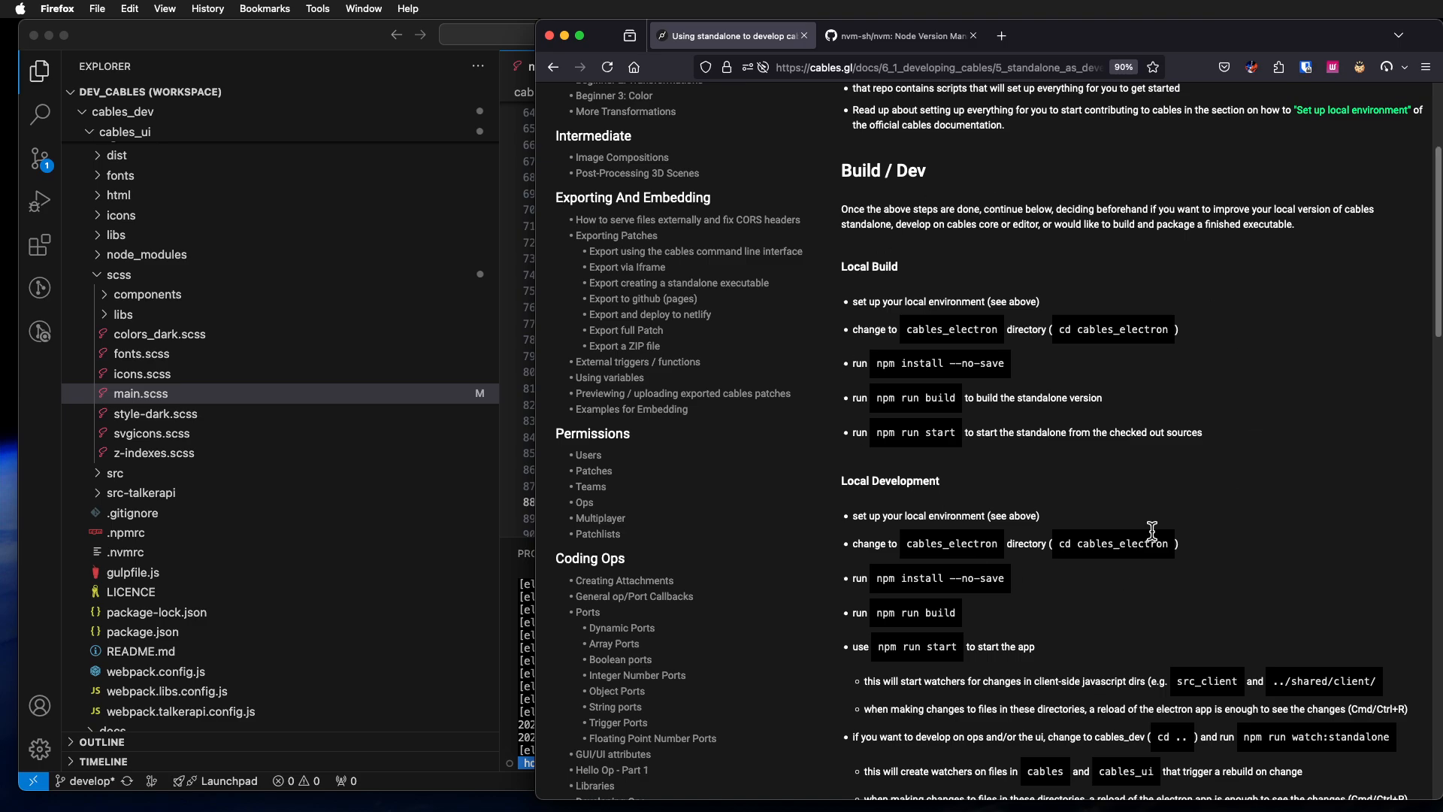
{"action": "scroll", "scroll_direction": "down", "scroll_amount": 3}
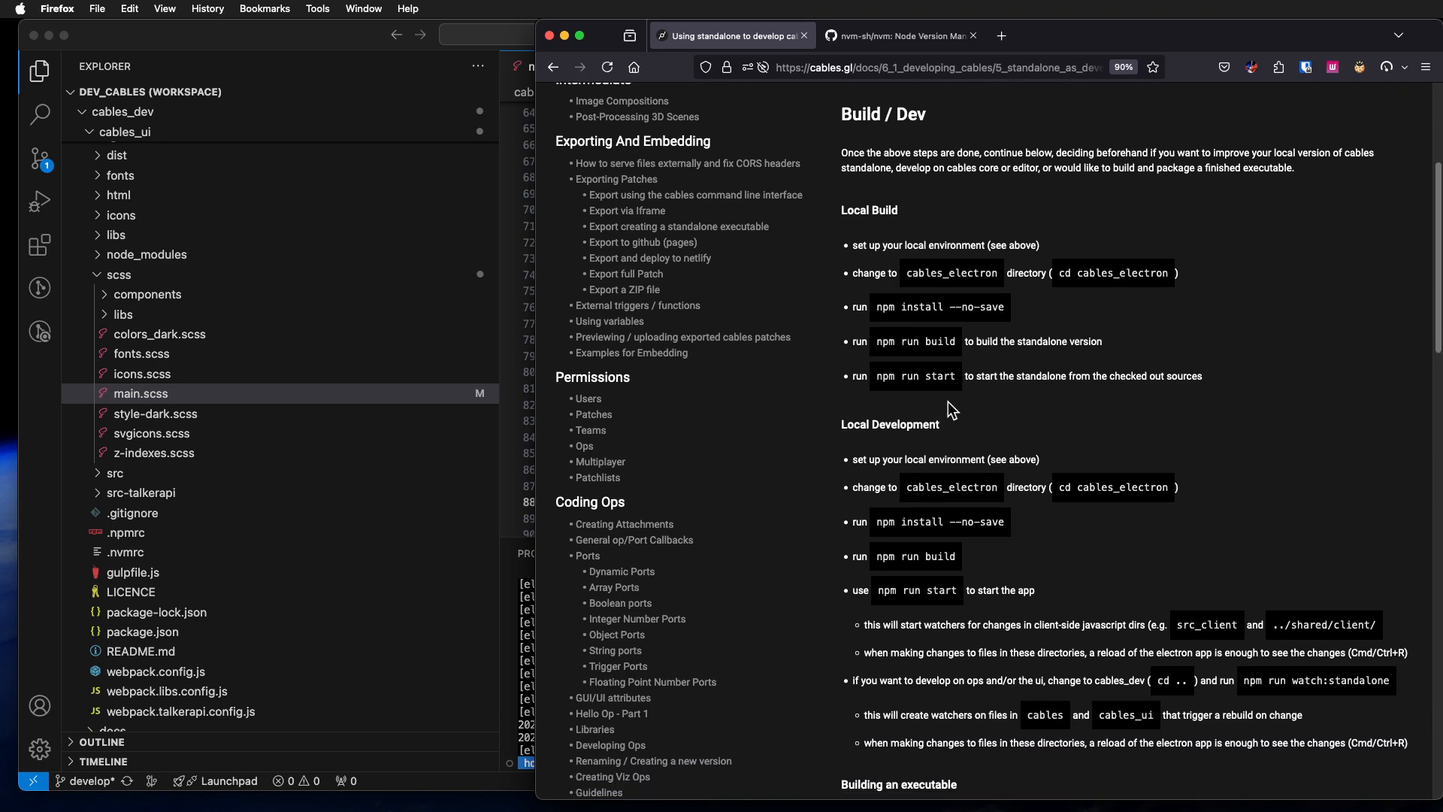
{"action": "scroll", "scroll_direction": "down", "scroll_amount": 3}
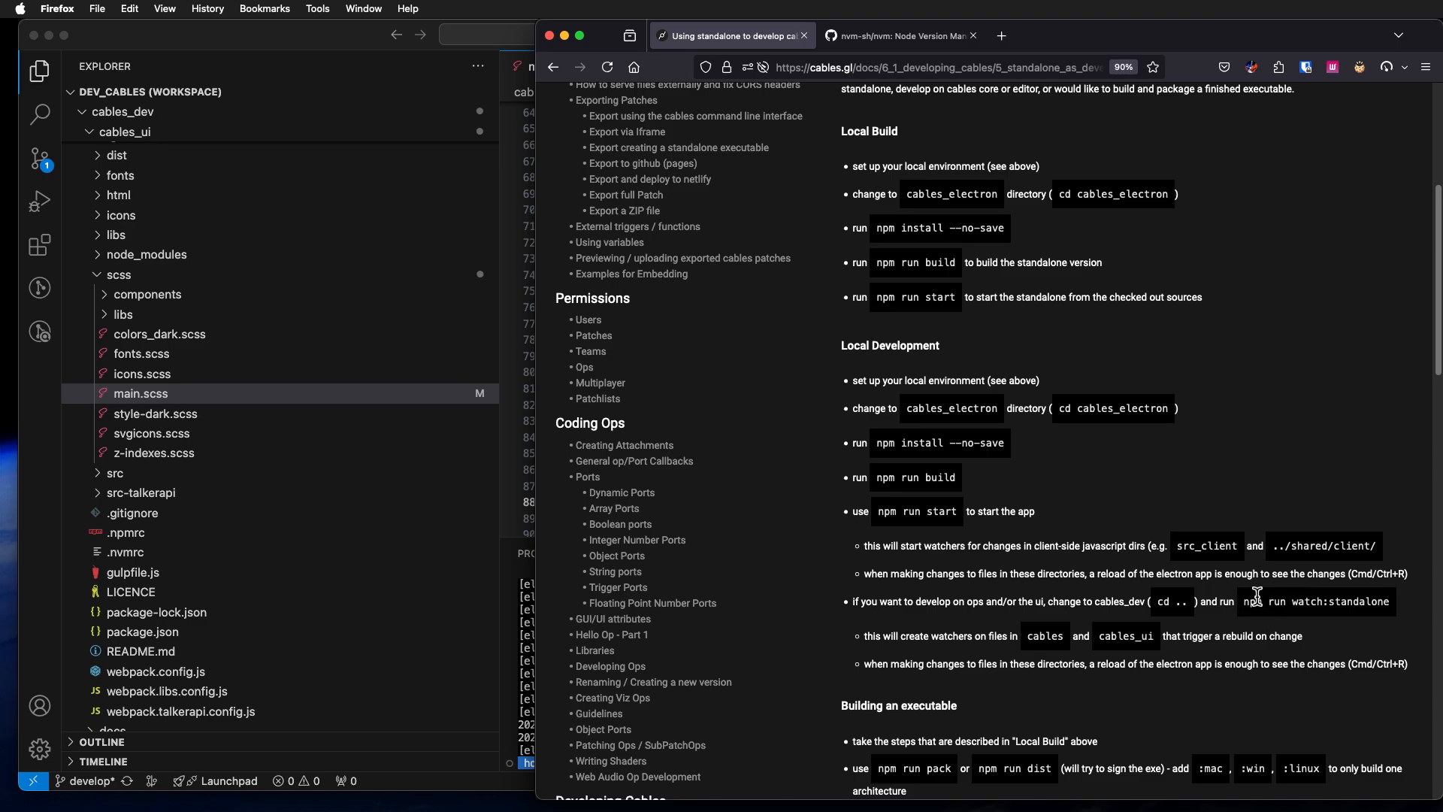
{"action": "double_click", "coordinate": [1316, 602]}
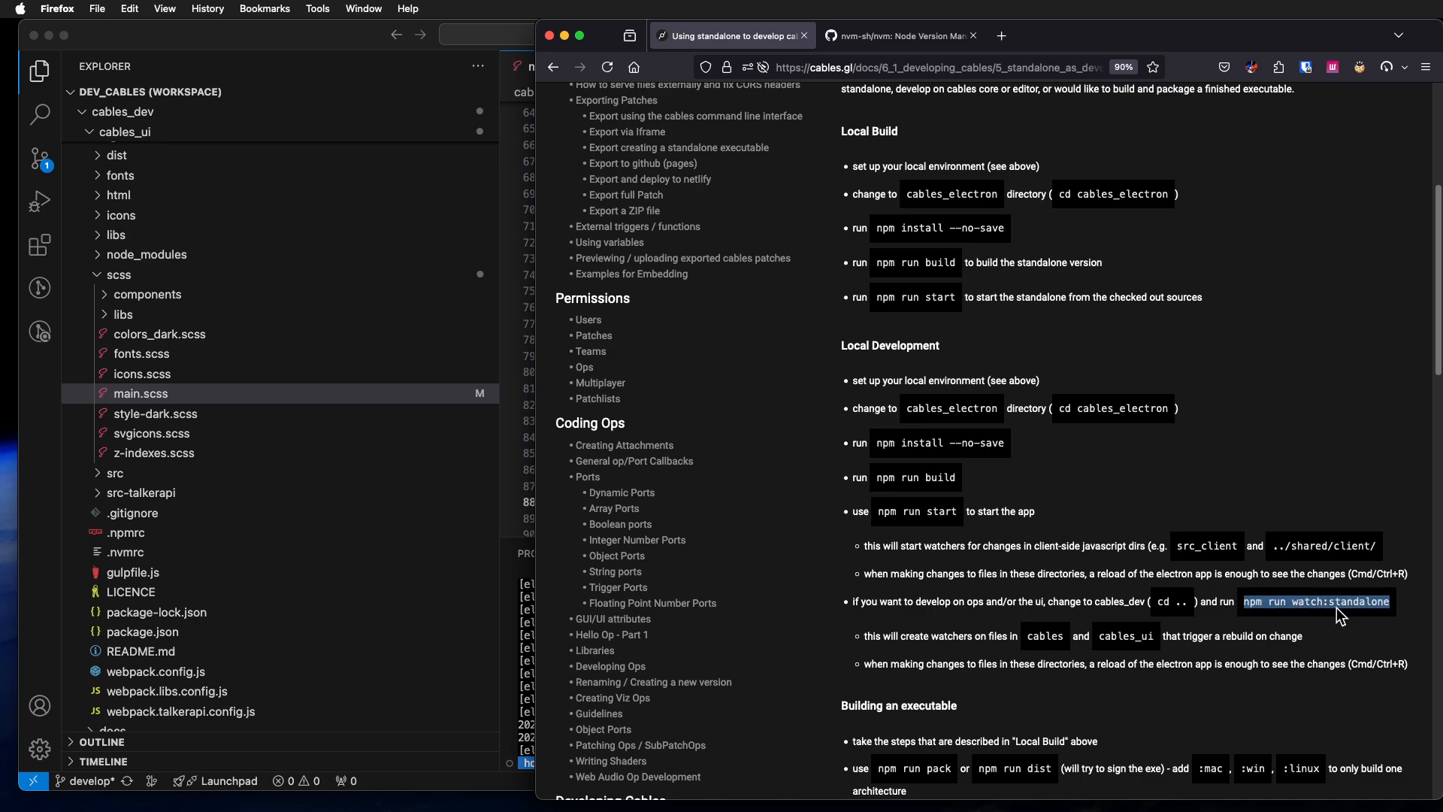
{"action": "mouse_move", "coordinate": [1154, 612]}
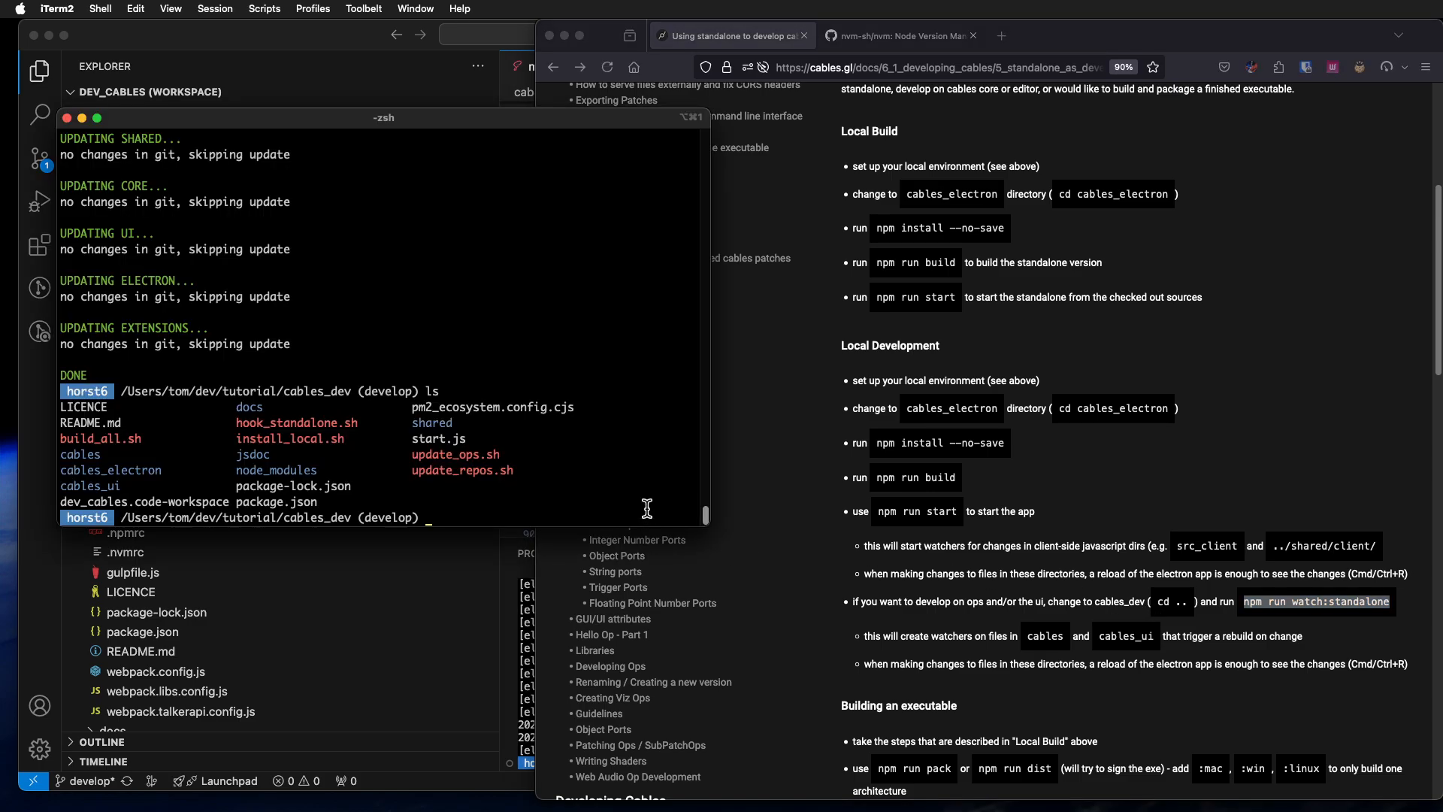
{"action": "mouse_move", "coordinate": [847, 525]}
{"action": "type", "text": "cd c"}
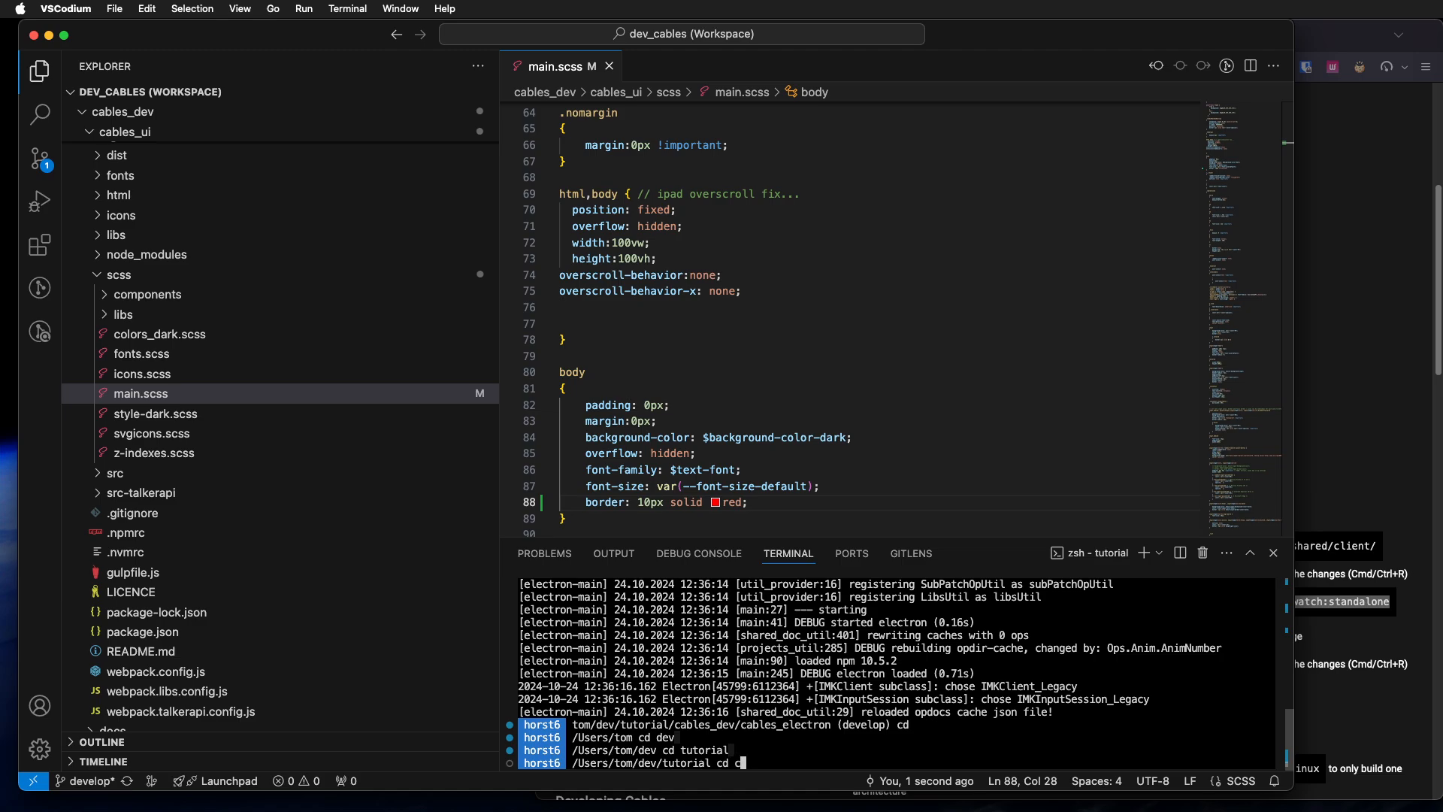
Step: Run npm run watch:standalone from cables_dev and watch the build output
{"action": "key", "text": "Return"}
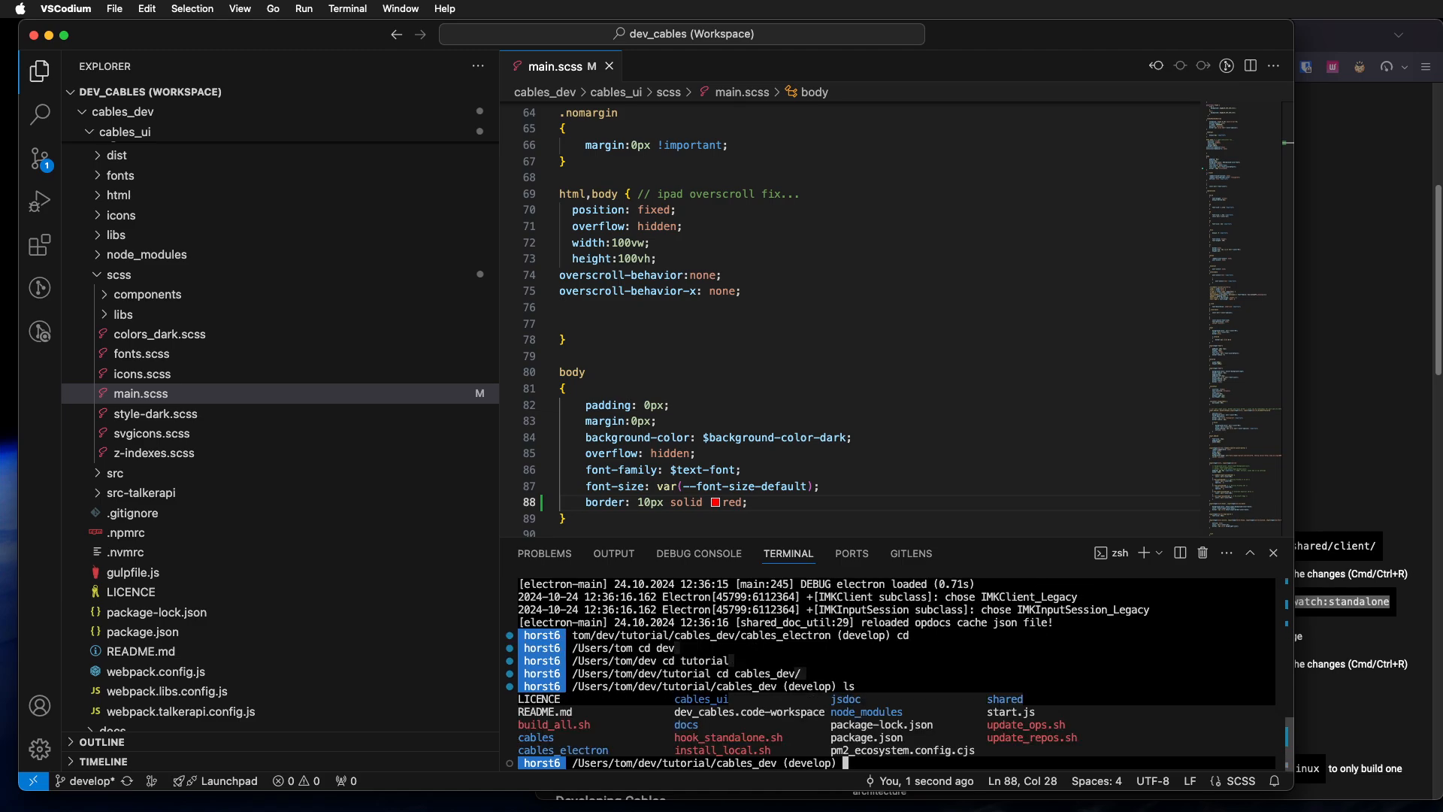
{"action": "type", "text": "npm run watch:standalone"}
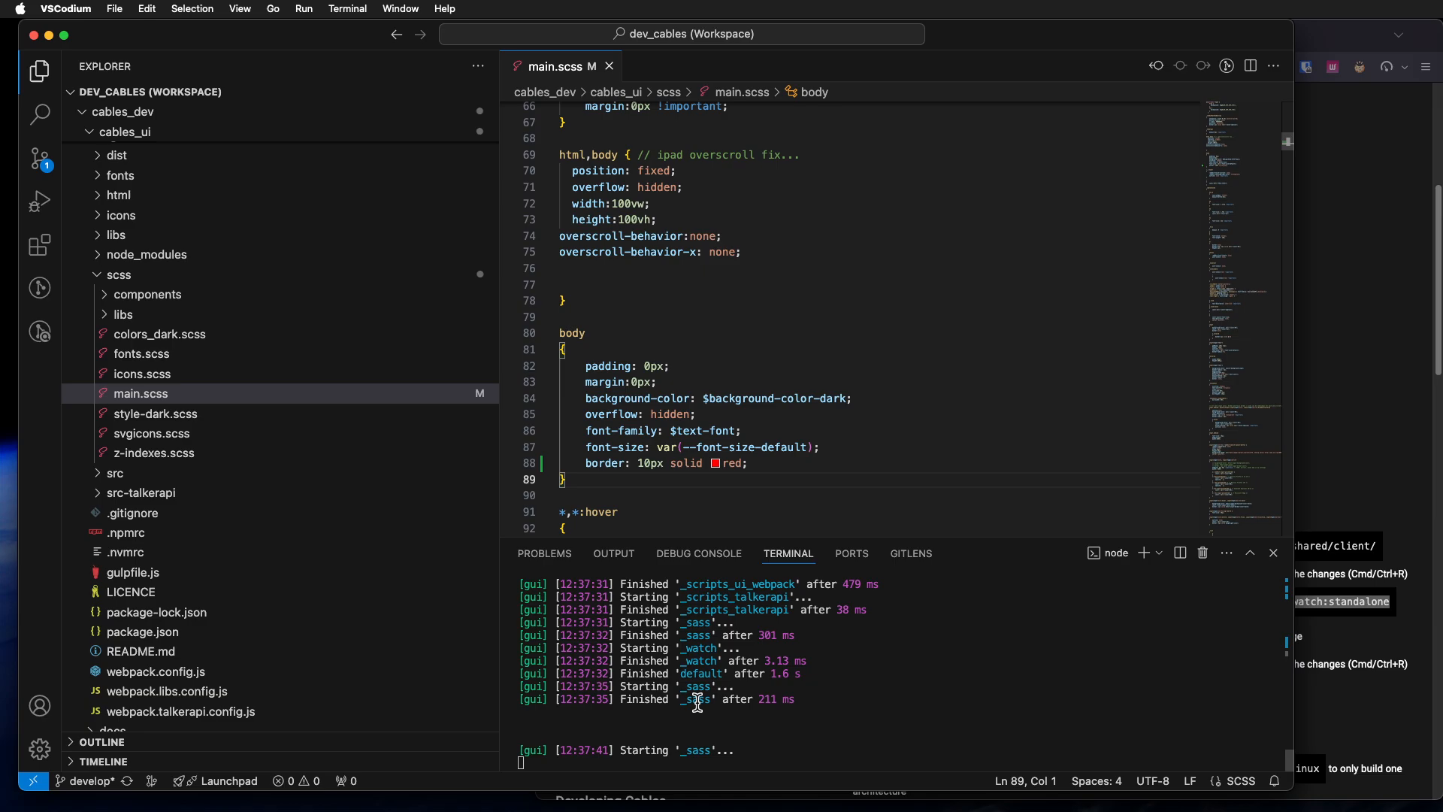
{"action": "scroll", "scroll_direction": "down", "scroll_amount": 3}
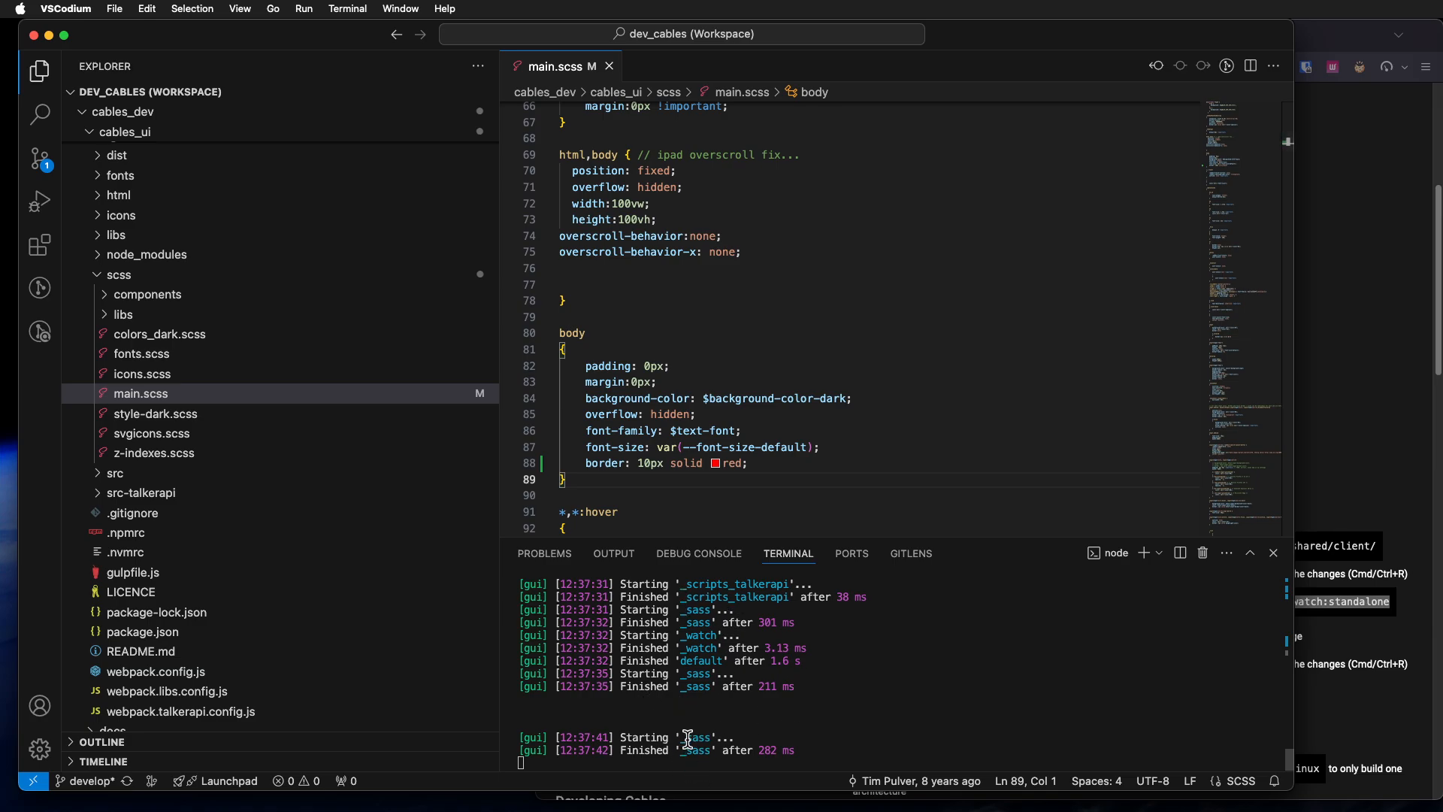
{"action": "mouse_move", "coordinate": [780, 603]}
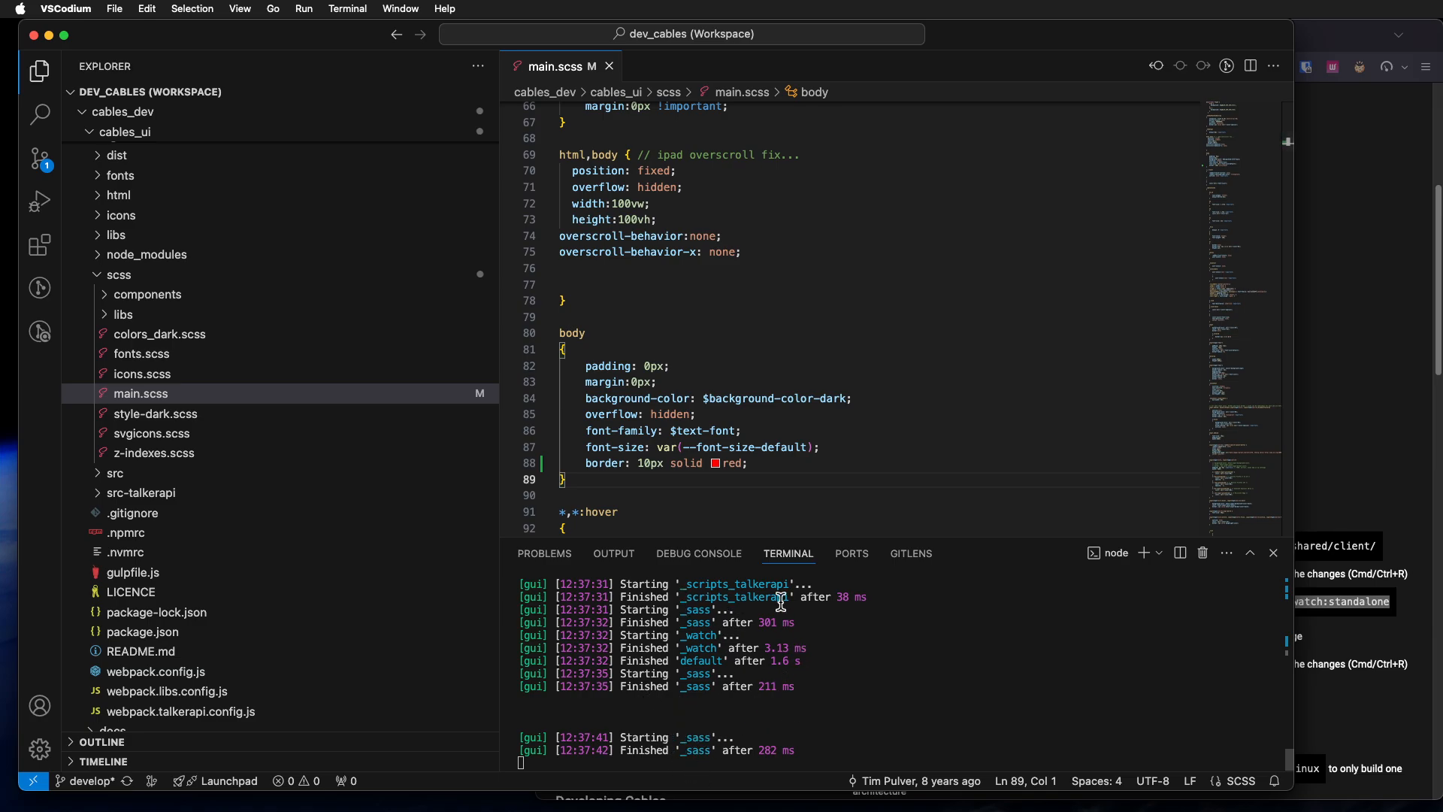
{"action": "mouse_move", "coordinate": [820, 580]}
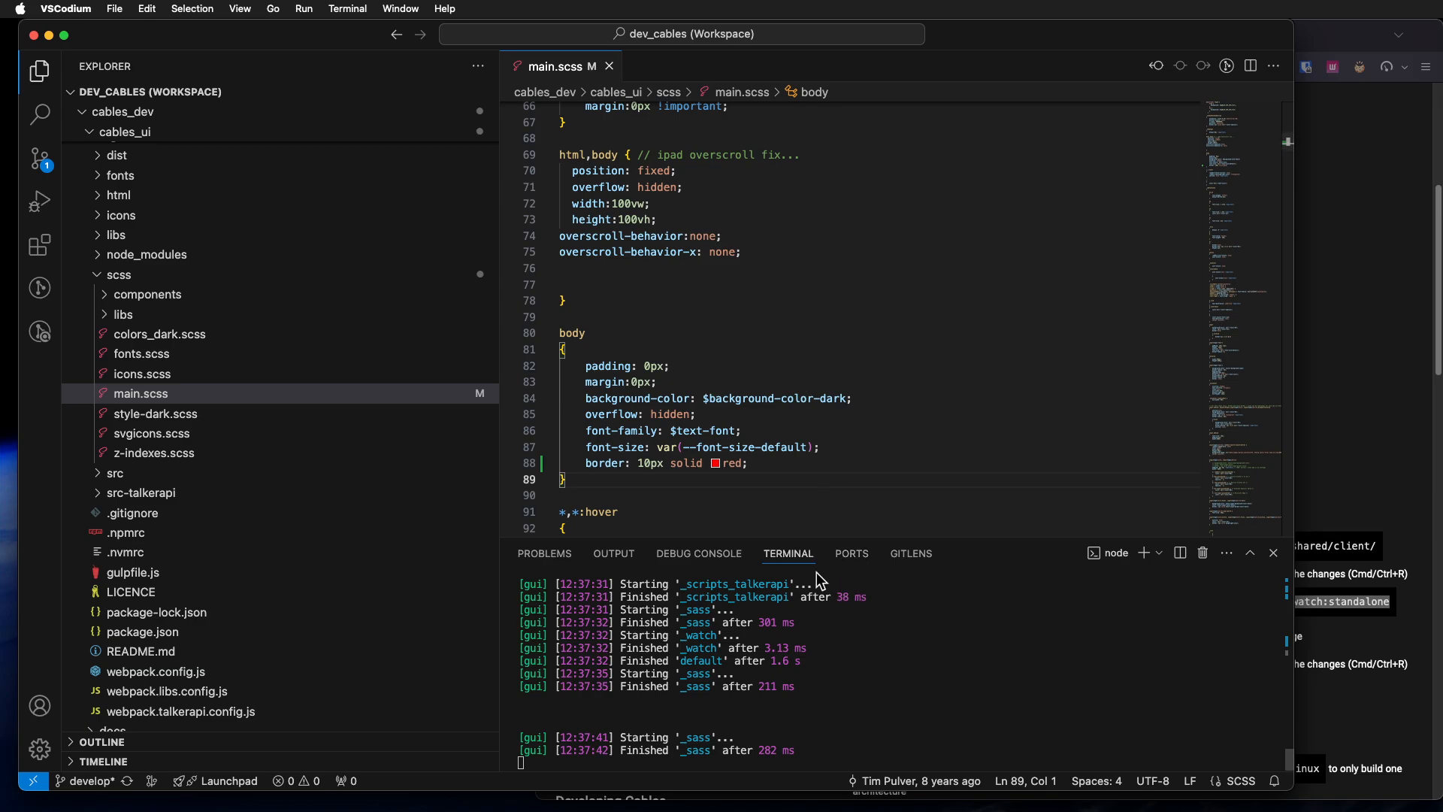
{"action": "mouse_move", "coordinate": [737, 385]}
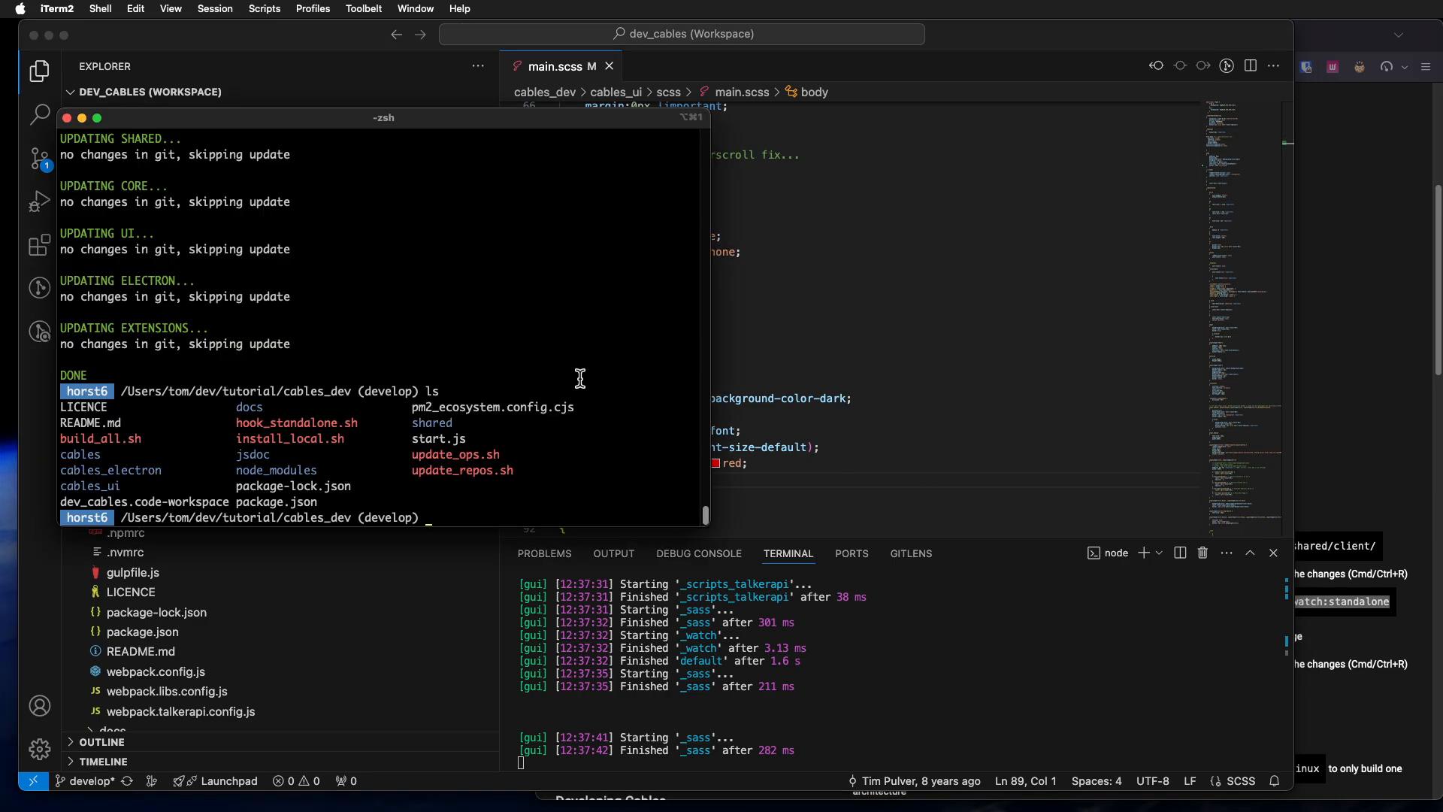
Step: Enter cables_electron and run the npm start script to relaunch cables standalone
{"action": "type", "text": "cd cables_electron"}
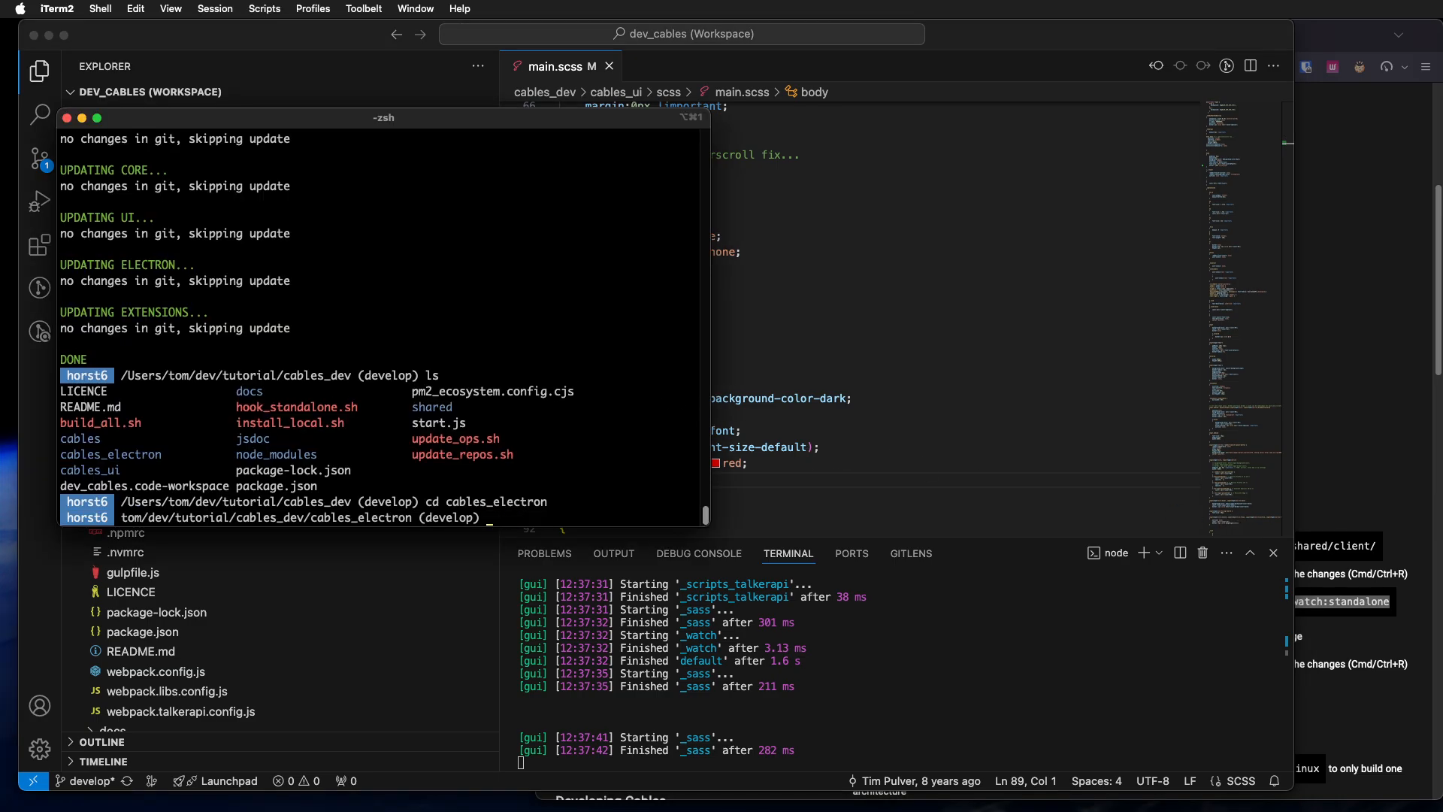
{"action": "type", "text": "npm r"}
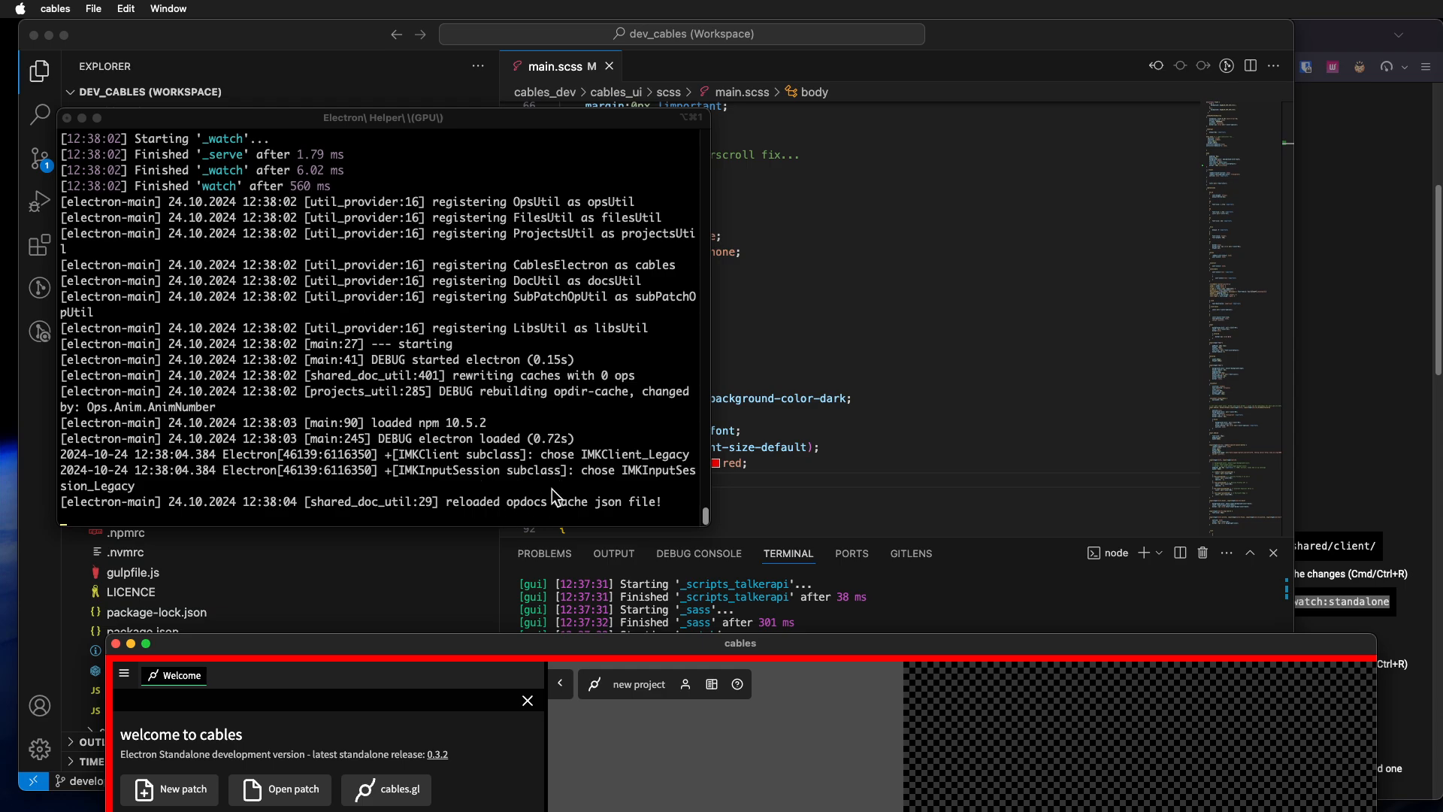
{"action": "mouse_move", "coordinate": [967, 641]}
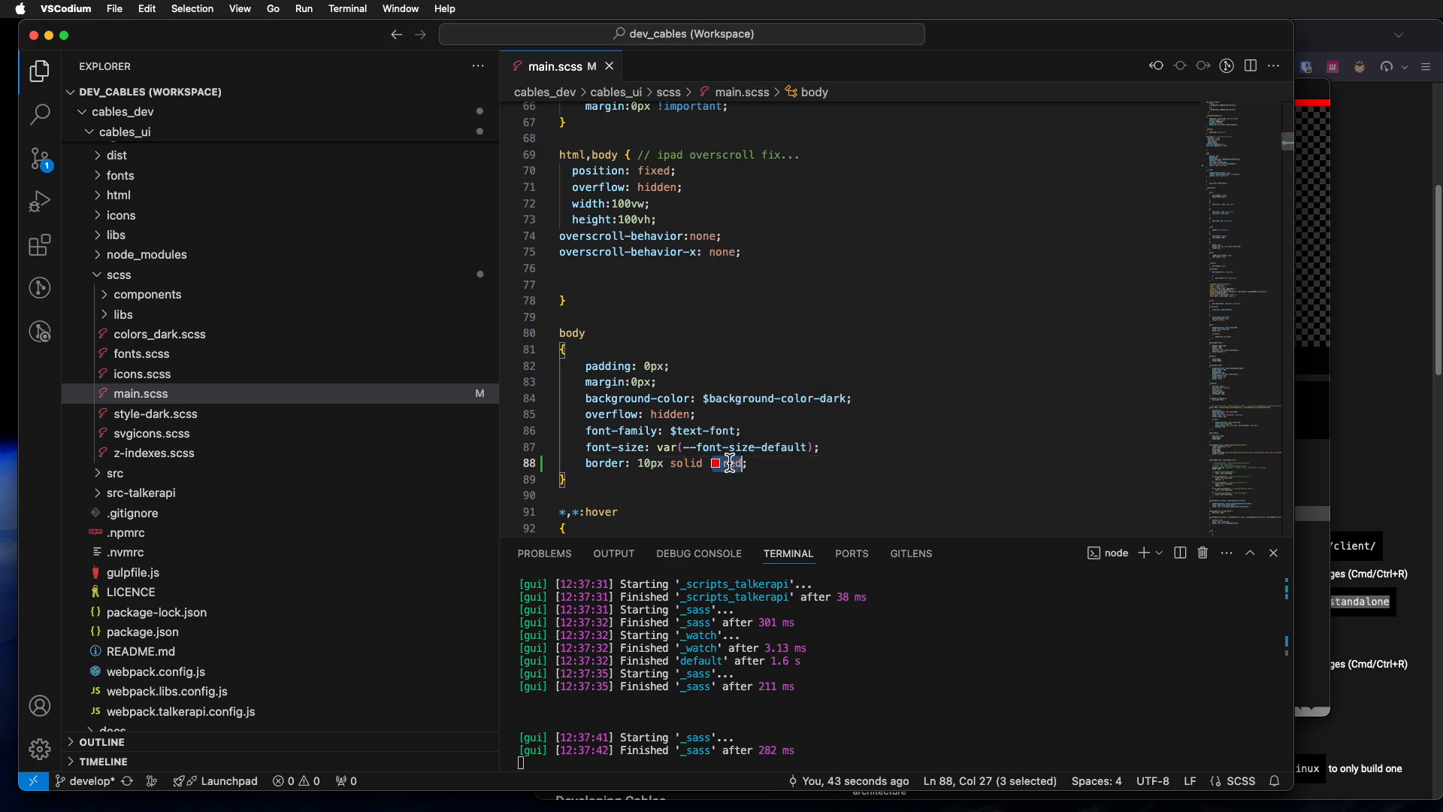
Step: Replace 'red' with 'blue' in the body border rule of main.scss
{"action": "type", "text": "blue"}
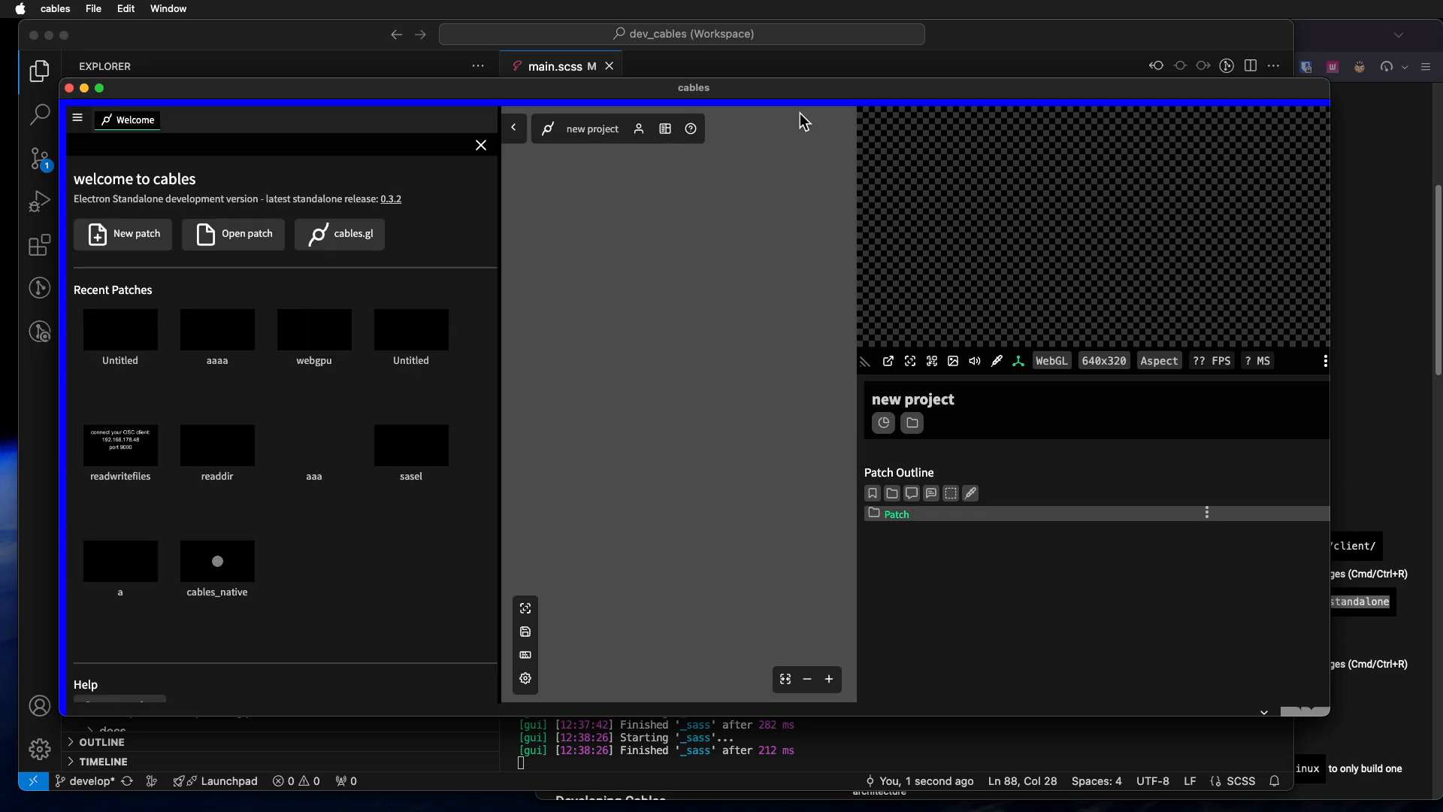
{"action": "mouse_move", "coordinate": [741, 98]}
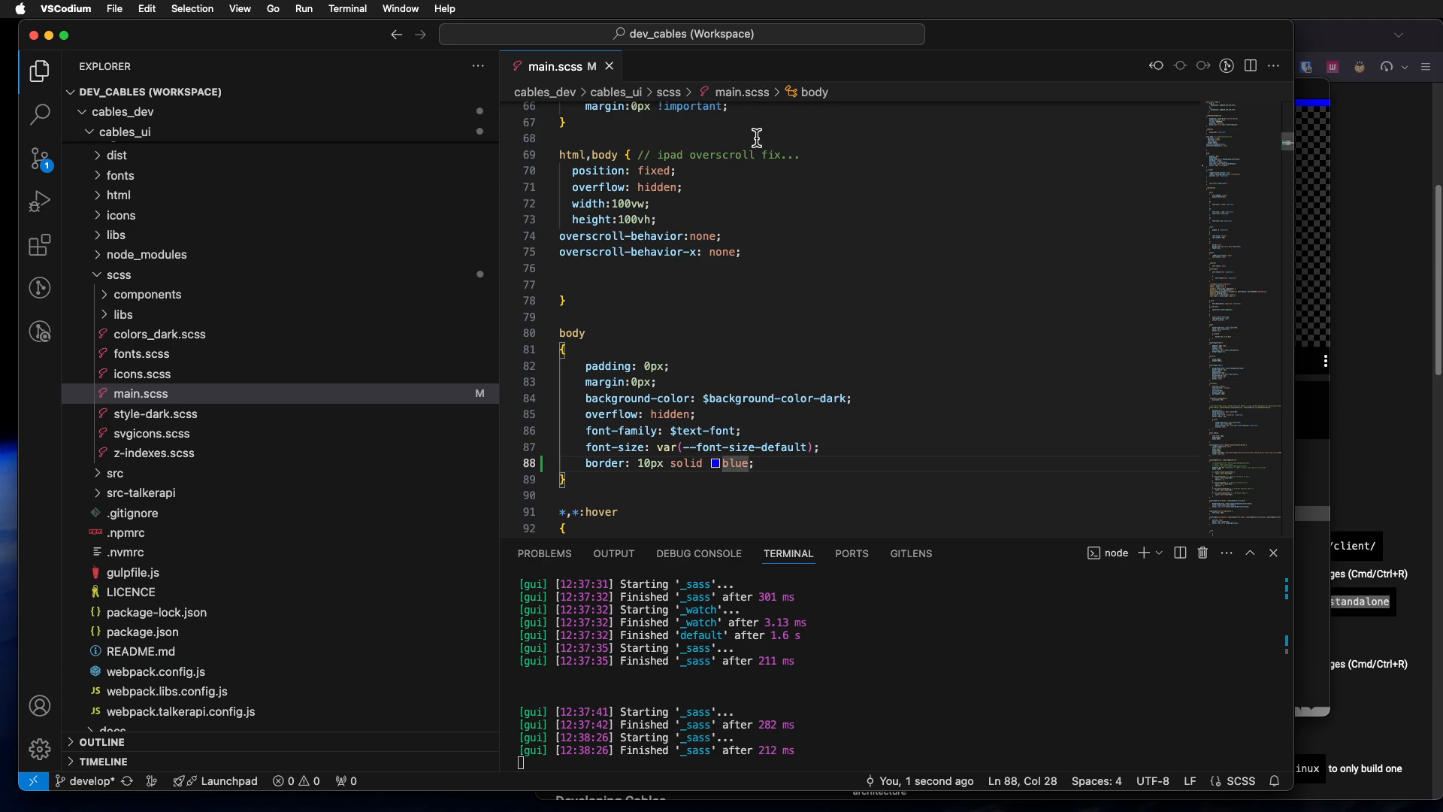
Step: Change the main.scss body border colour from blue to green
{"action": "type", "text": "gr"}
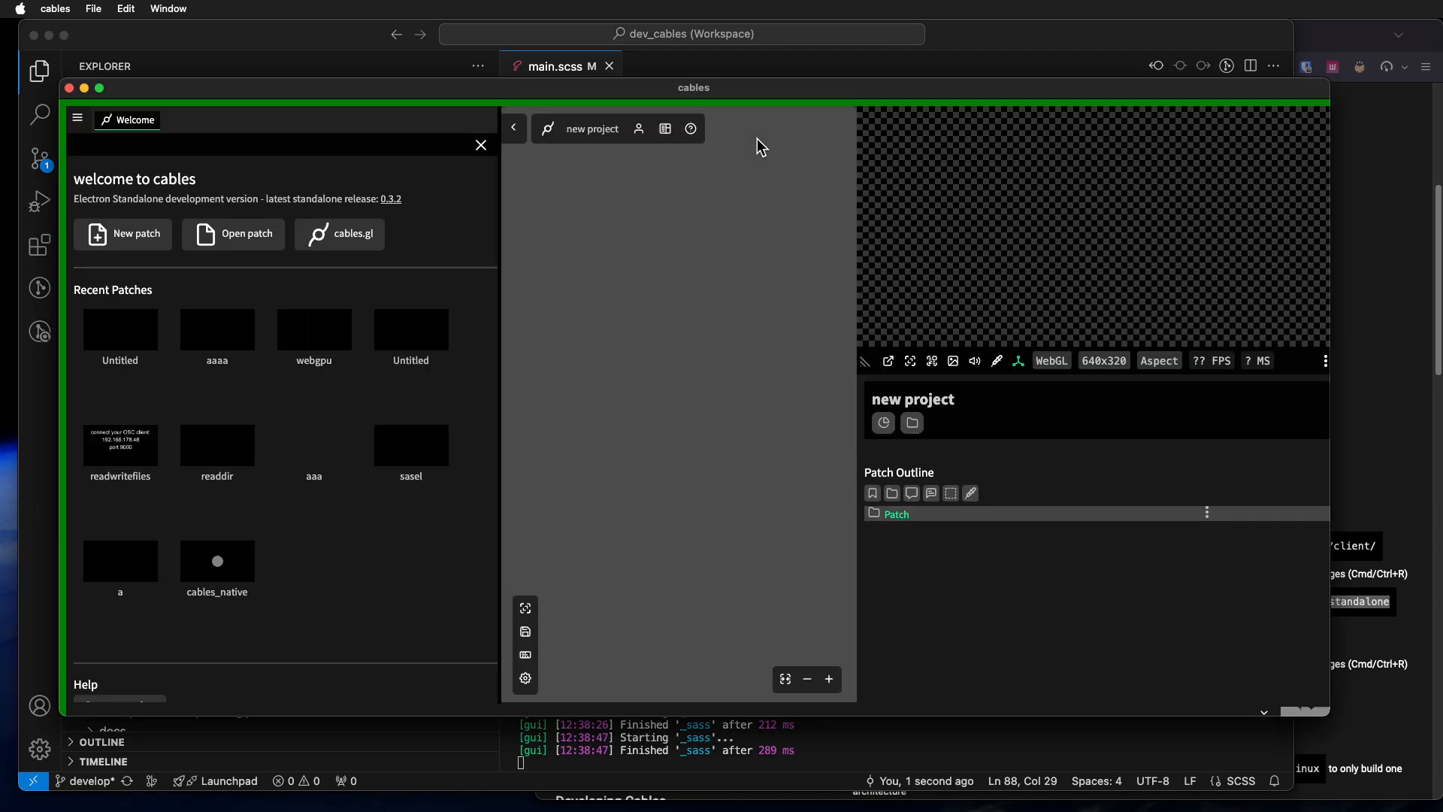
{"action": "mouse_move", "coordinate": [727, 221]}
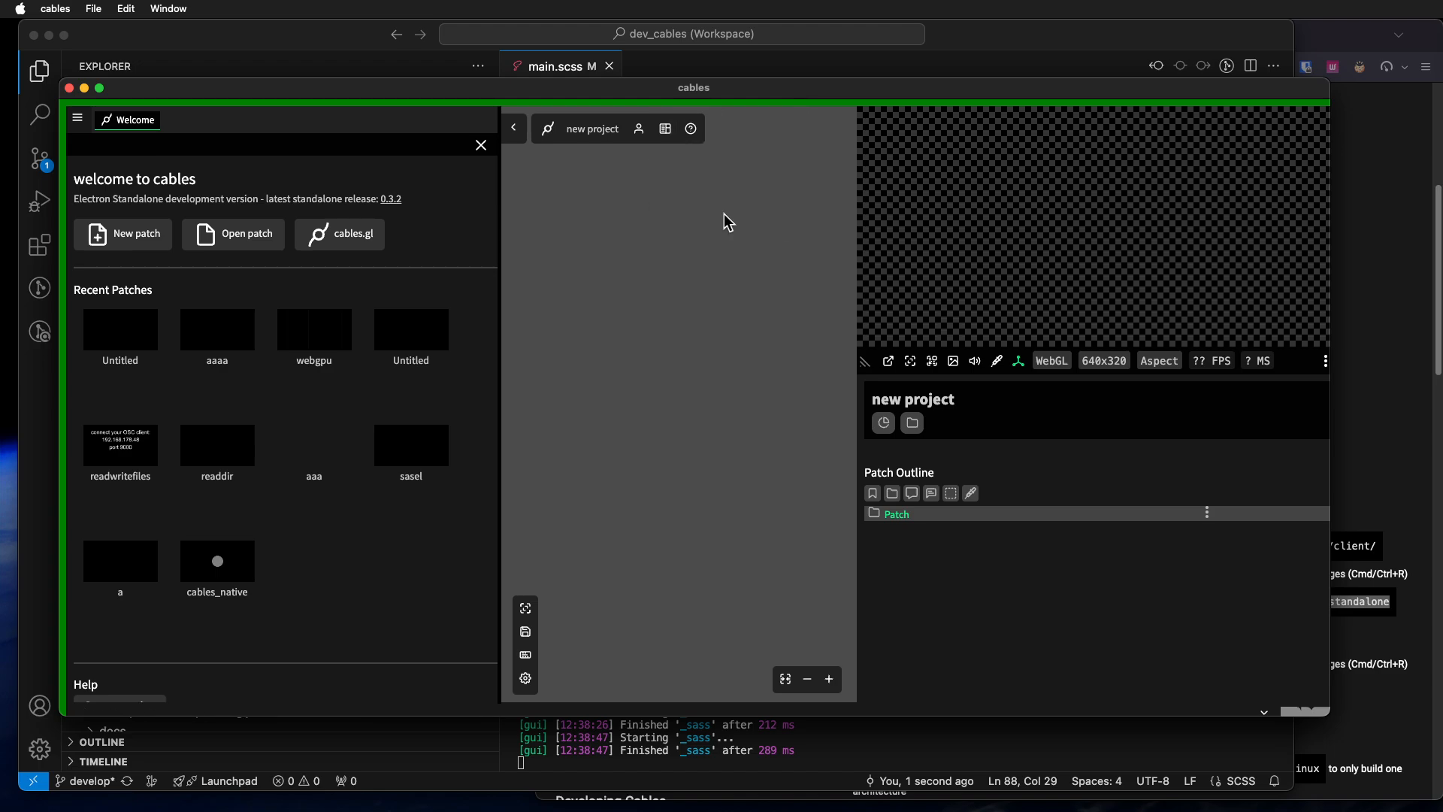
{"action": "mouse_move", "coordinate": [480, 145]}
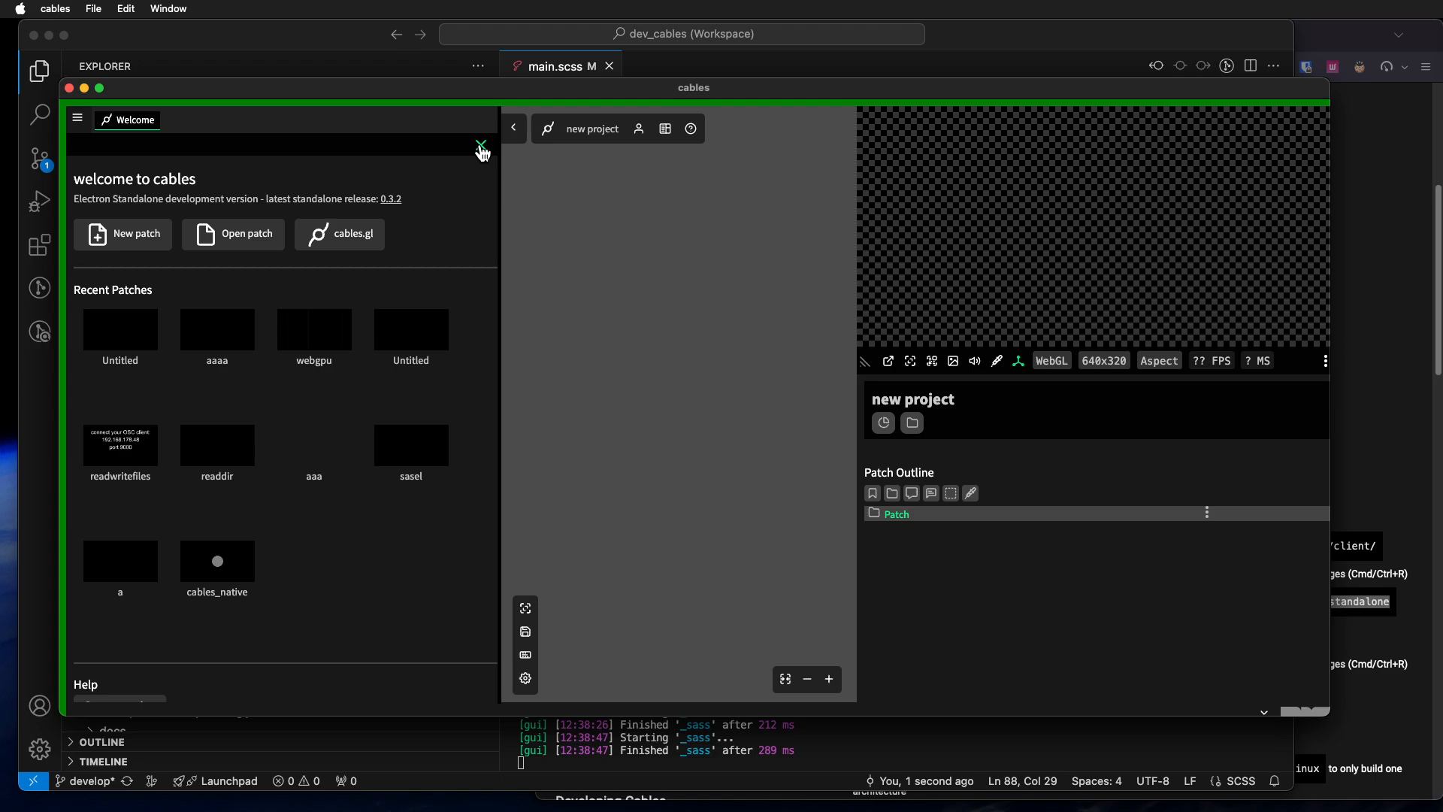
{"action": "left_click", "coordinate": [480, 147]}
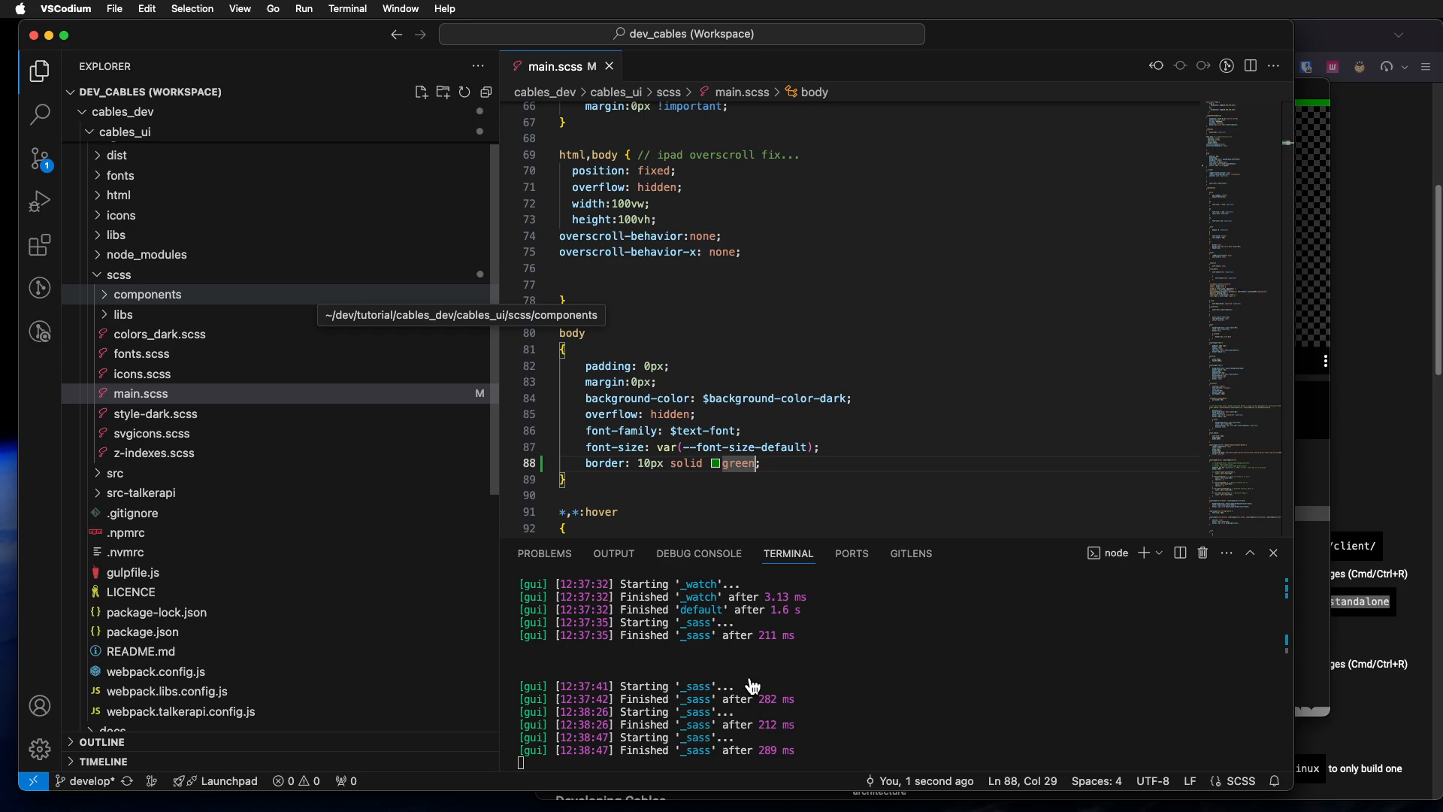
{"action": "mouse_move", "coordinate": [790, 658]}
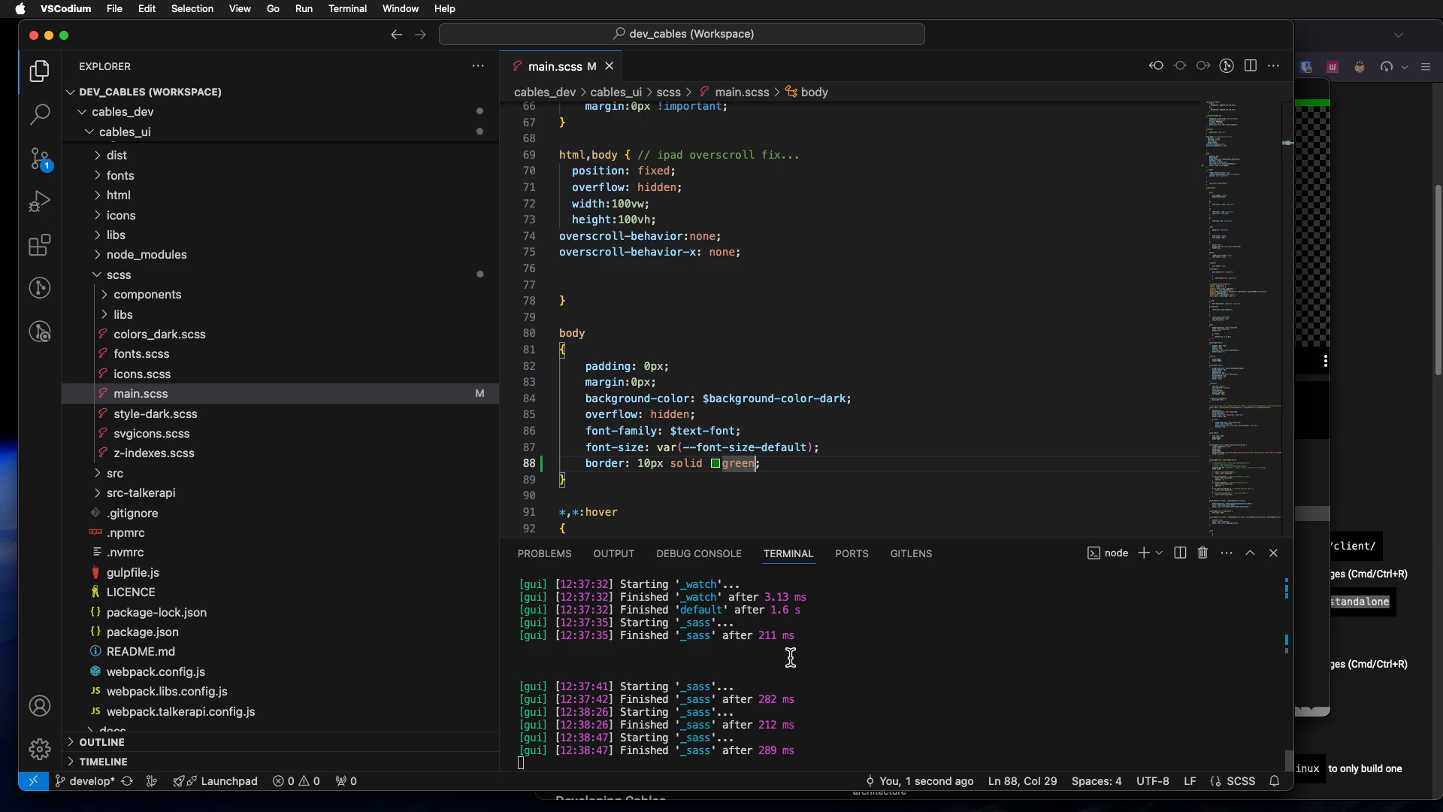
Step: Reveal the .github, cables, cables_electron and cables_ui folders in the Explorer
{"action": "left_click", "coordinate": [122, 111]}
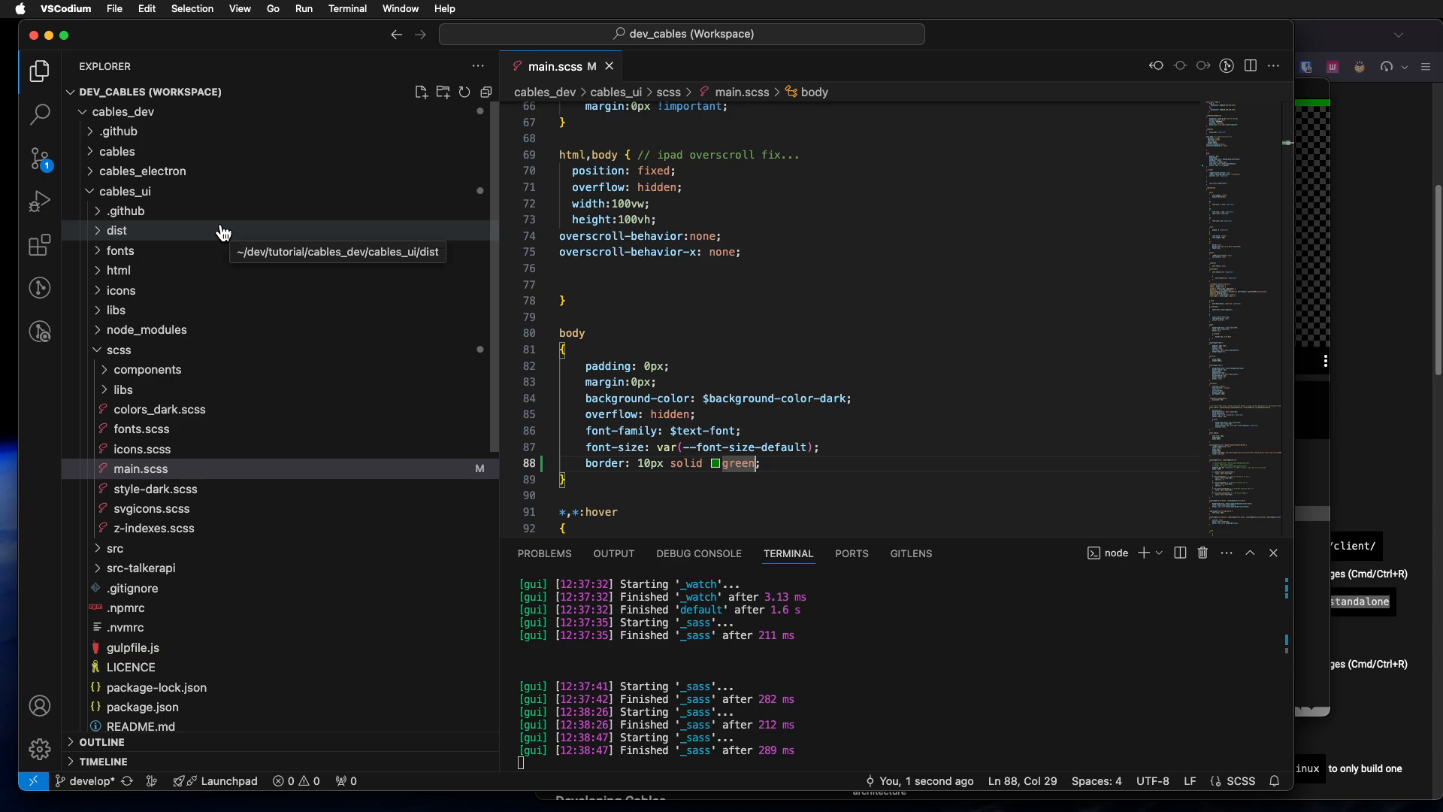
{"action": "mouse_move", "coordinate": [221, 234]}
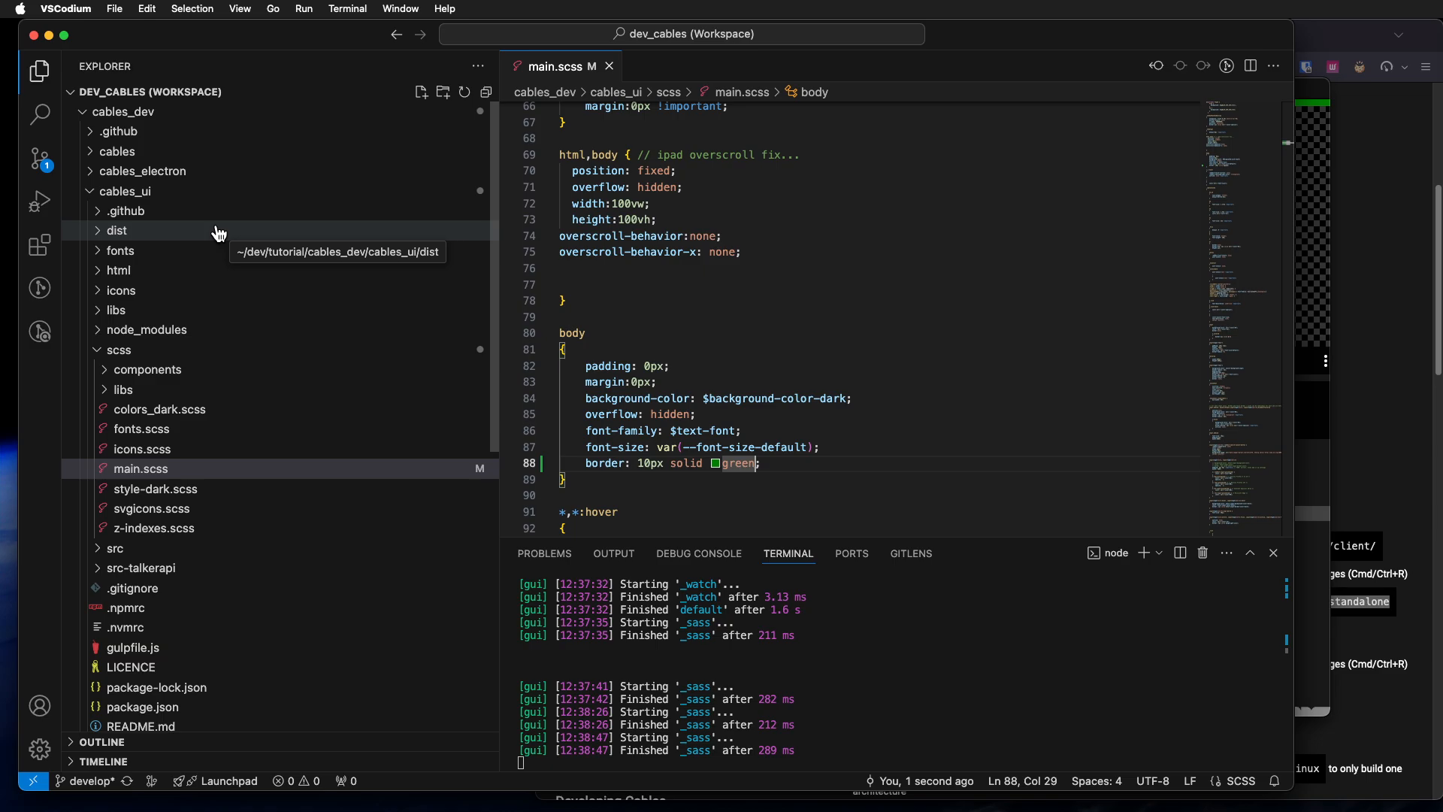
{"action": "mouse_move", "coordinate": [493, 329]}
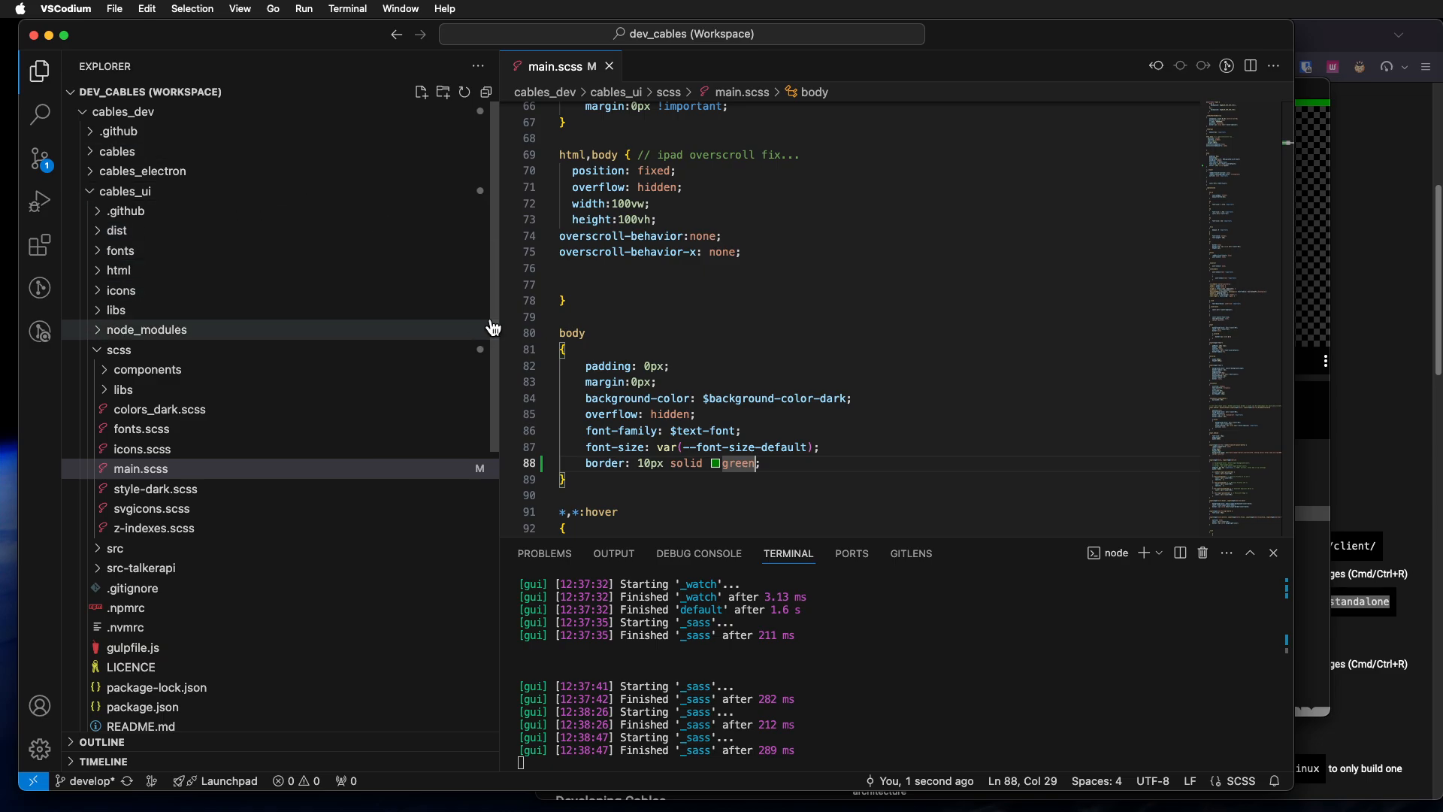
{"action": "mouse_move", "coordinate": [654, 274]}
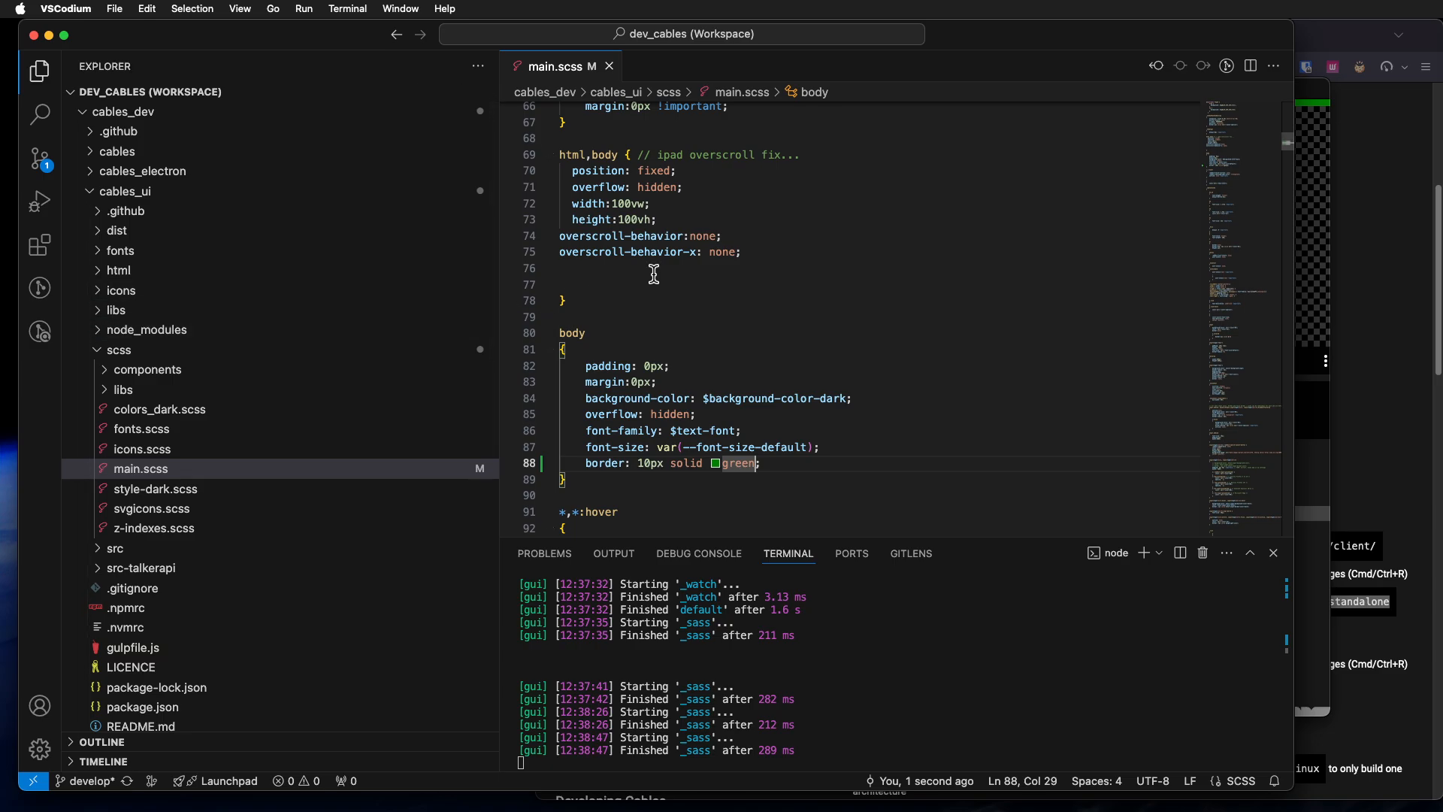